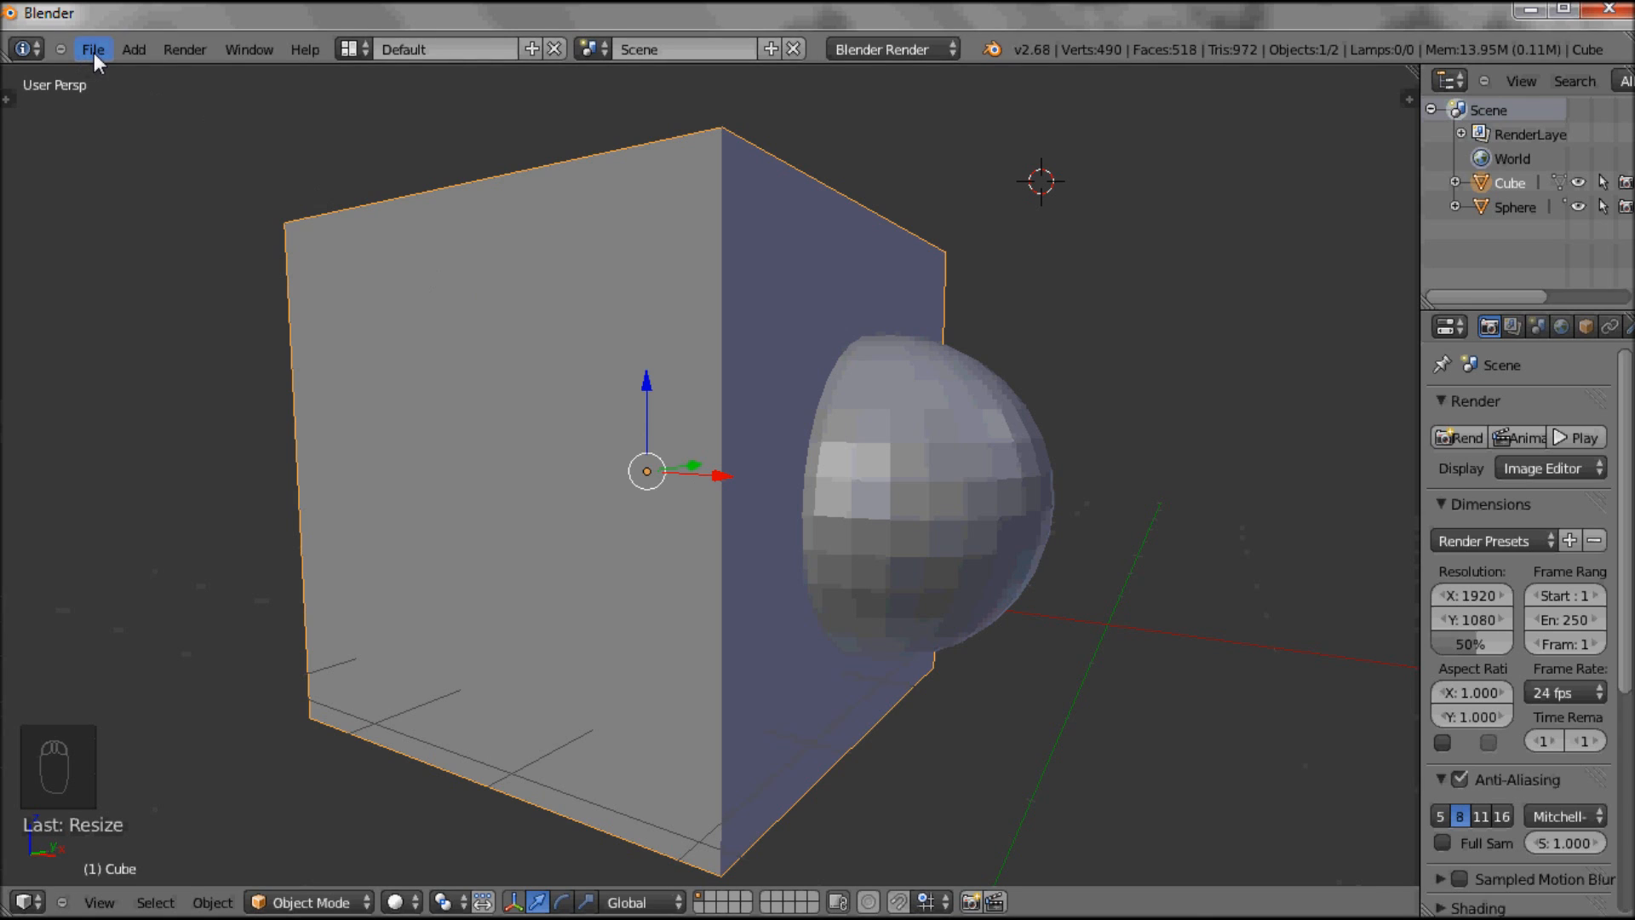
# Reload the start-up file, discarding the cube and sphere scene
pyautogui.click(87, 49)
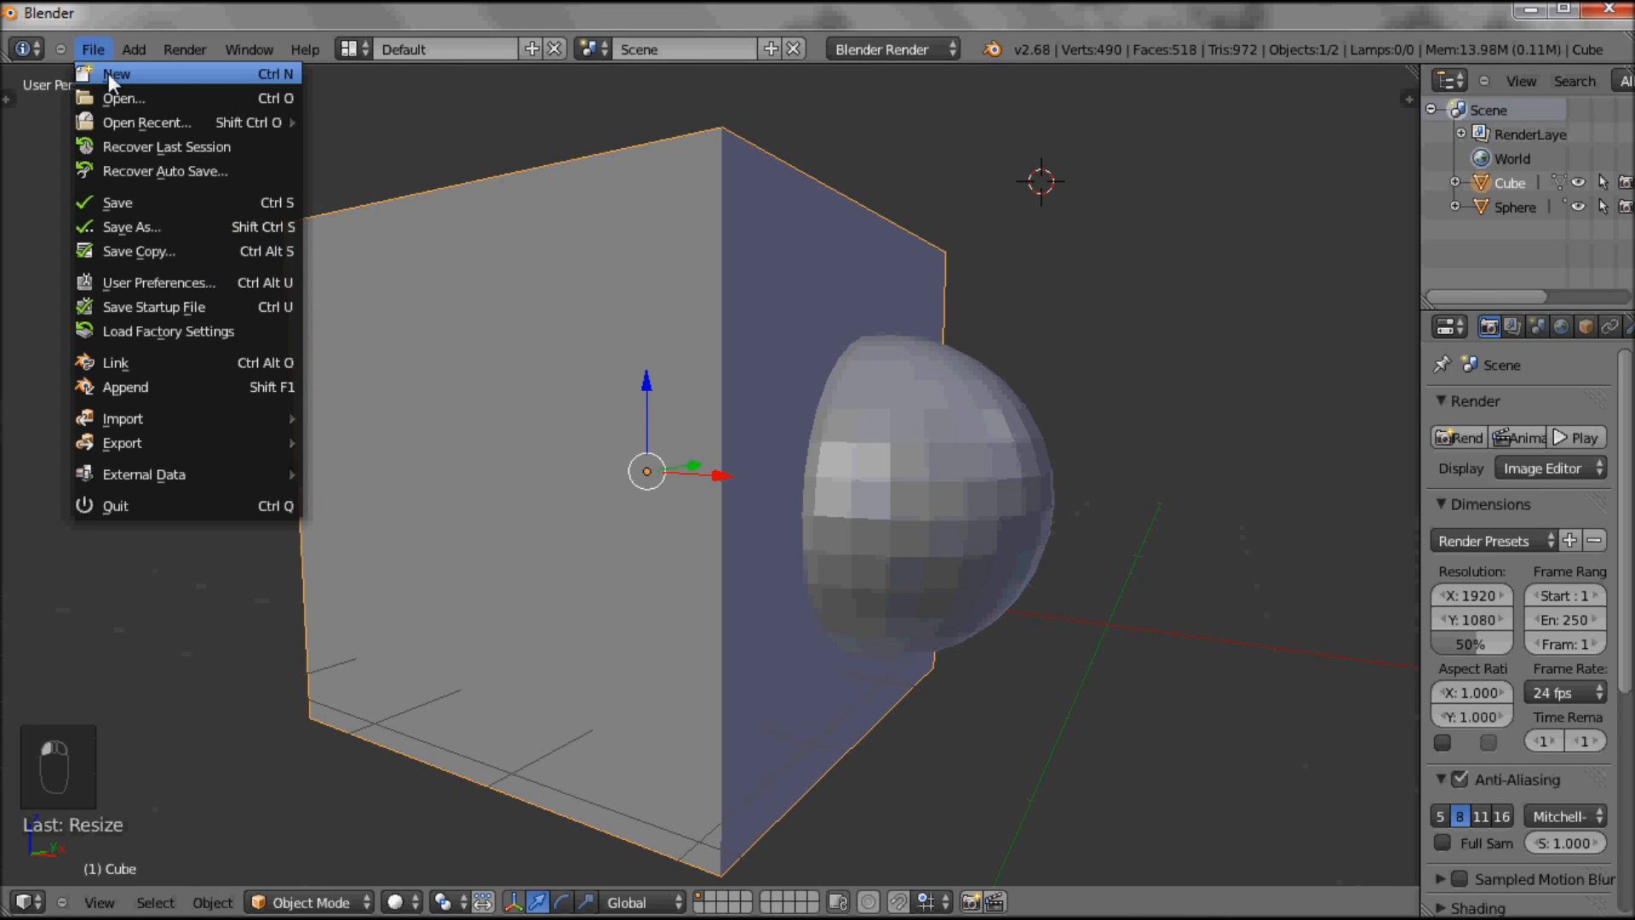
pyautogui.click(125, 73)
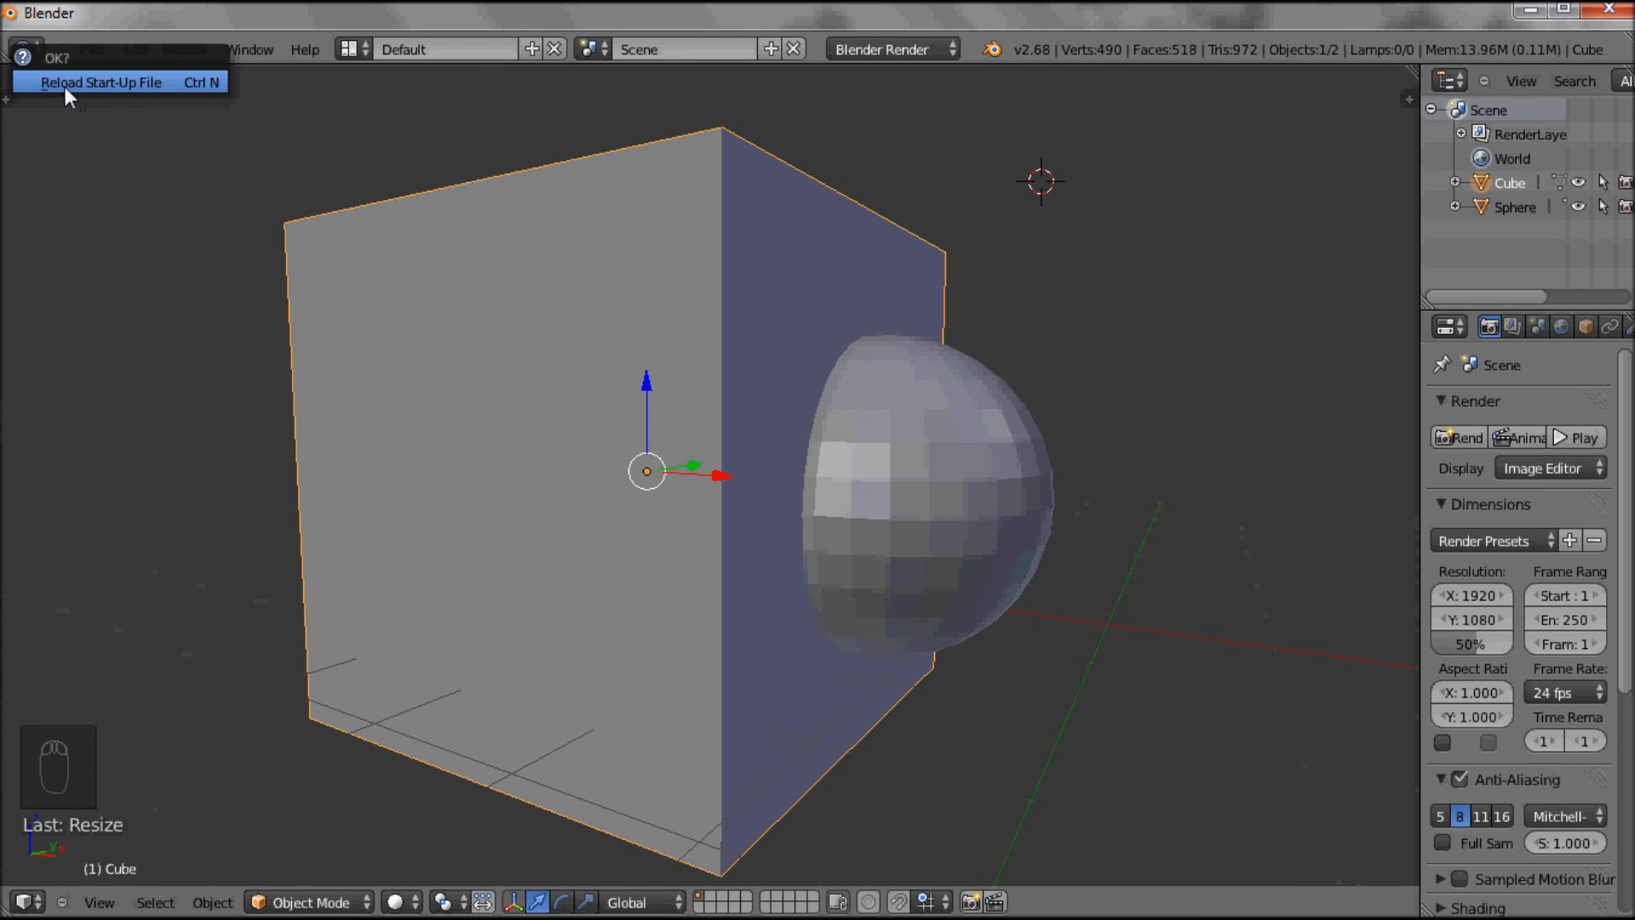
pyautogui.moveTo(74, 88)
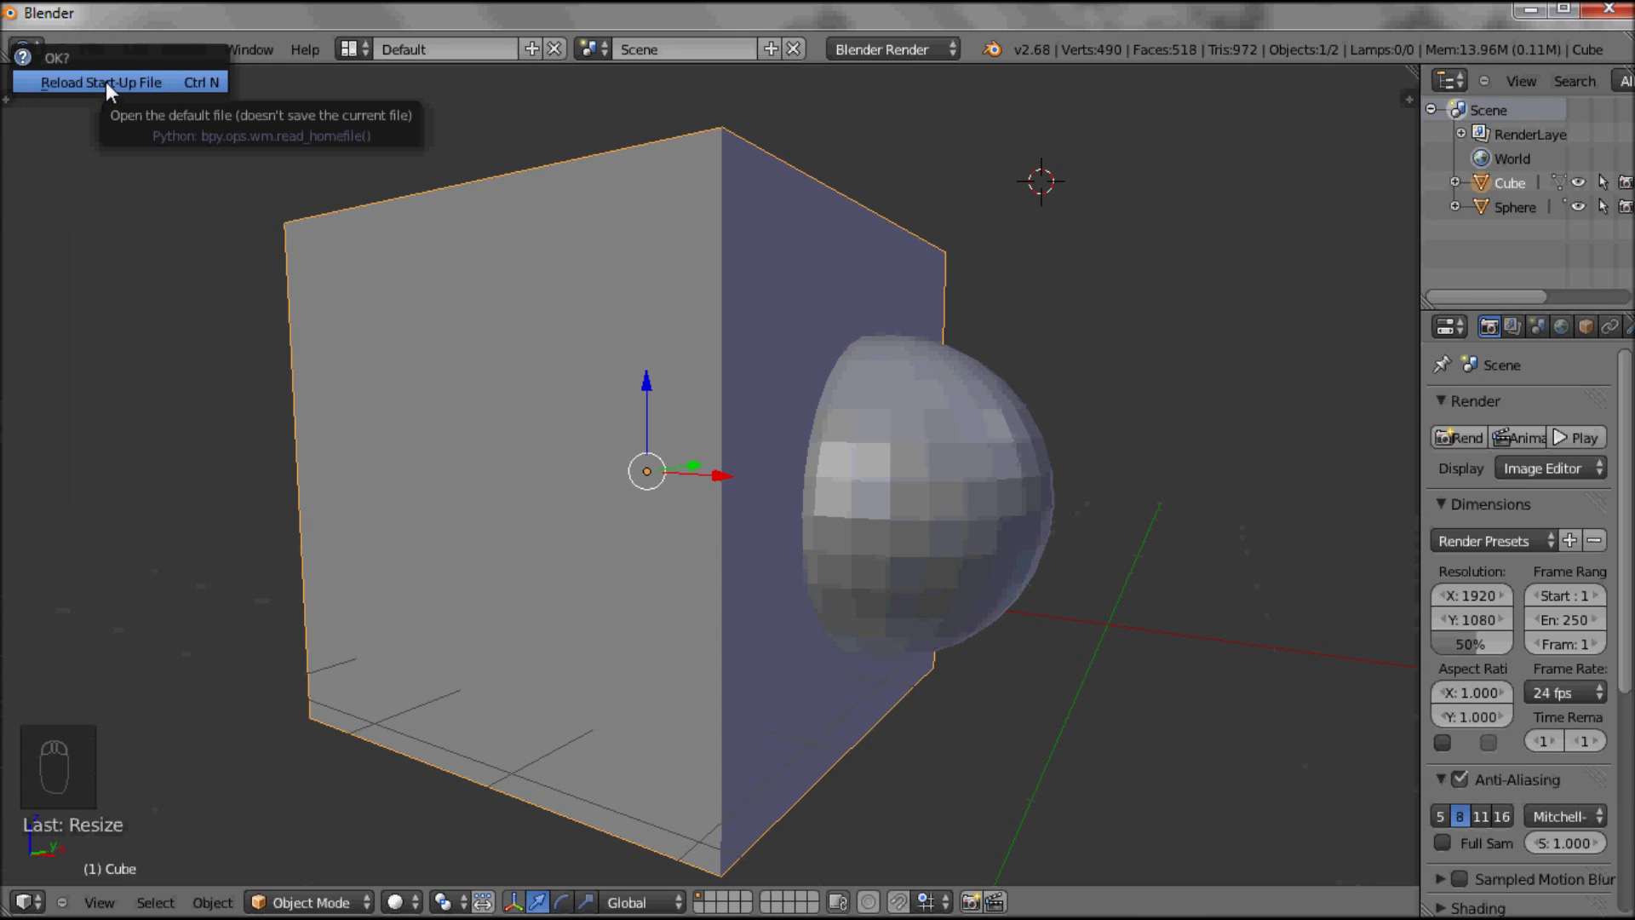
pyautogui.click(107, 84)
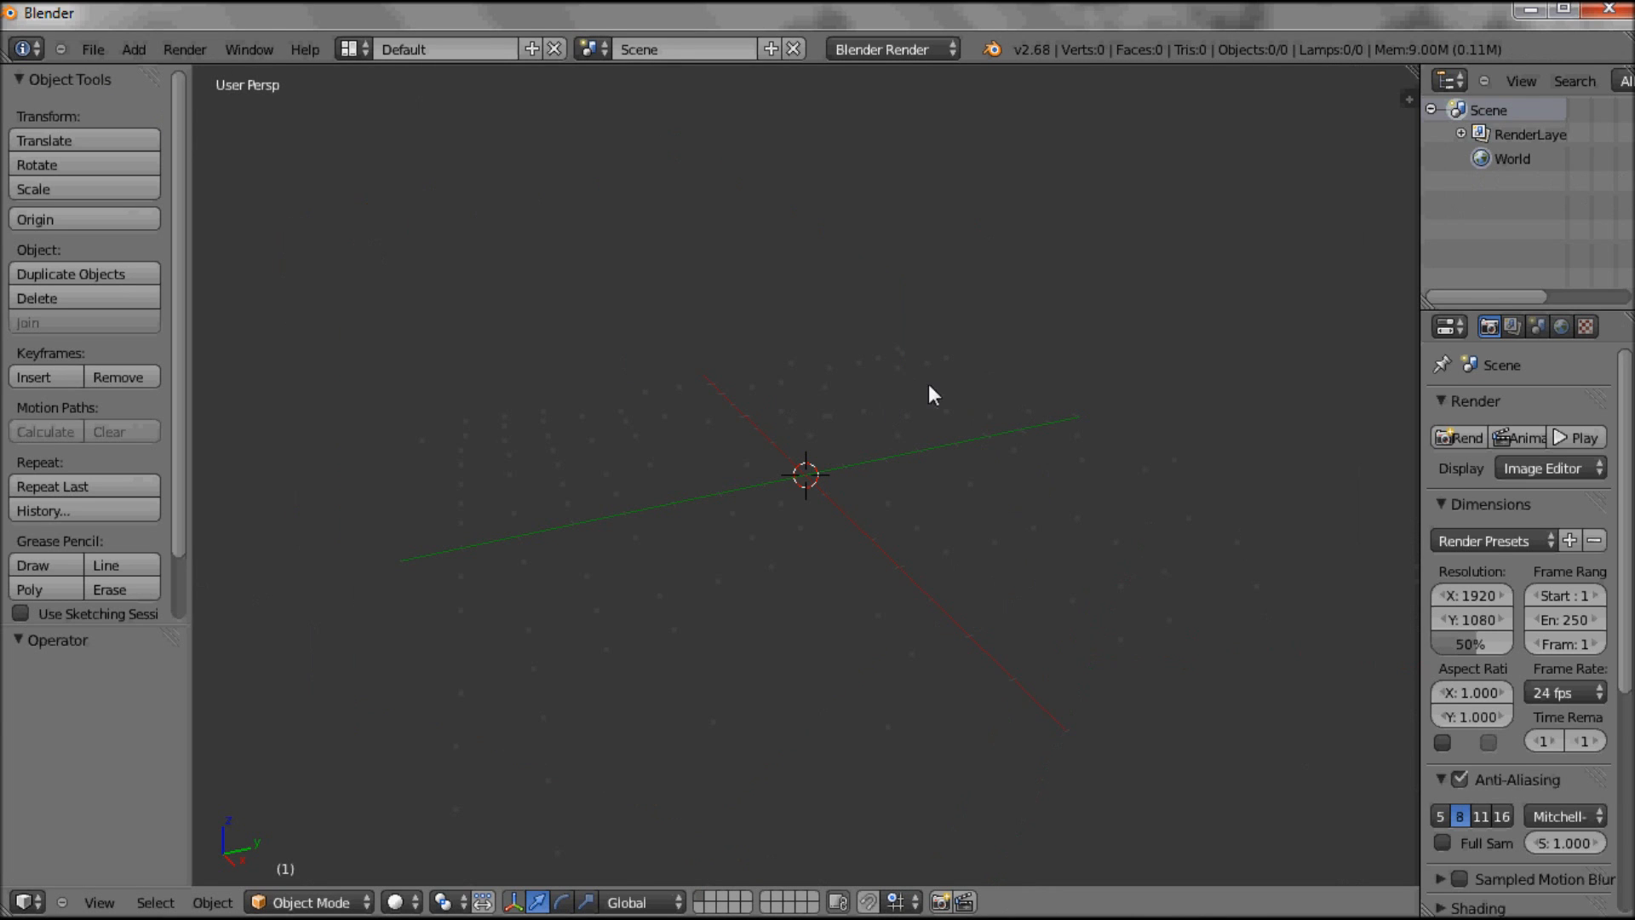
pyautogui.moveTo(1045, 451)
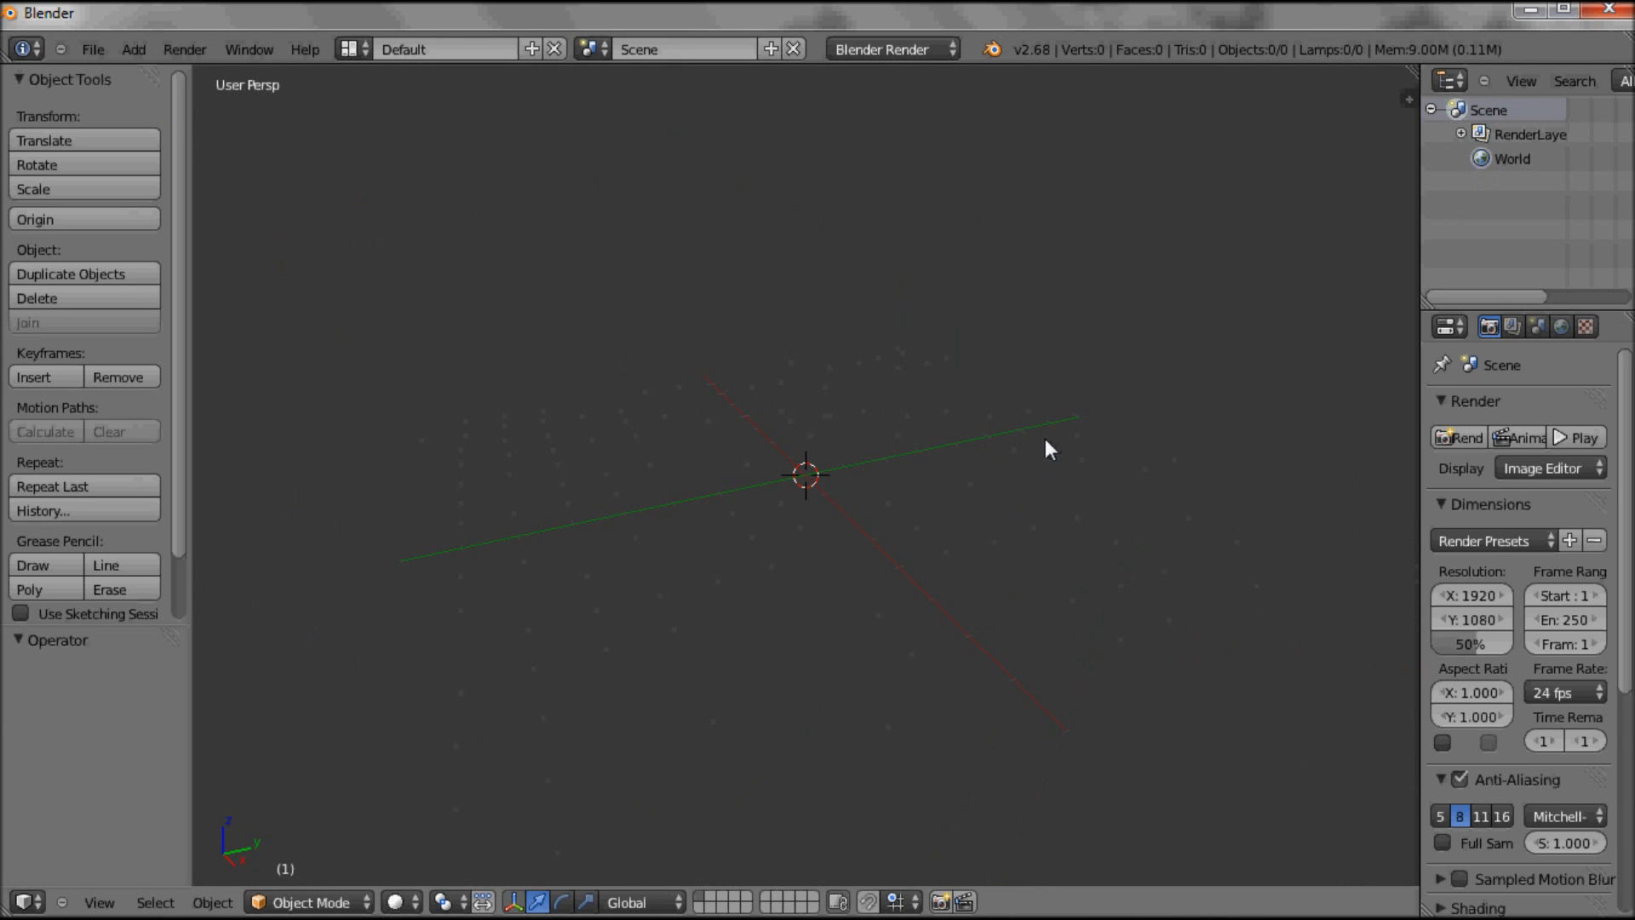
pyautogui.moveTo(917, 451)
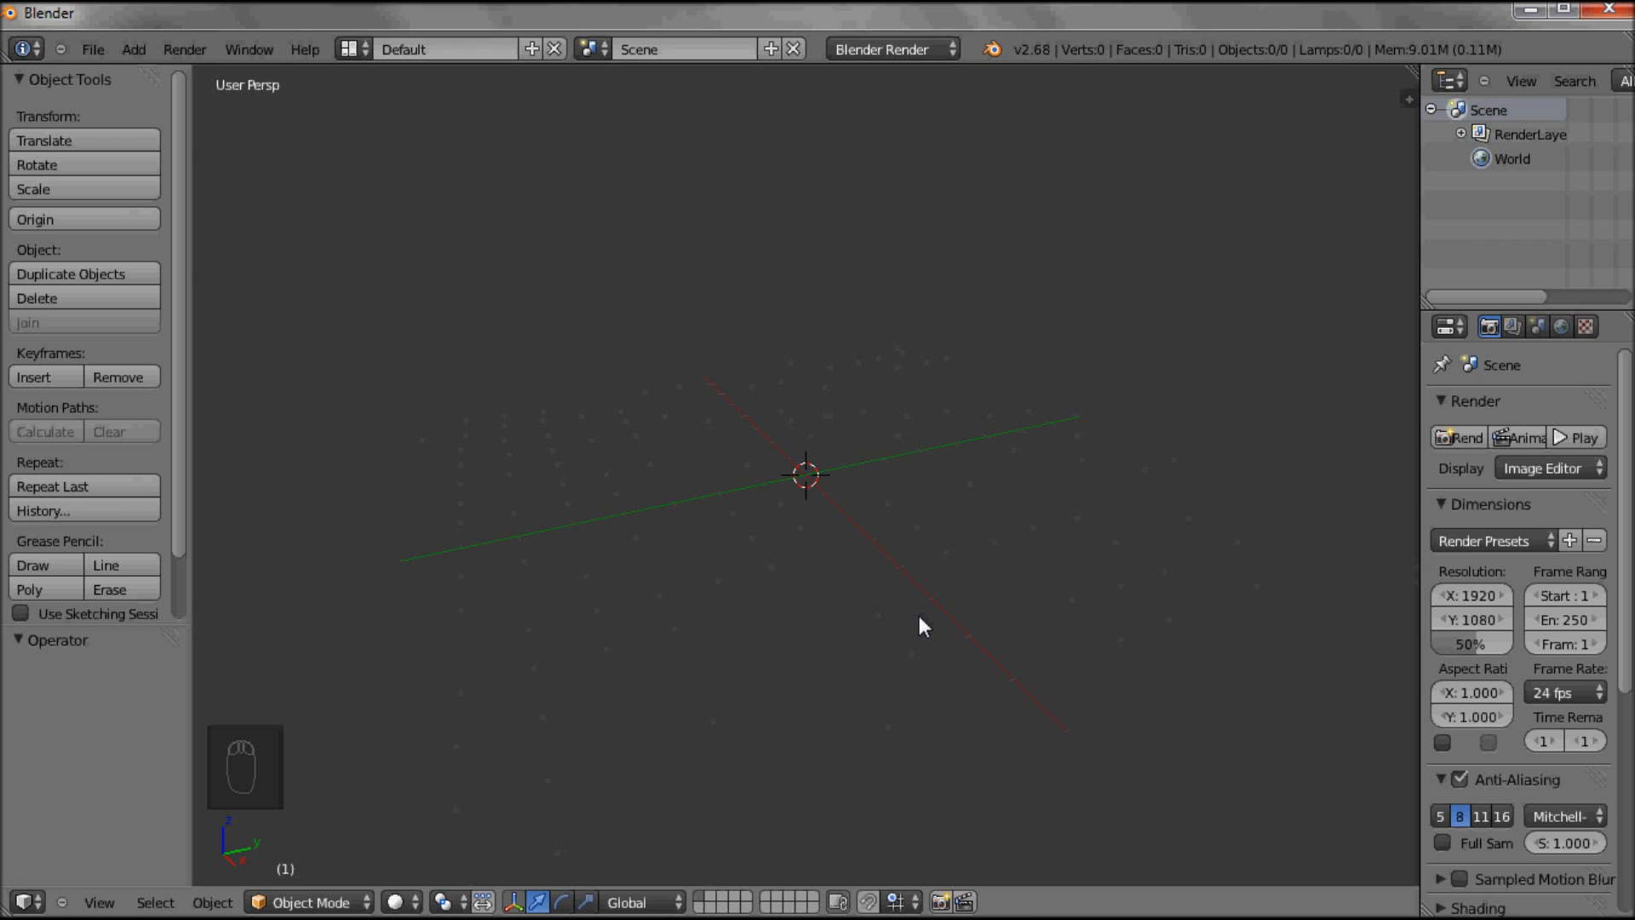
pyautogui.moveTo(911, 589)
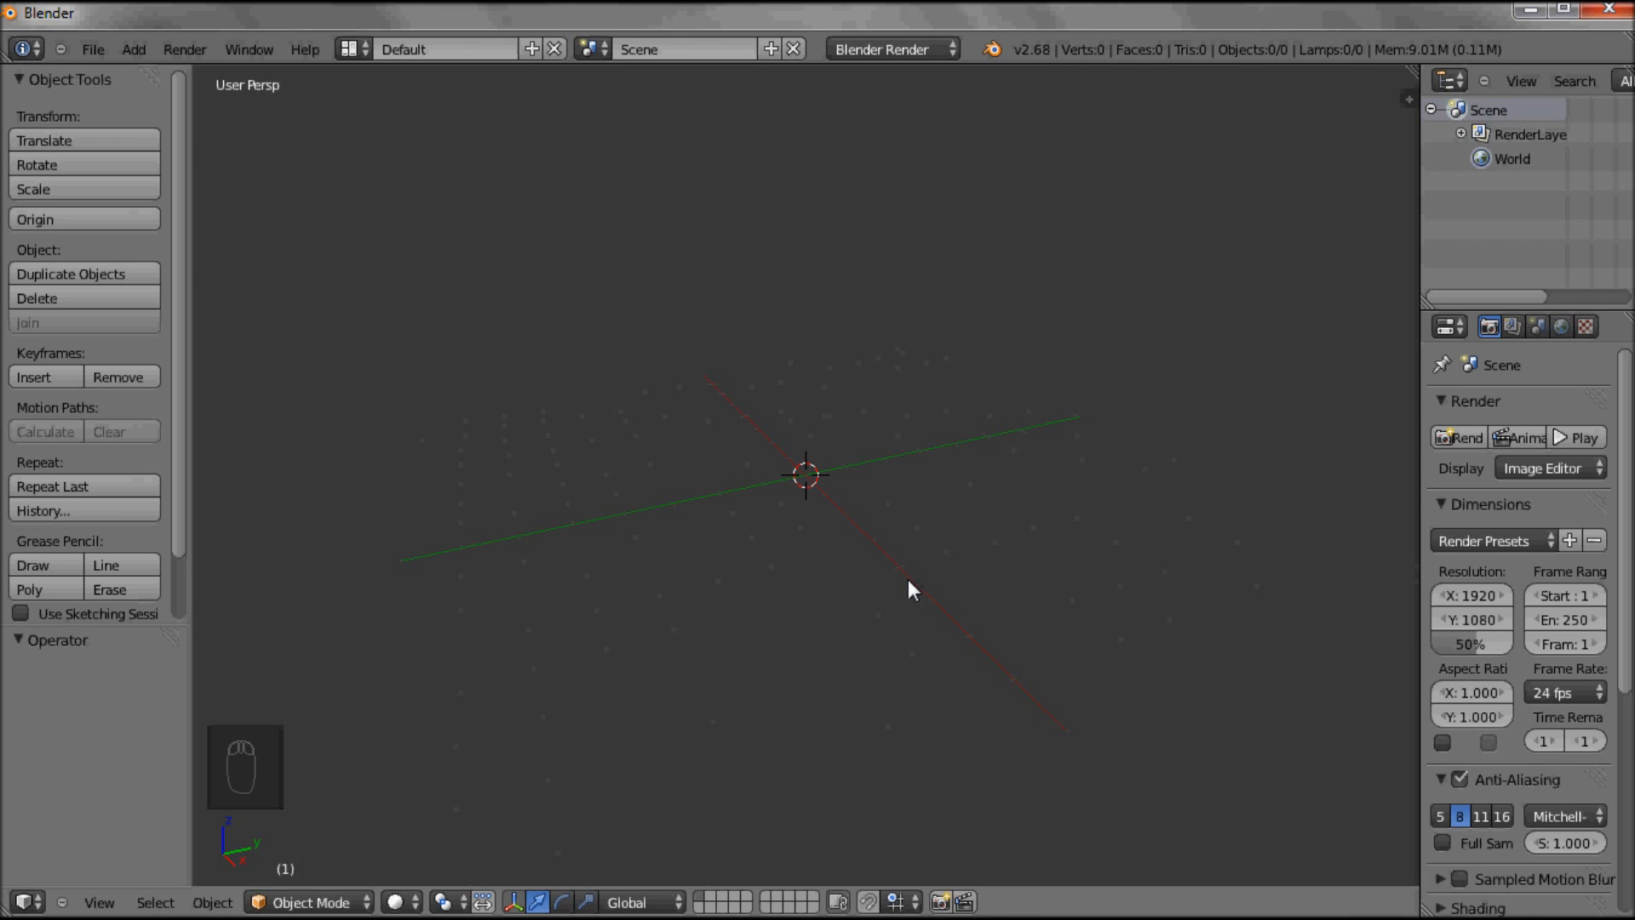
pyautogui.moveTo(868, 599)
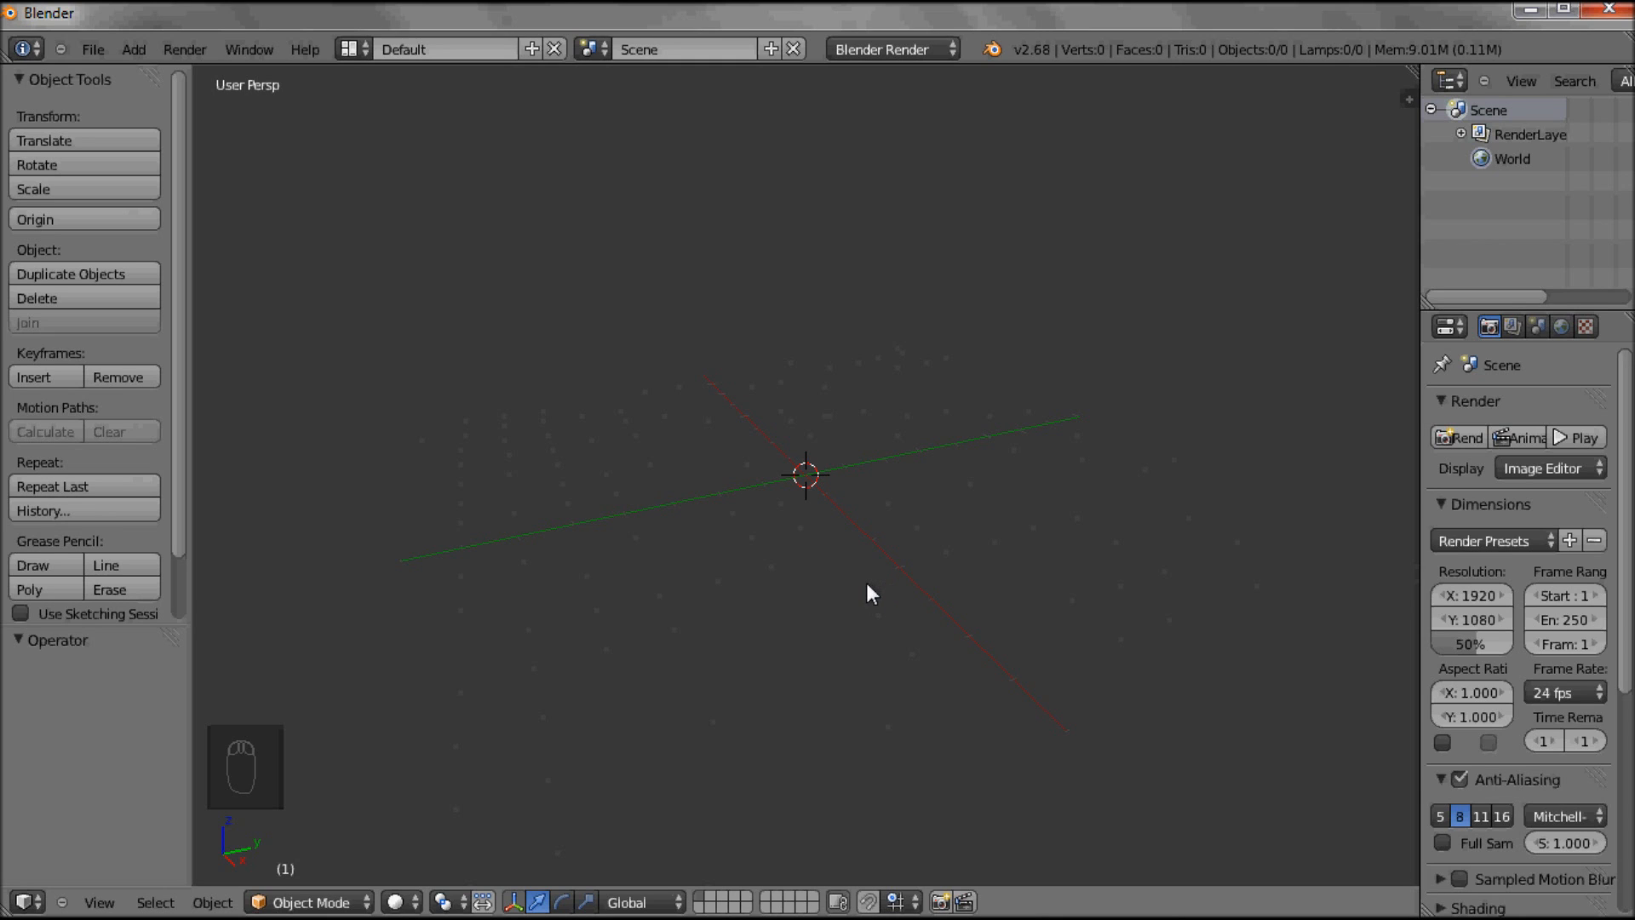
pyautogui.moveTo(260, 400)
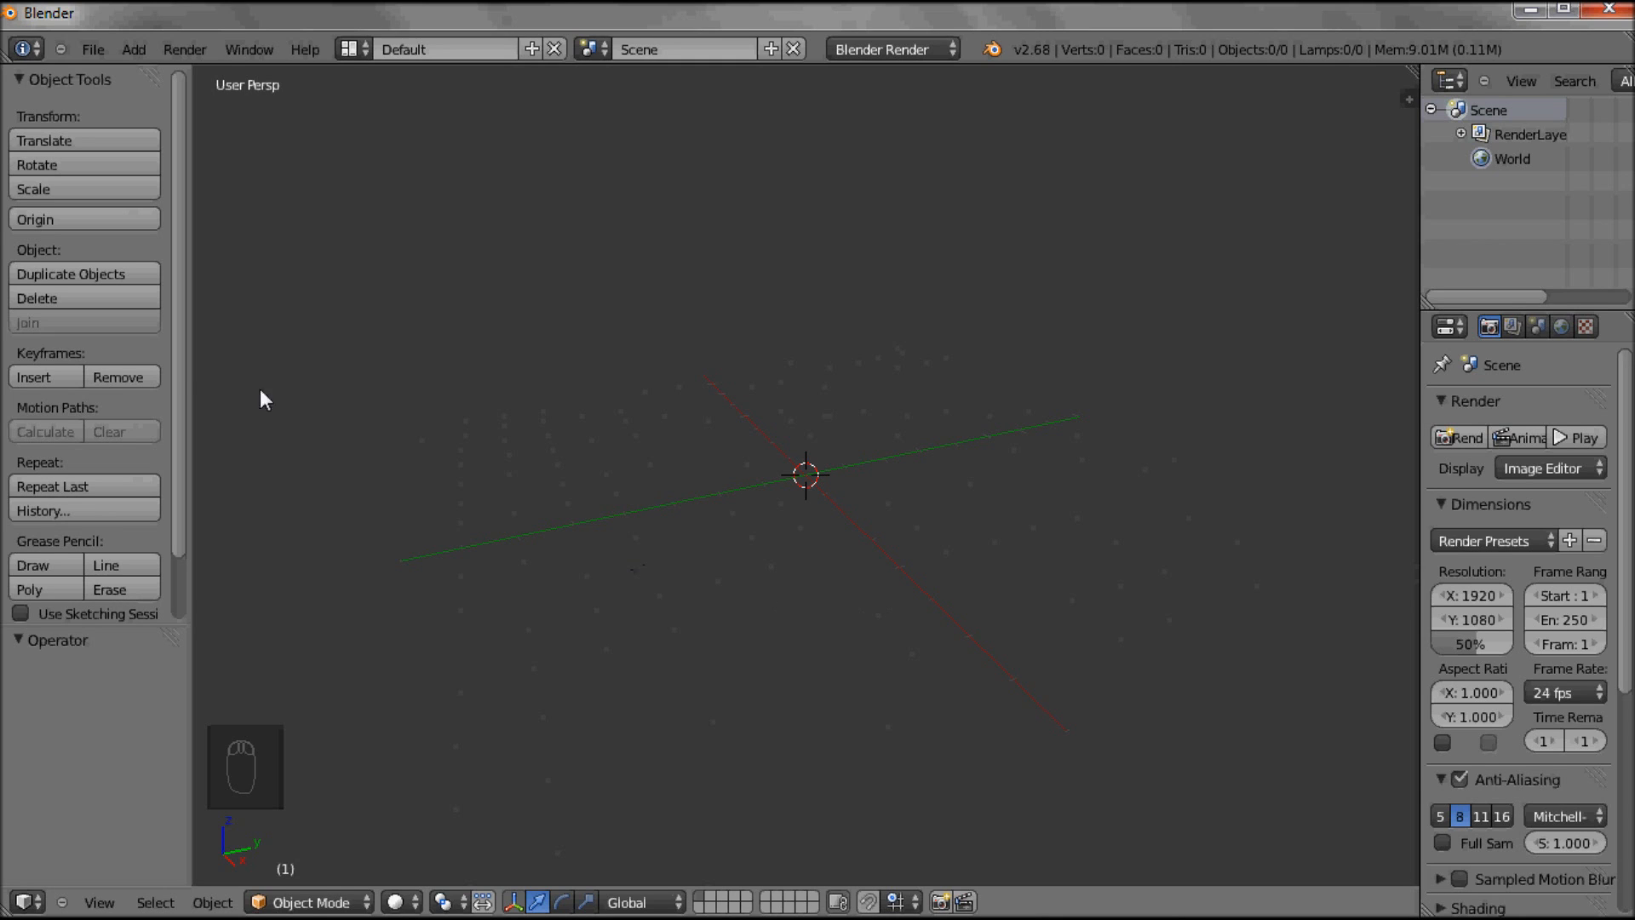
pyautogui.moveTo(216, 386)
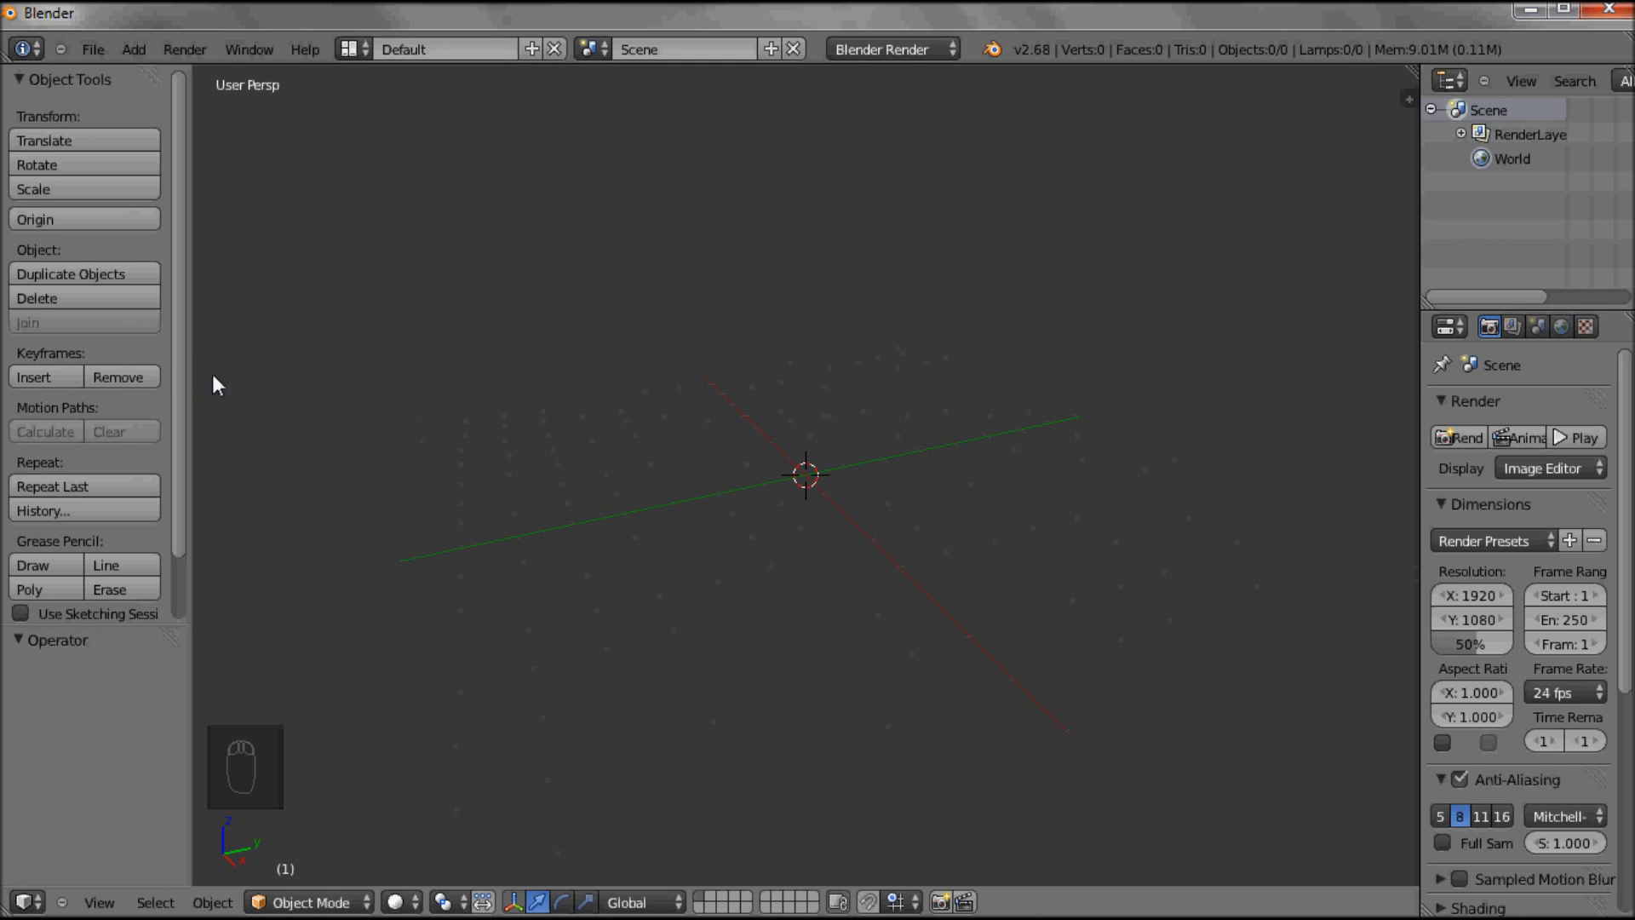
pyautogui.moveTo(609, 358)
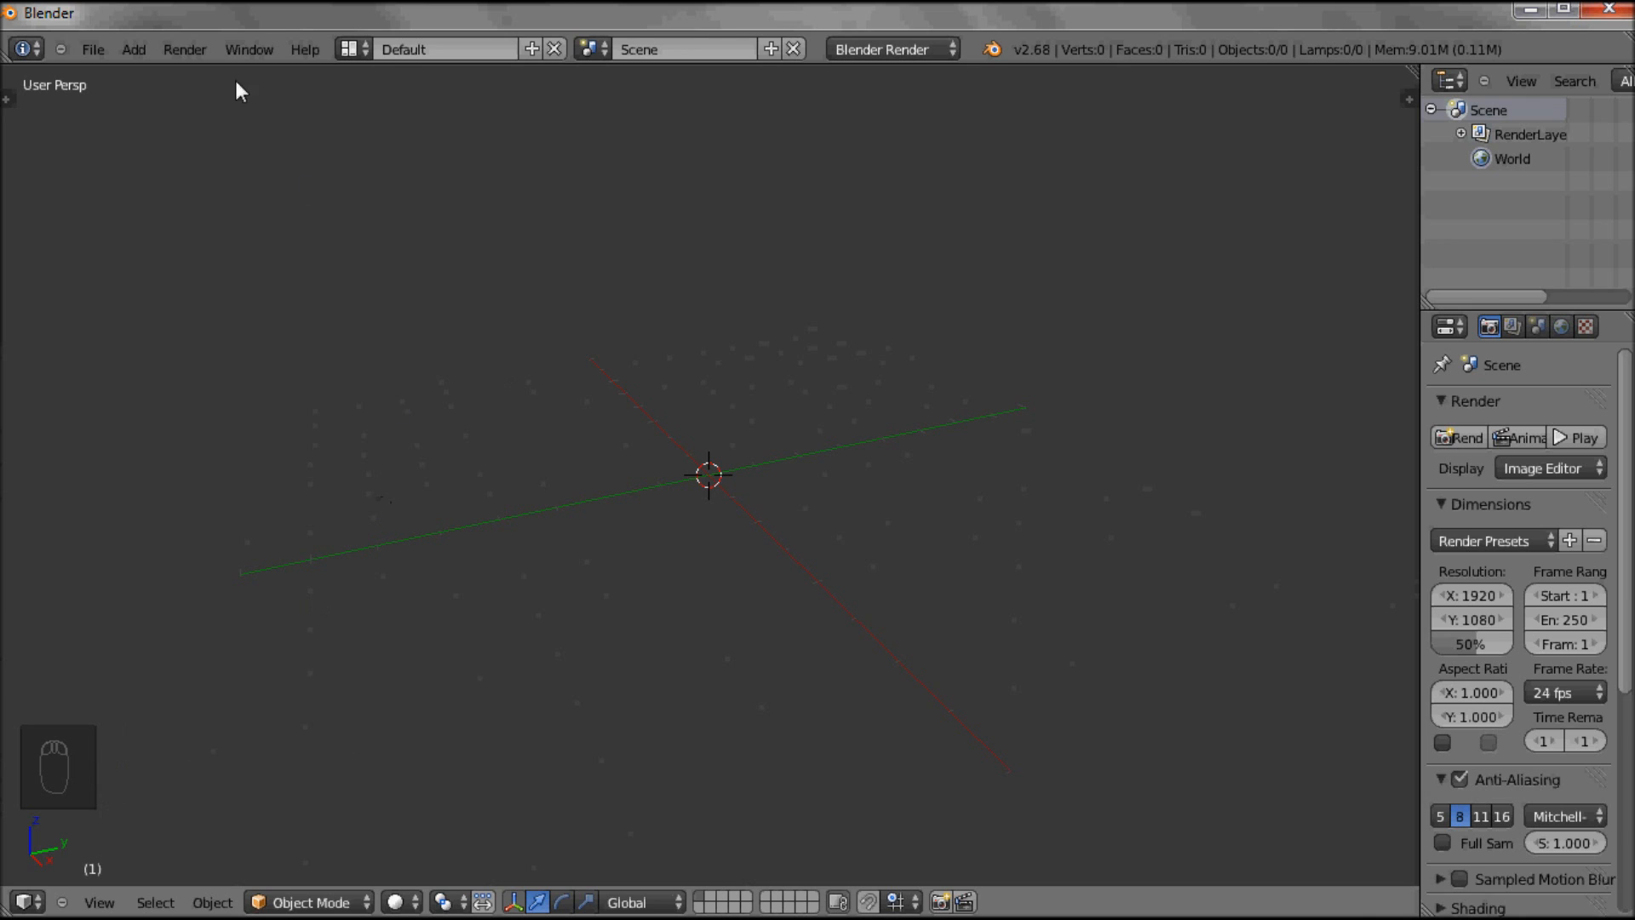
# Add a Plane mesh from the Add > Mesh menu at the 3D cursor
pyautogui.click(133, 50)
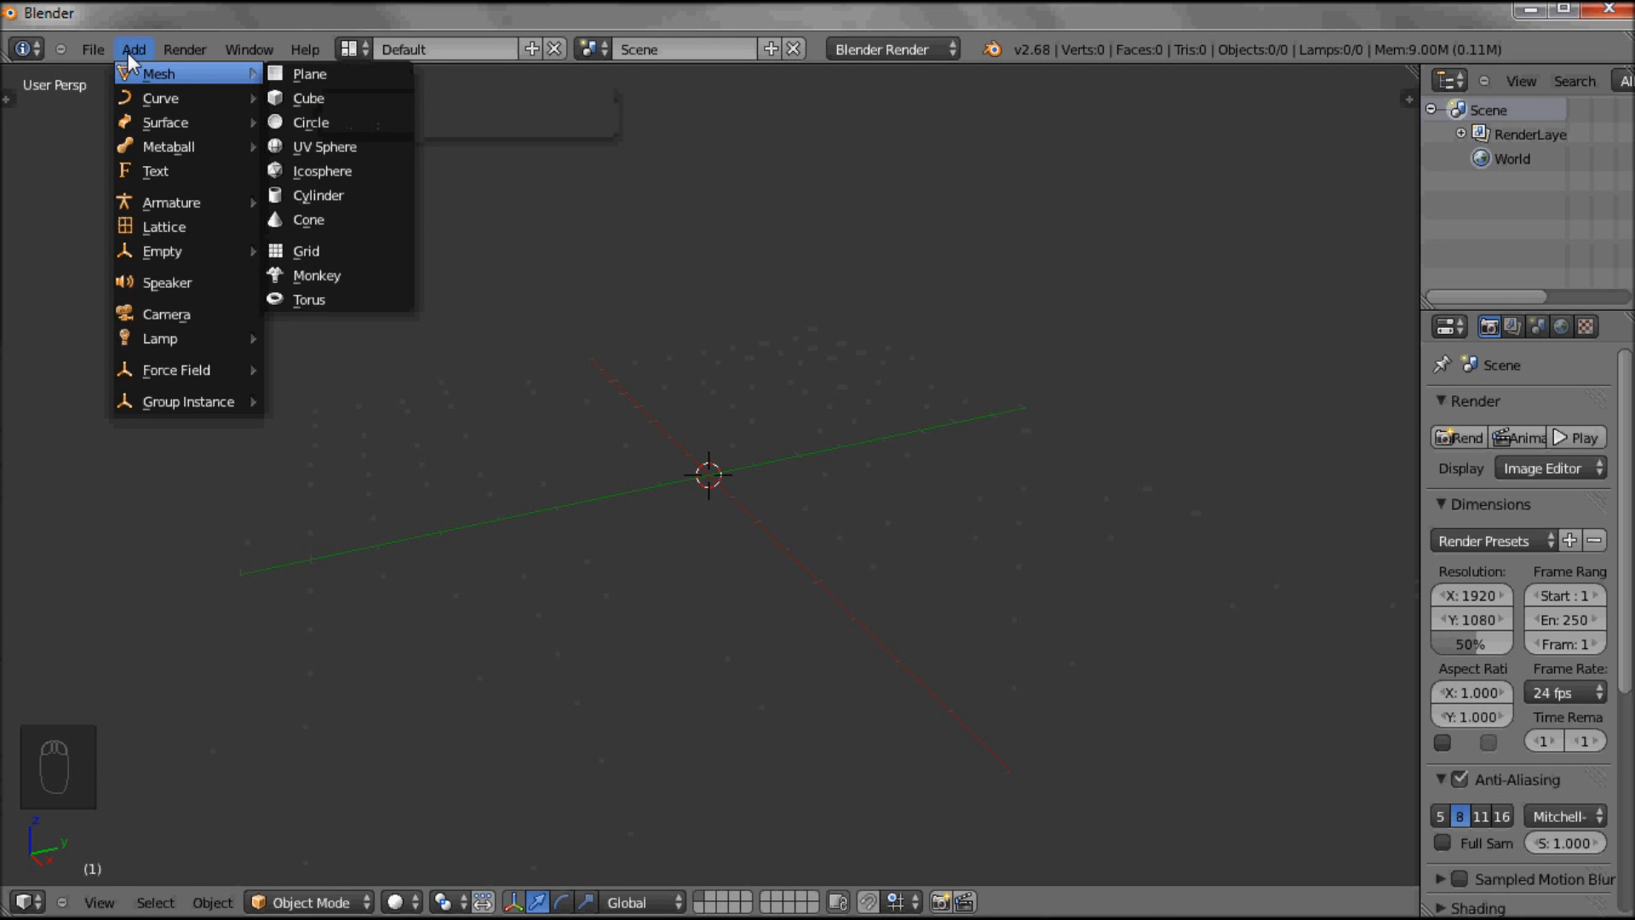
pyautogui.moveTo(283, 75)
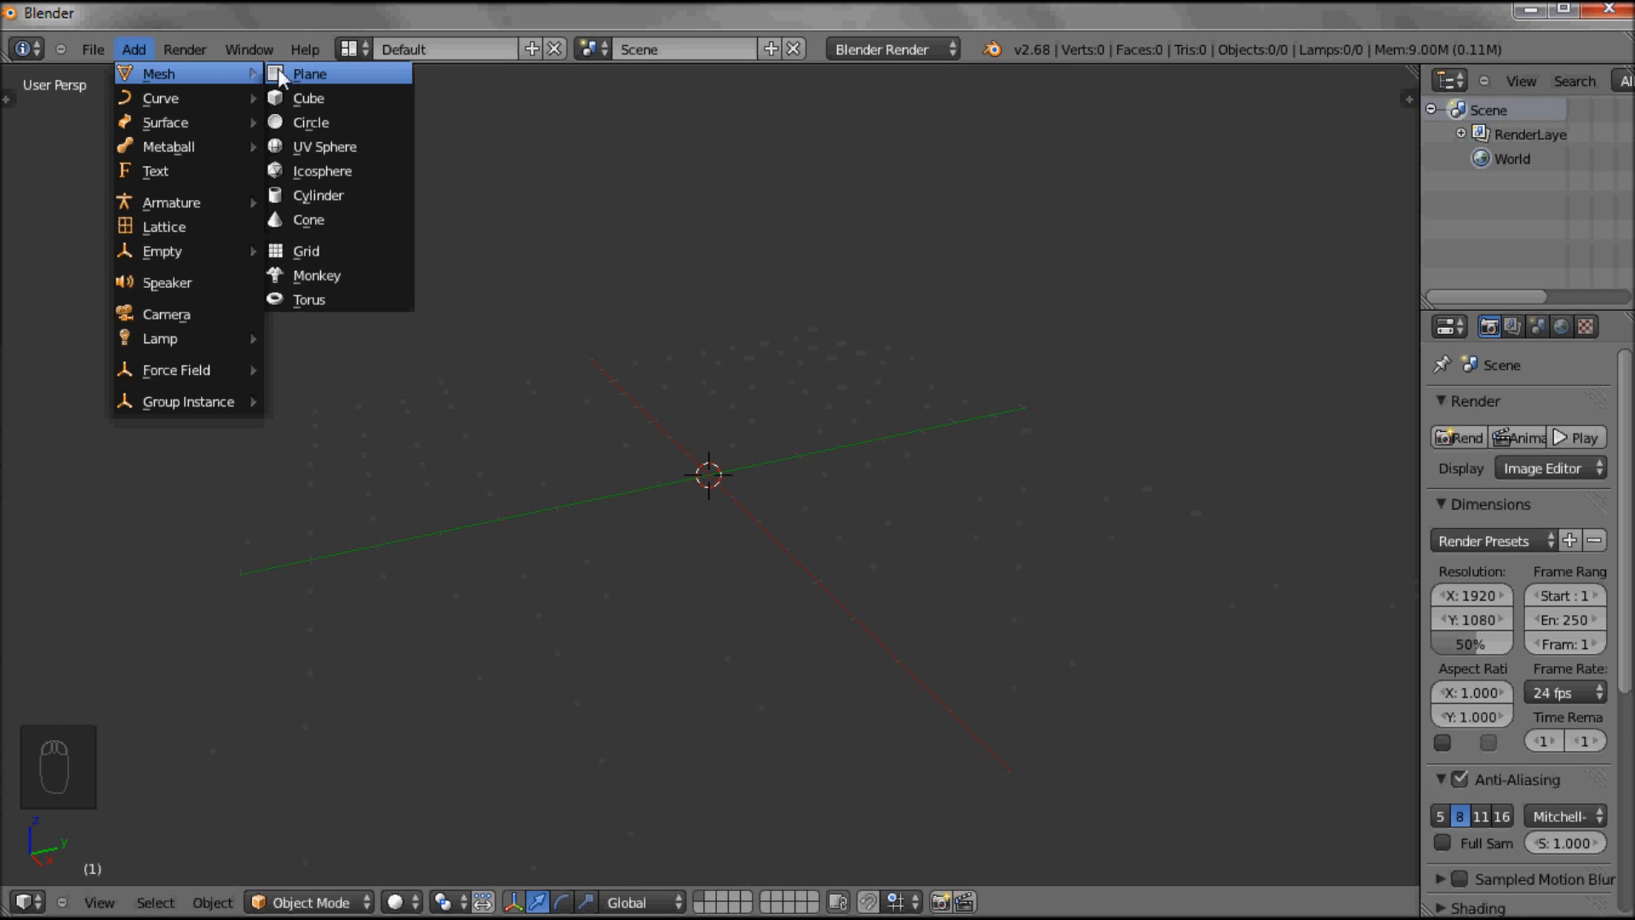
pyautogui.click(309, 74)
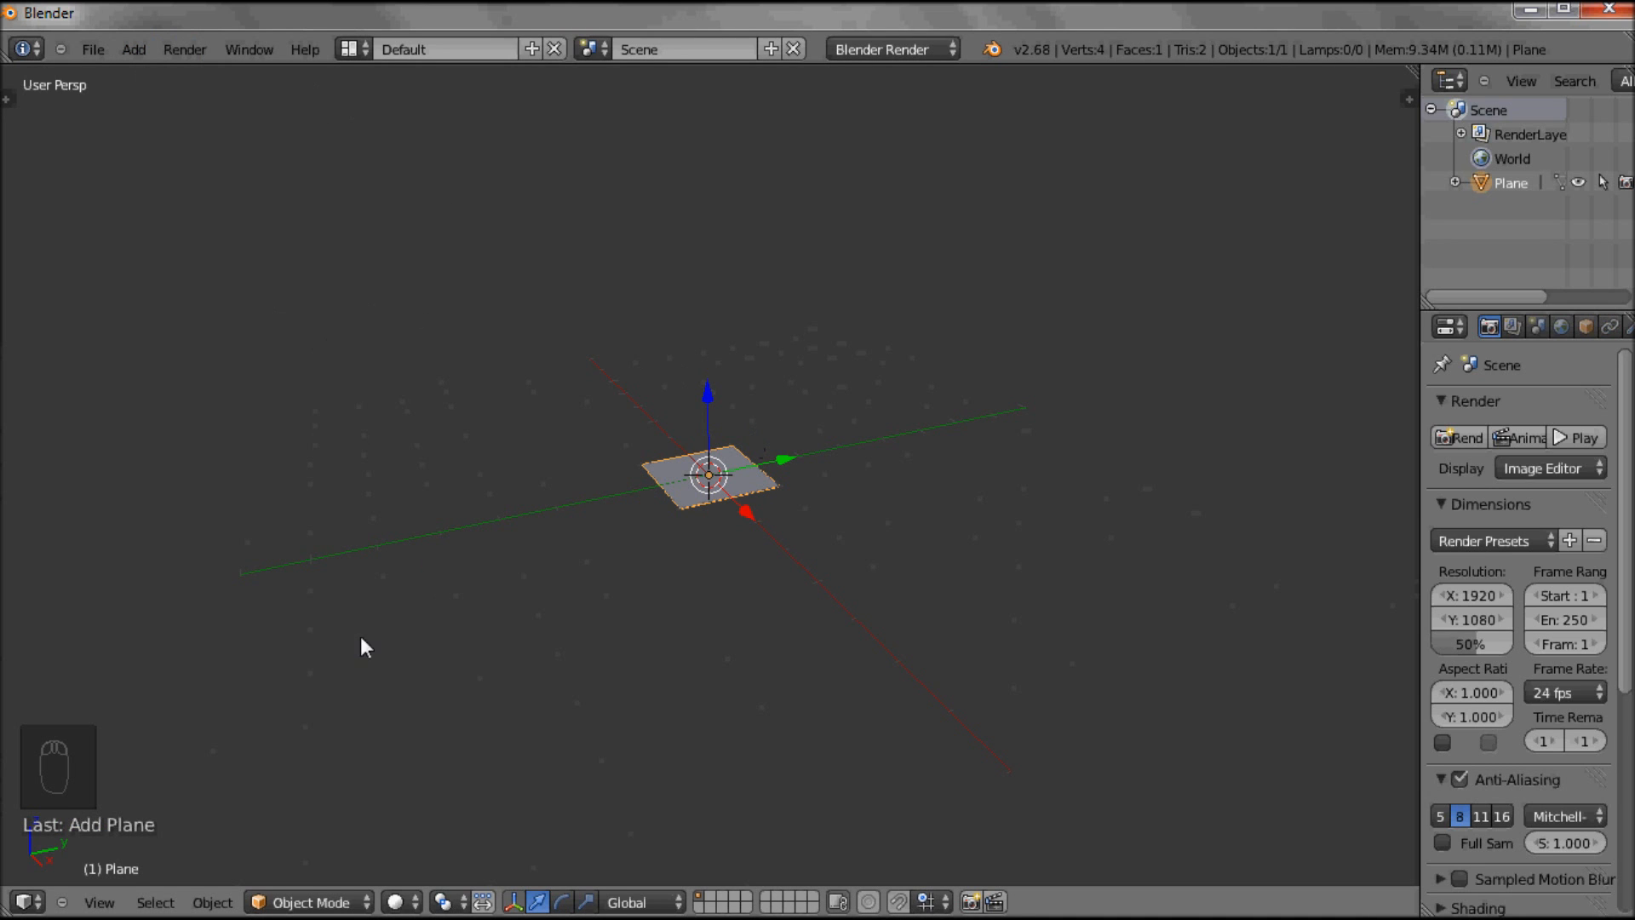
pyautogui.click(97, 903)
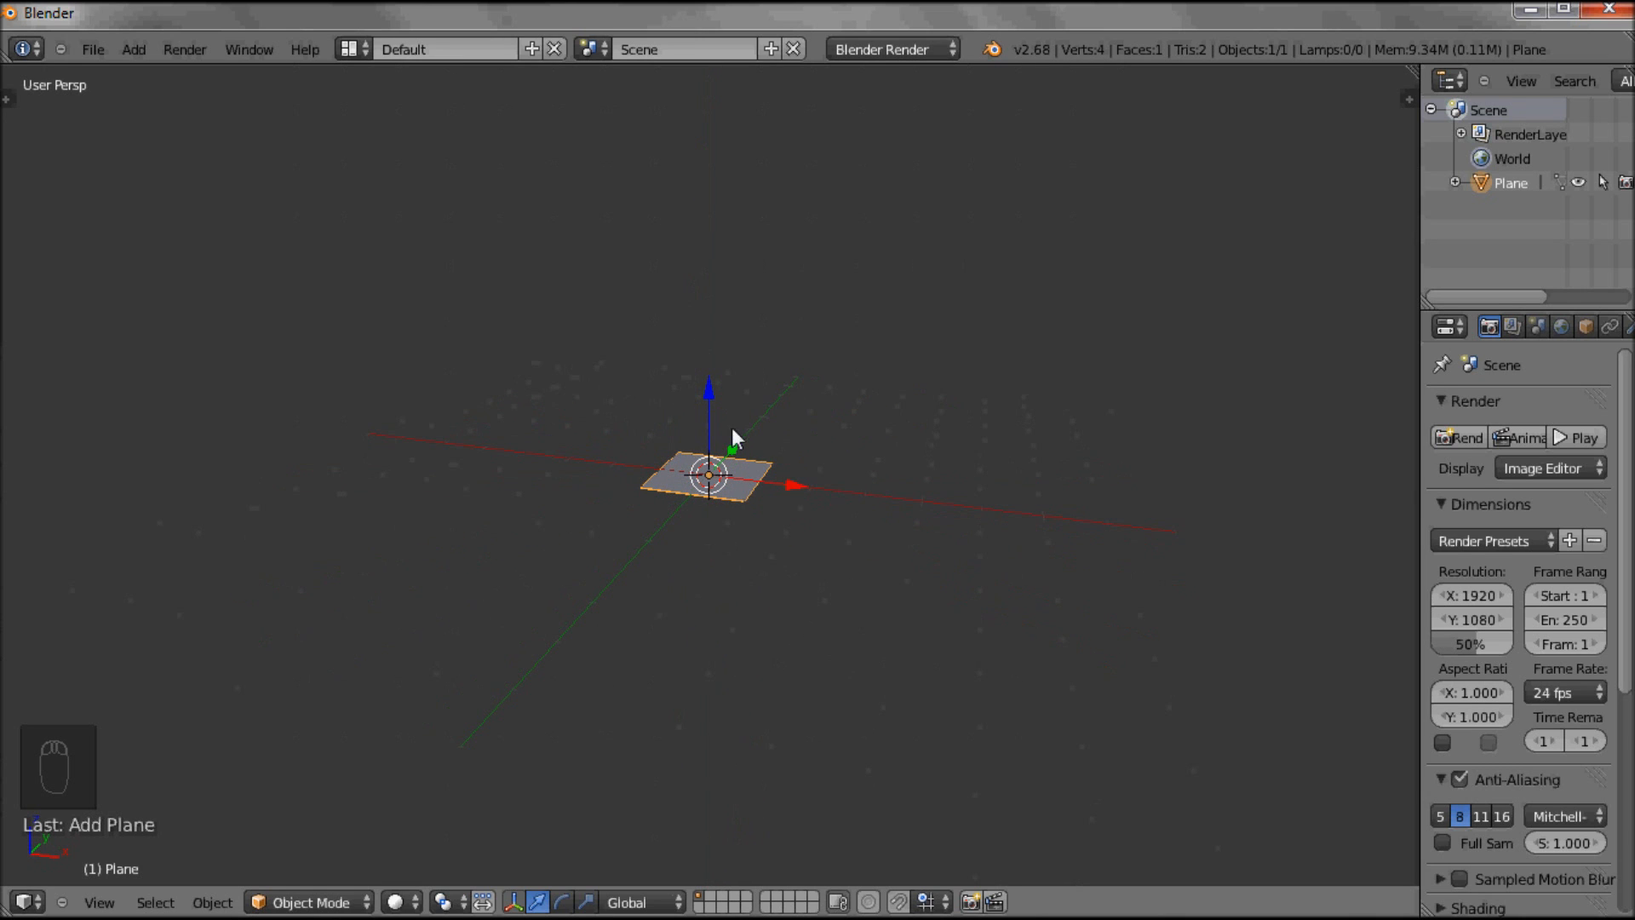
pyautogui.moveTo(862, 492)
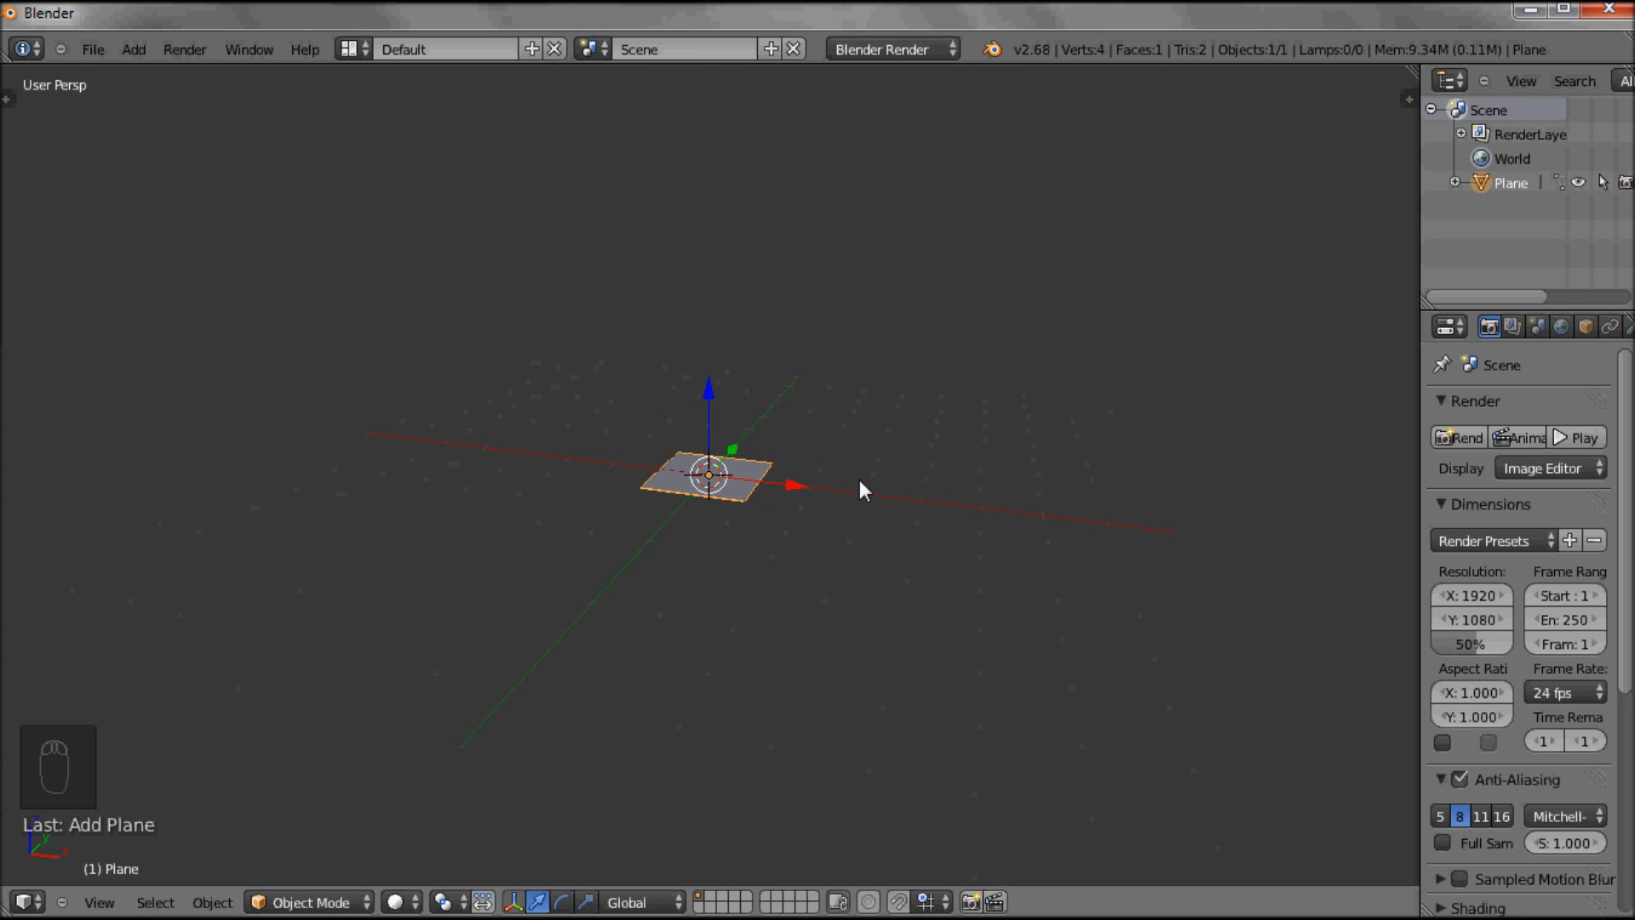
pyautogui.moveTo(849, 541)
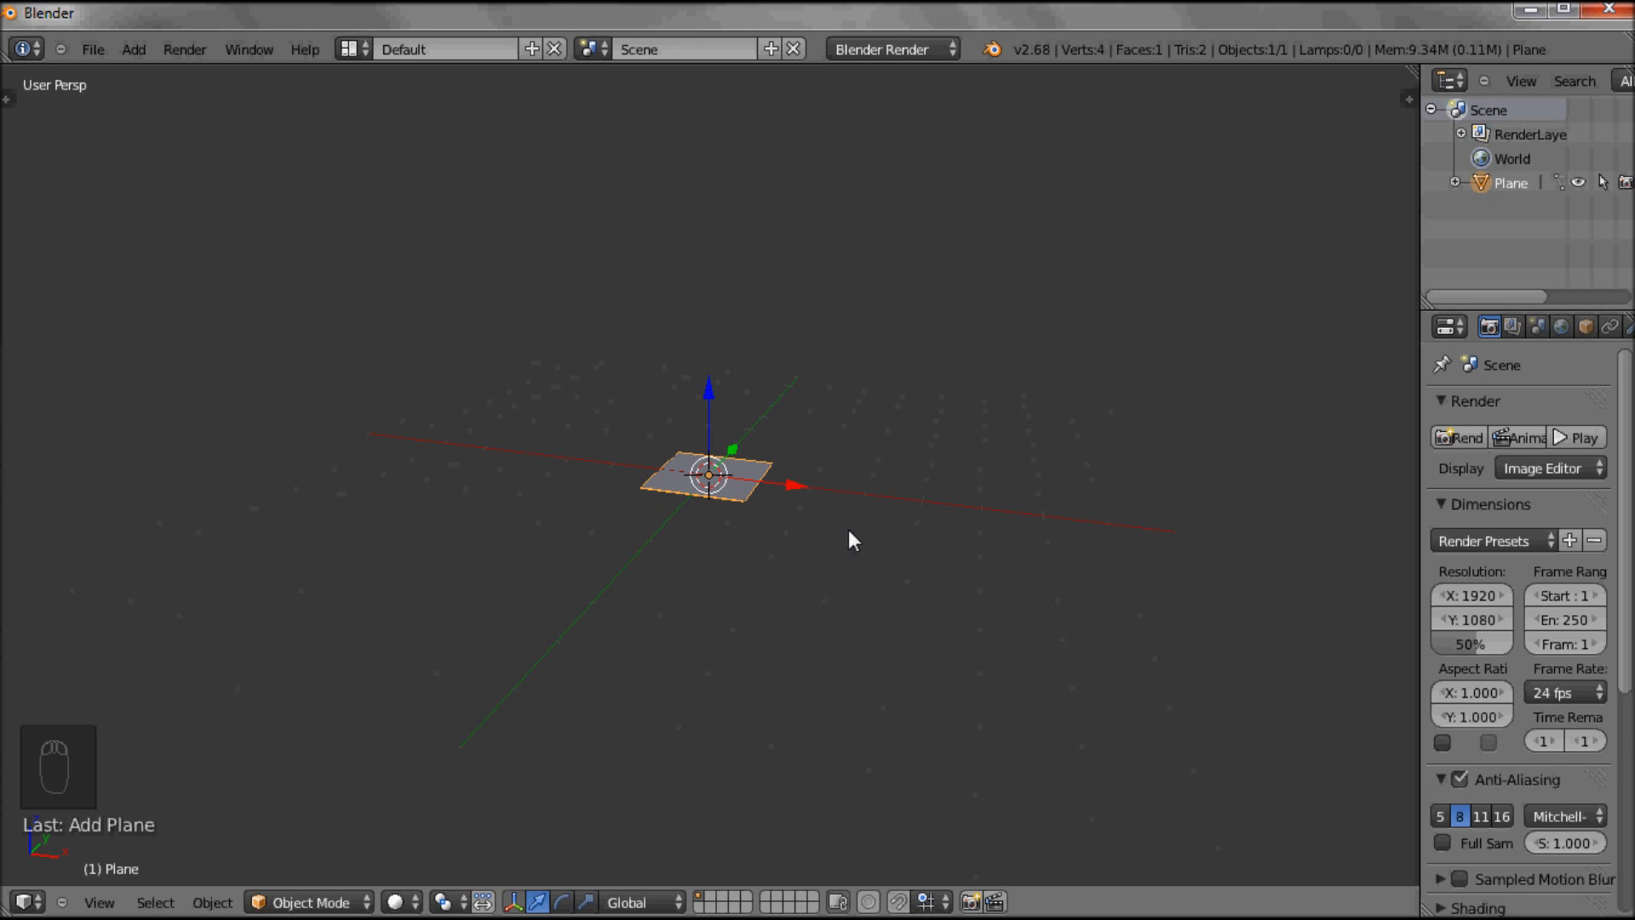
# Toggle the plane into Edit Mode and back, finishing in Object Mode
pyautogui.click(313, 903)
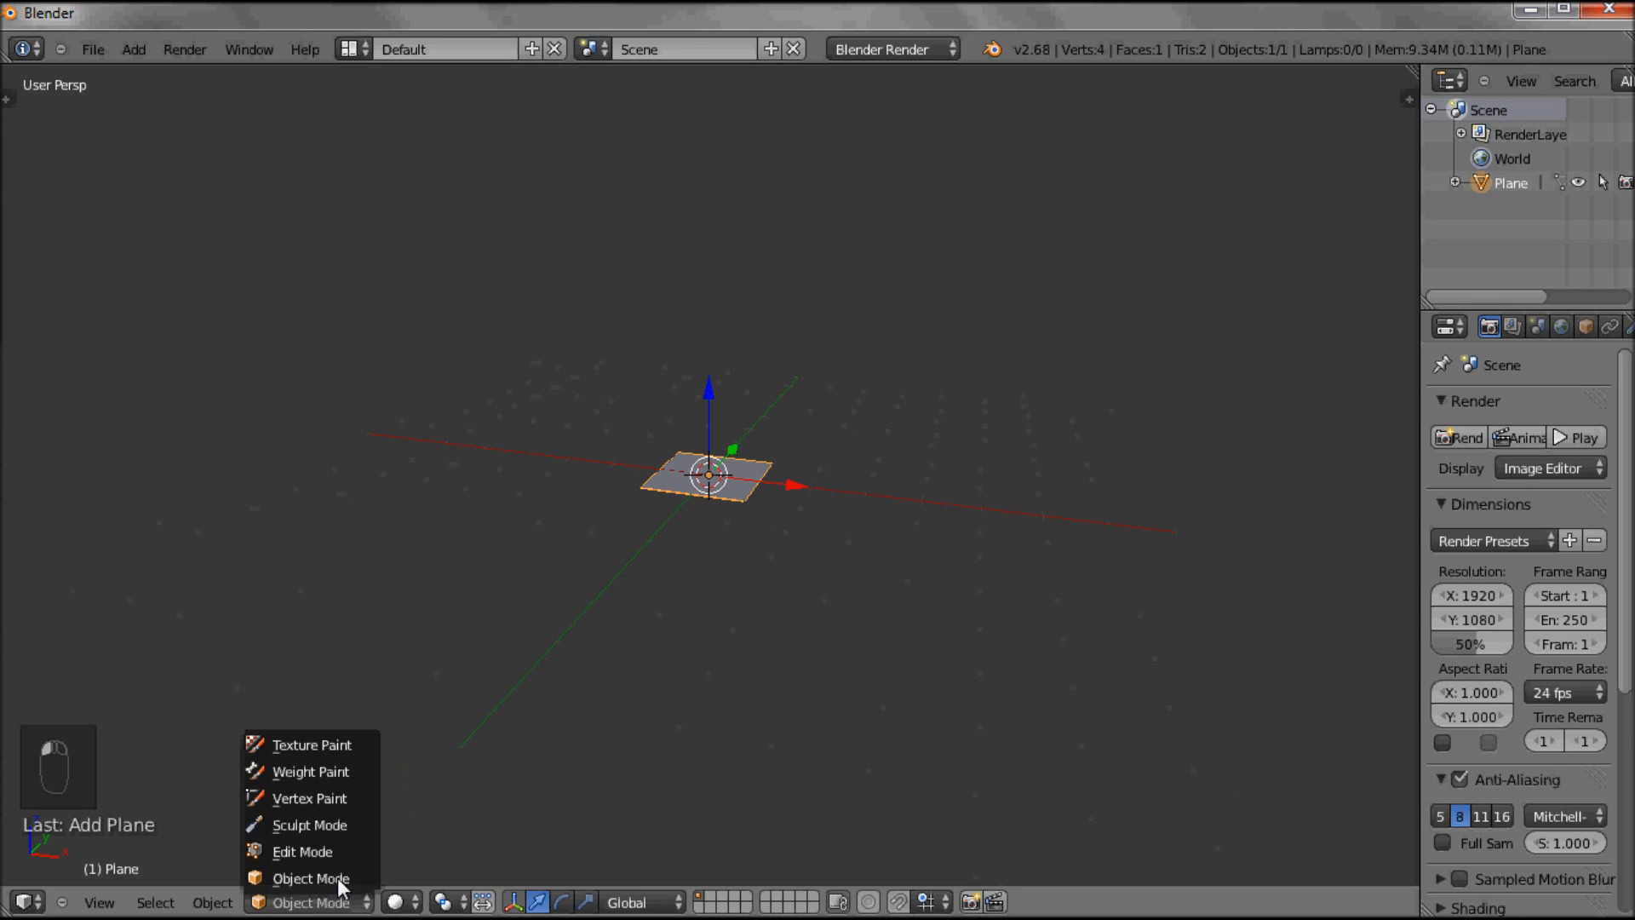
pyautogui.click(301, 852)
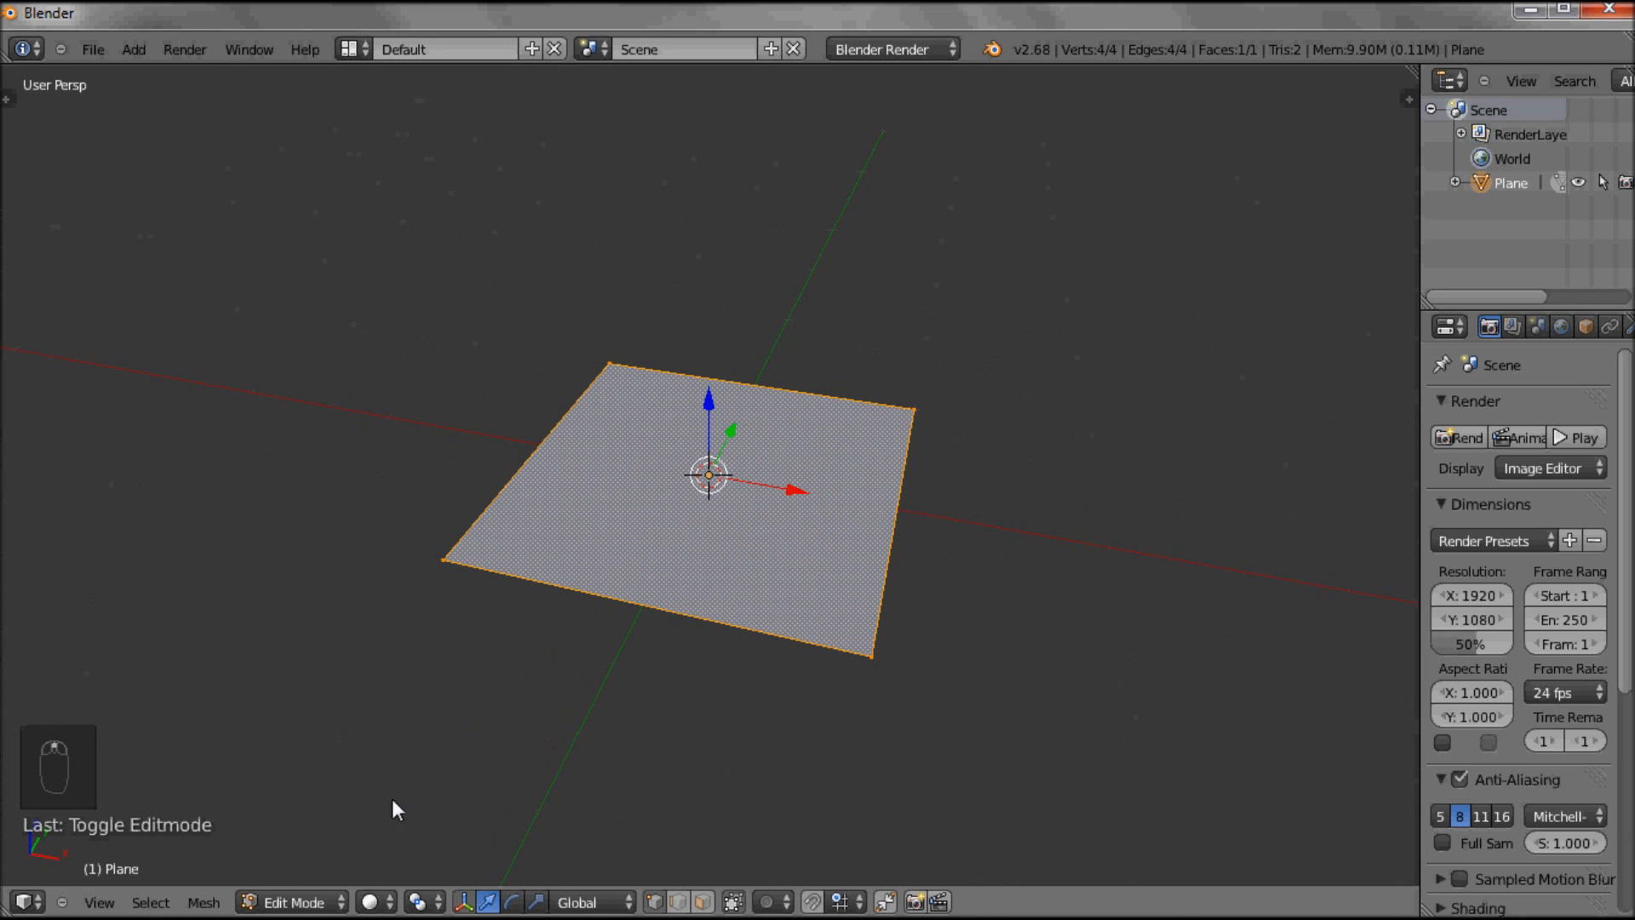
pyautogui.press('Tab')
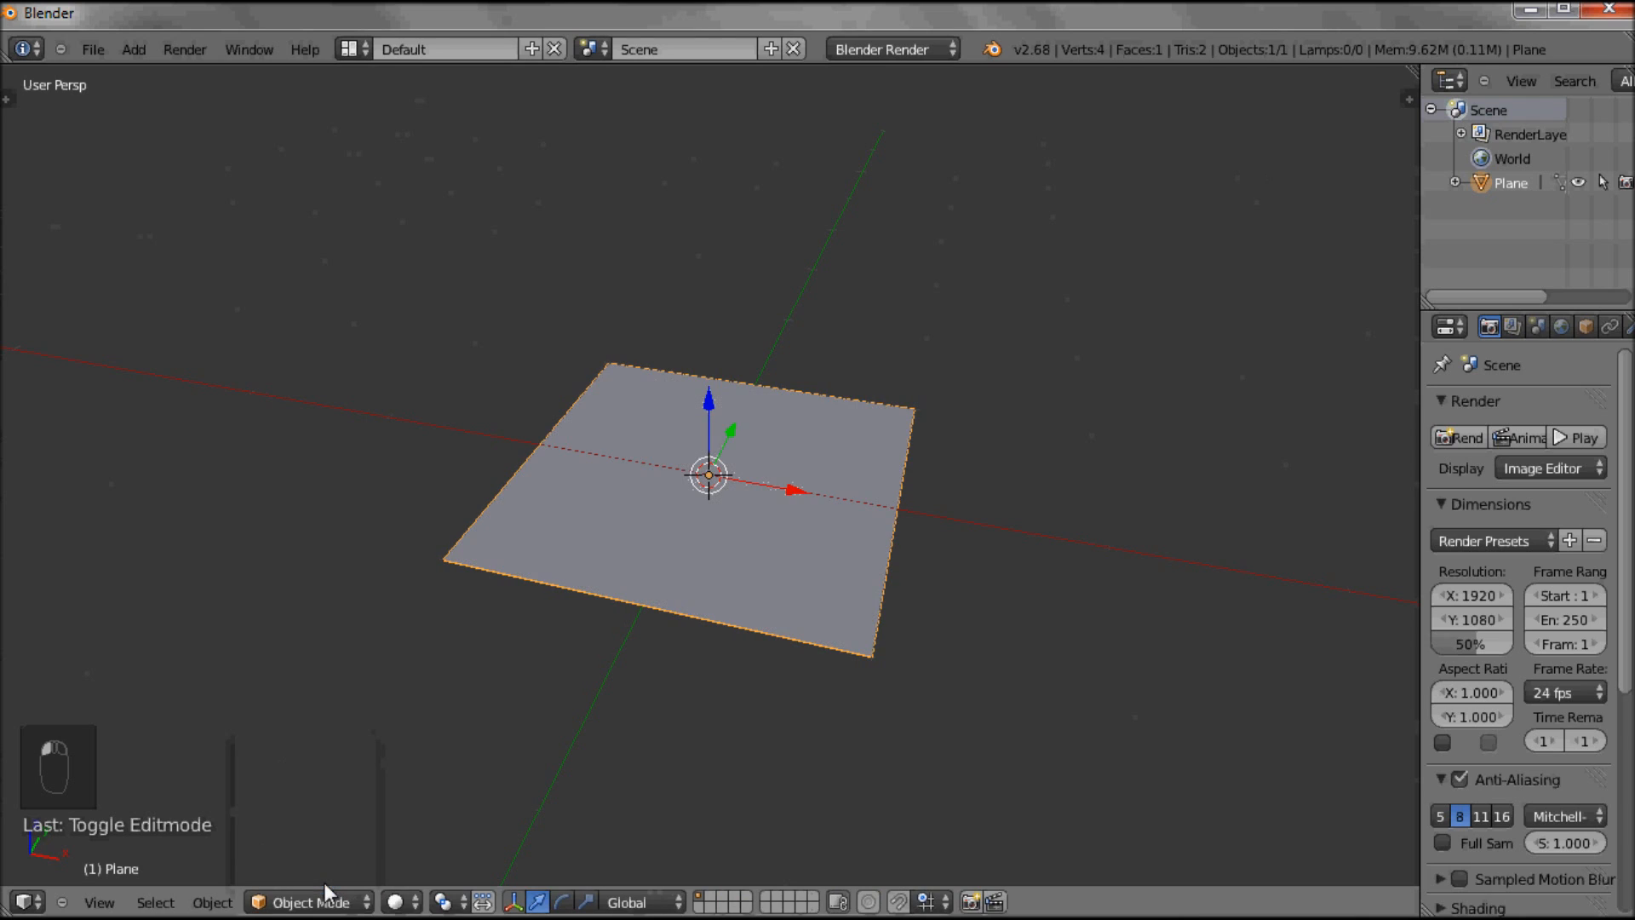
pyautogui.moveTo(779, 475)
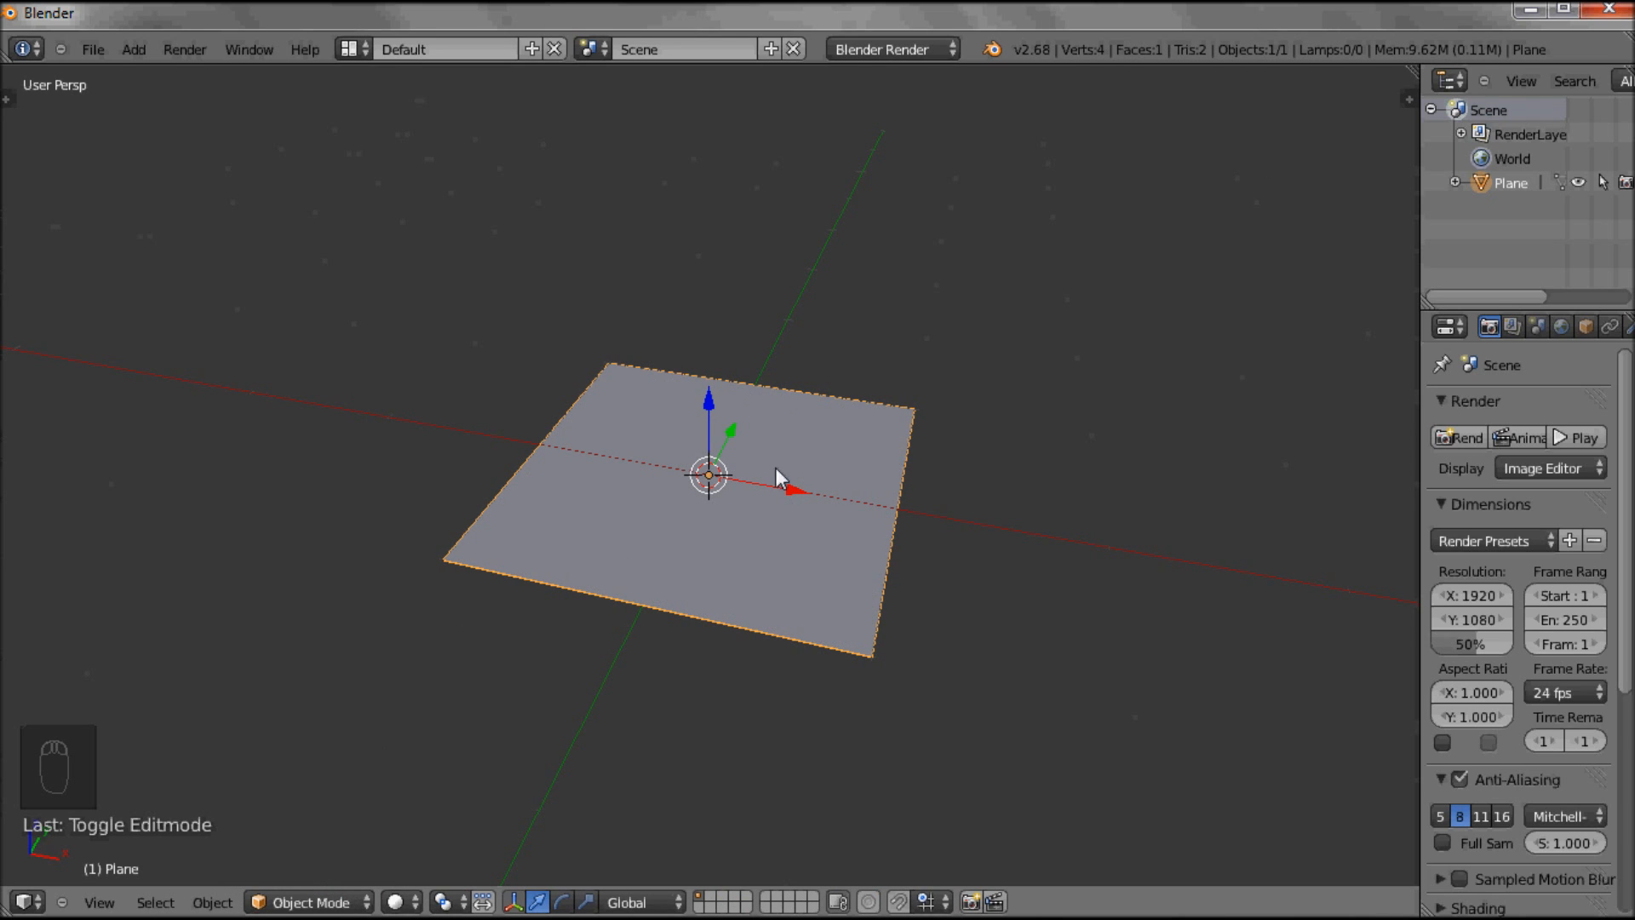
pyautogui.click(309, 903)
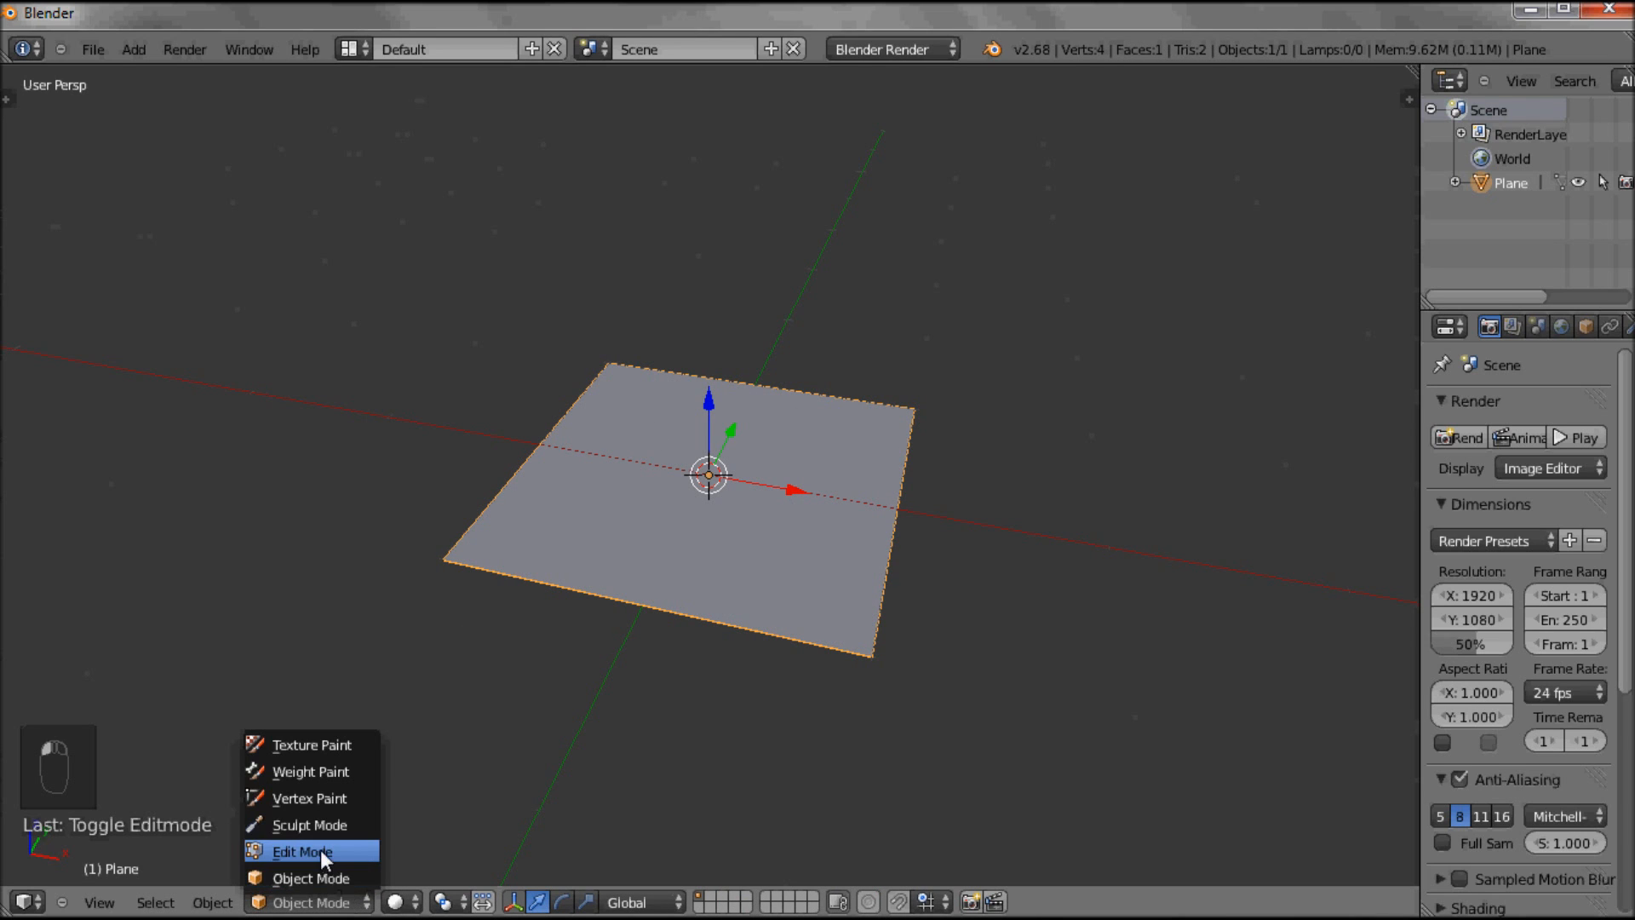
pyautogui.click(299, 851)
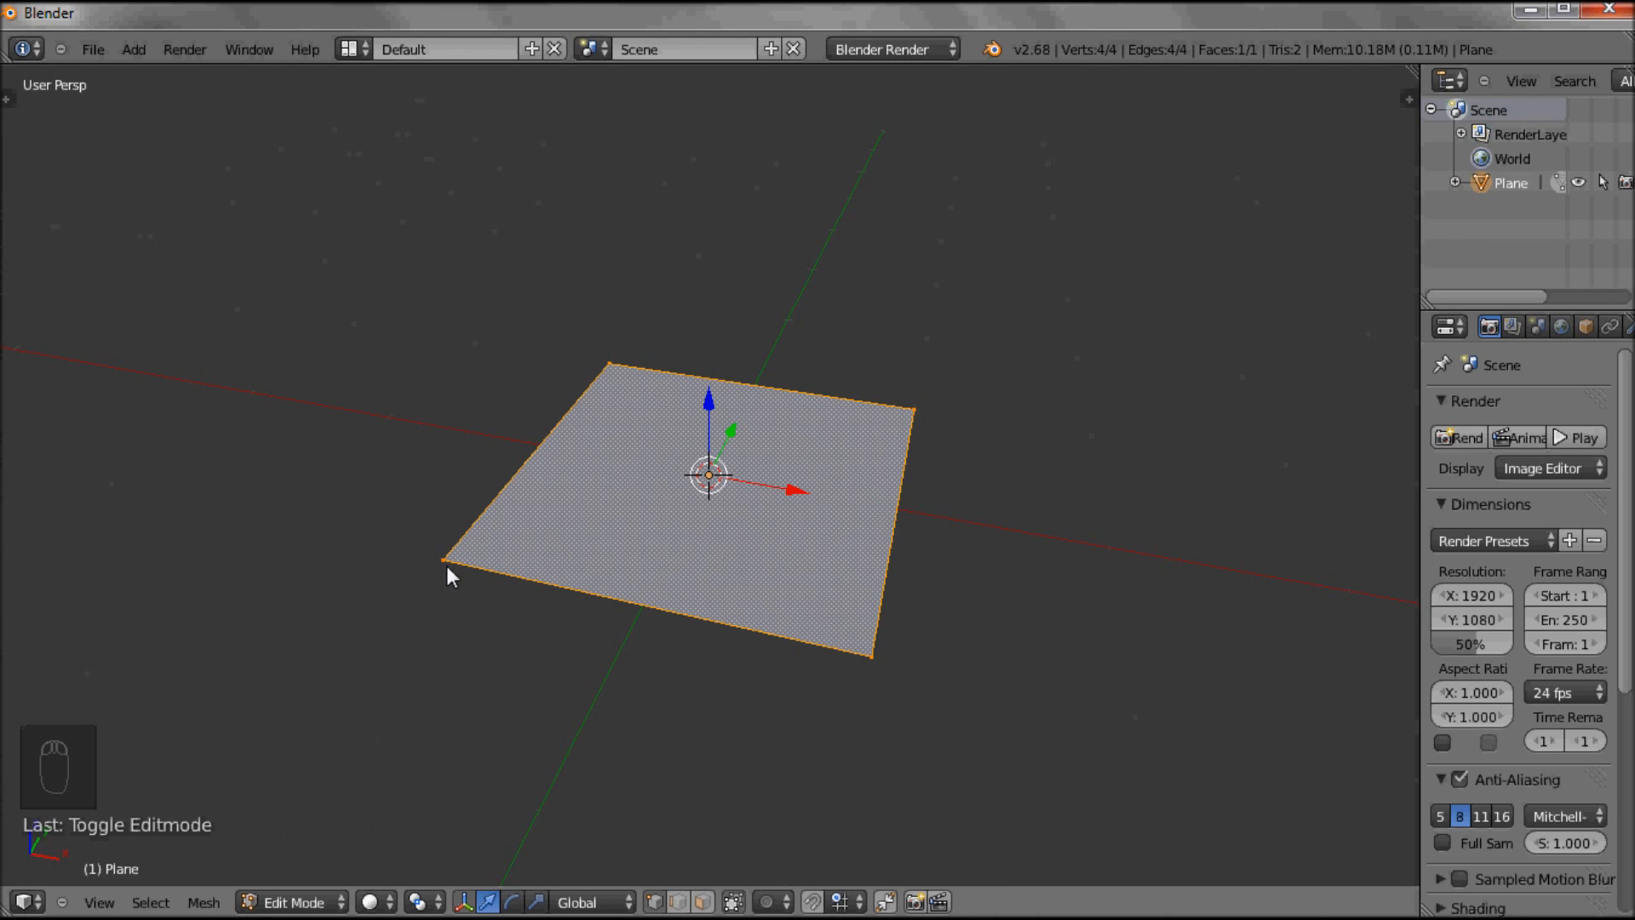
pyautogui.moveTo(896, 495)
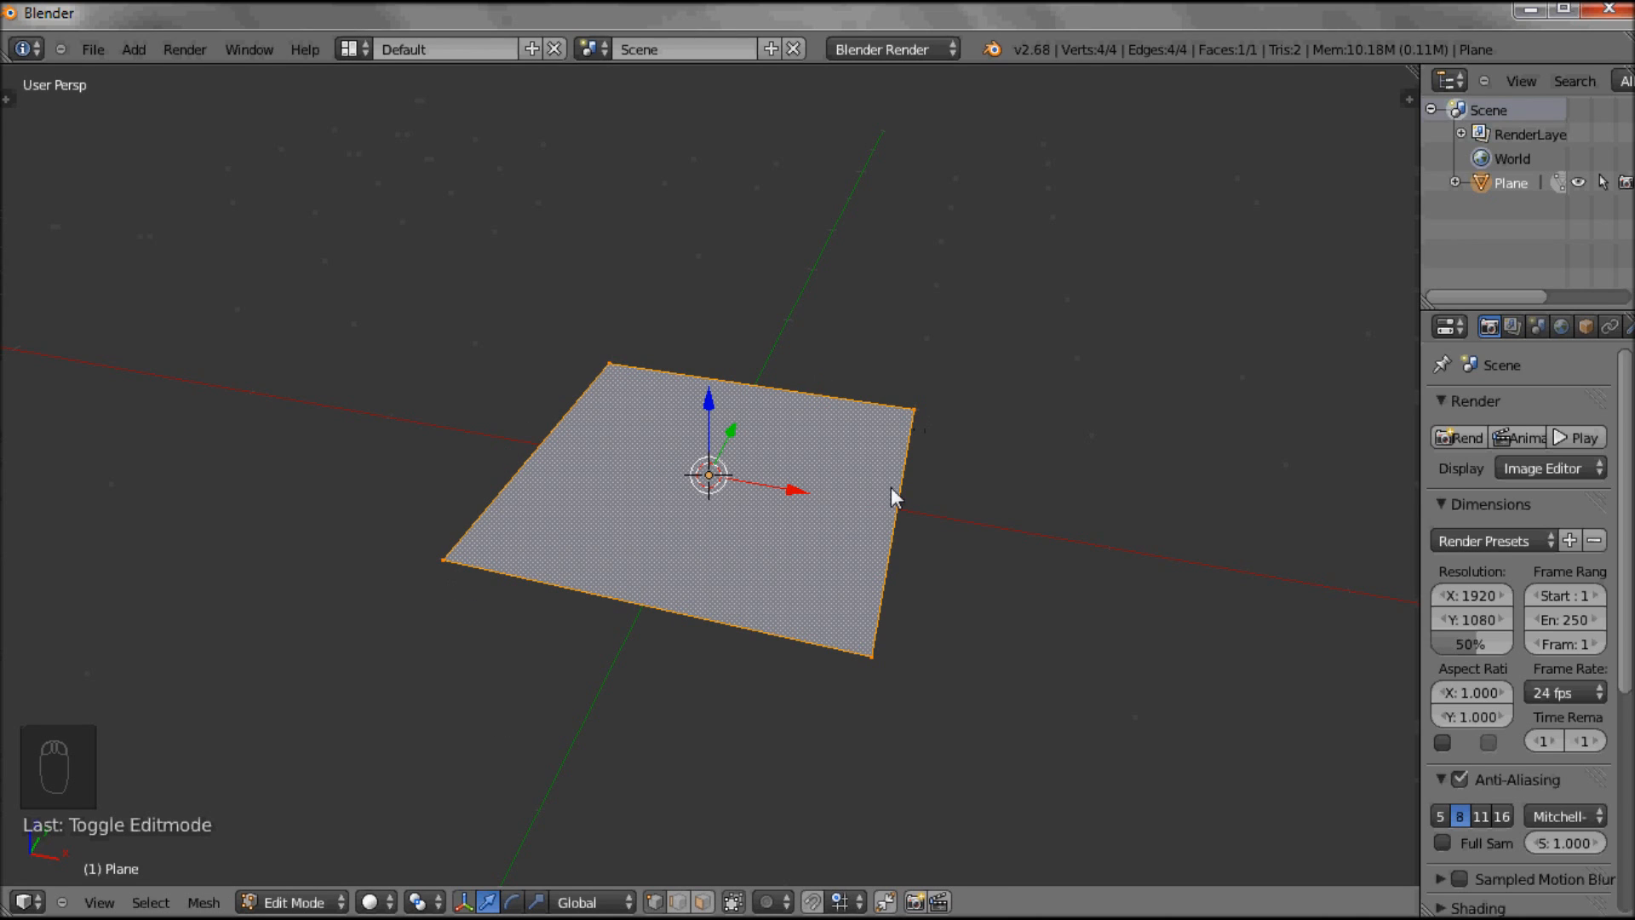
pyautogui.moveTo(452, 562)
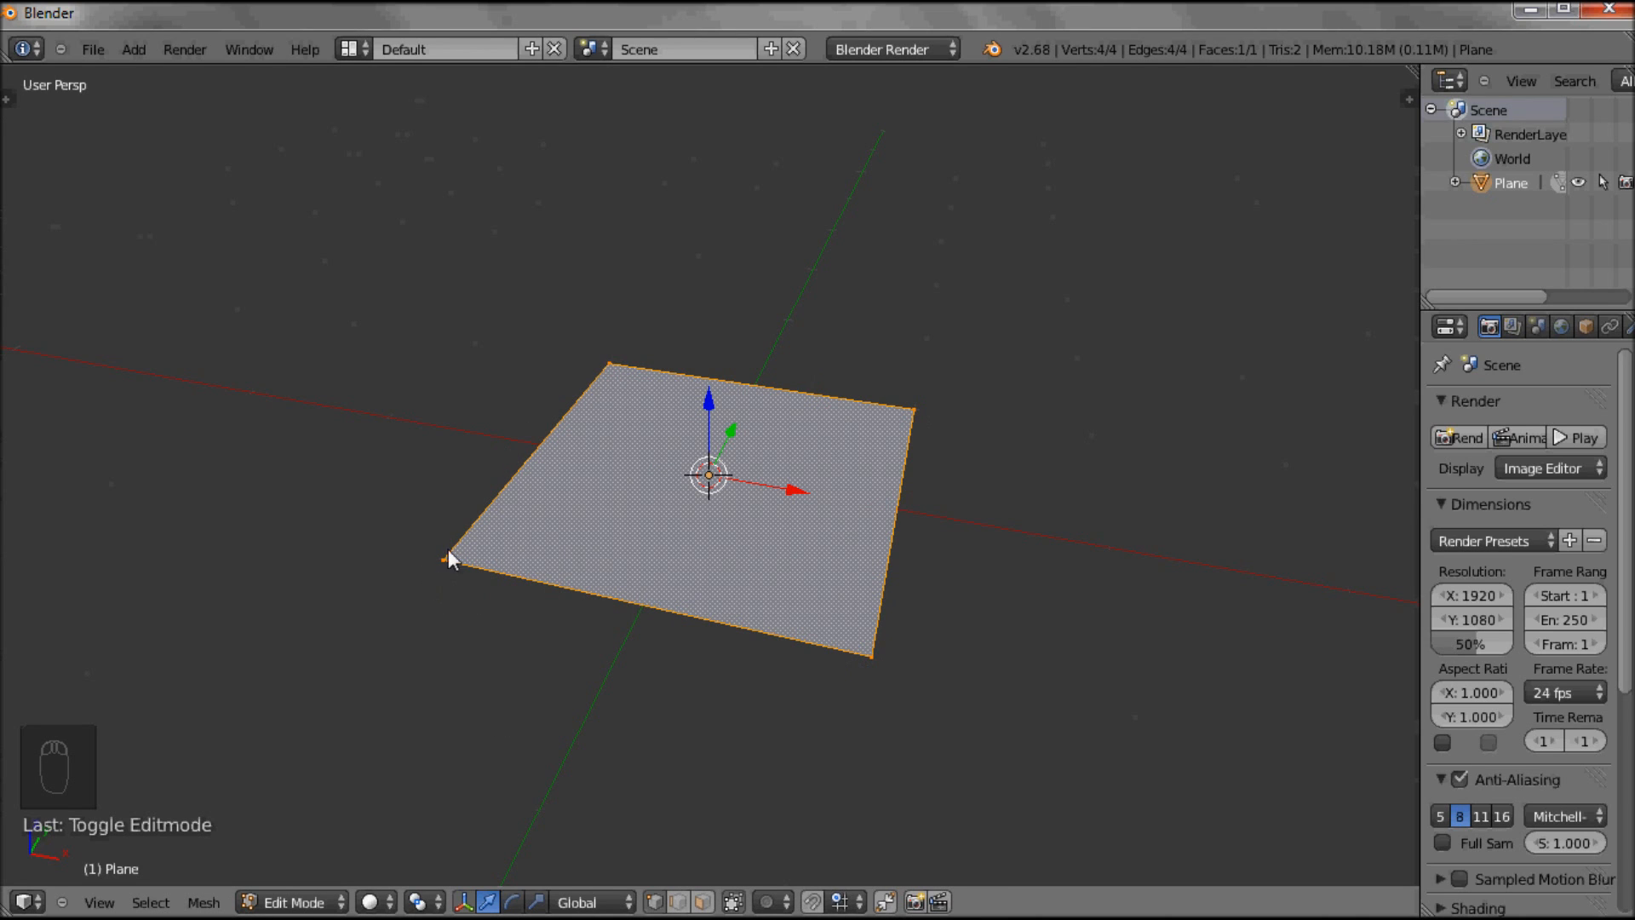
pyautogui.moveTo(822, 577)
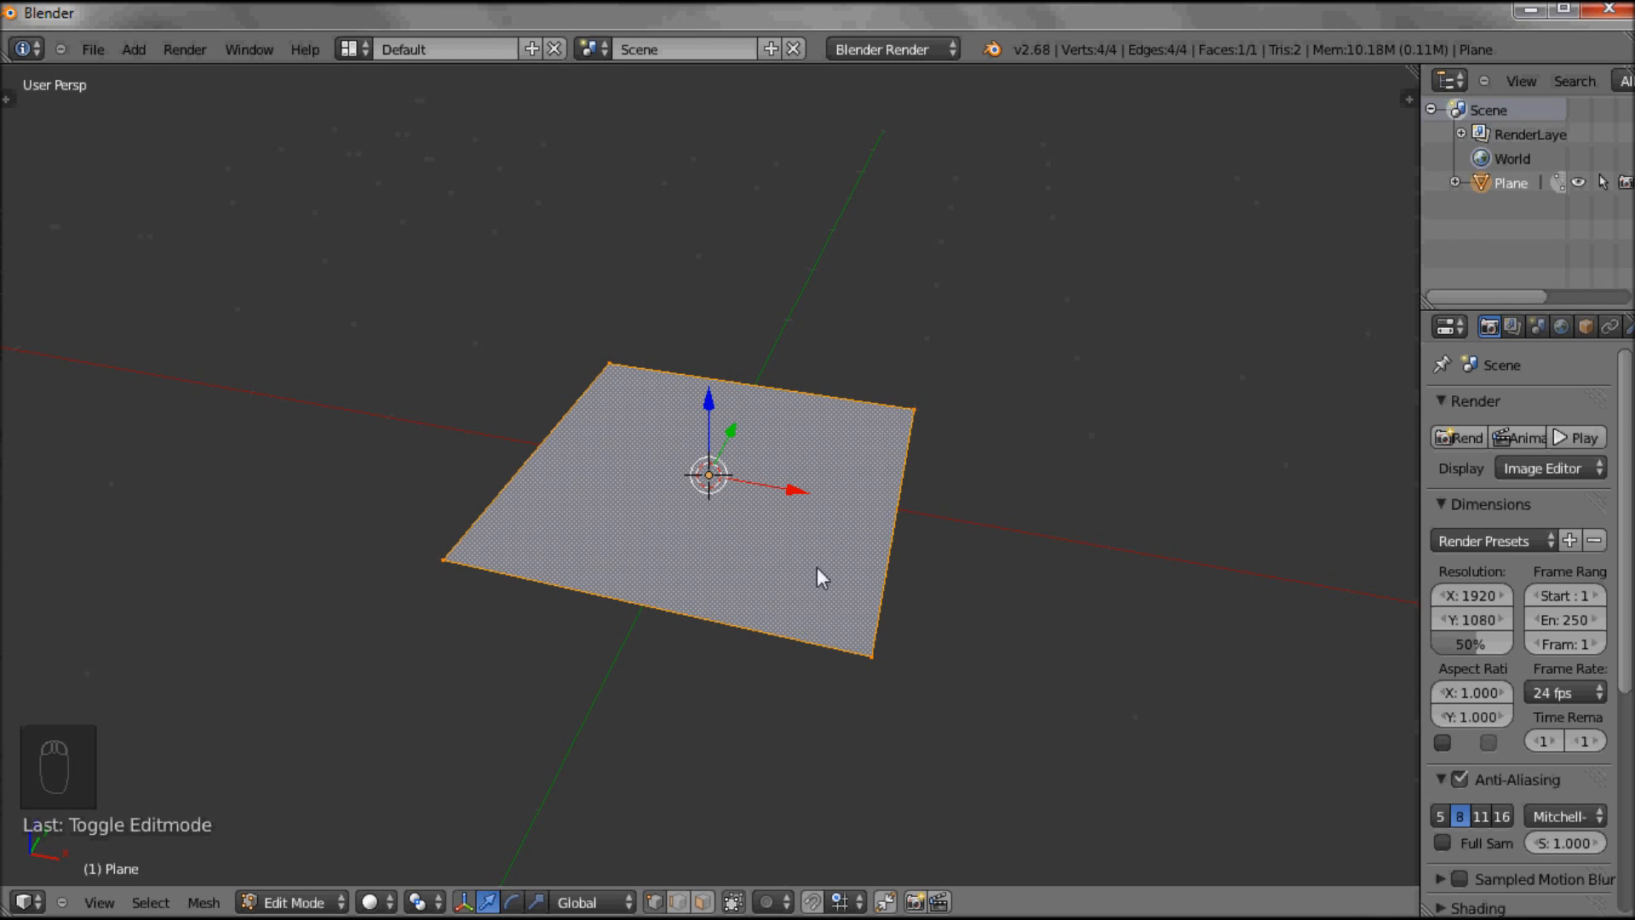
pyautogui.moveTo(580, 611)
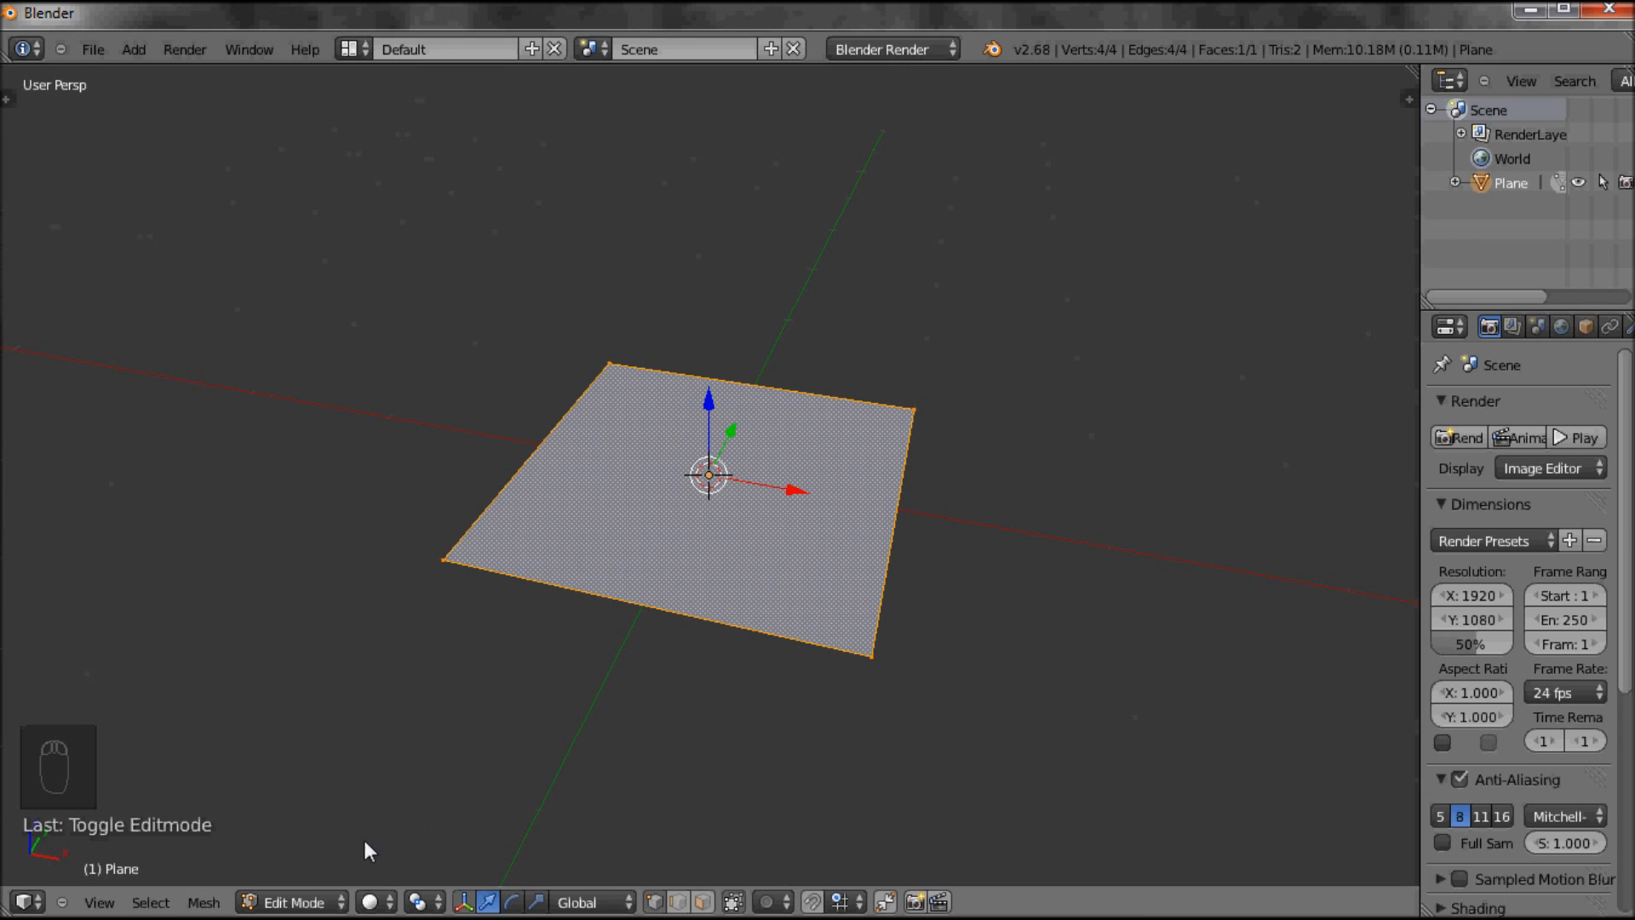
pyautogui.click(294, 902)
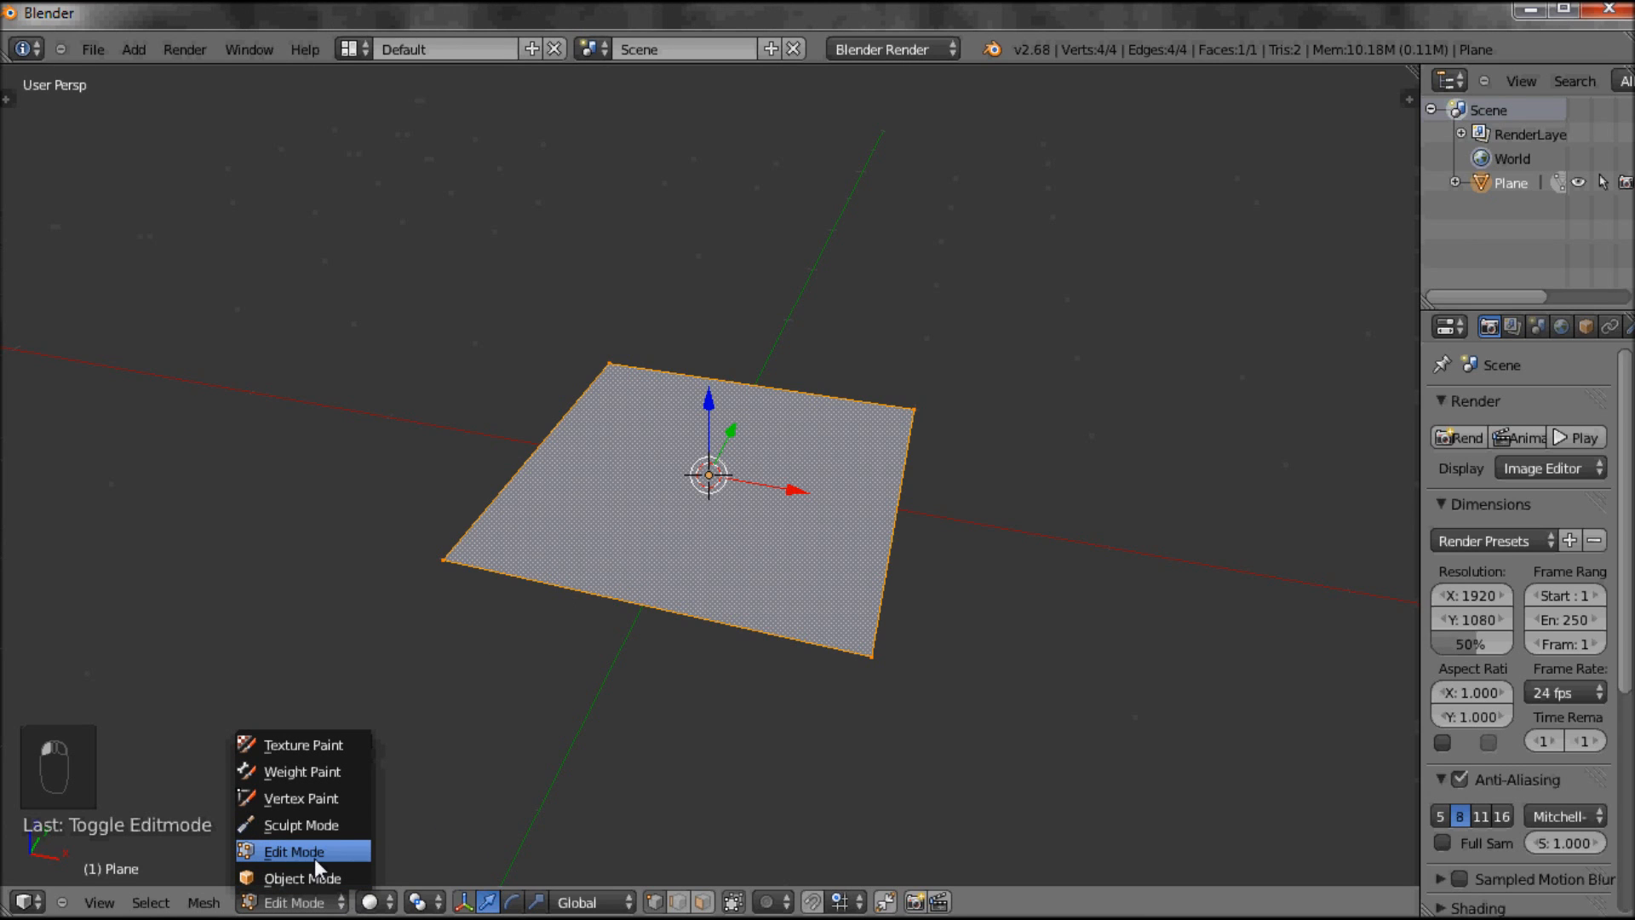
pyautogui.click(302, 878)
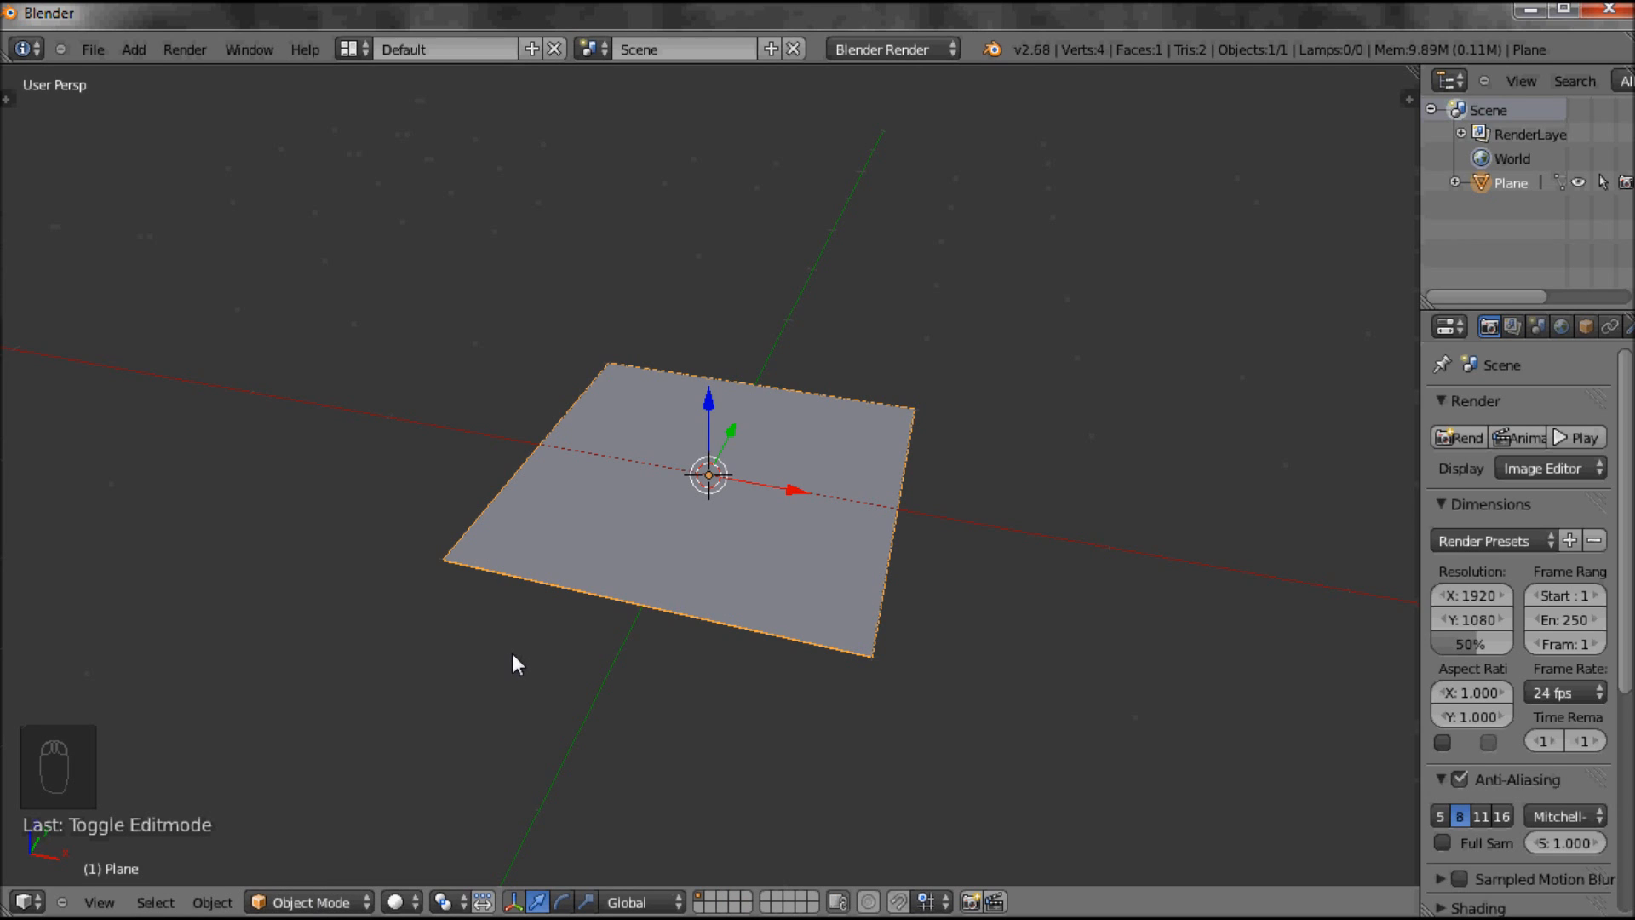
pyautogui.moveTo(501, 667)
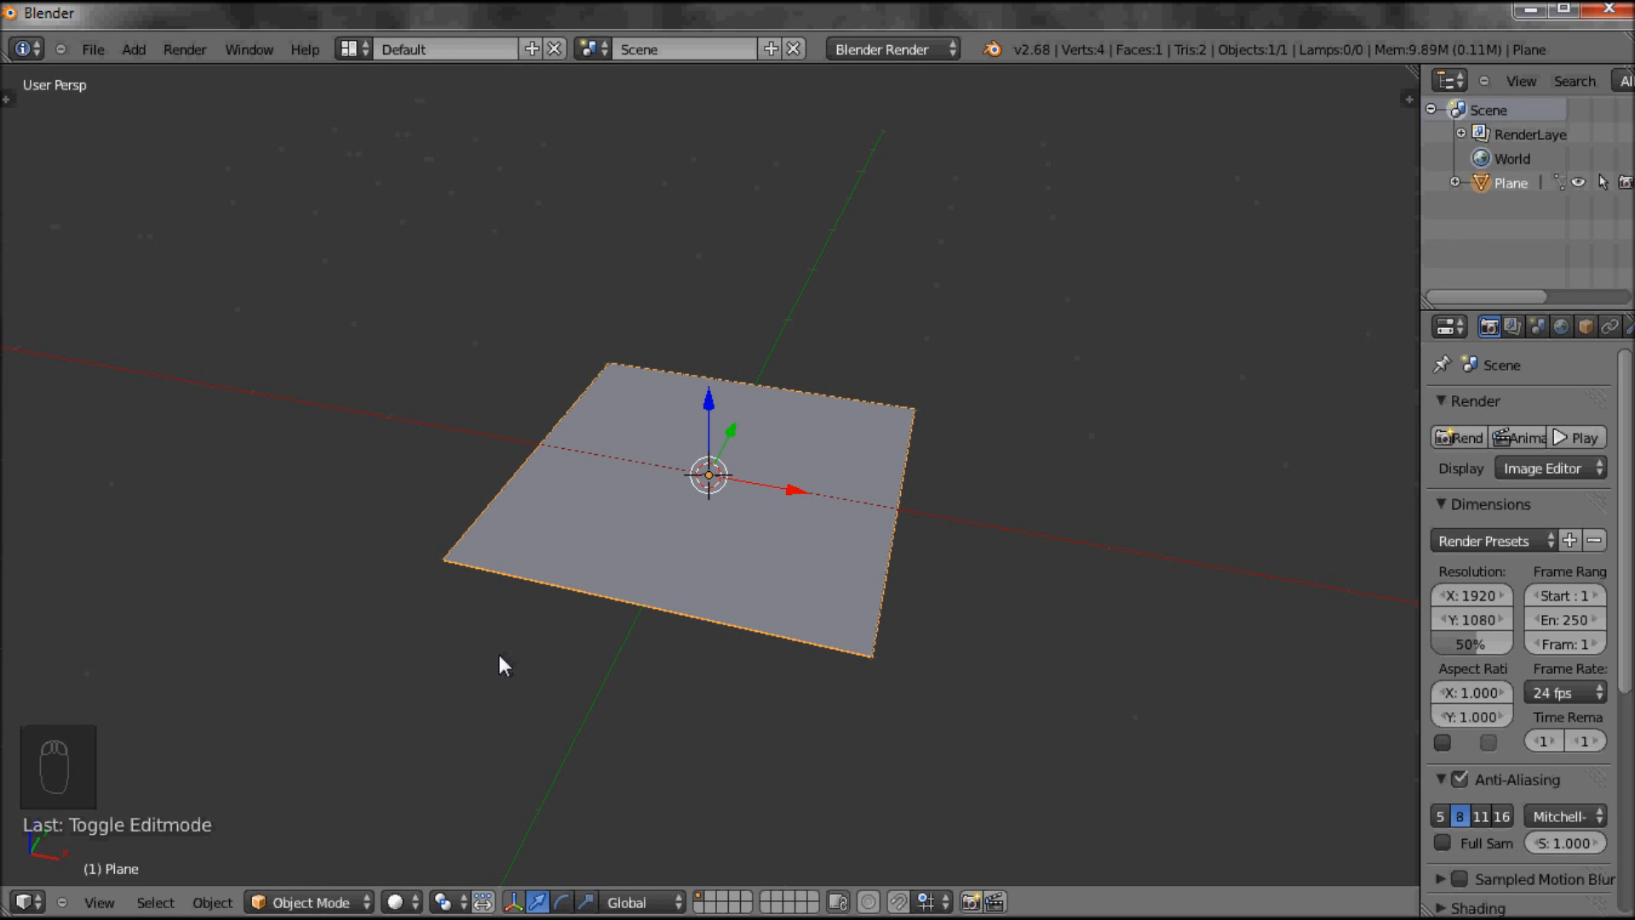
pyautogui.moveTo(513, 681)
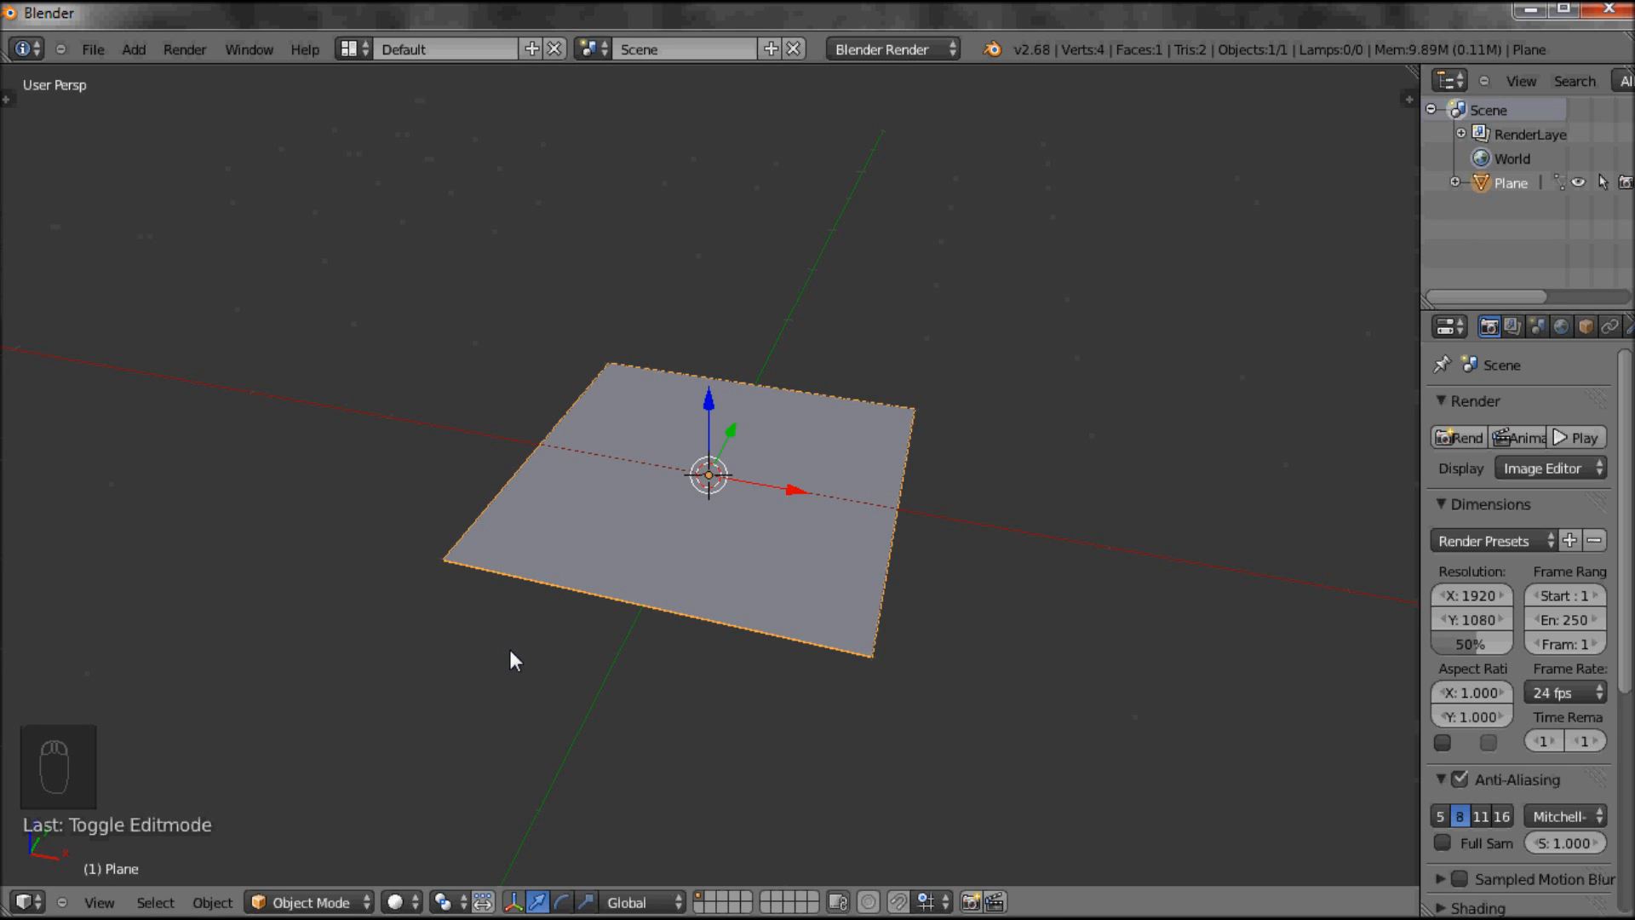
# Toggle the plane with Tab five times, ending in Edit Mode with four vertices shown
pyautogui.press('Tab')
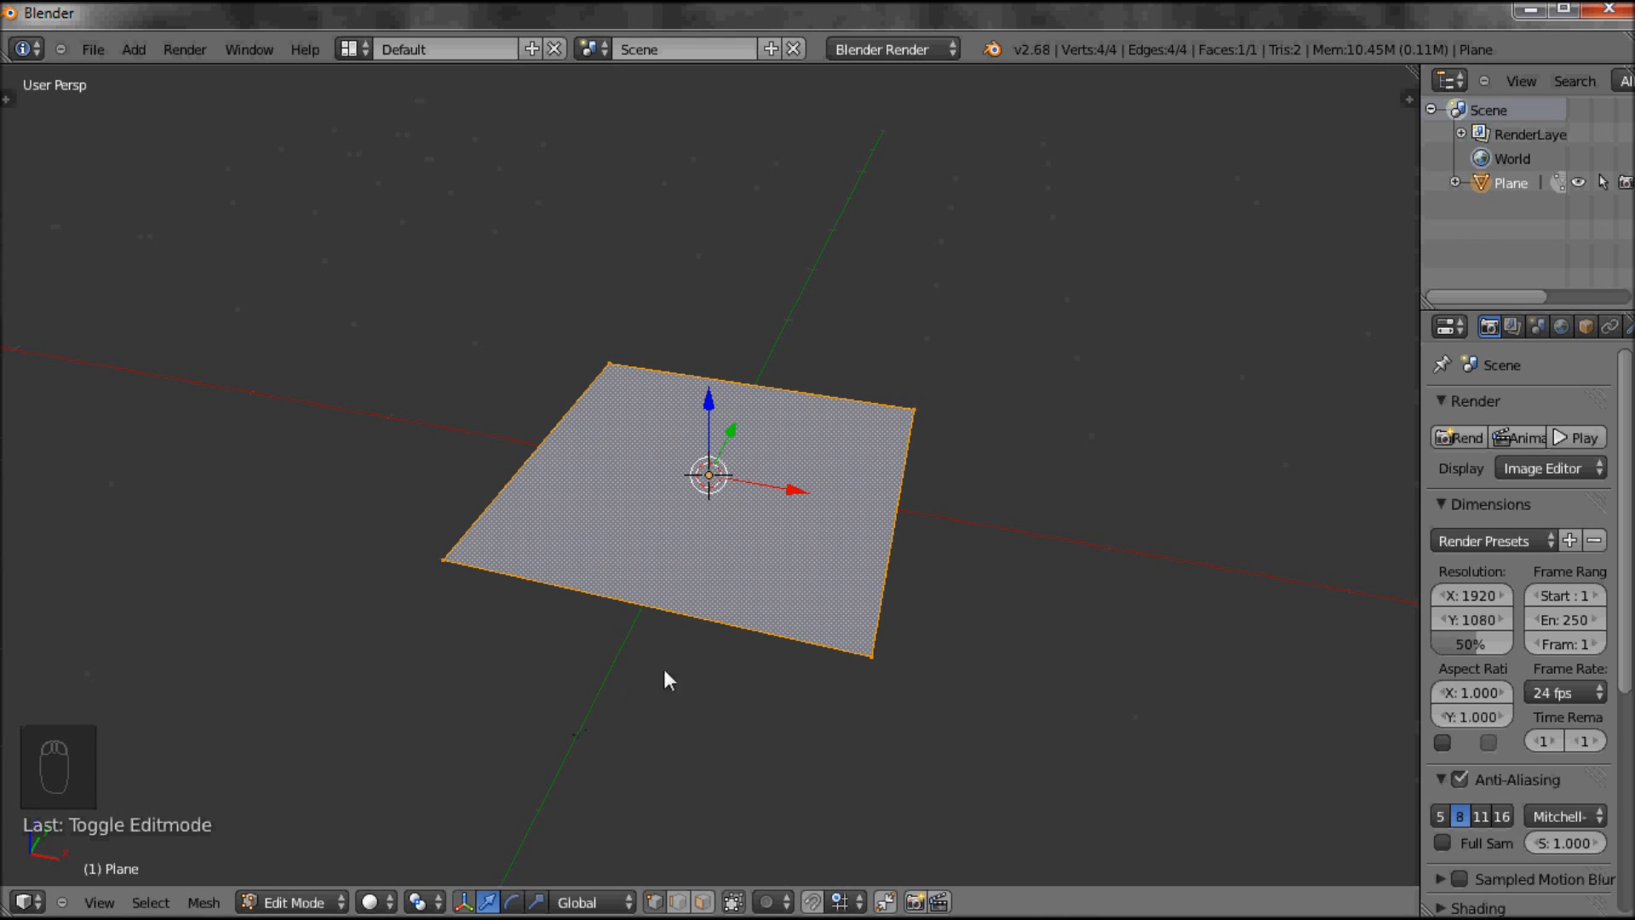
pyautogui.press('Tab')
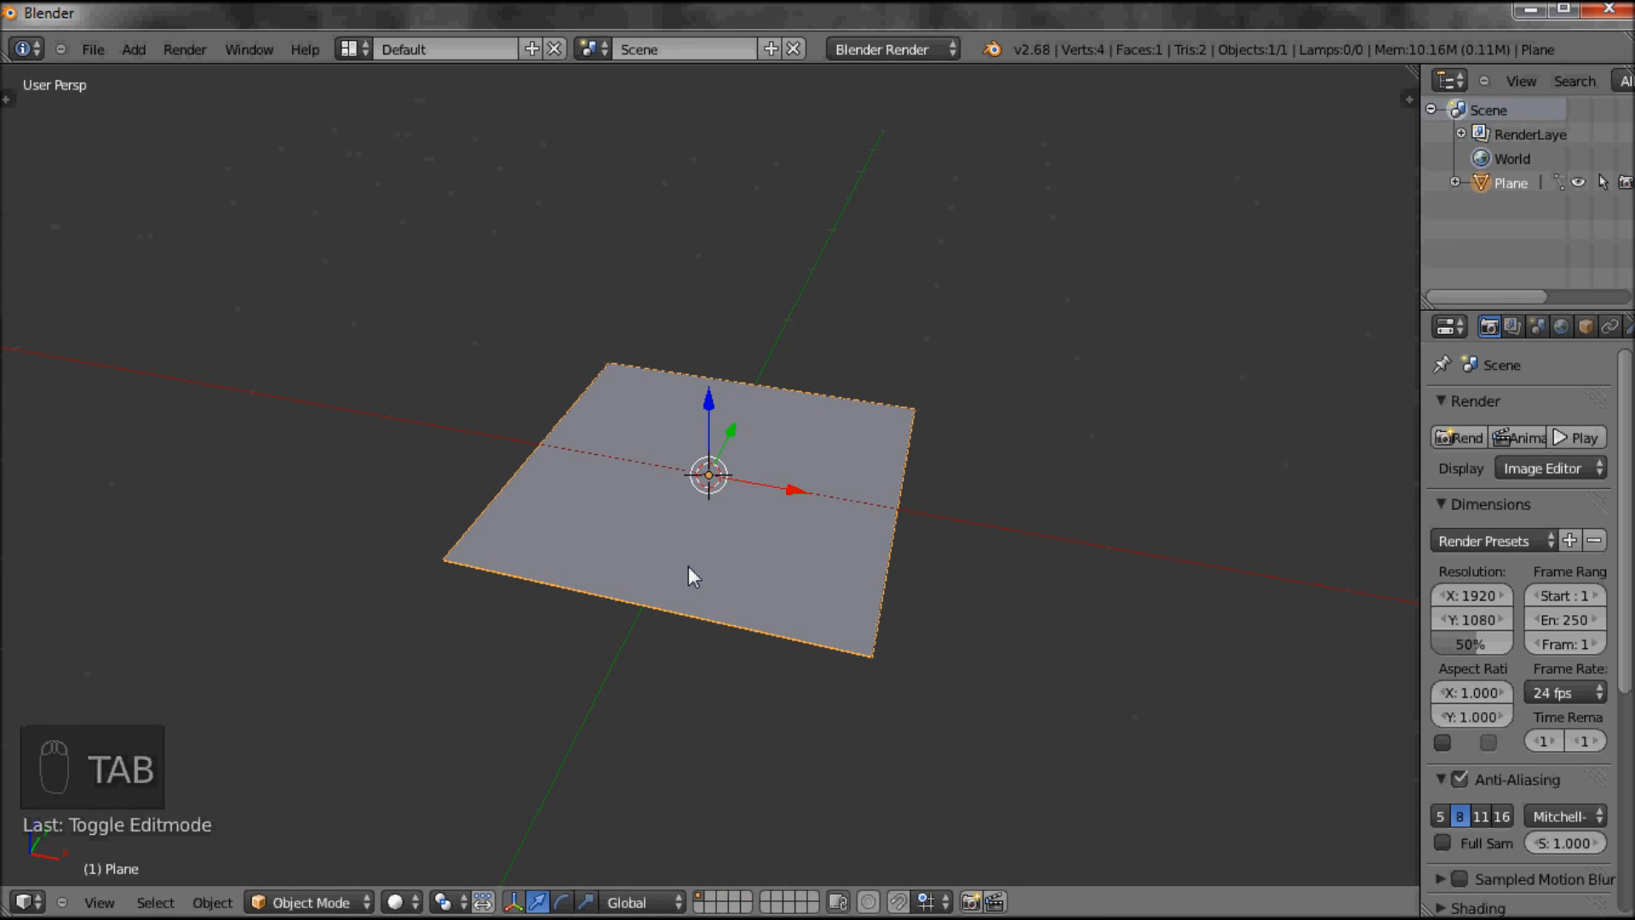
pyautogui.press('Tab')
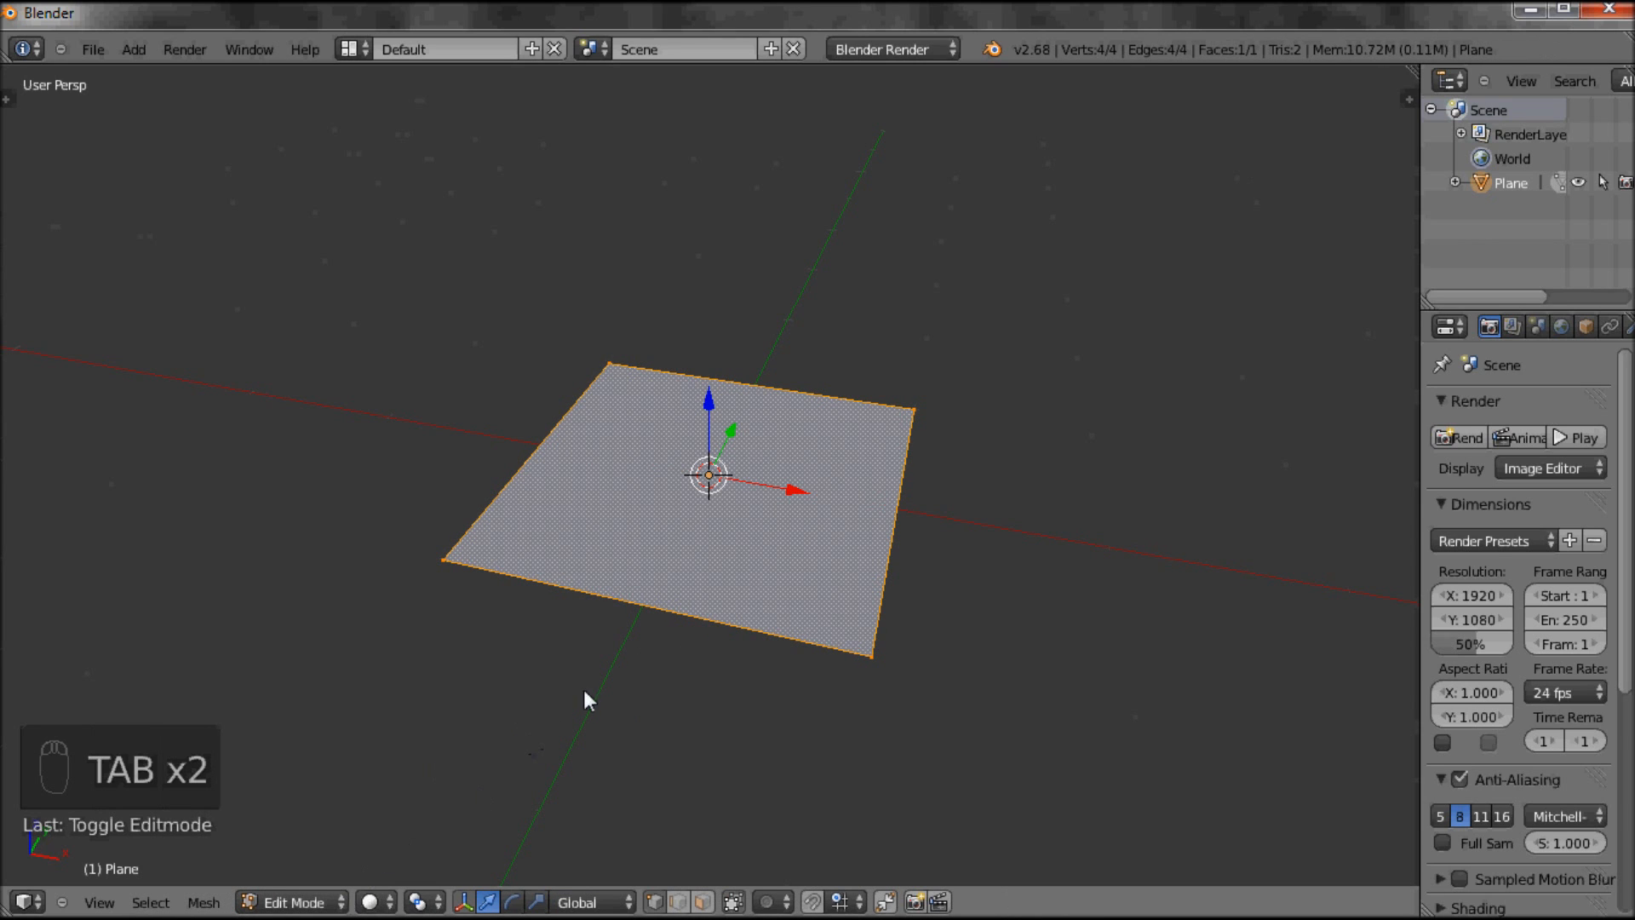
pyautogui.press('Tab')
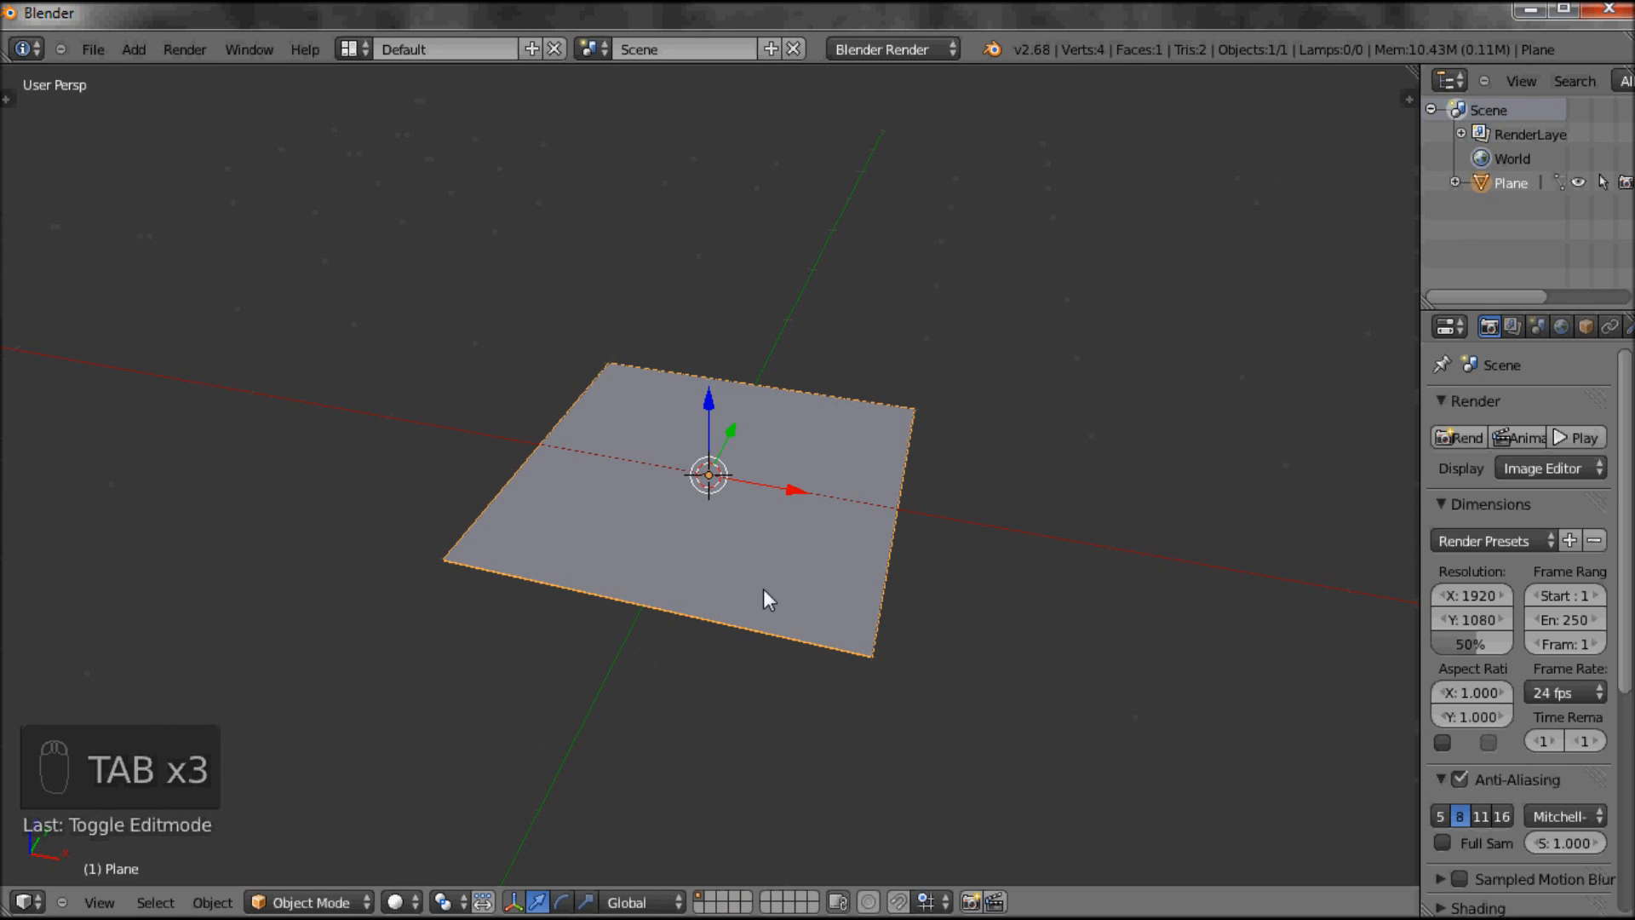
pyautogui.press('Tab')
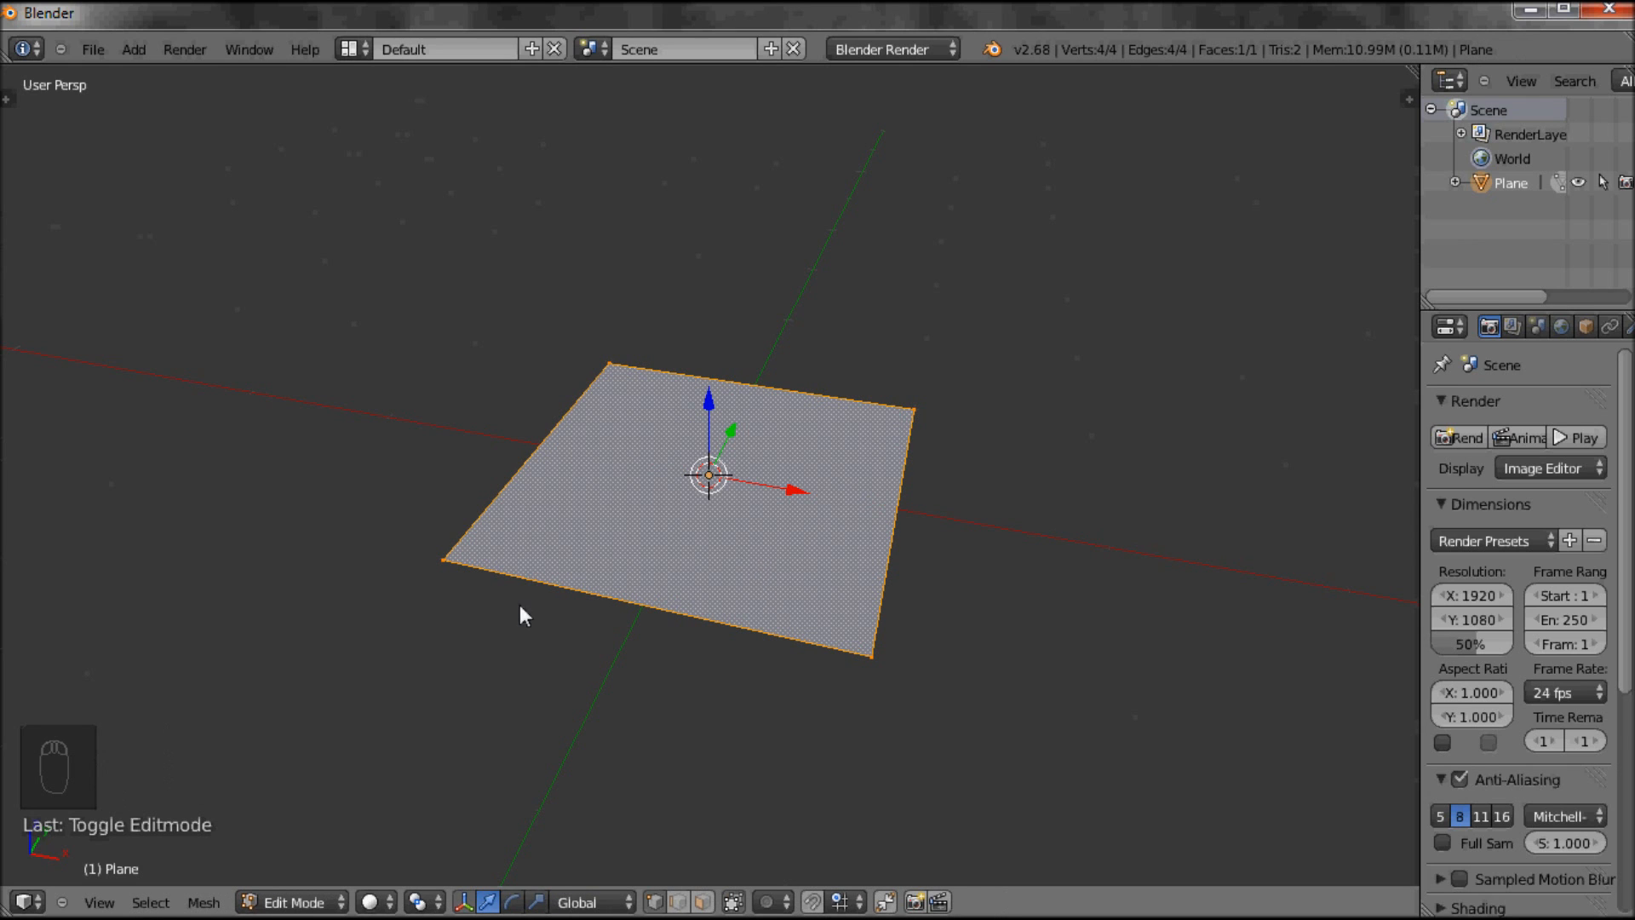
# Switch to Top view and deselect all of the plane's vertices
pyautogui.click(98, 902)
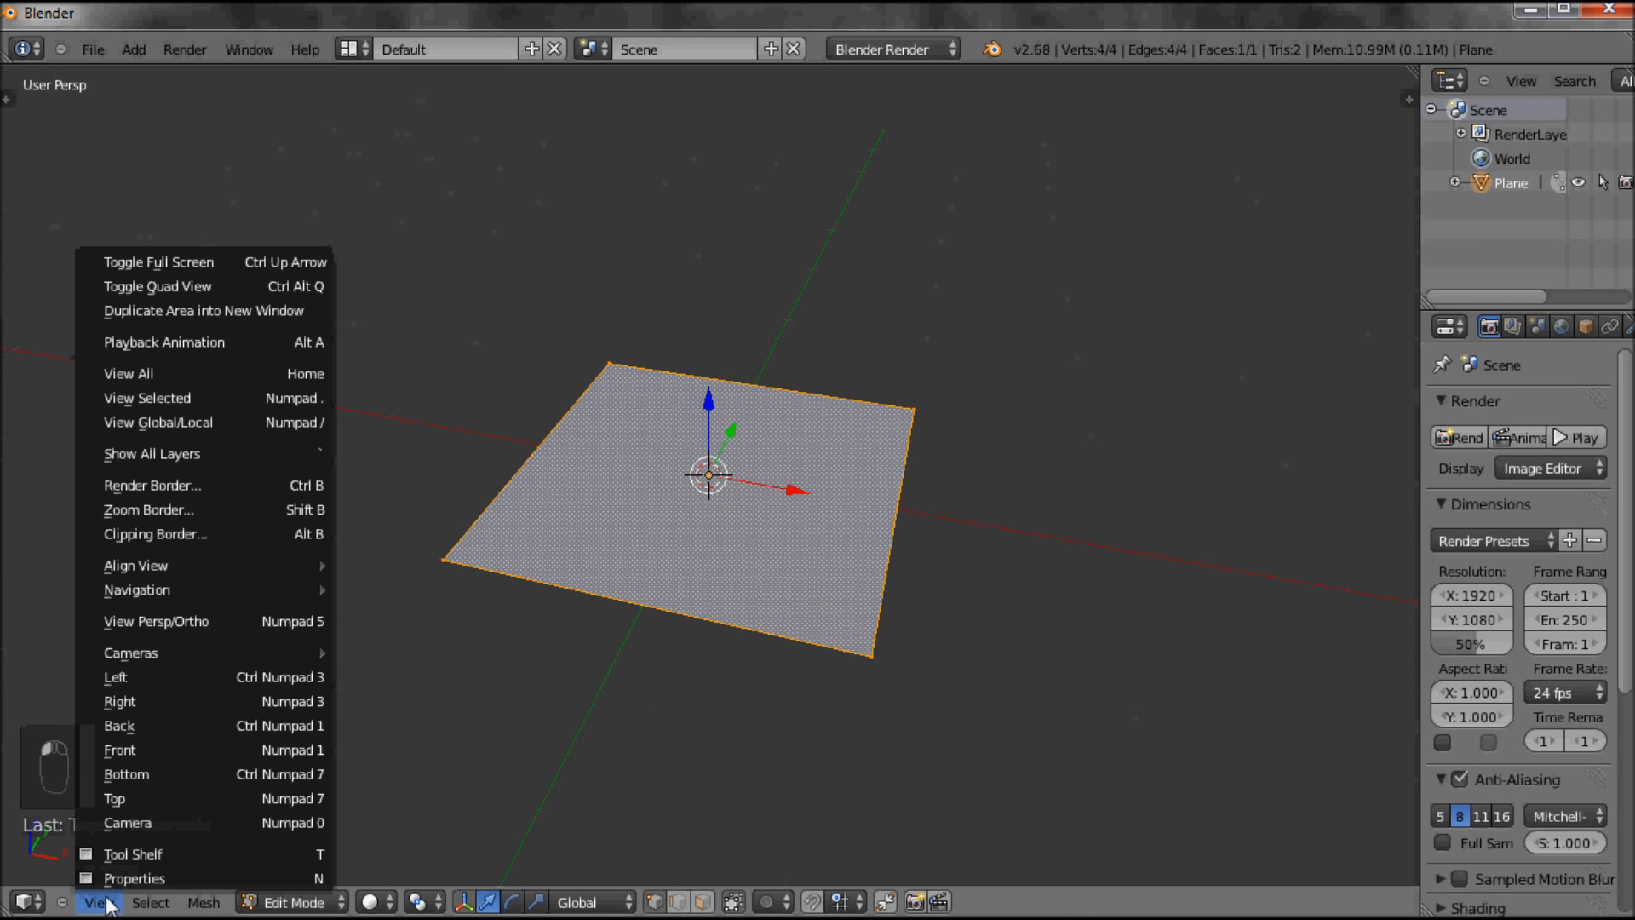
pyautogui.moveTo(129, 806)
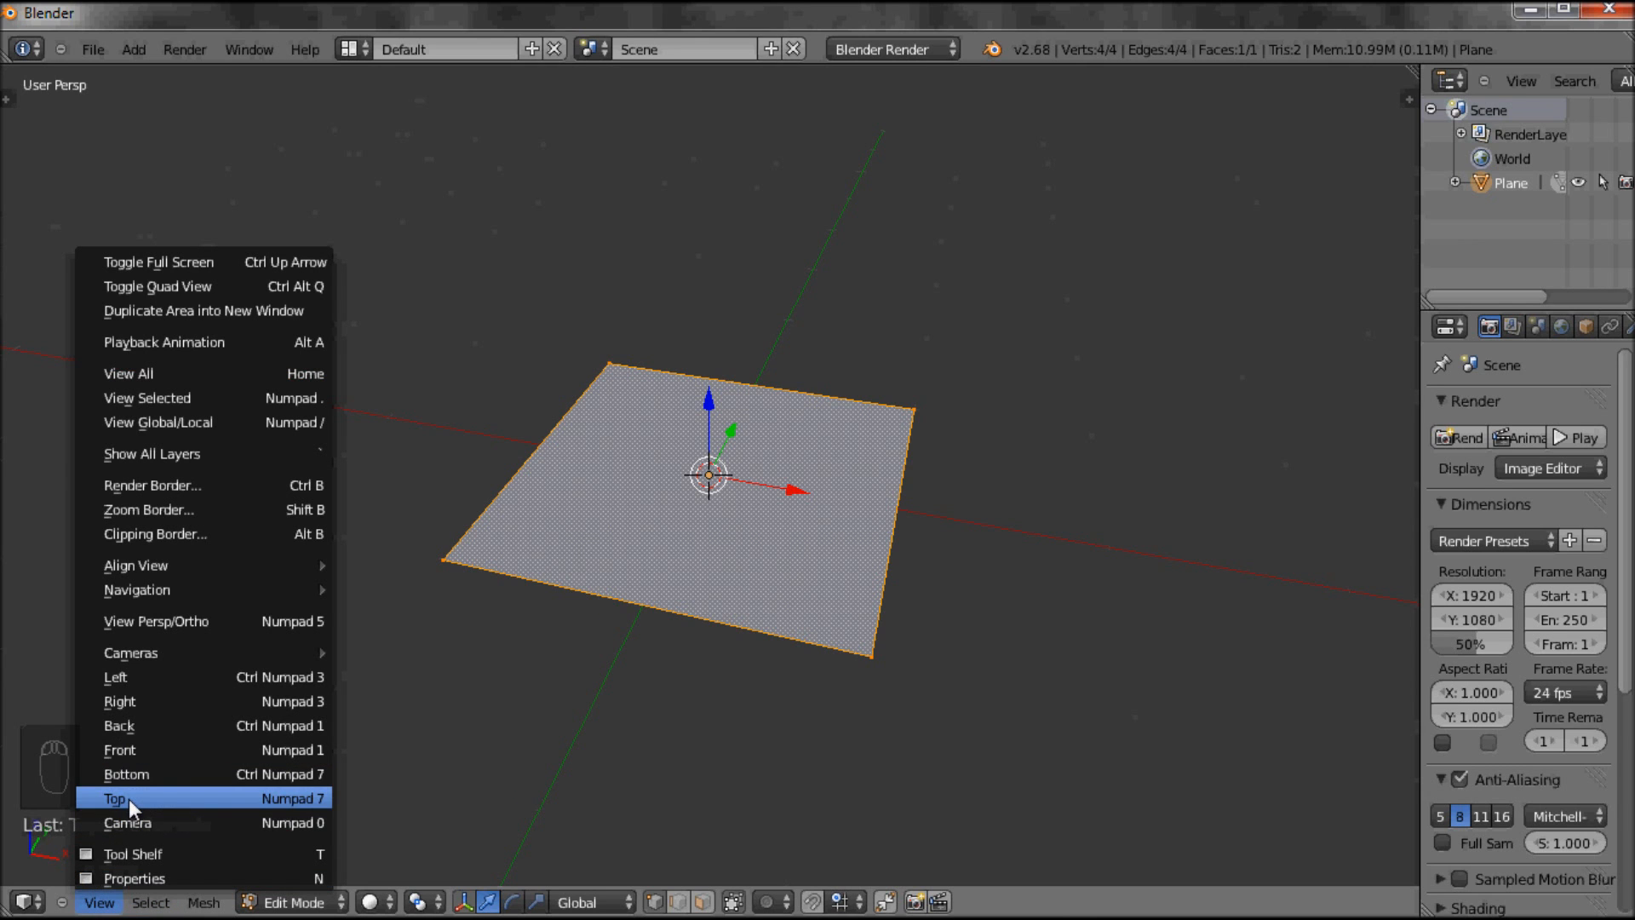
pyautogui.click(115, 798)
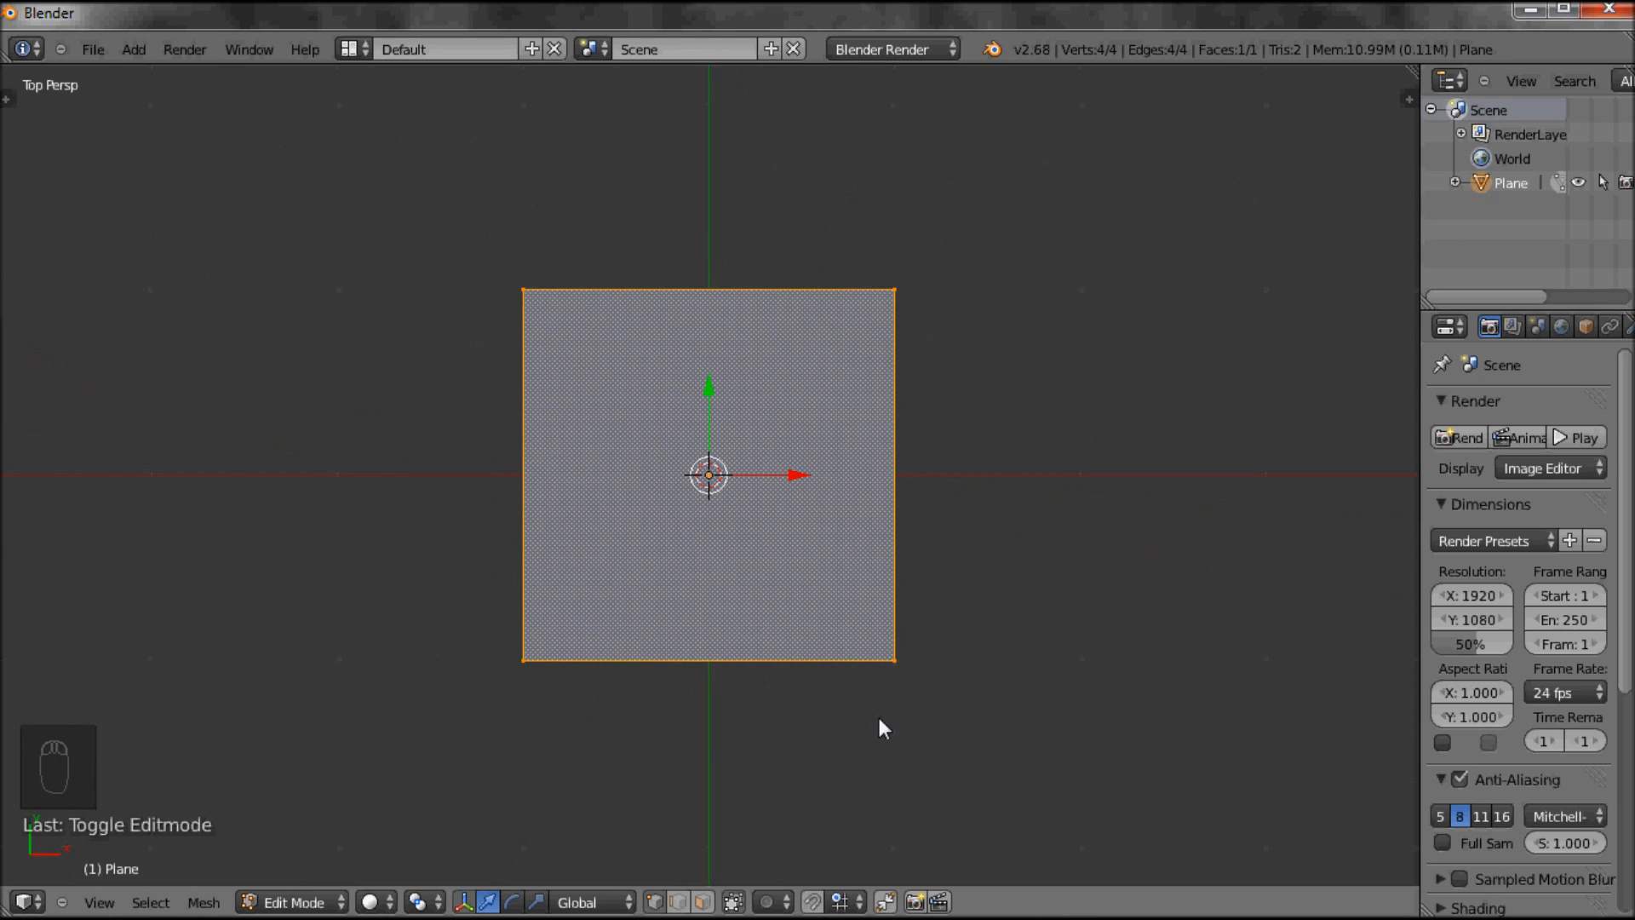
pyautogui.moveTo(420, 456)
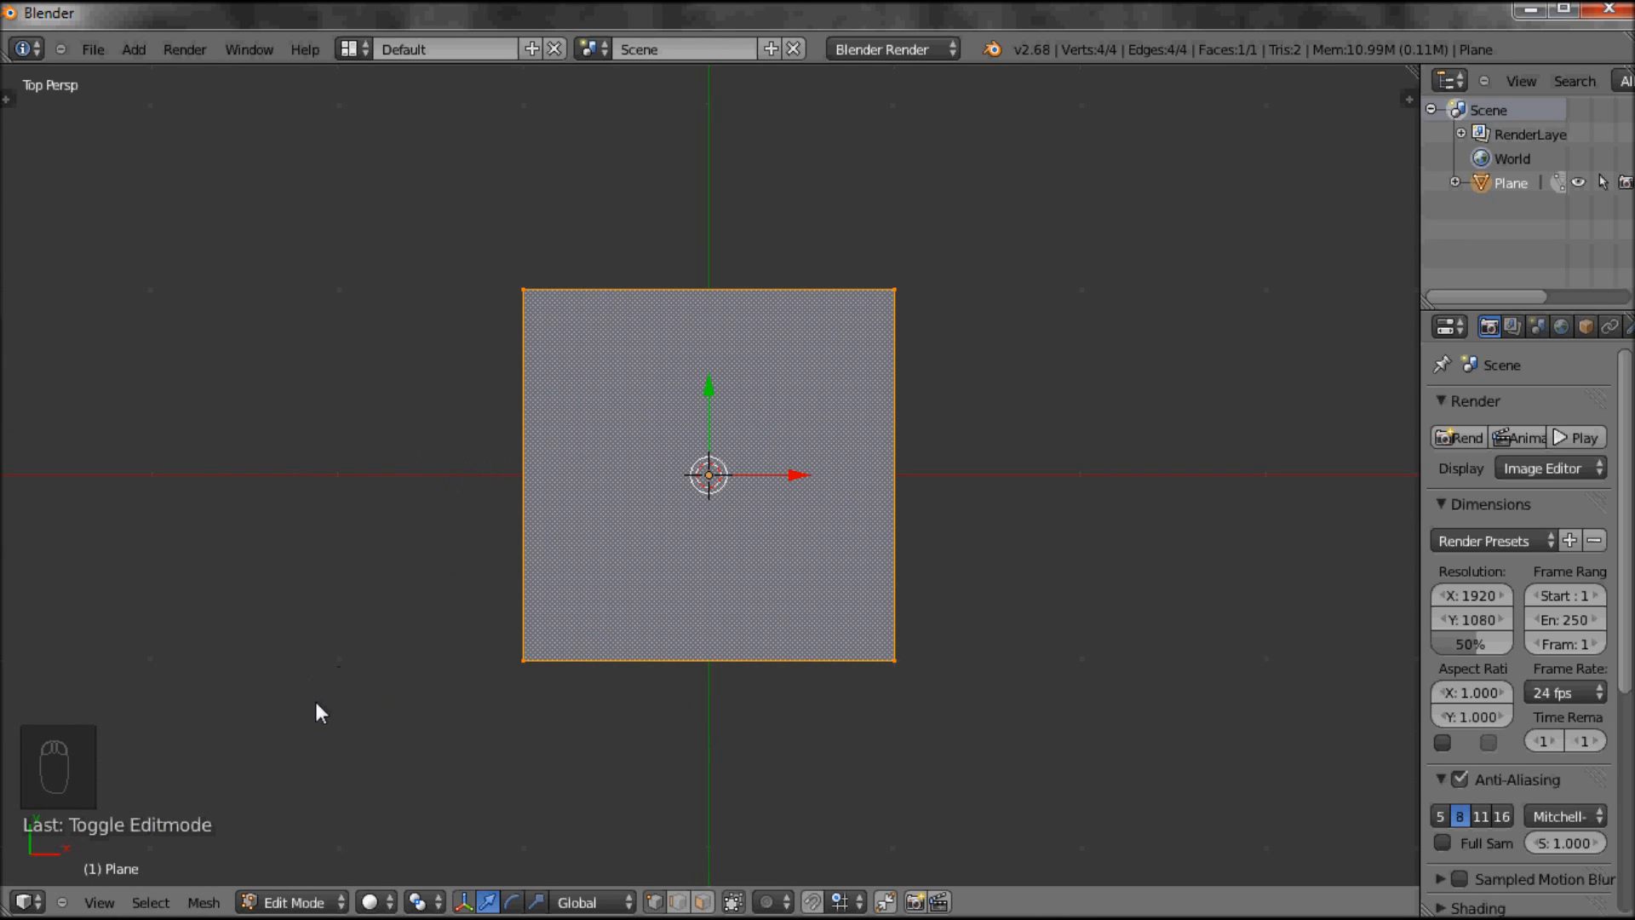
pyautogui.press('a')
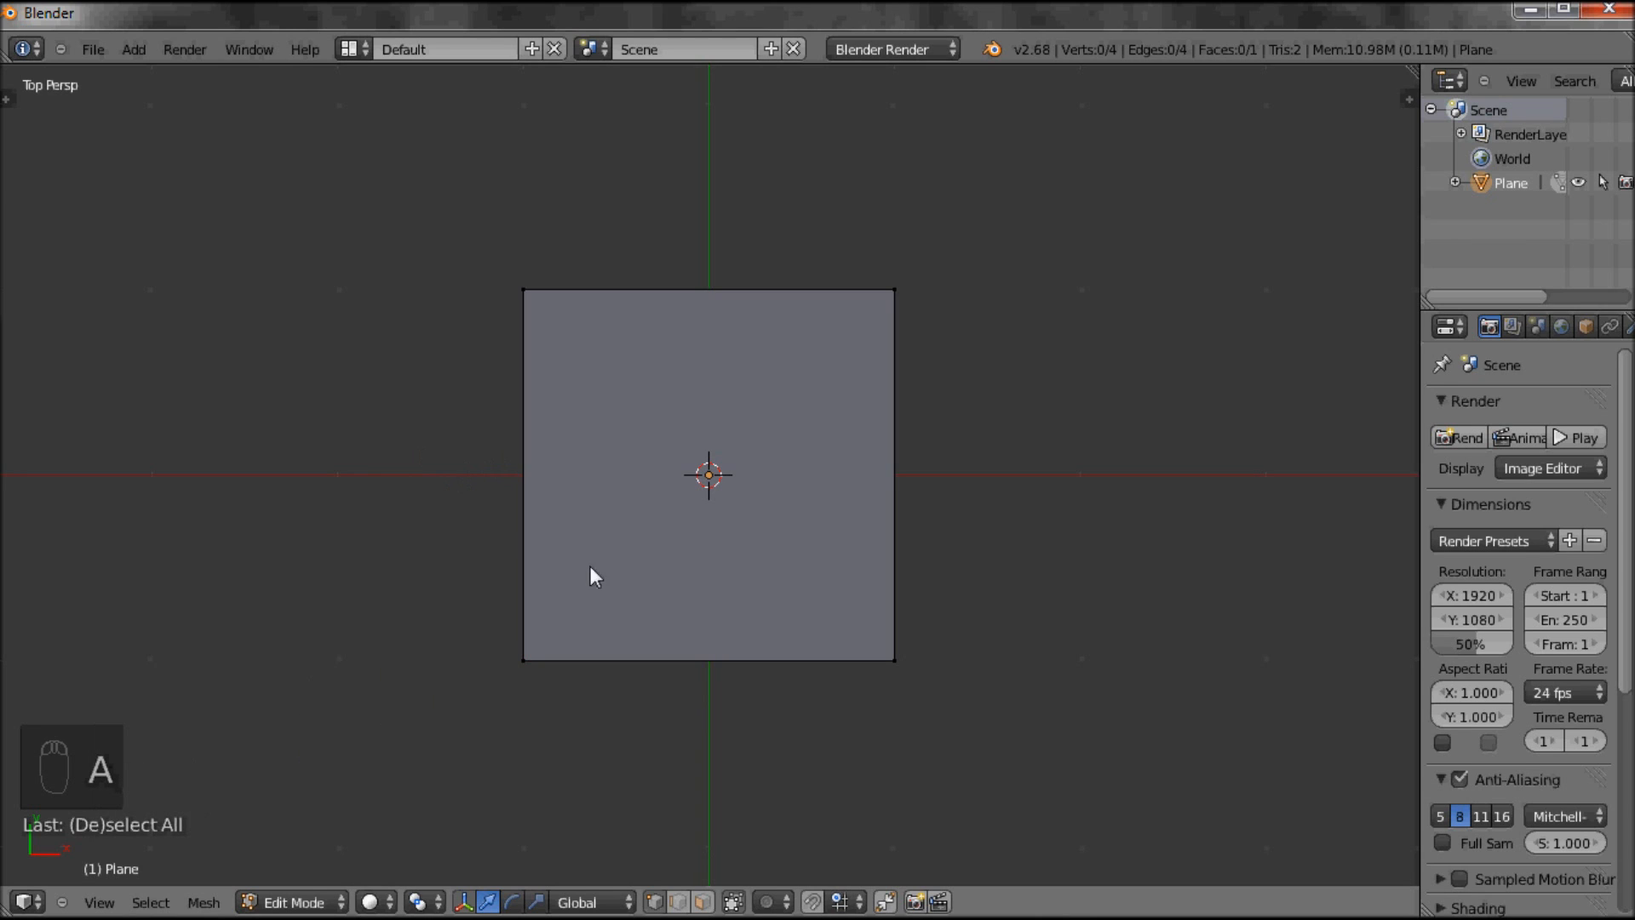
pyautogui.moveTo(513, 283)
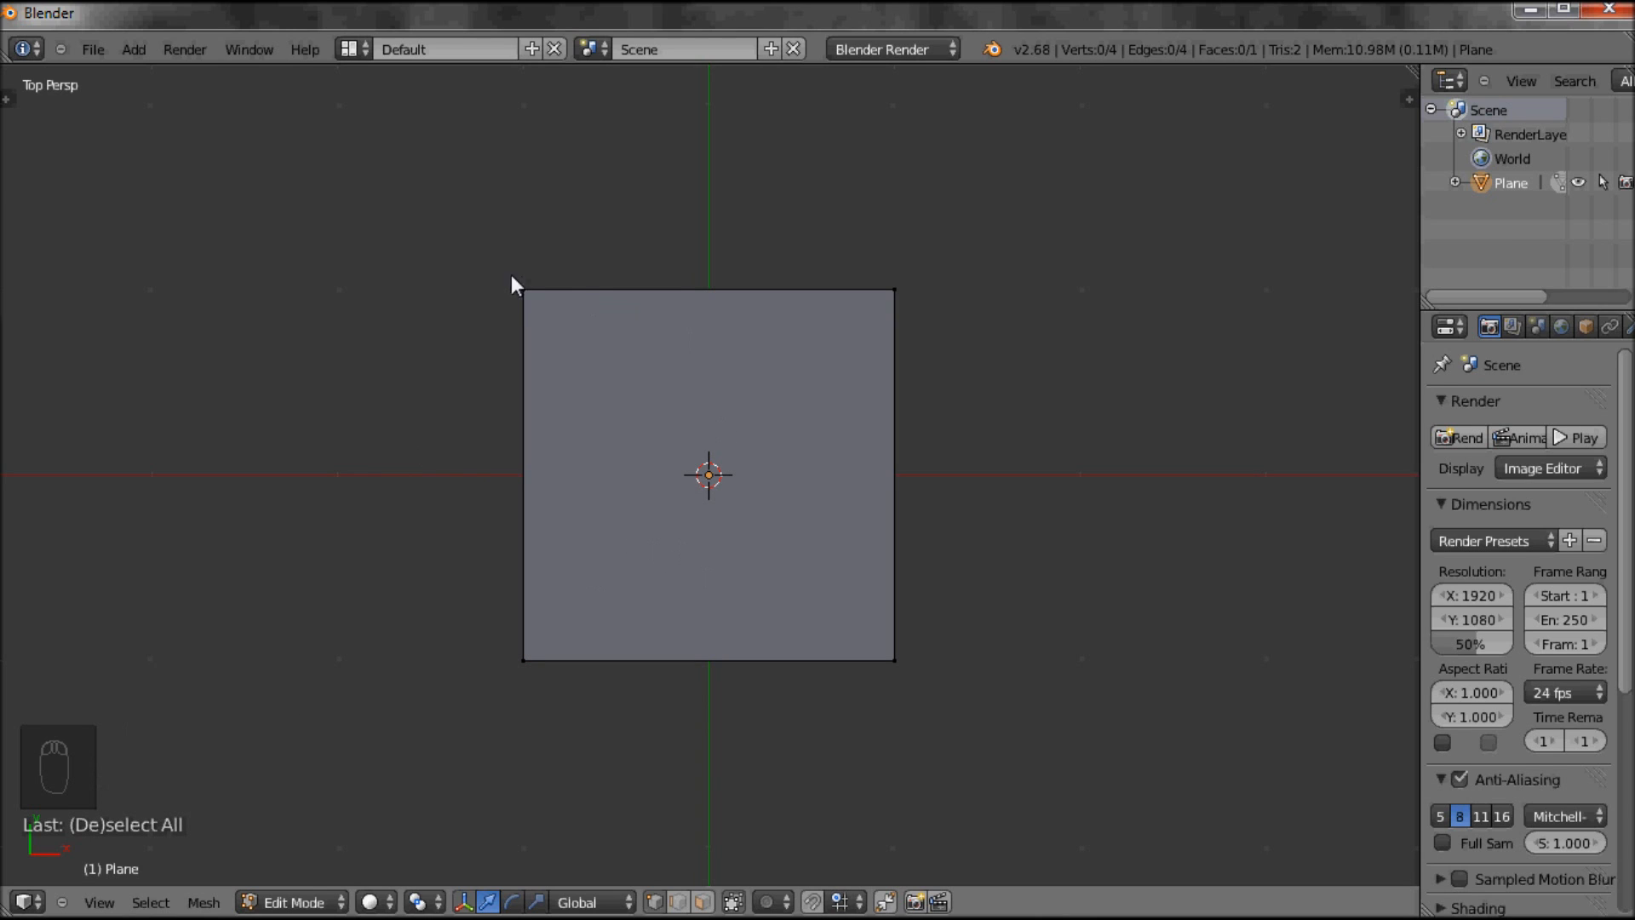
pyautogui.moveTo(496, 648)
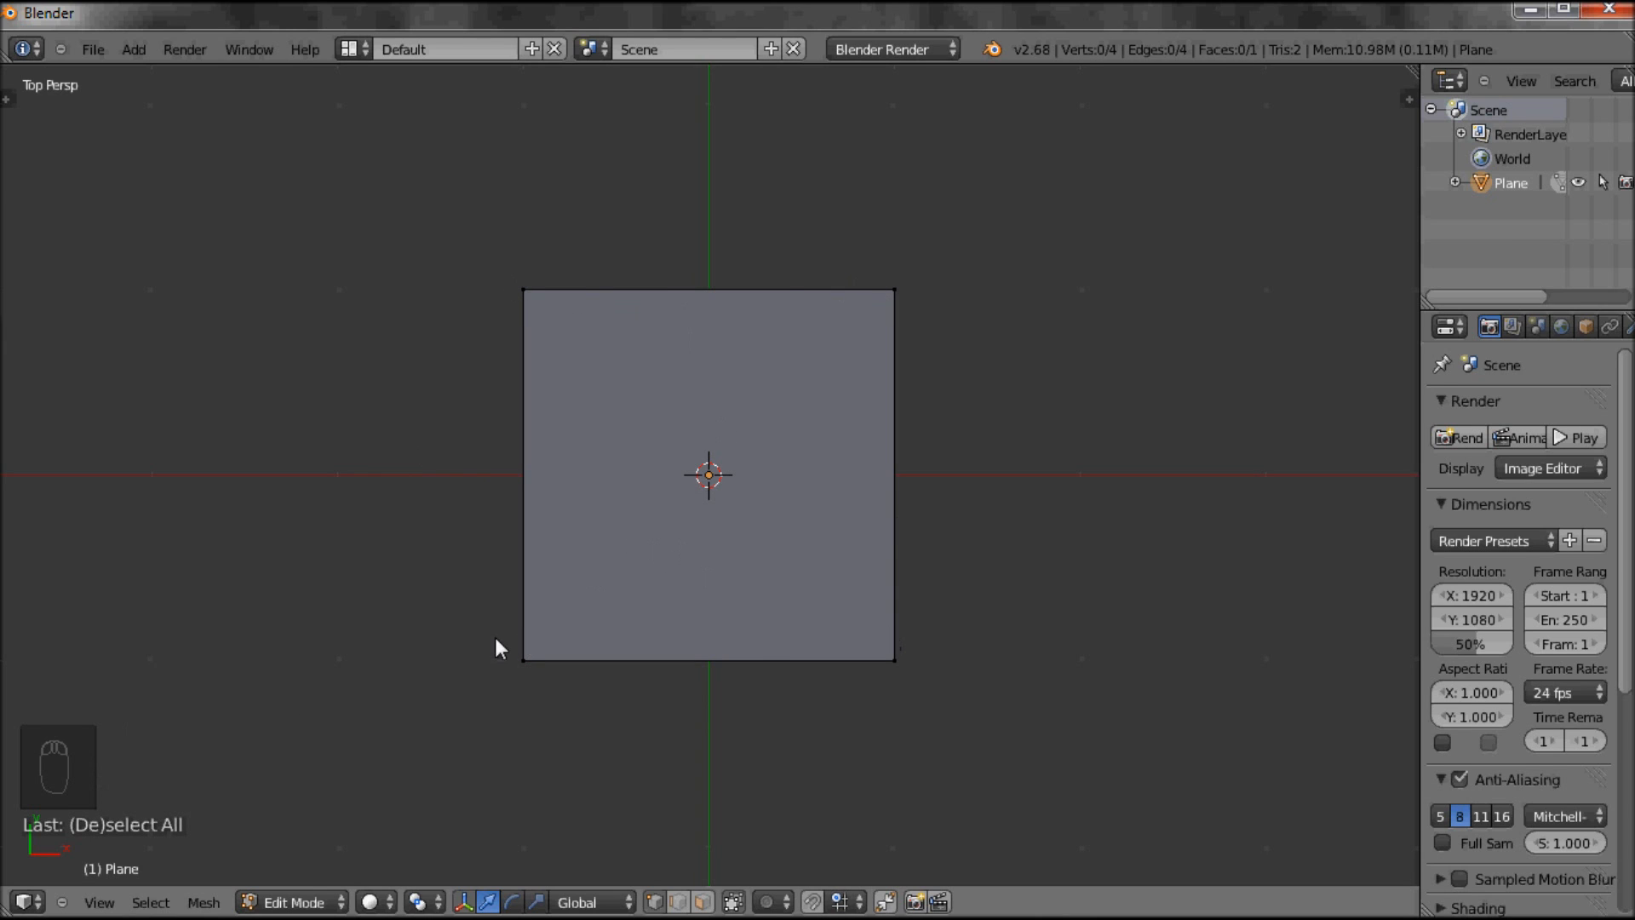
pyautogui.moveTo(661, 659)
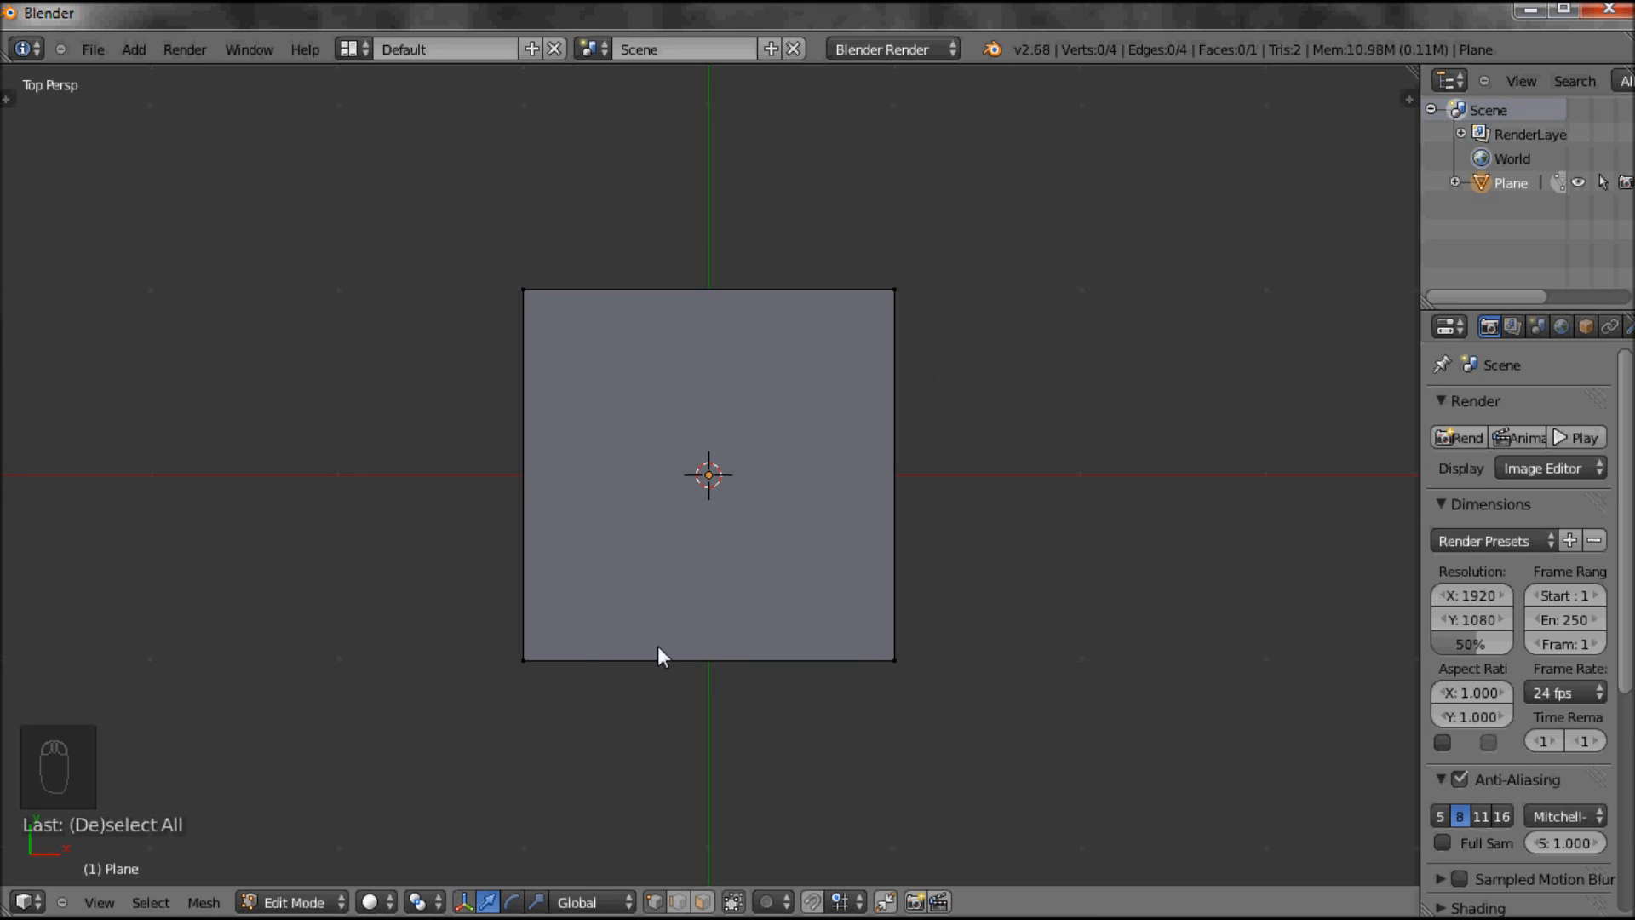
# Toggle select all several times, ending with no vertices selected
pyautogui.press('a')
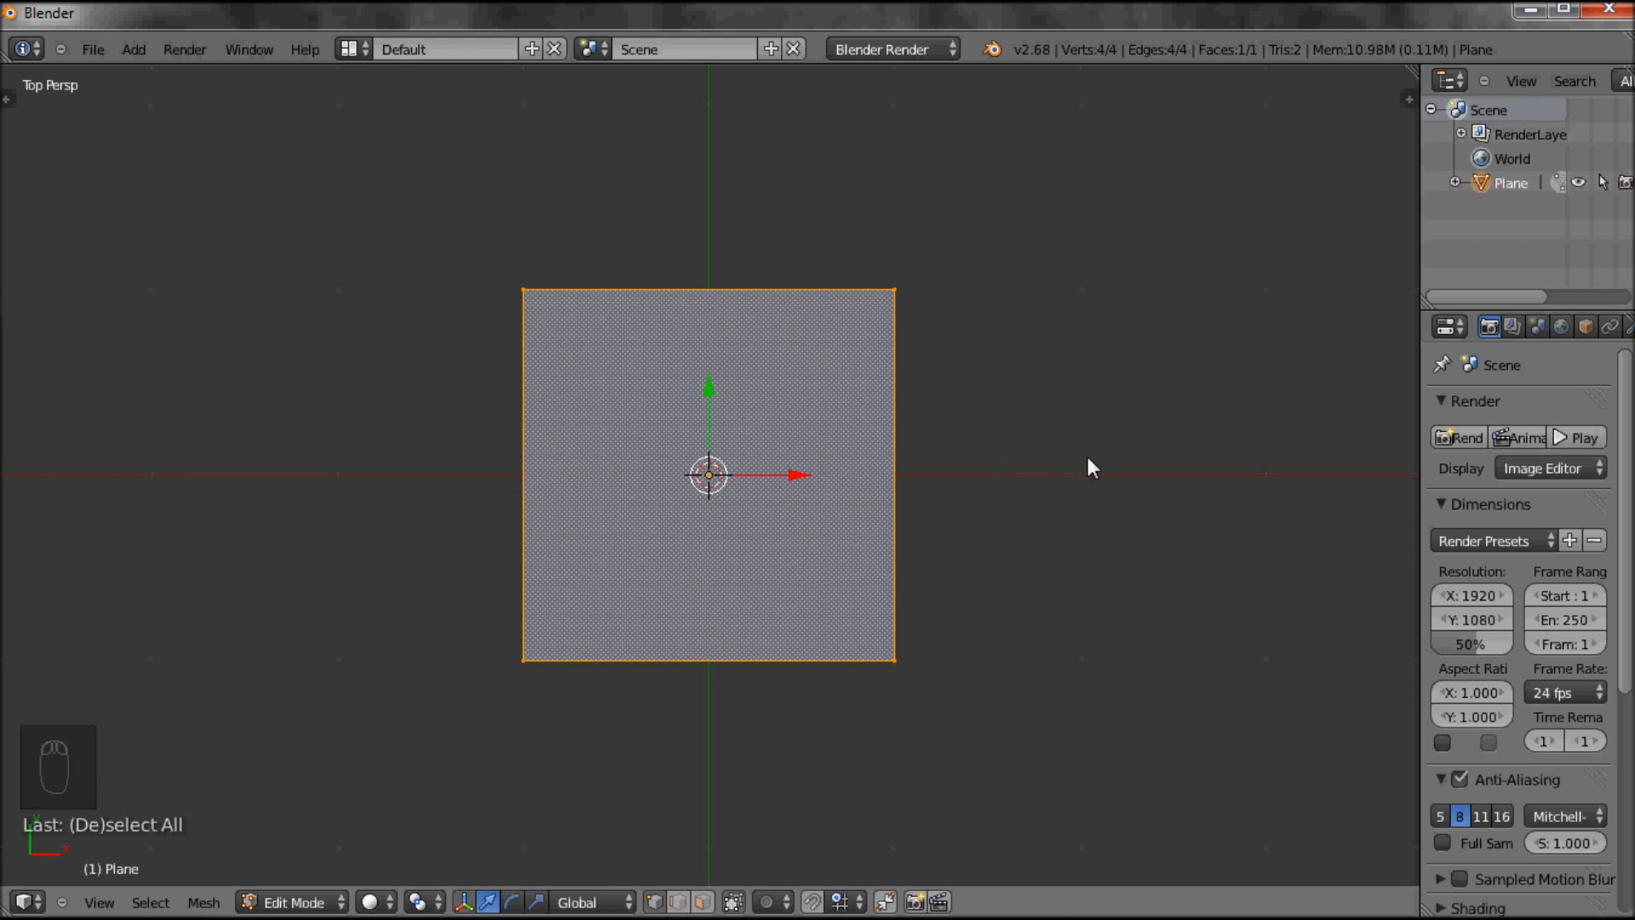
pyautogui.press('A')
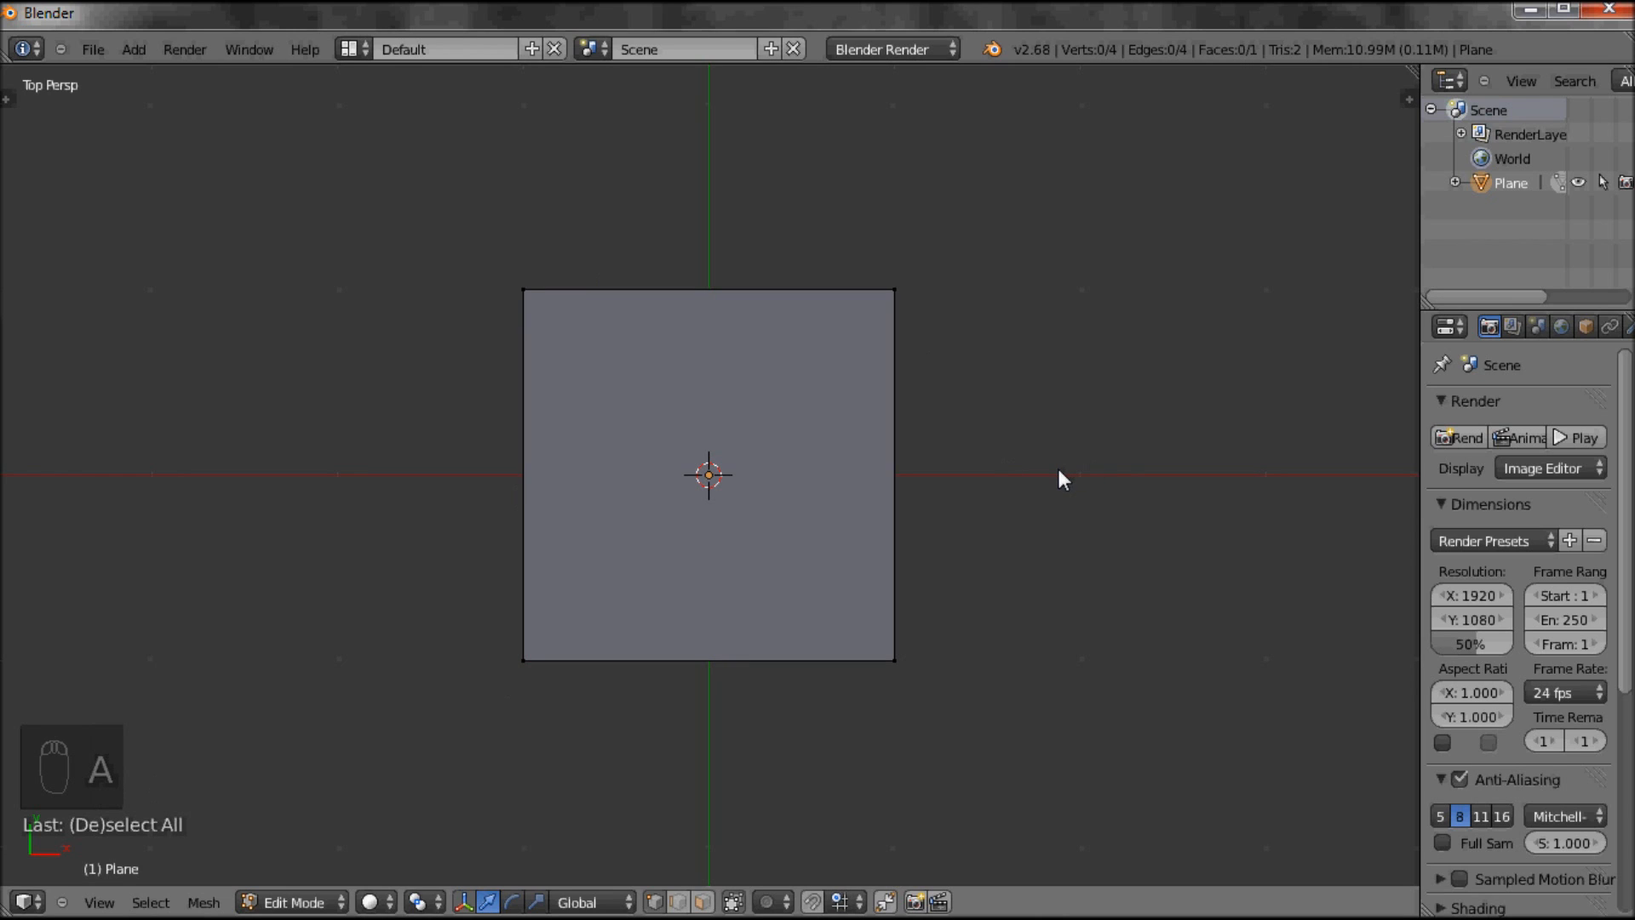
pyautogui.press('a')
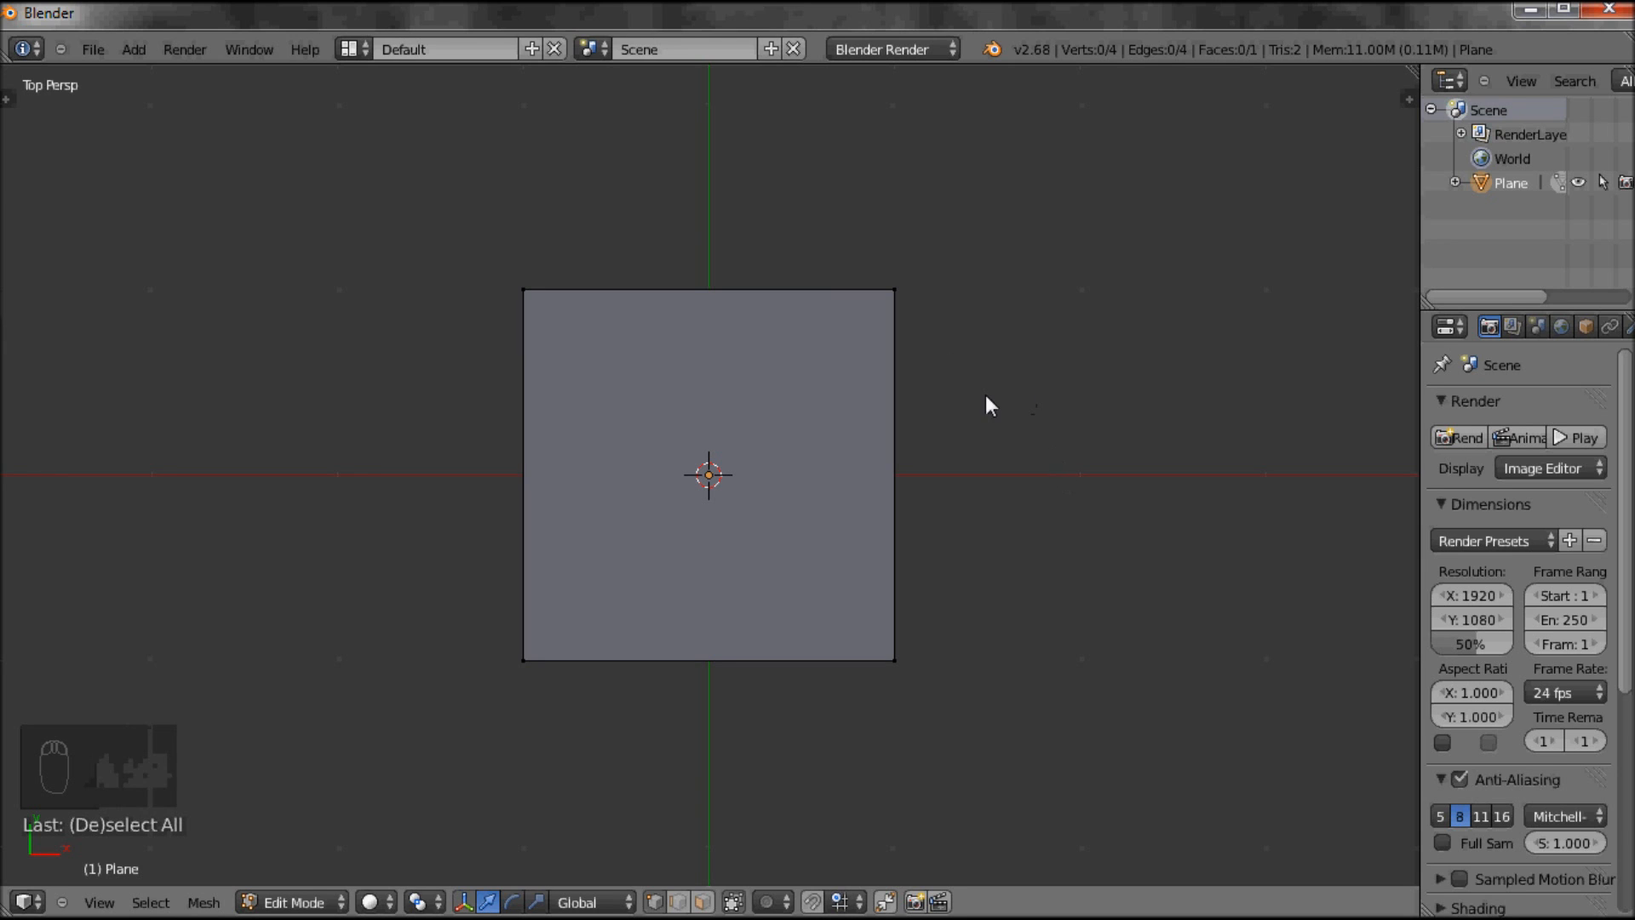
pyautogui.moveTo(1039, 468)
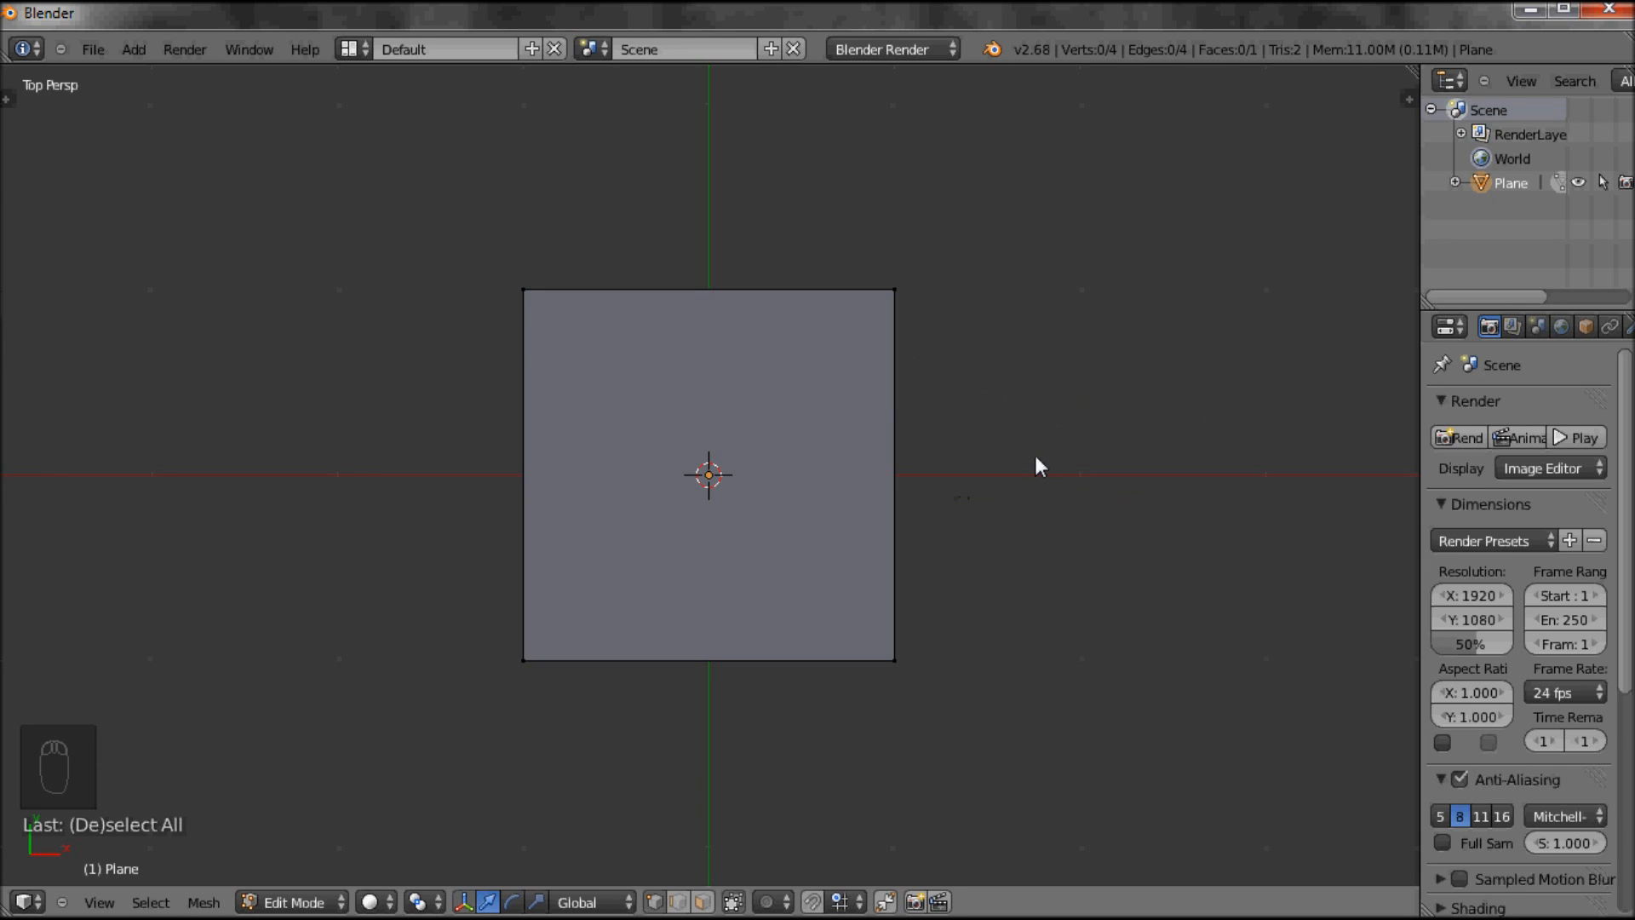
pyautogui.press('a')
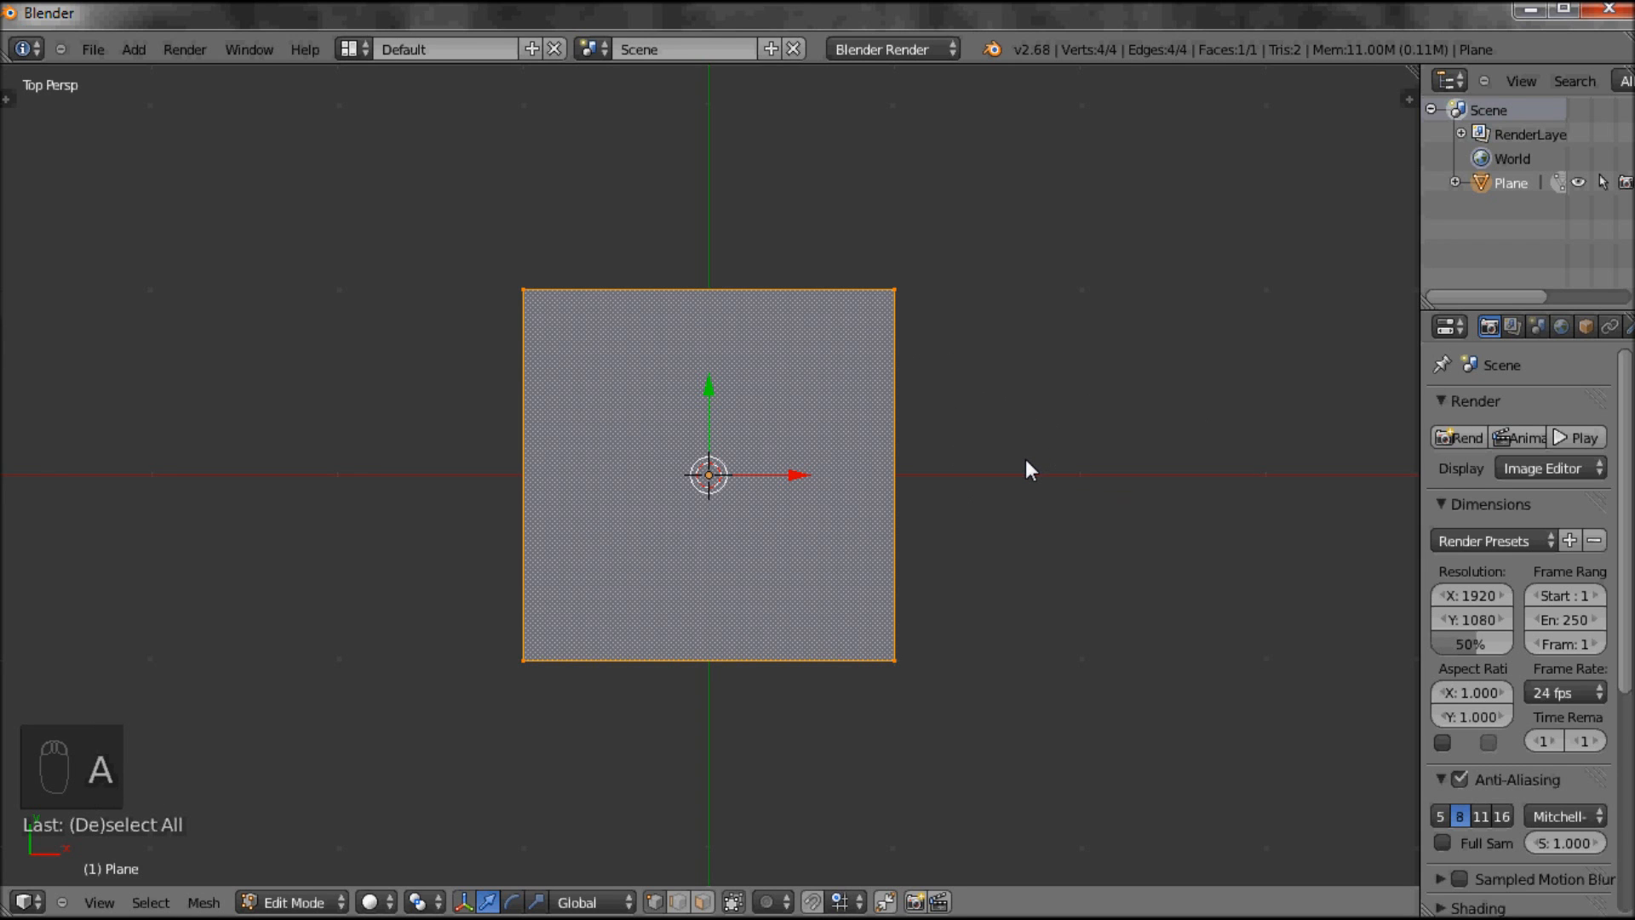
pyautogui.moveTo(1073, 308)
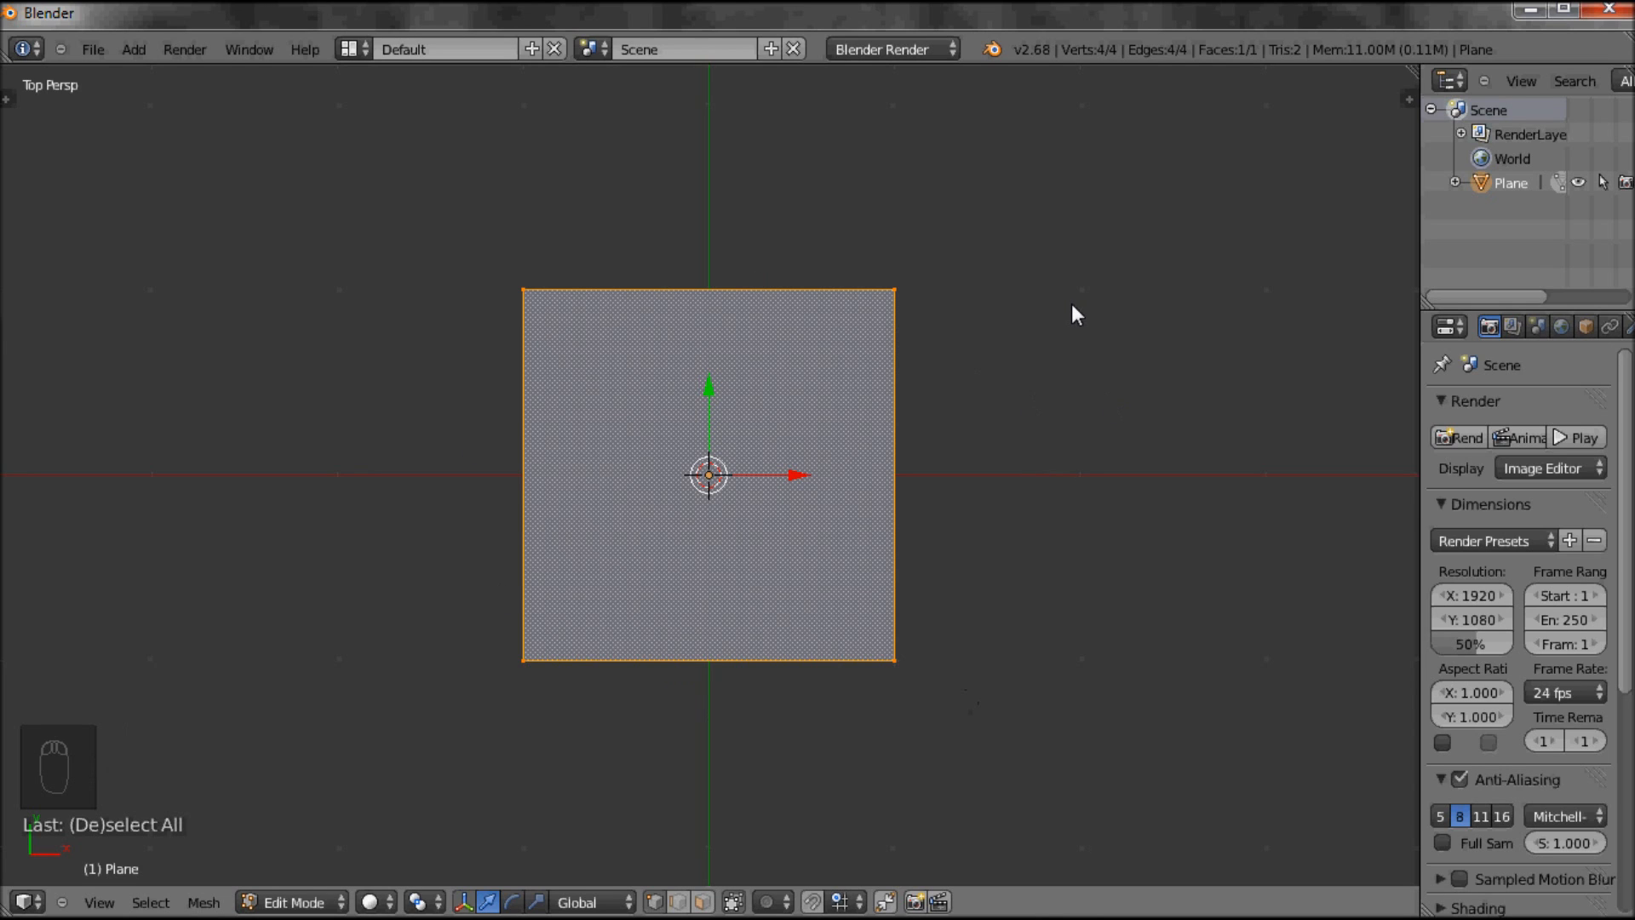
pyautogui.press('A')
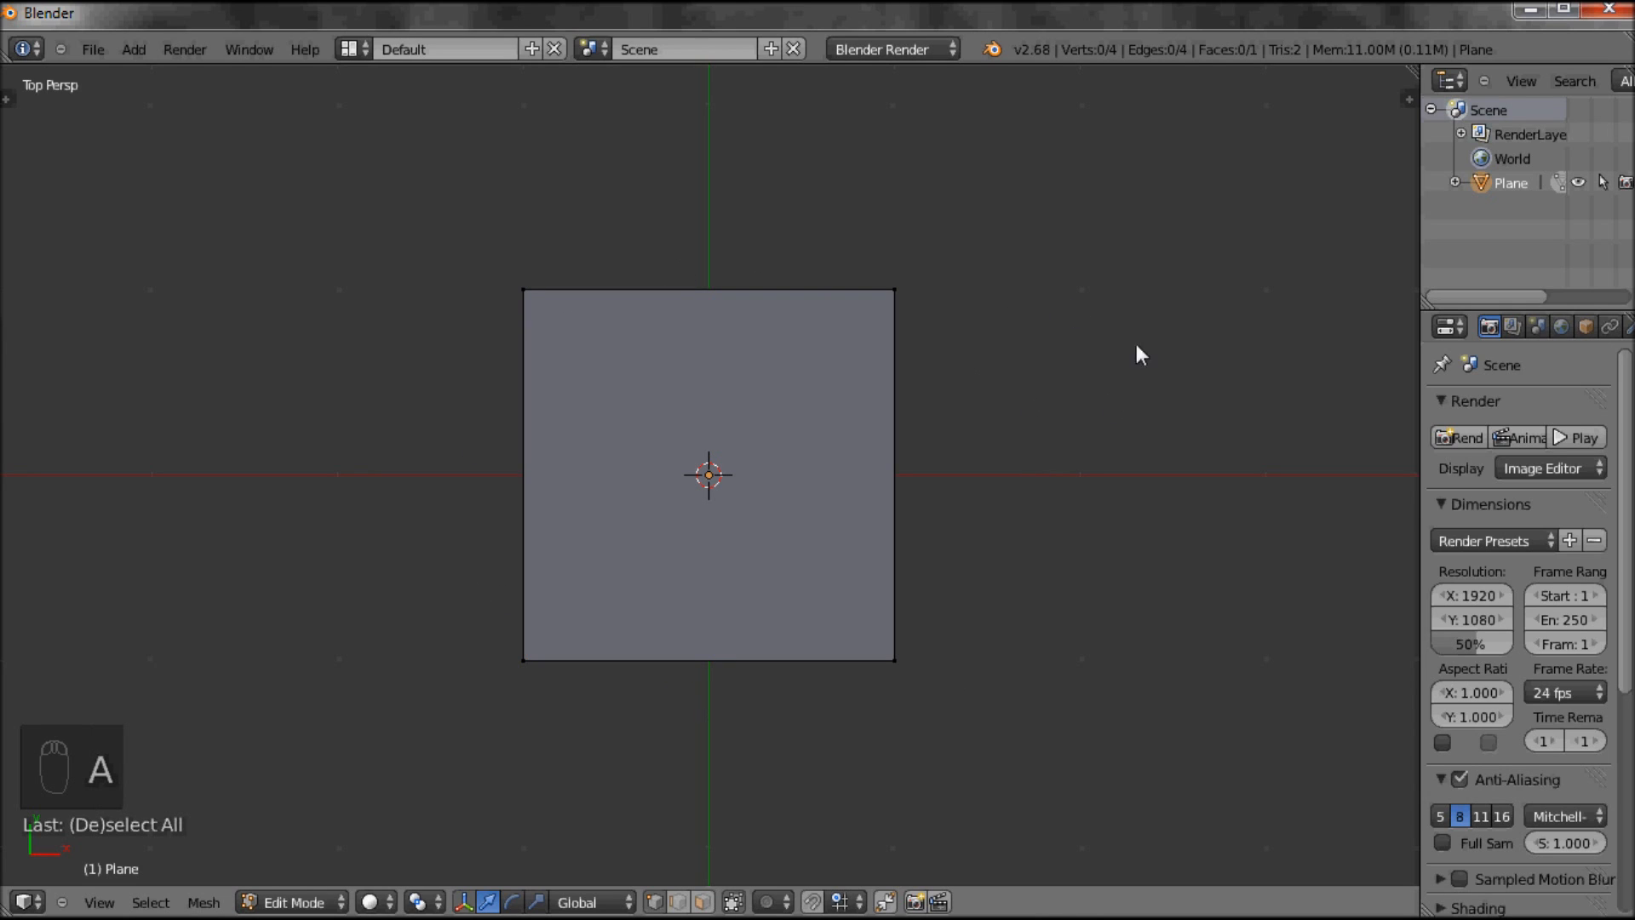
pyautogui.moveTo(1056, 453)
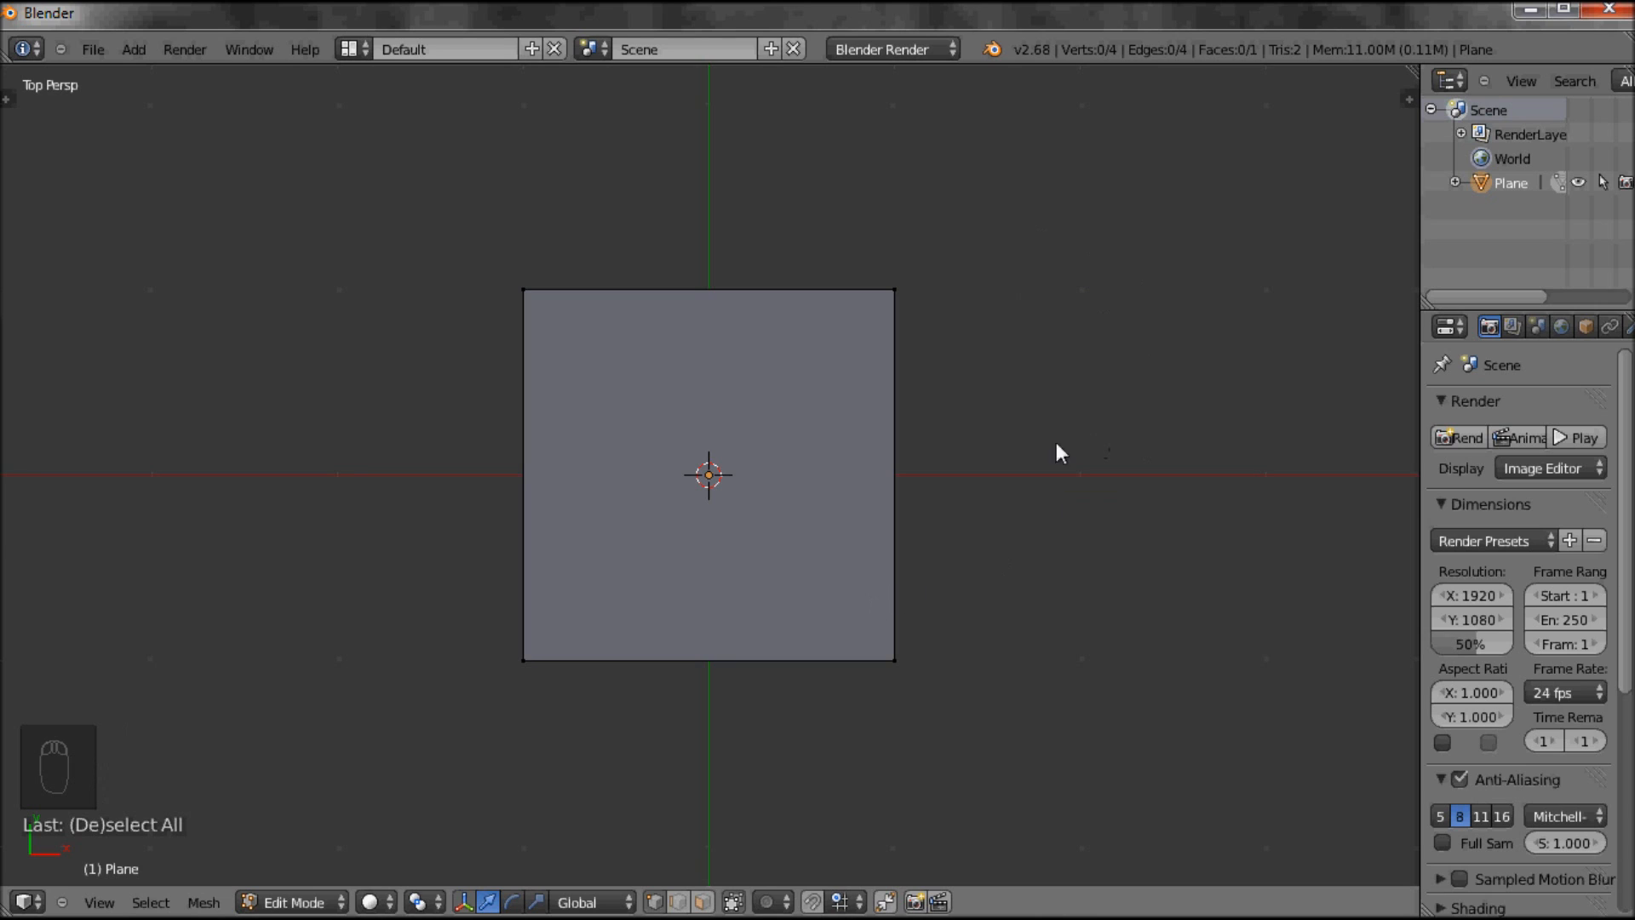
pyautogui.moveTo(937, 321)
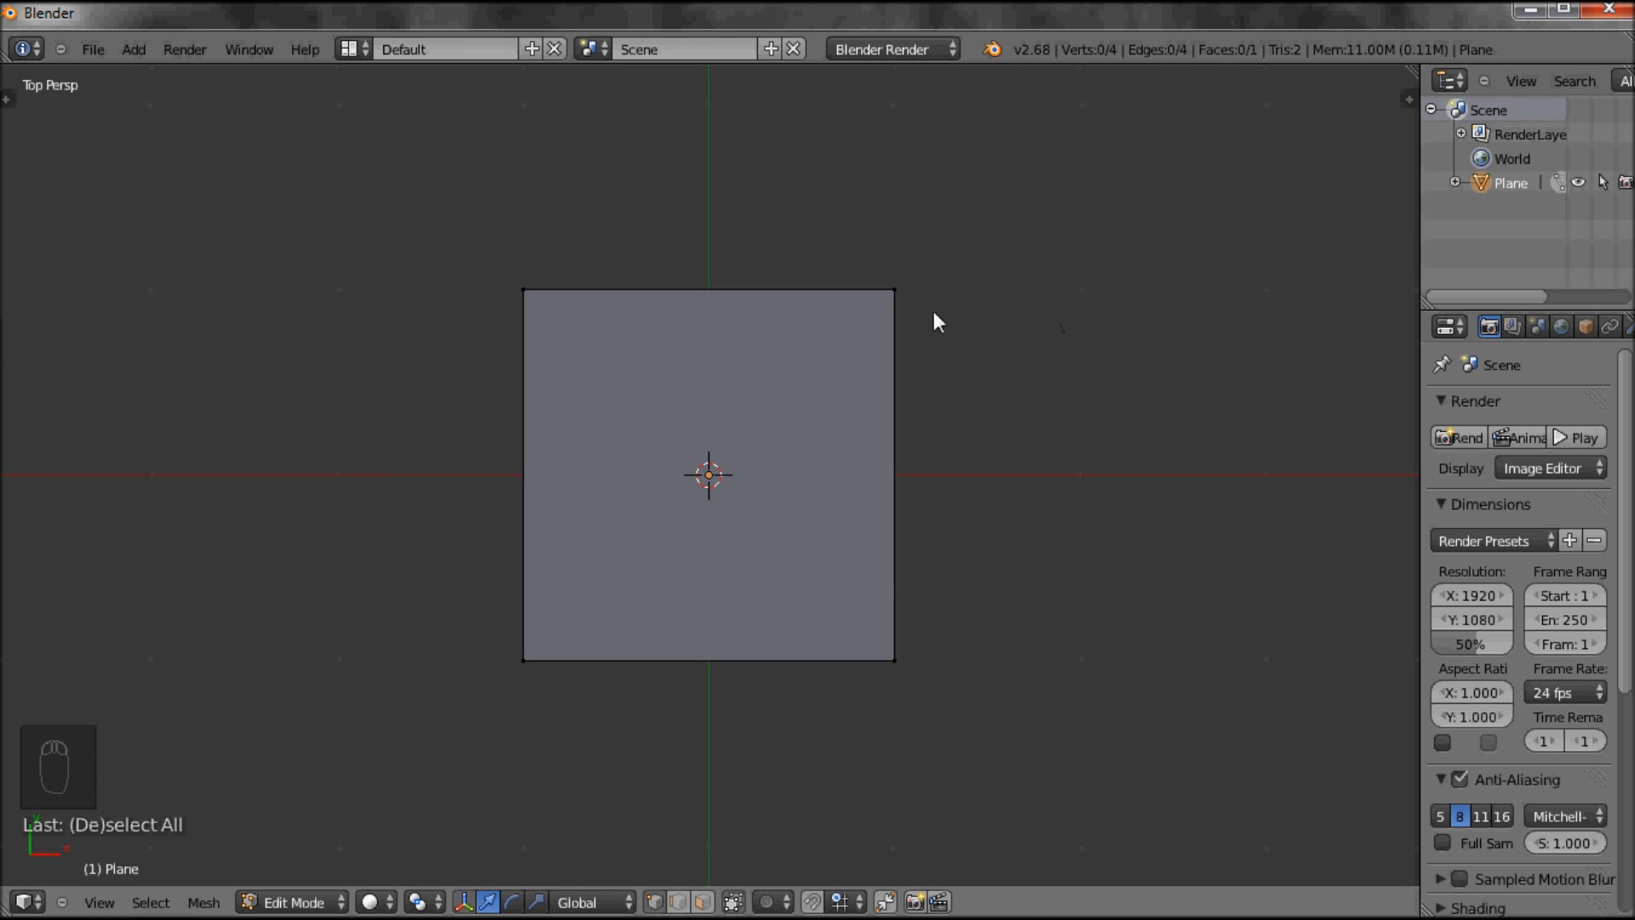
pyautogui.moveTo(622, 295)
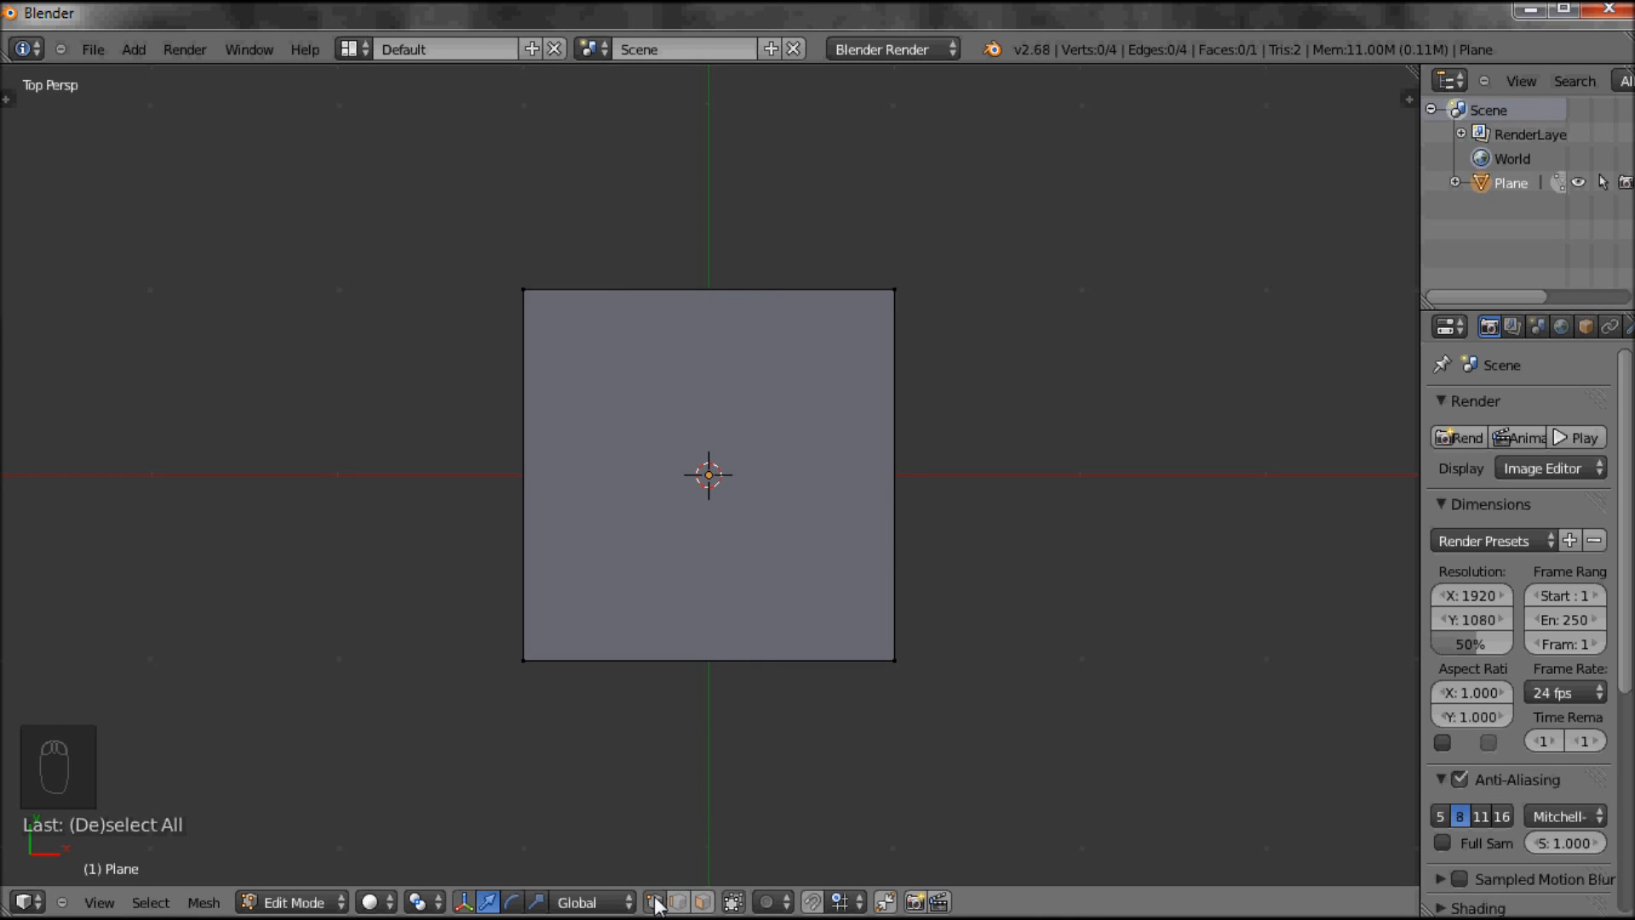
pyautogui.moveTo(655, 903)
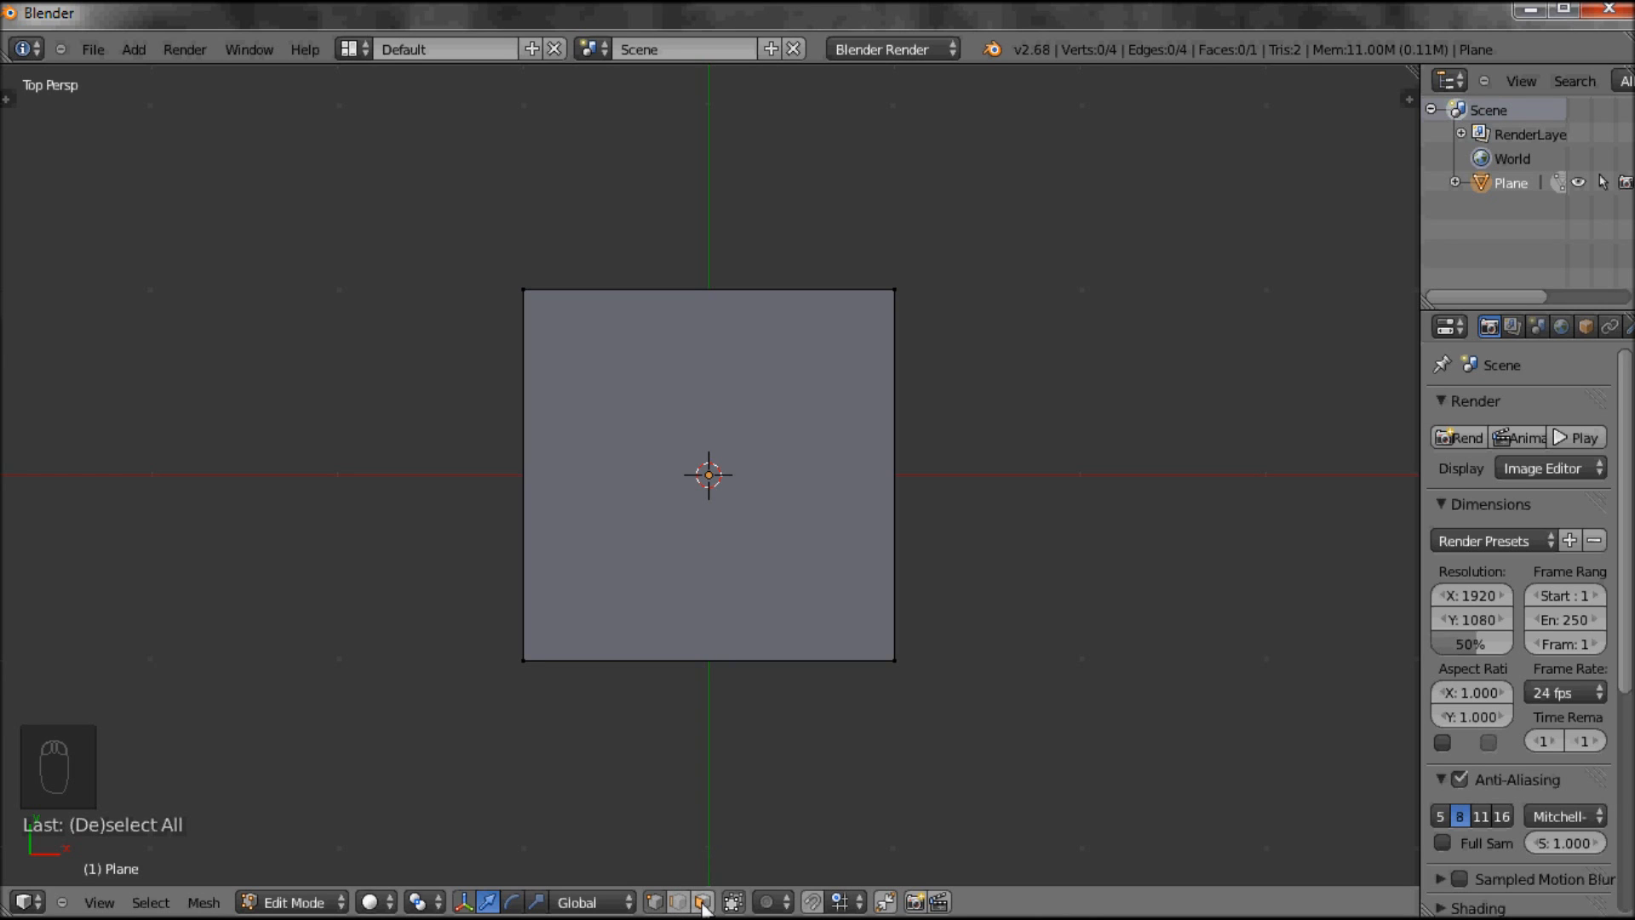
pyautogui.moveTo(697, 902)
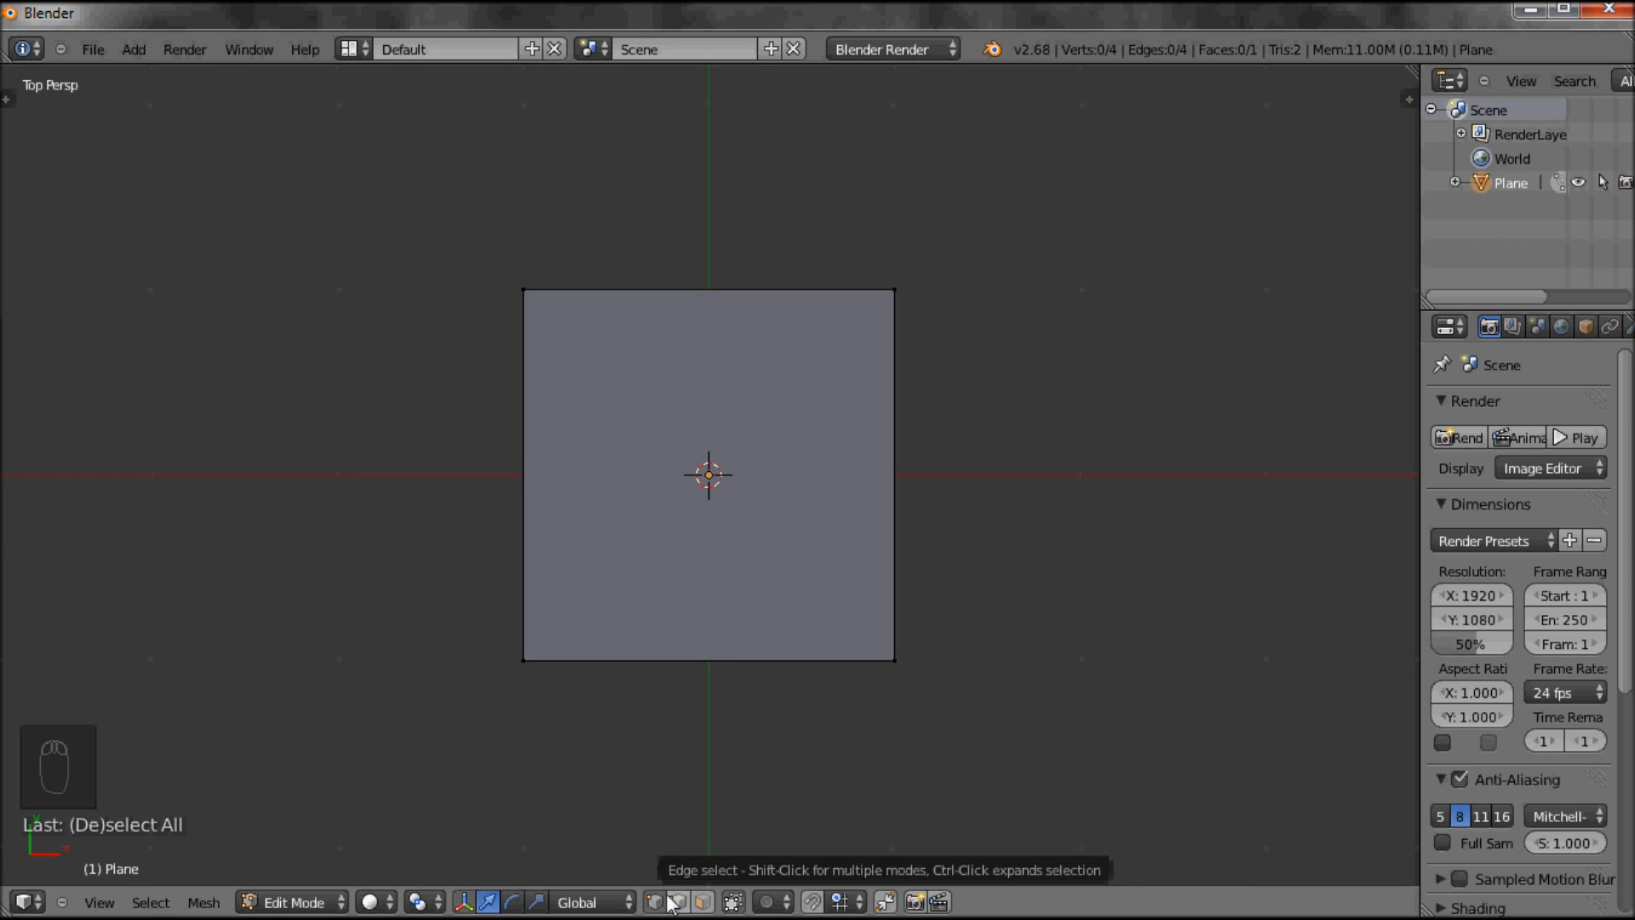
pyautogui.moveTo(529, 302)
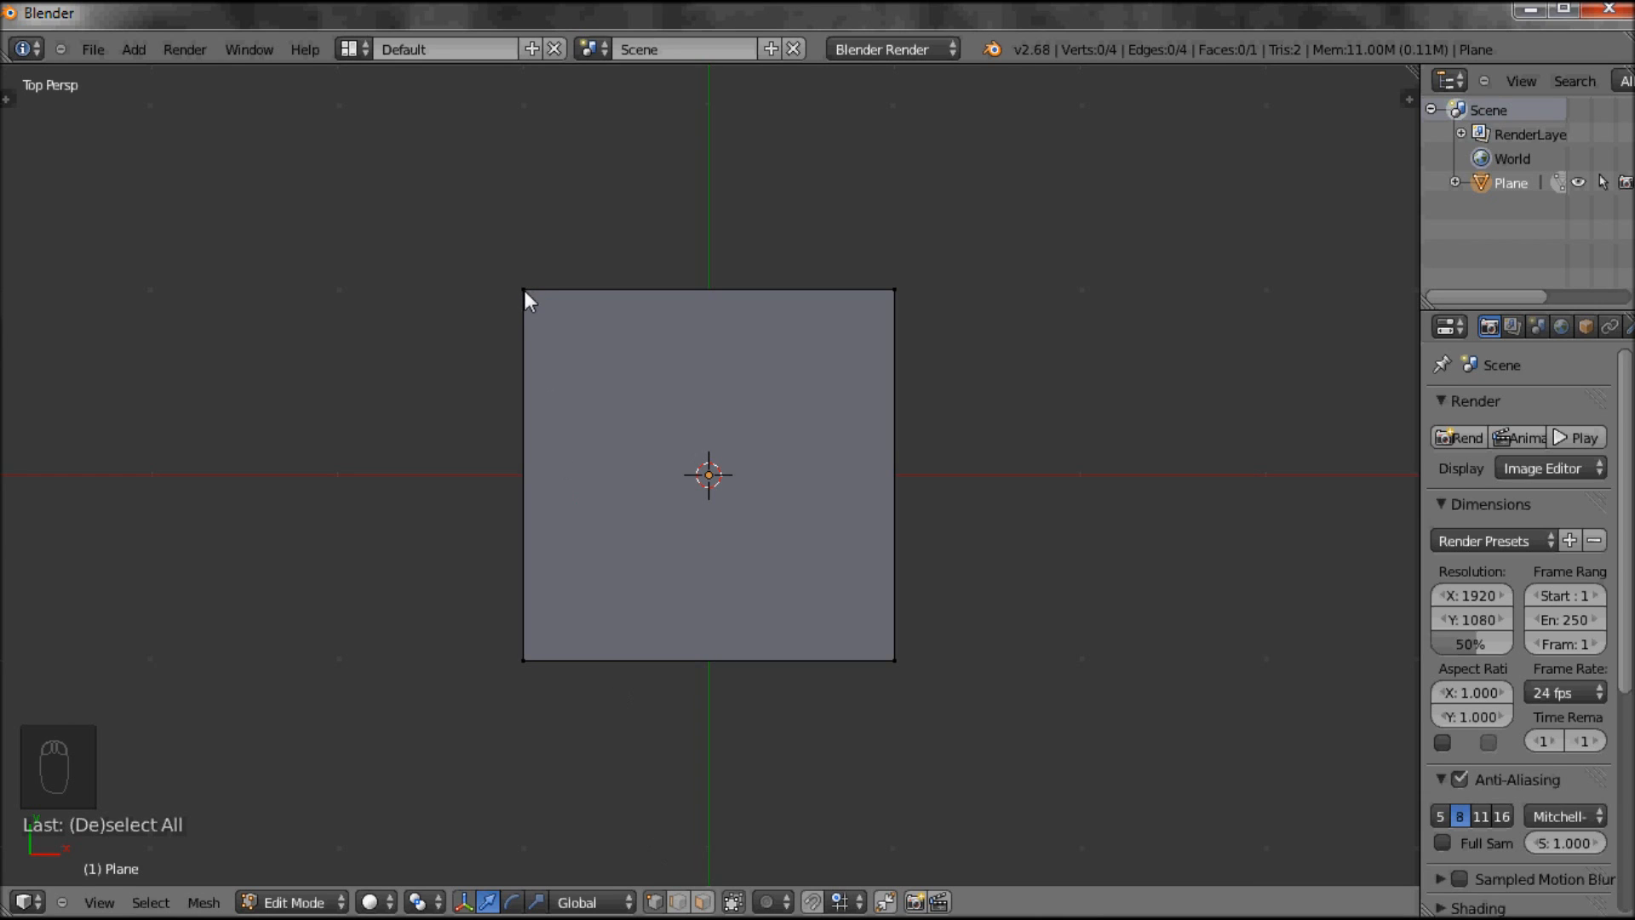
pyautogui.moveTo(77, 785)
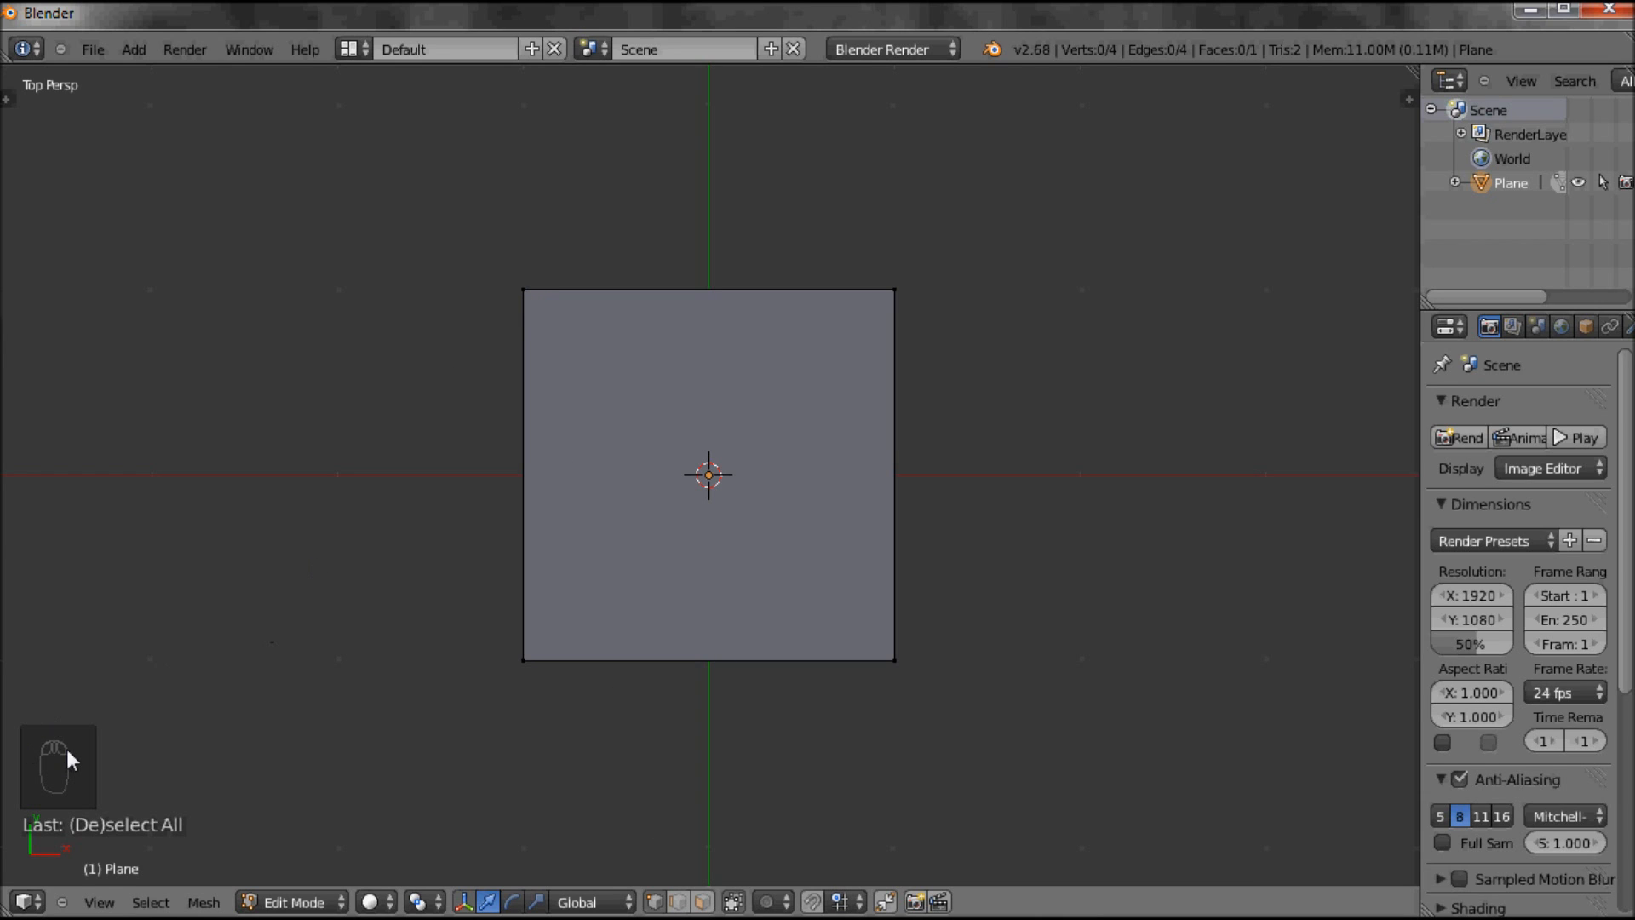
pyautogui.moveTo(528, 300)
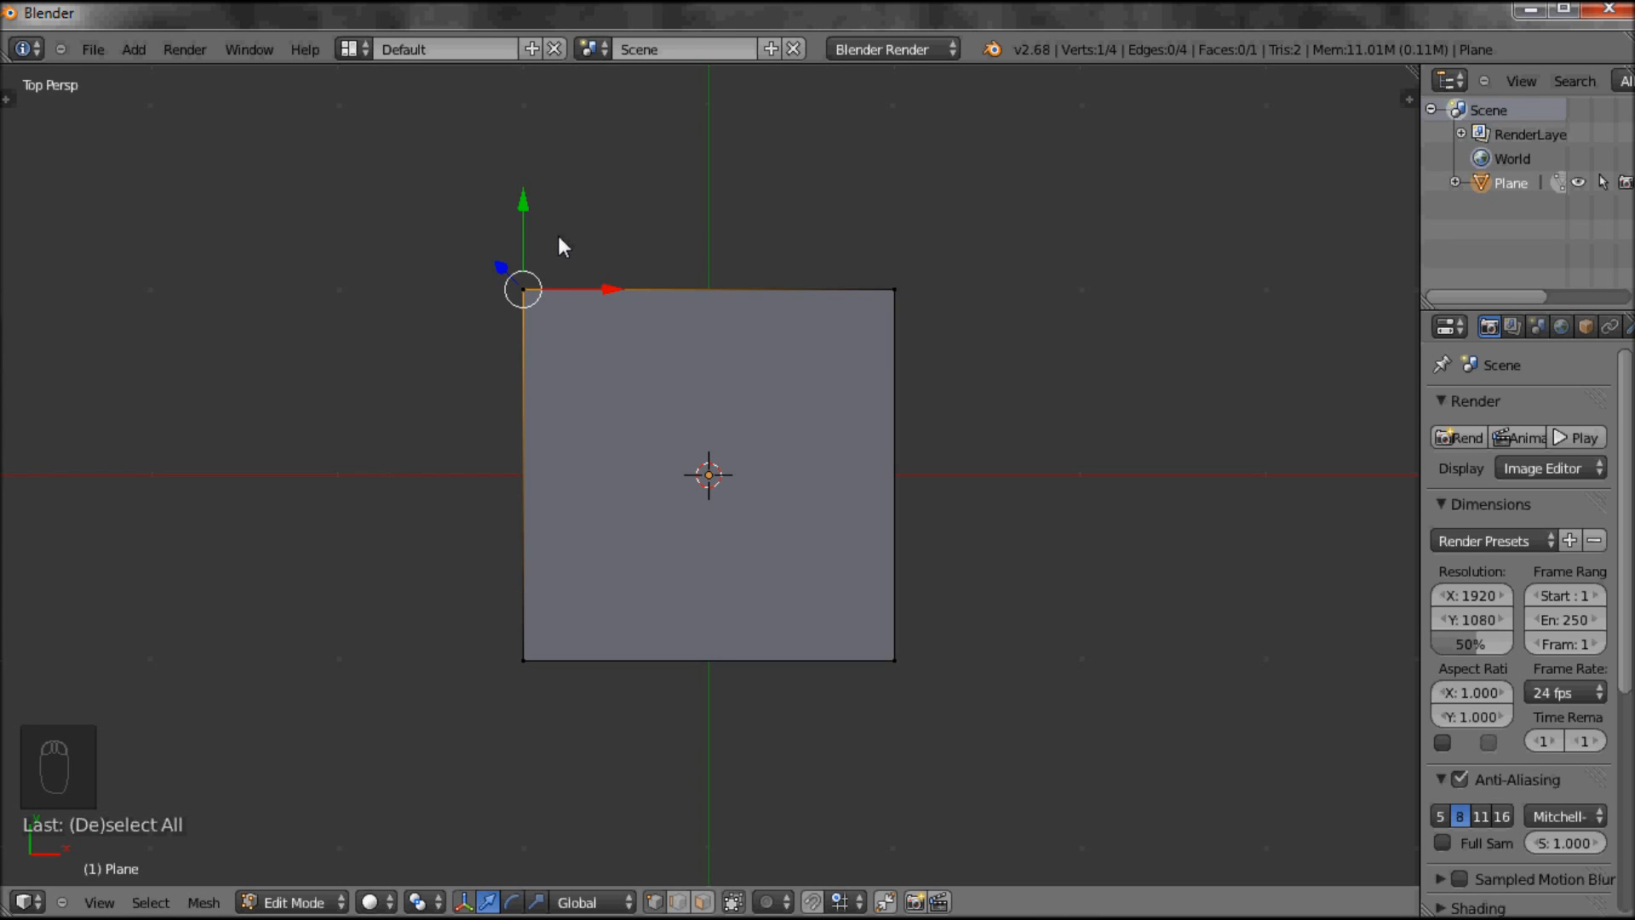
pyautogui.moveTo(897, 288)
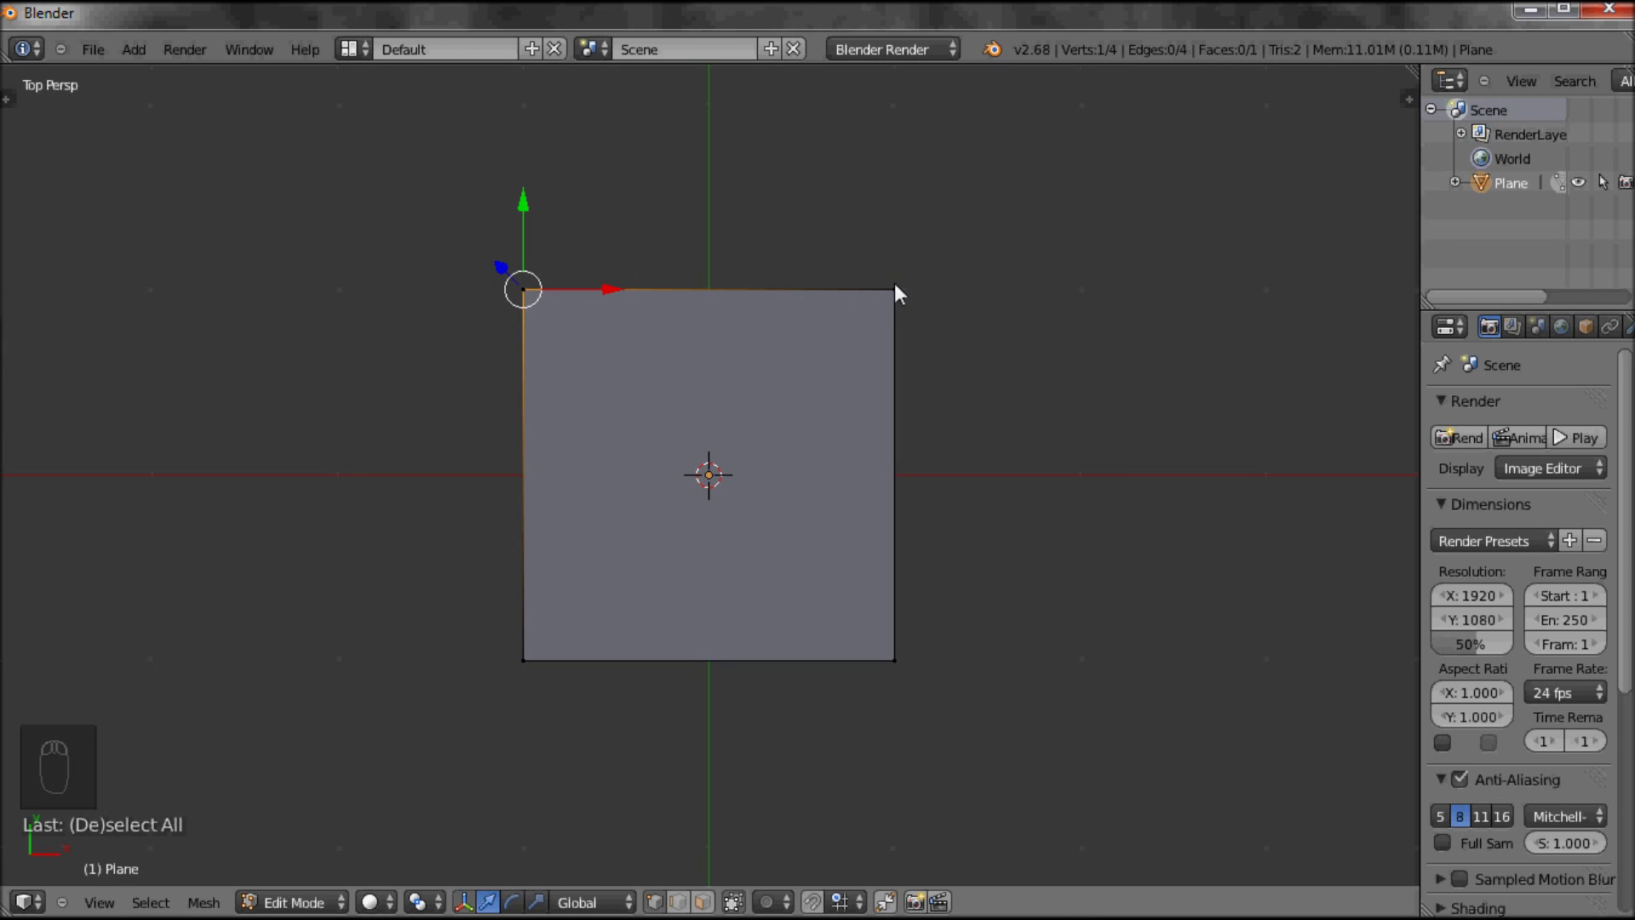
pyautogui.moveTo(895, 299)
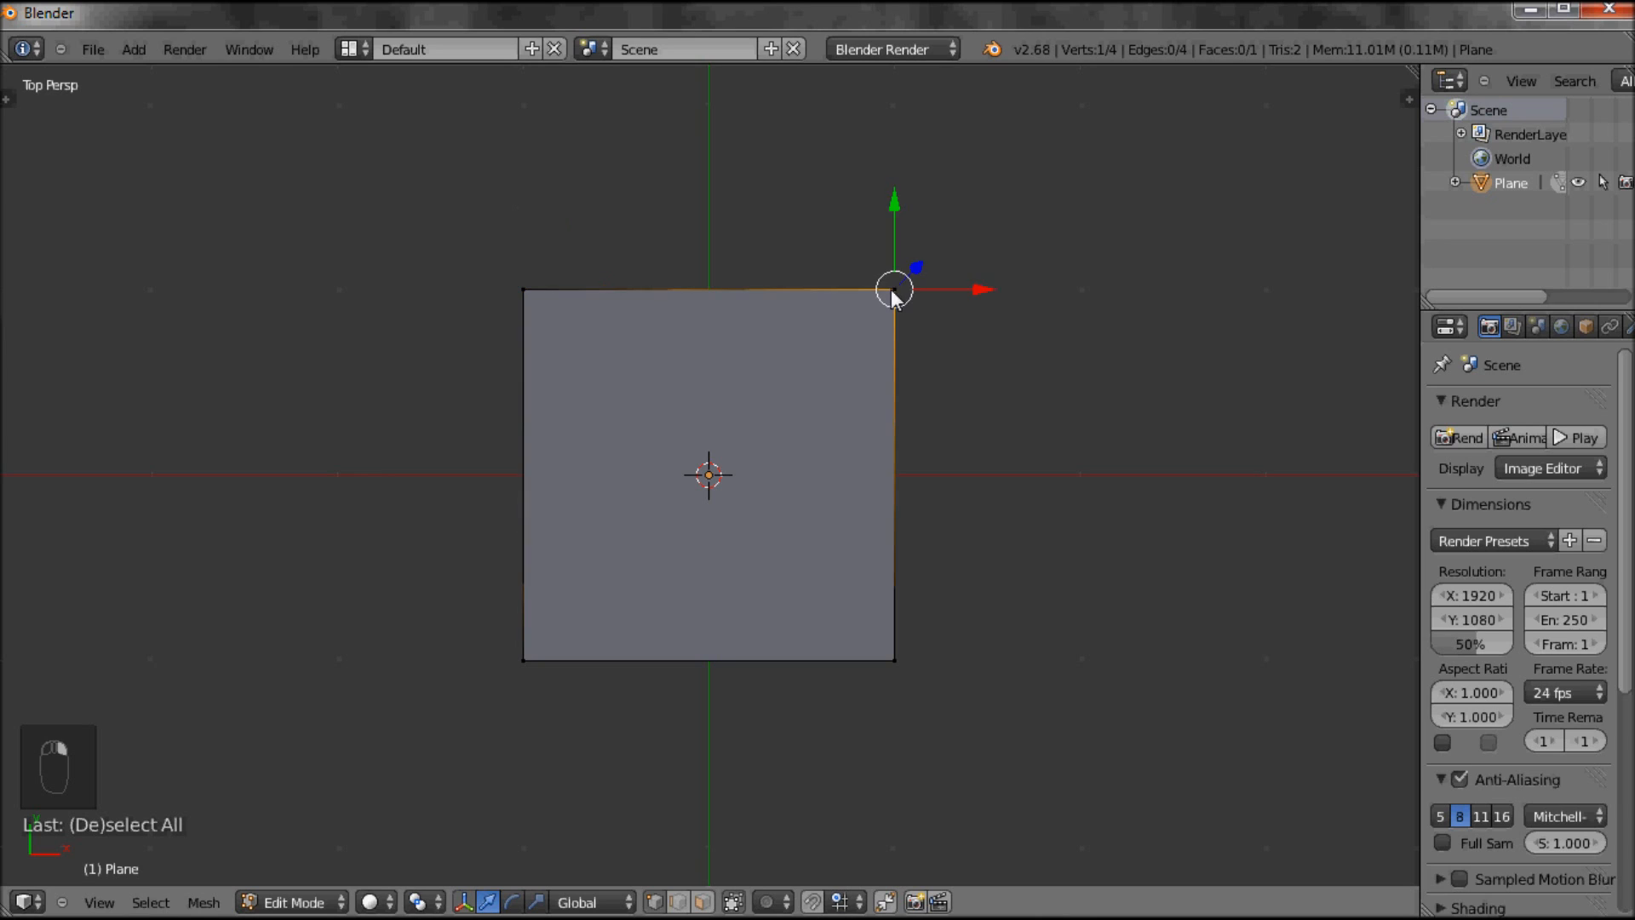
pyautogui.moveTo(532, 300)
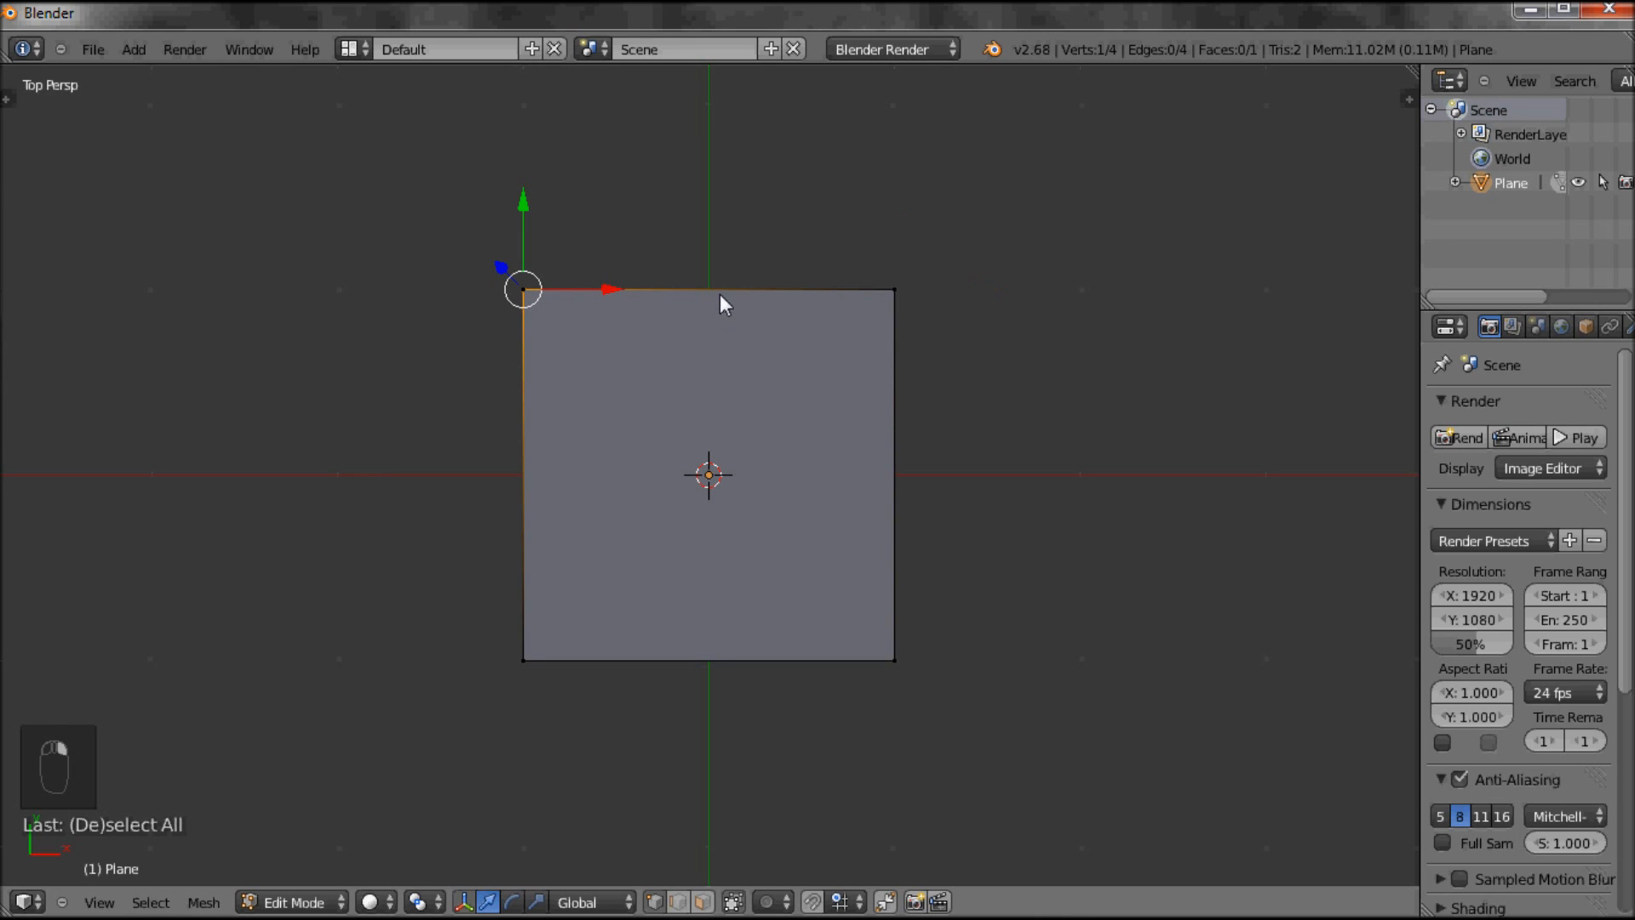
pyautogui.moveTo(758, 294)
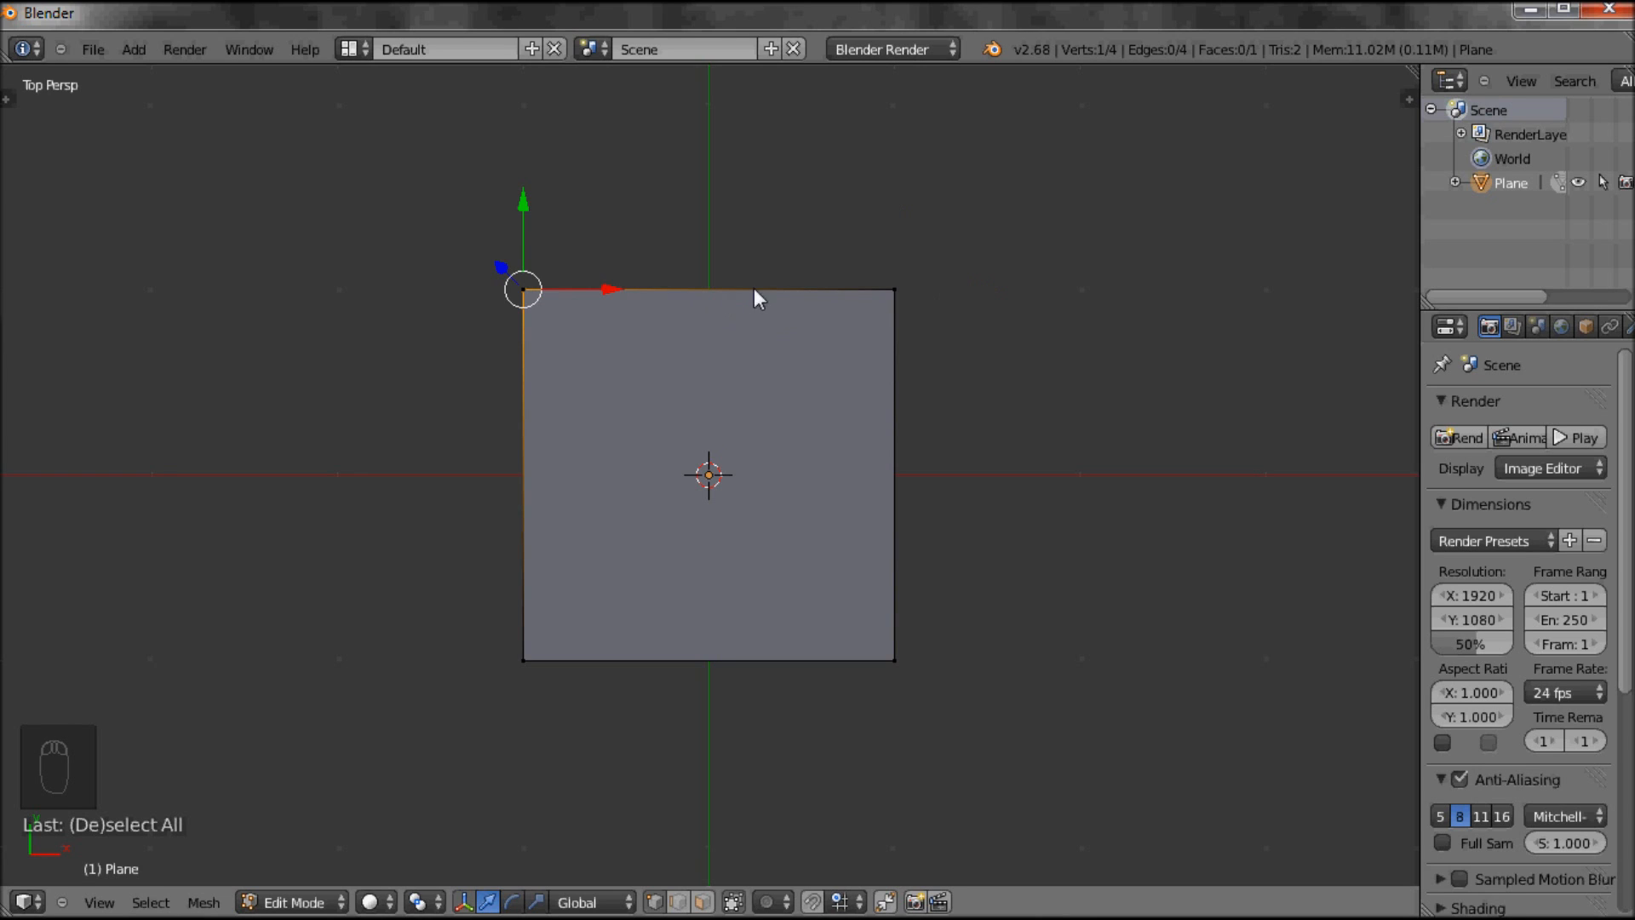
pyautogui.moveTo(818, 307)
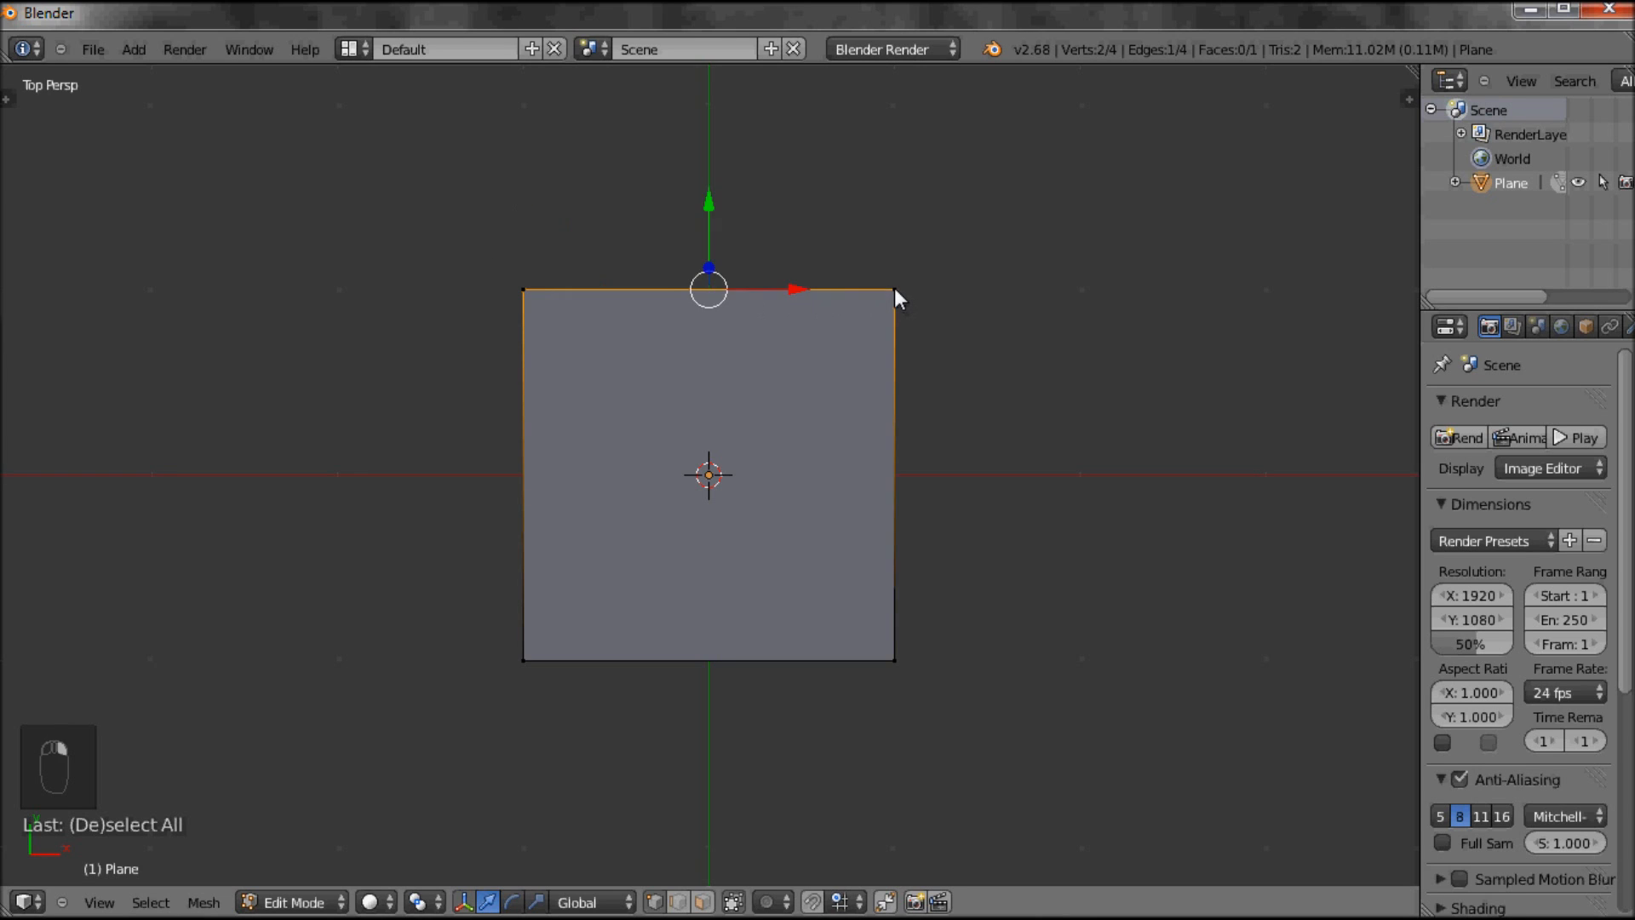
pyautogui.moveTo(864, 324)
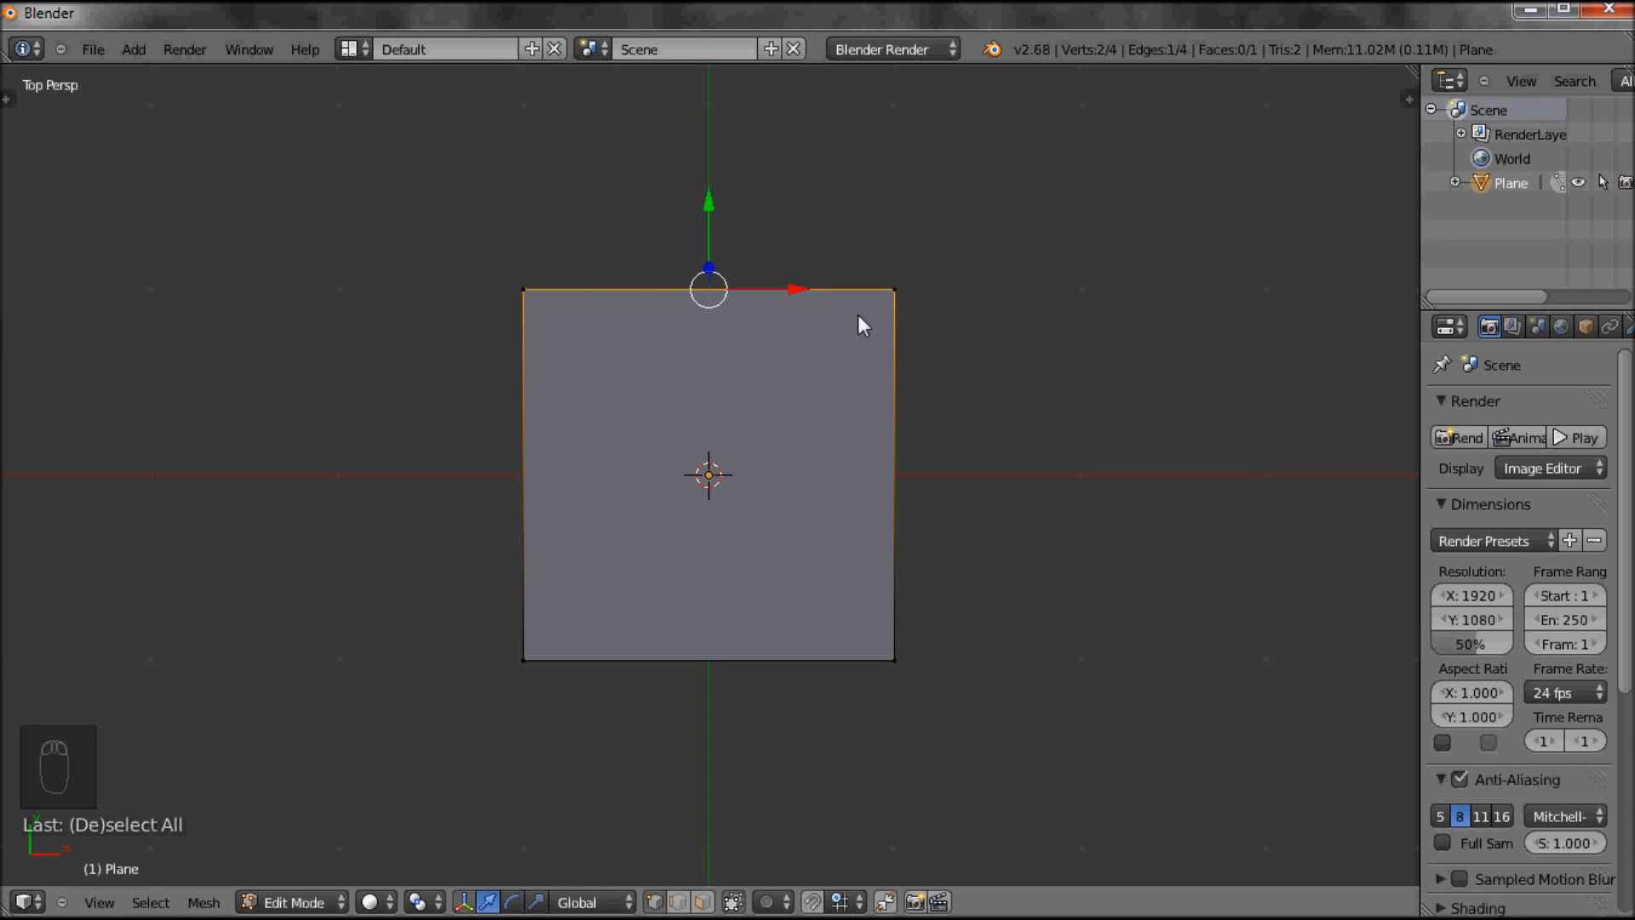
pyautogui.moveTo(894, 669)
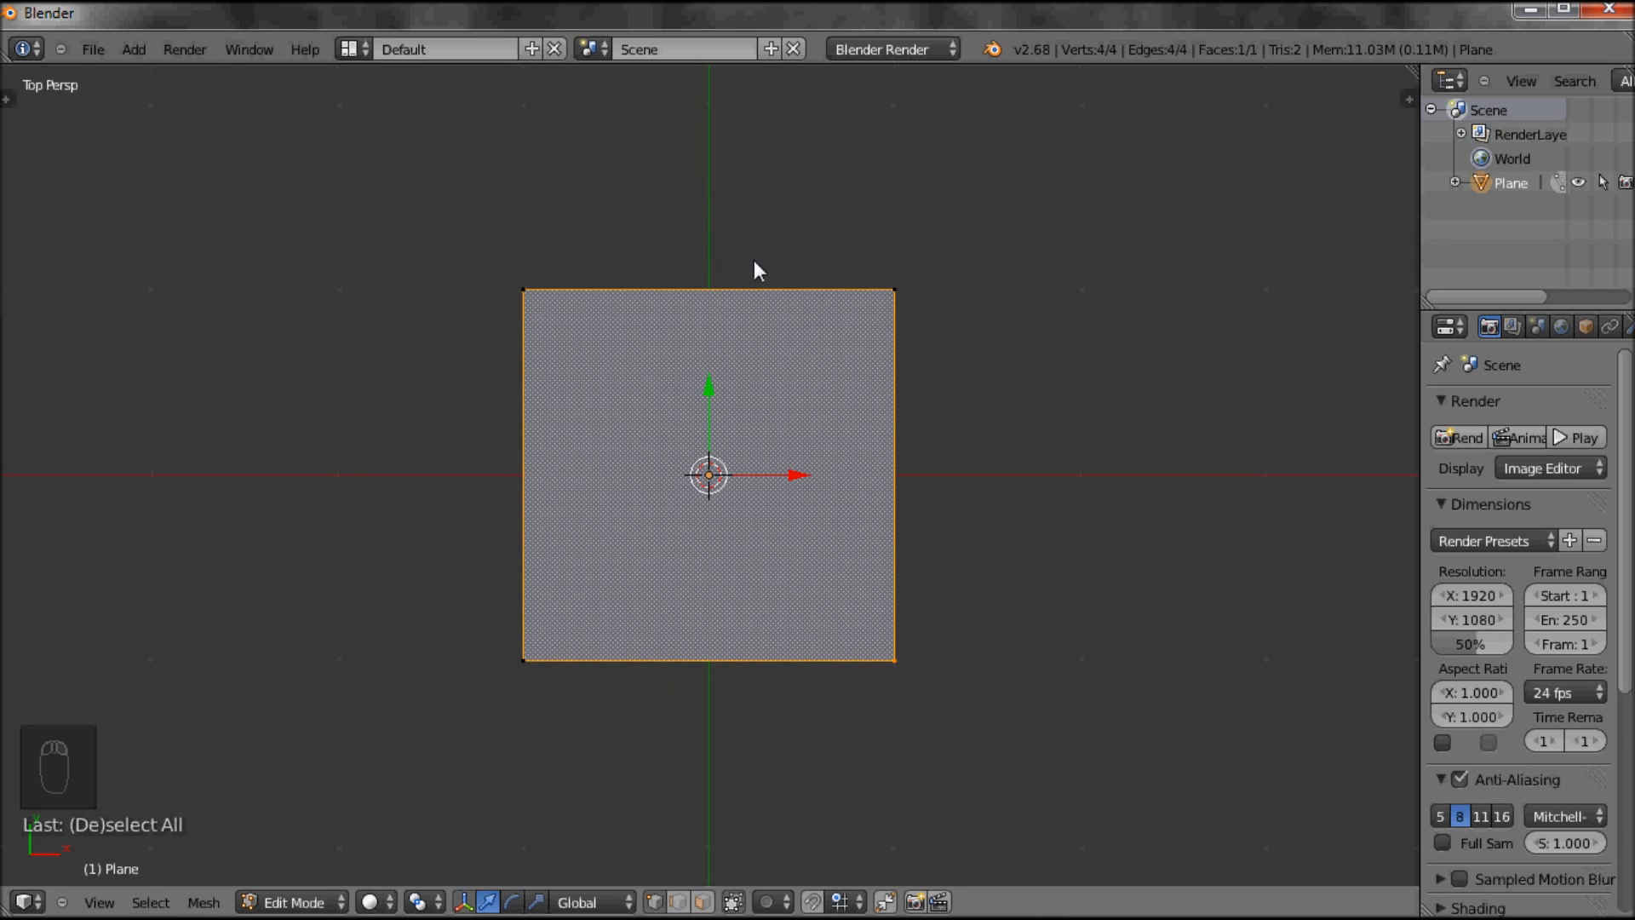
# Deselect all vertices, then invert the selection to the other three corners
pyautogui.press('A')
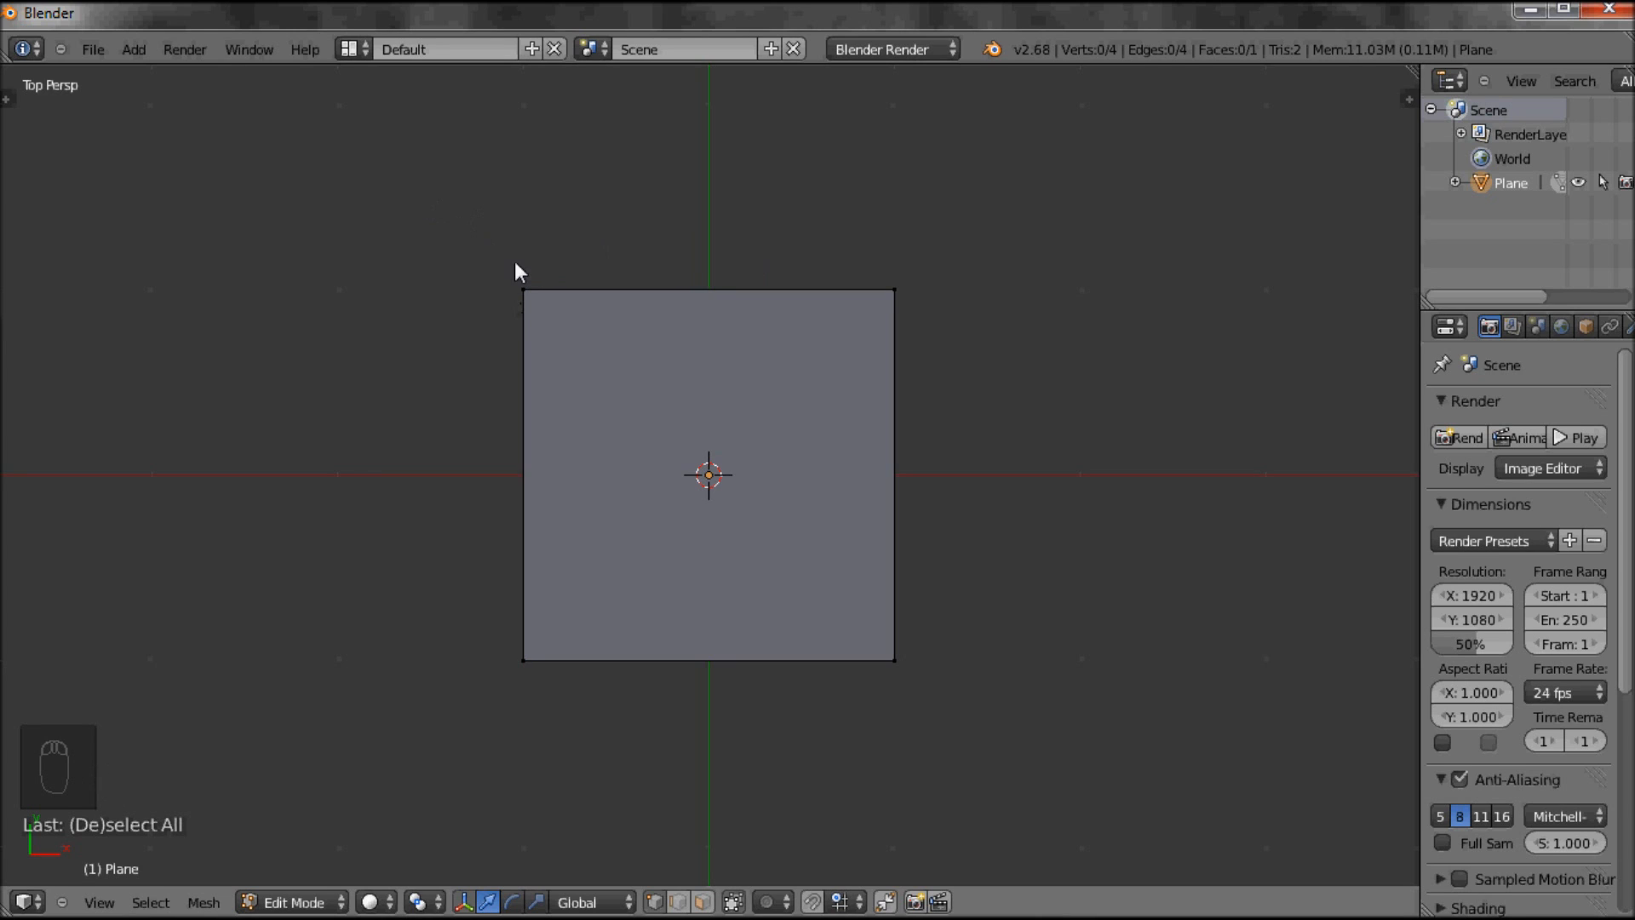
pyautogui.moveTo(529, 302)
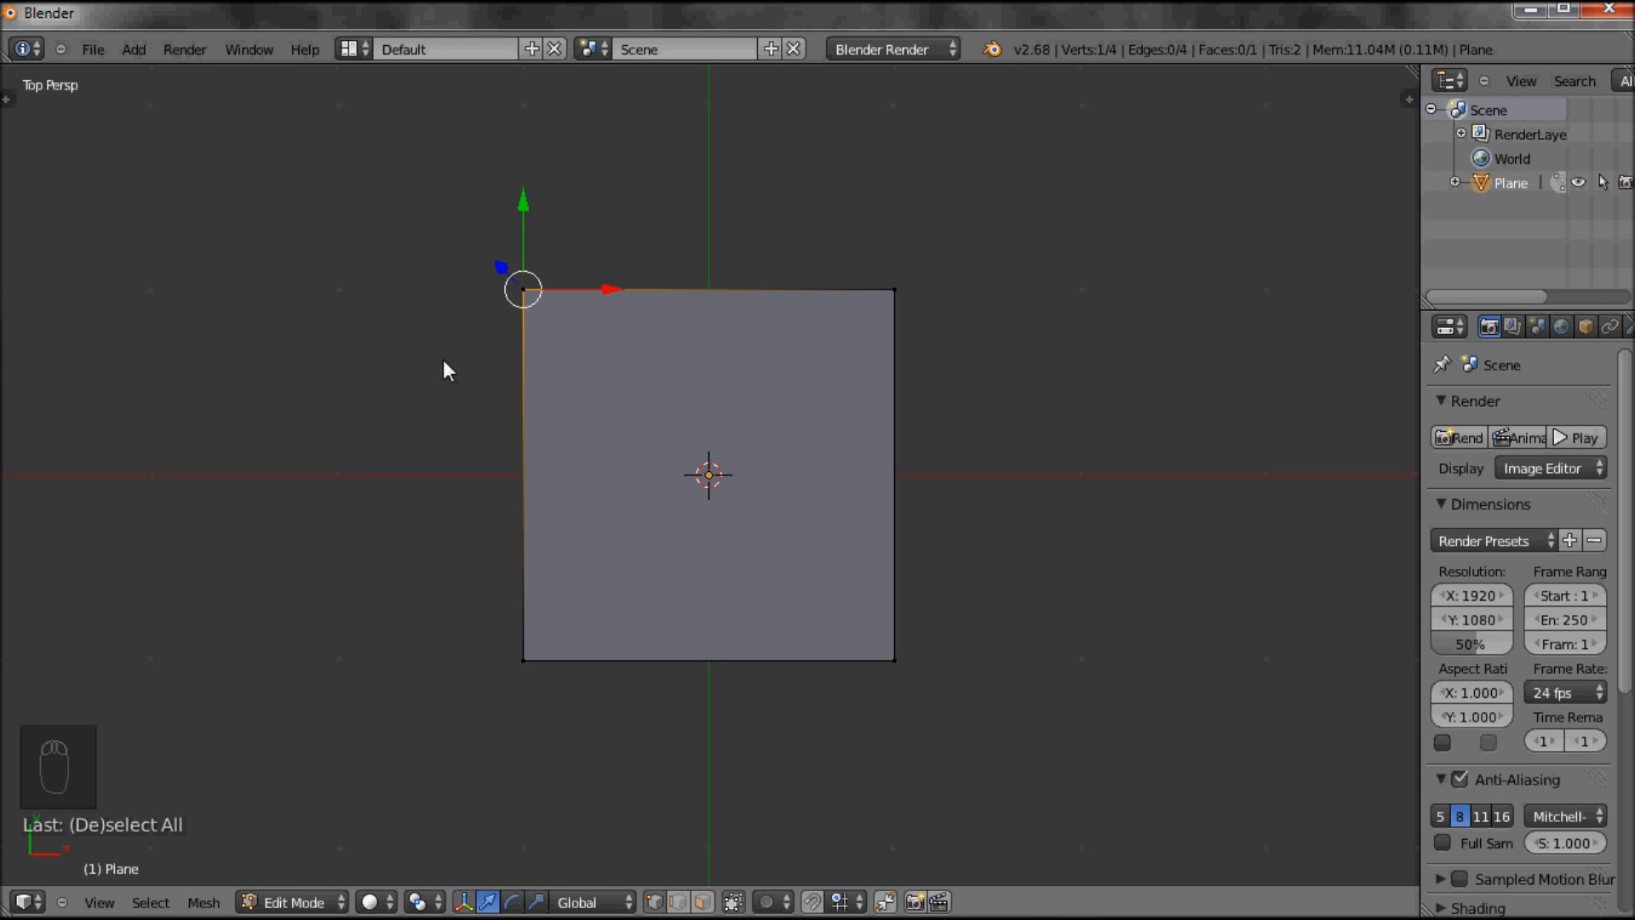
pyautogui.press('ctrl+i')
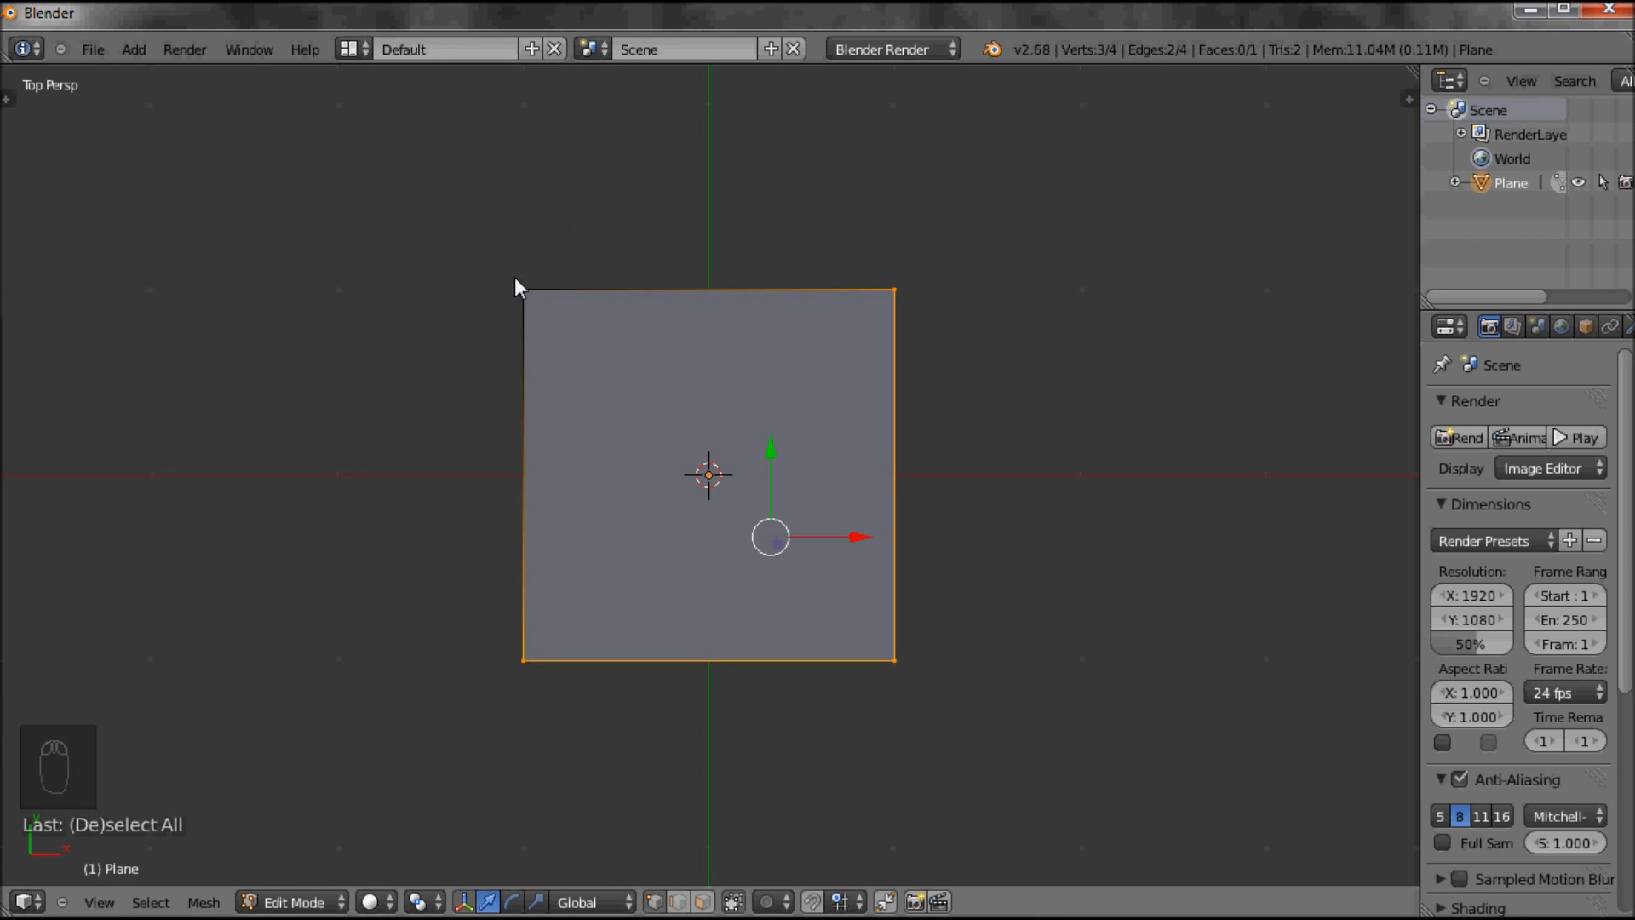
pyautogui.moveTo(847, 323)
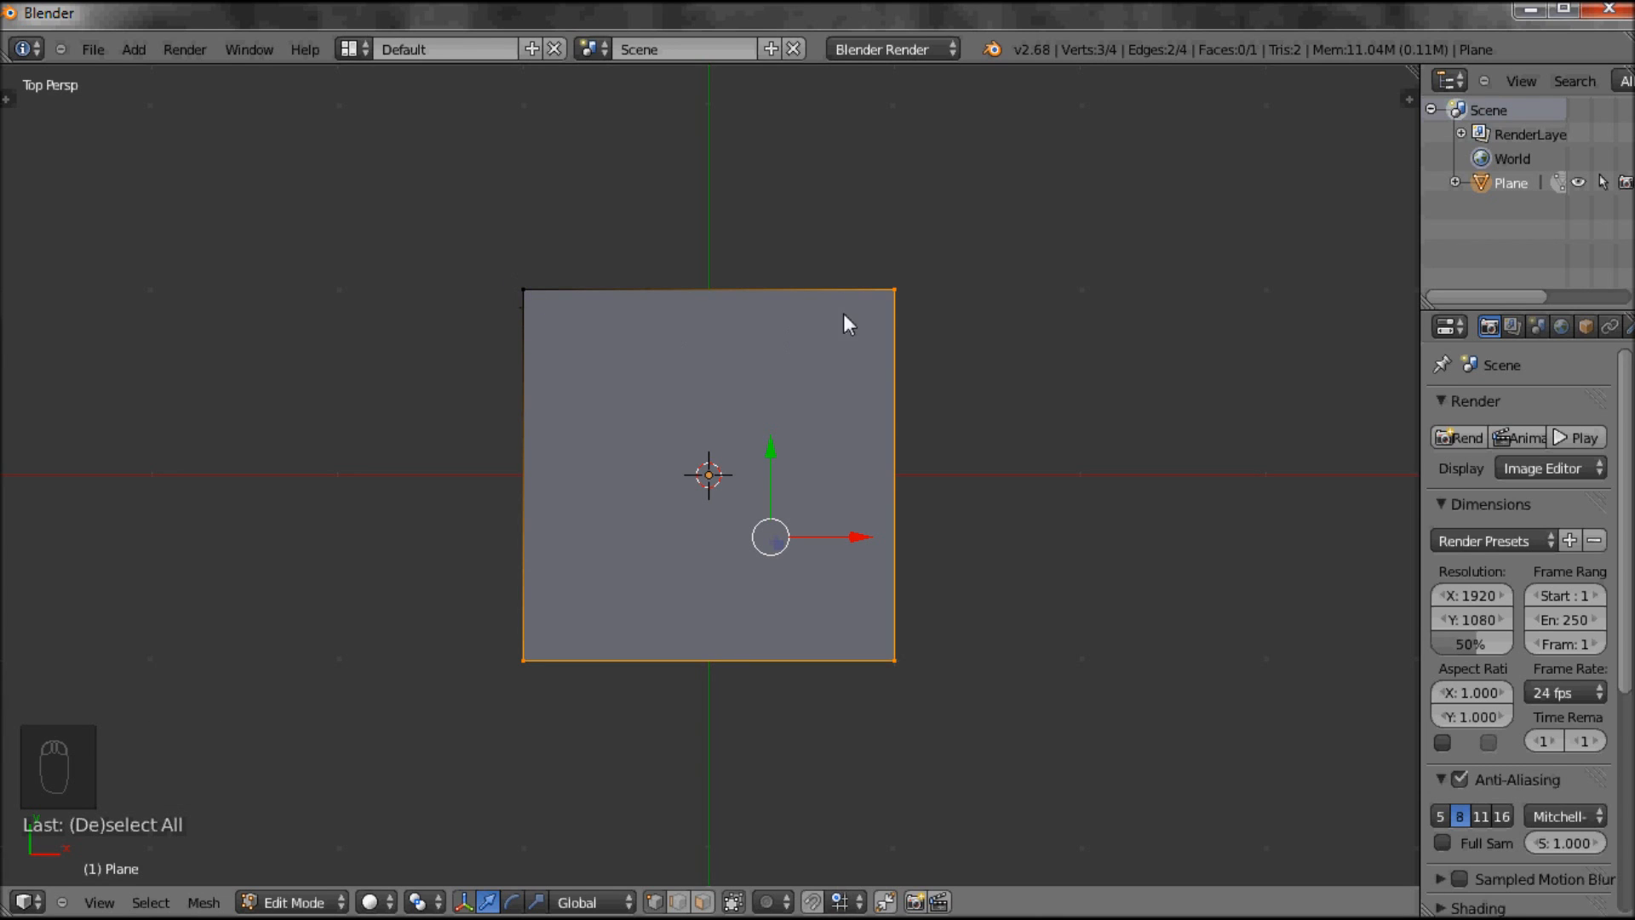
pyautogui.moveTo(543, 669)
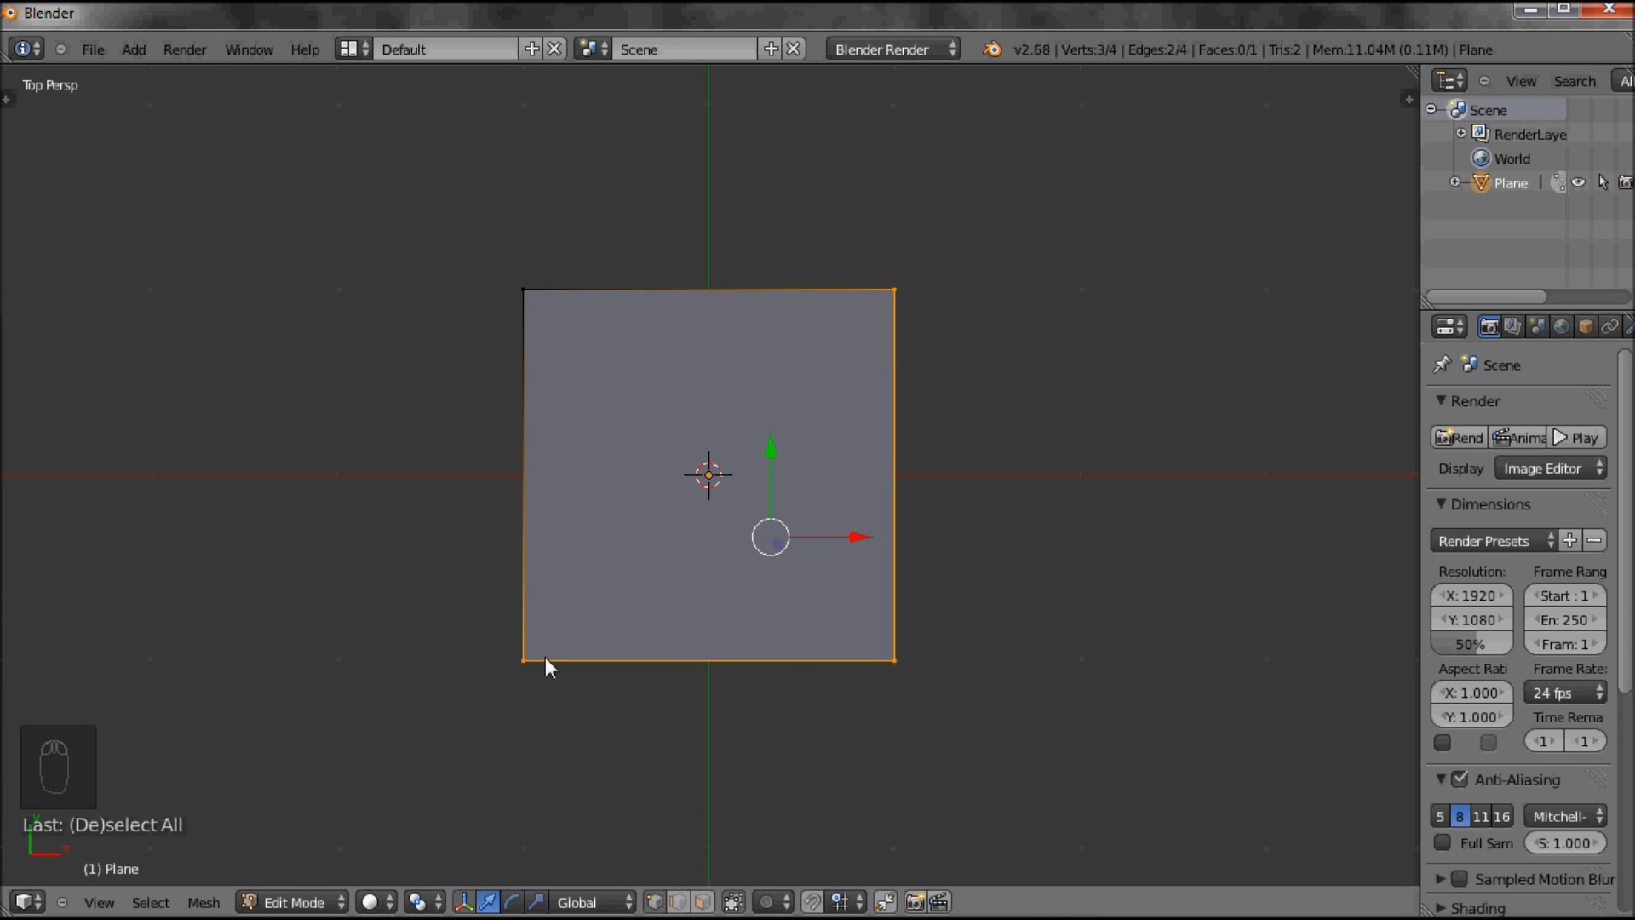
pyautogui.moveTo(529, 300)
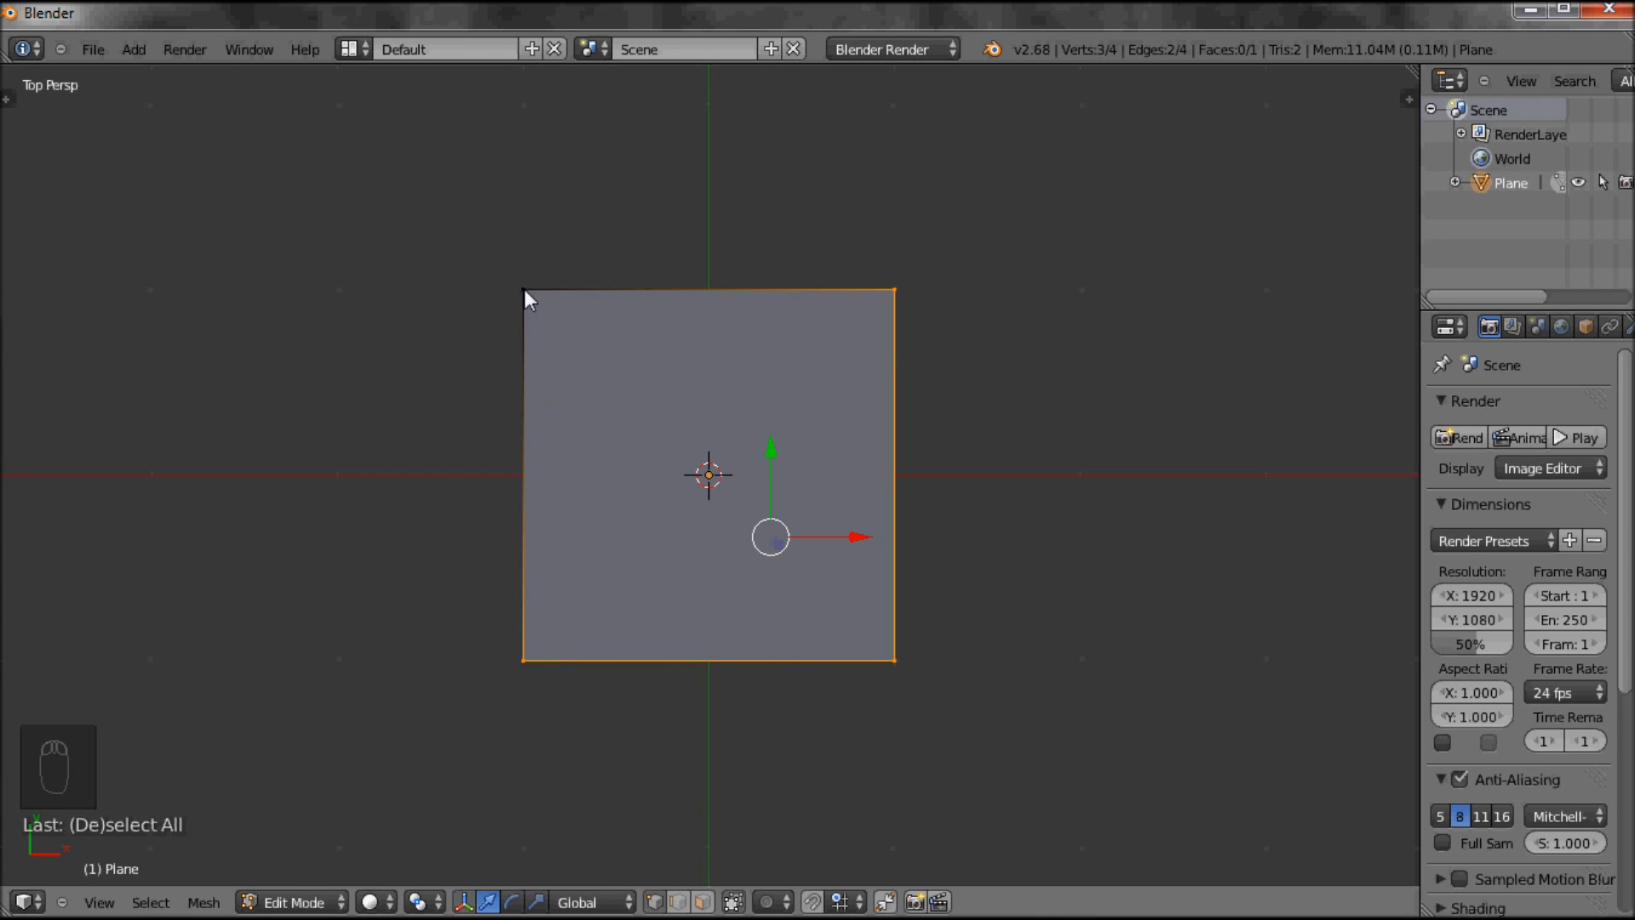
pyautogui.moveTo(1031, 556)
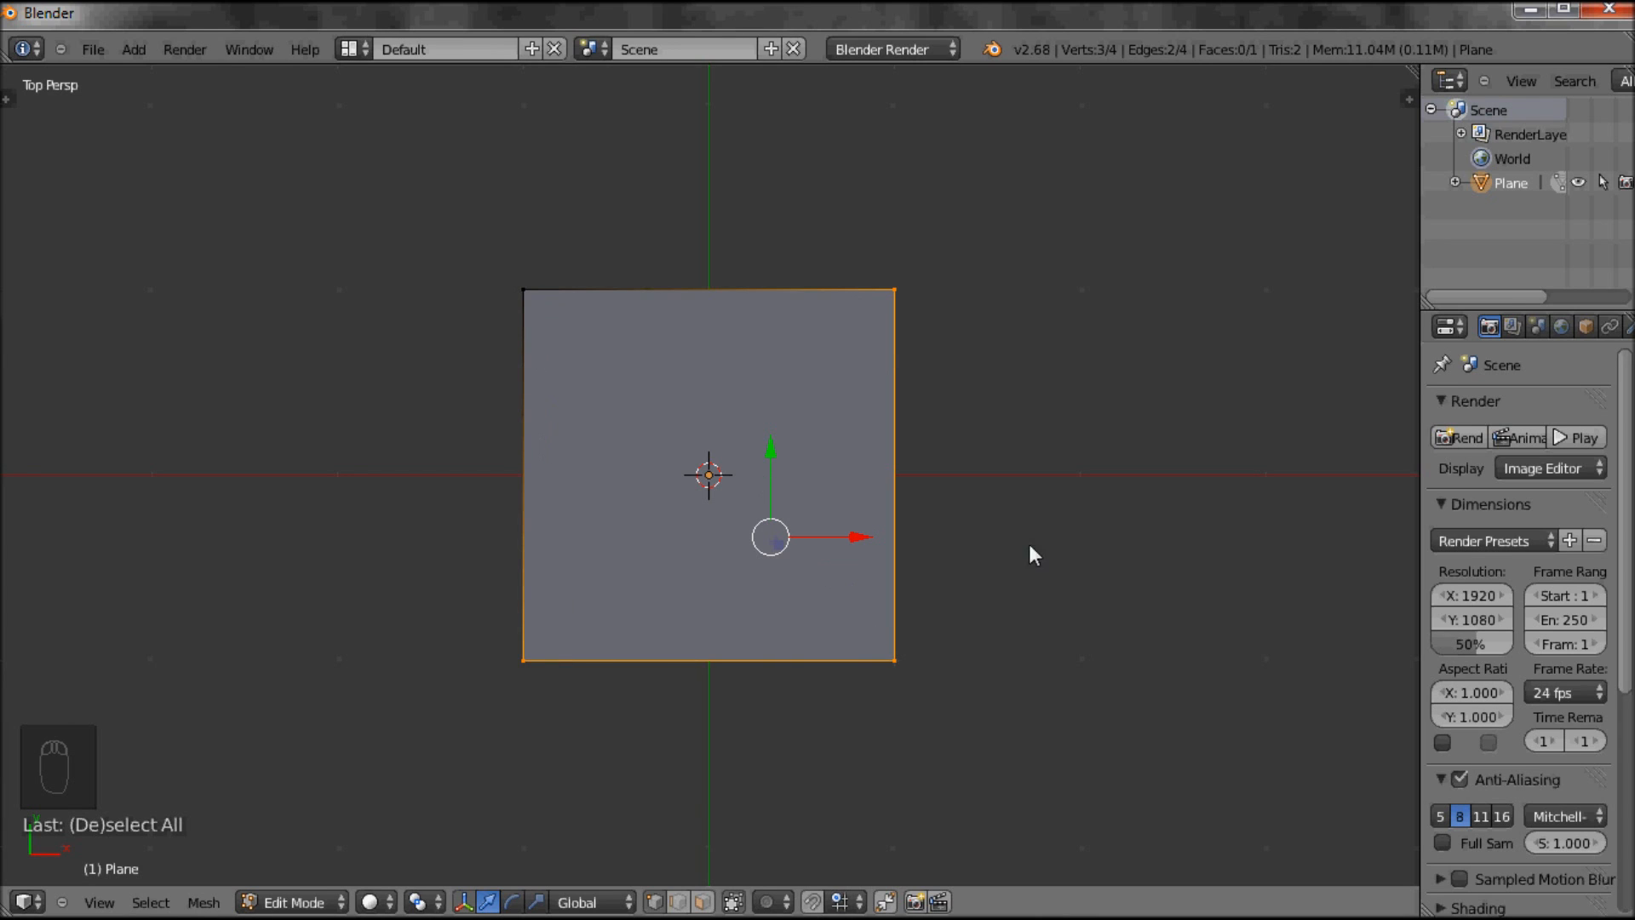
pyautogui.moveTo(197, 866)
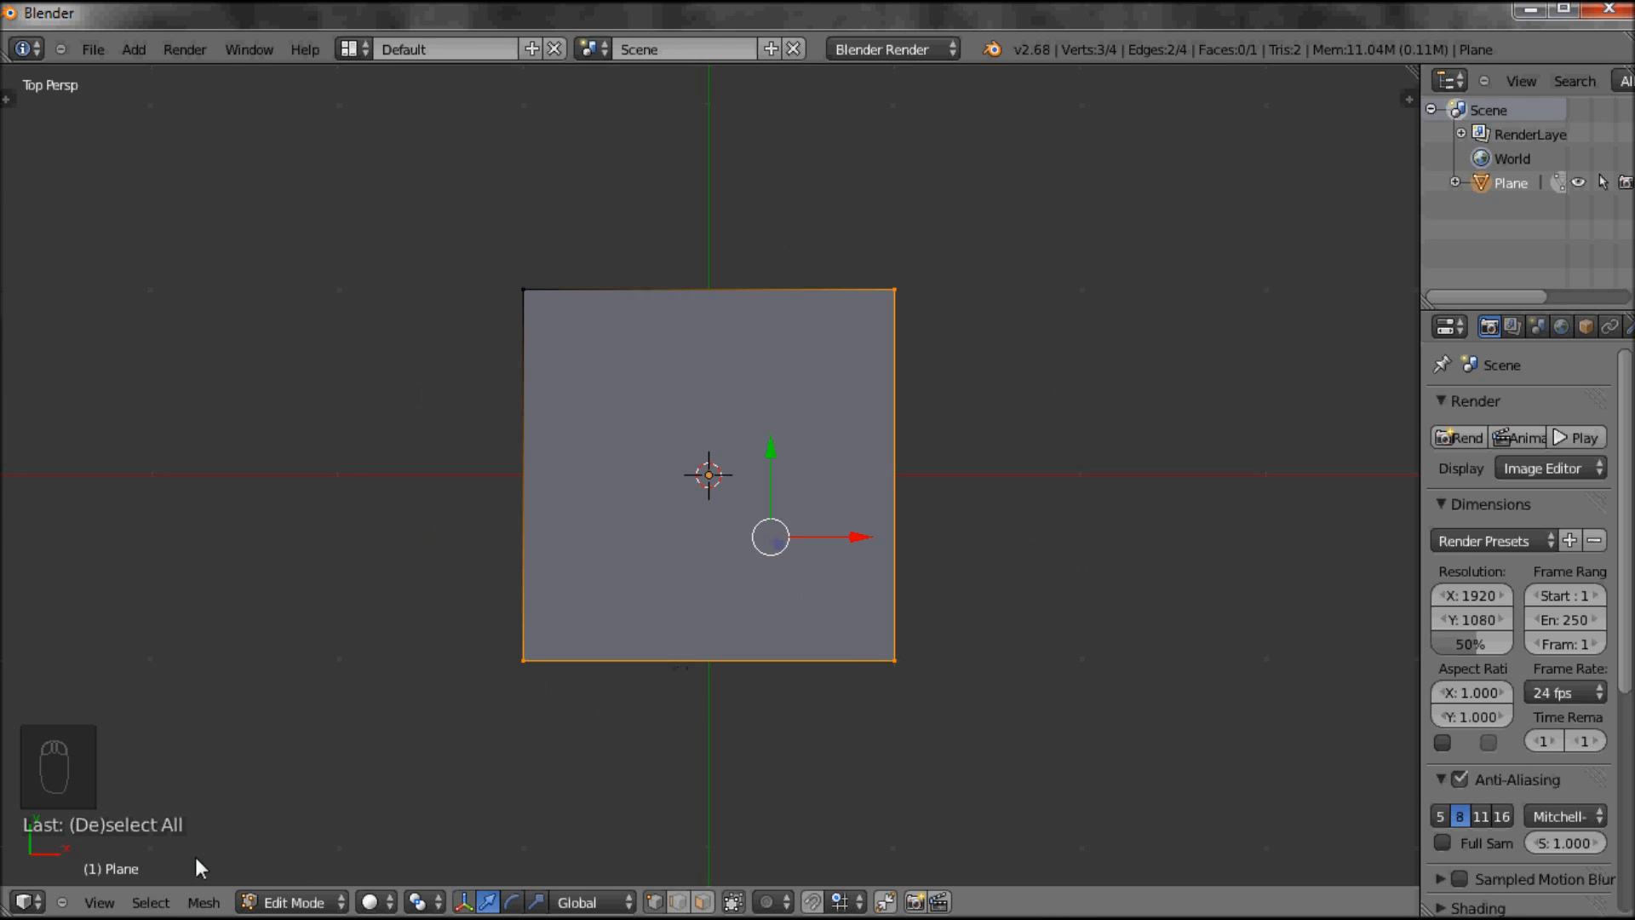
# Invert the selection to the top-left corner, then invert back to the other three
pyautogui.click(151, 902)
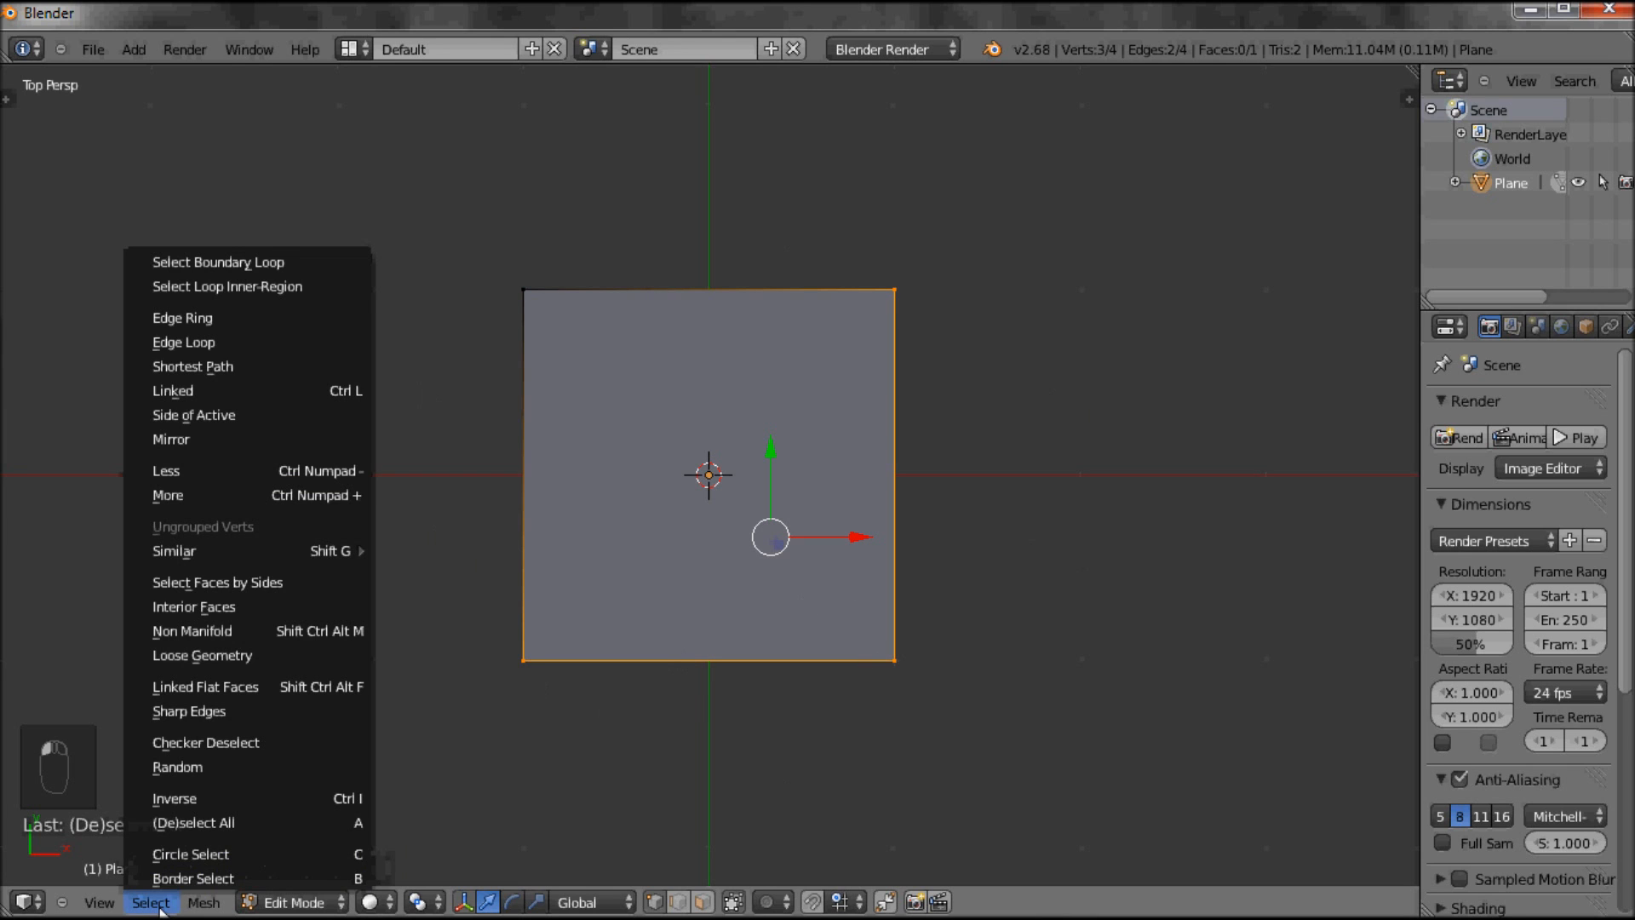
pyautogui.moveTo(198, 784)
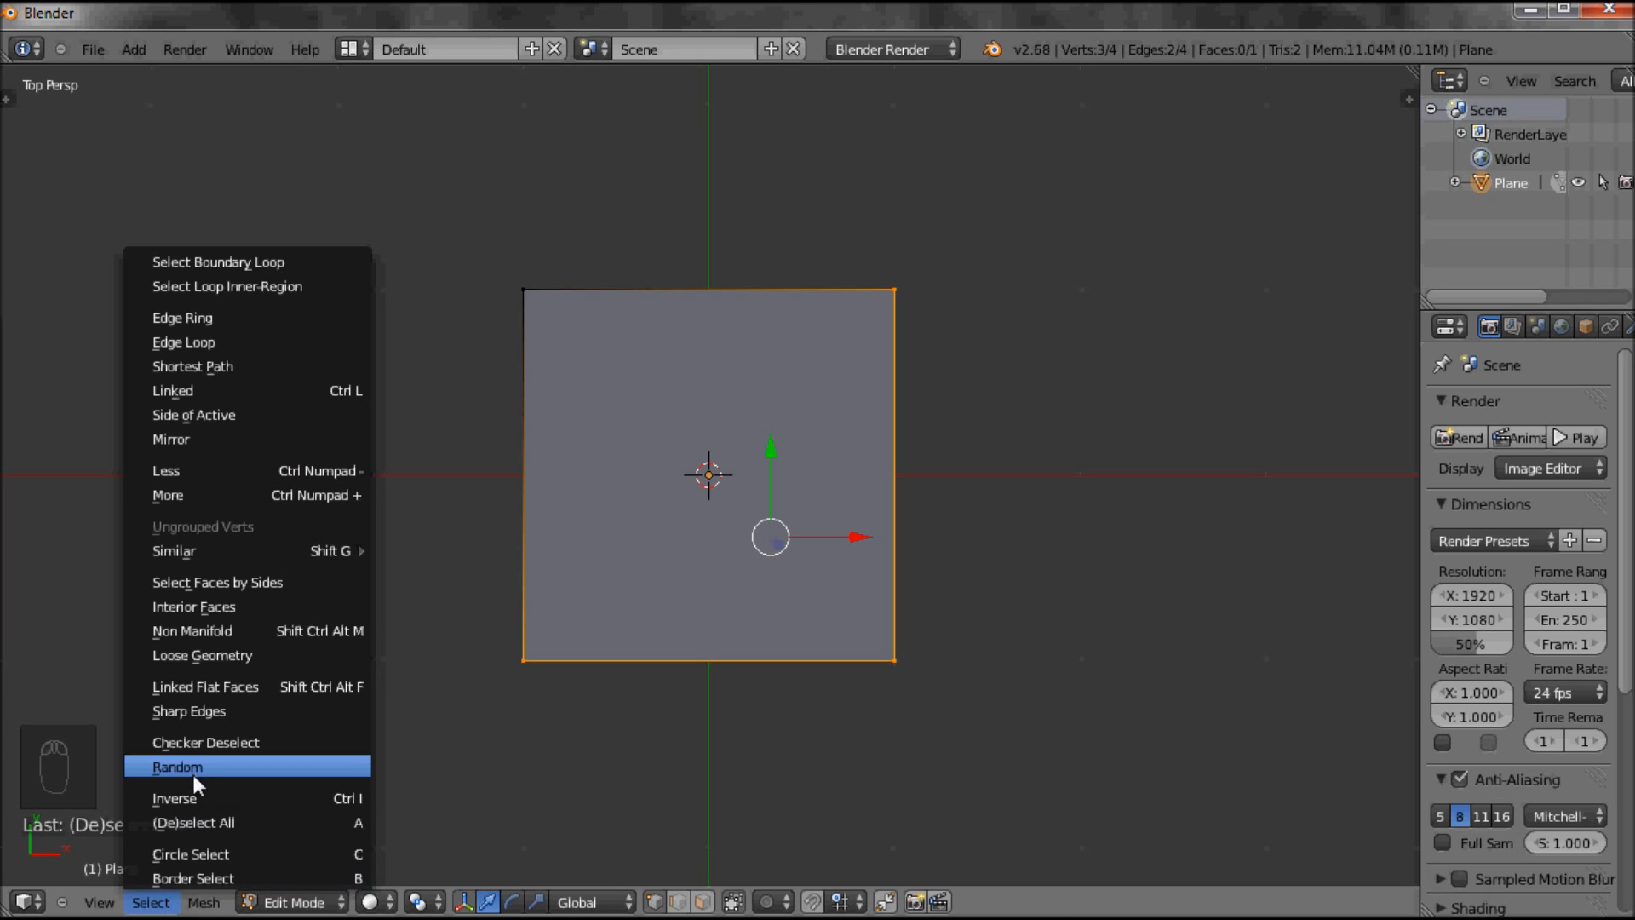
pyautogui.moveTo(174, 798)
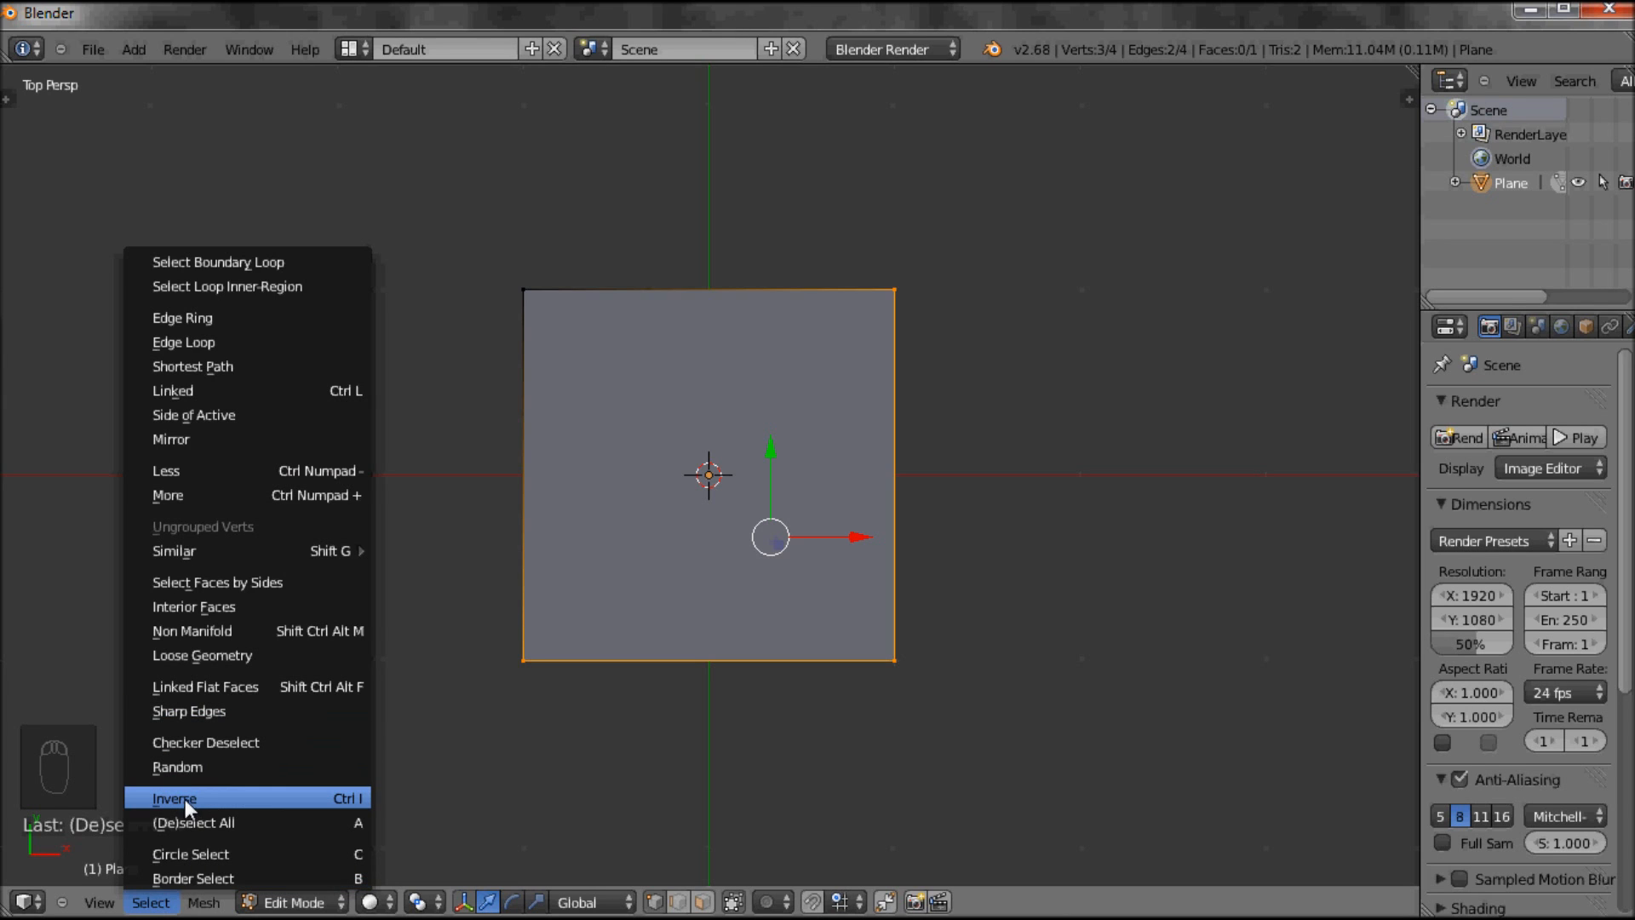
pyautogui.moveTo(326, 806)
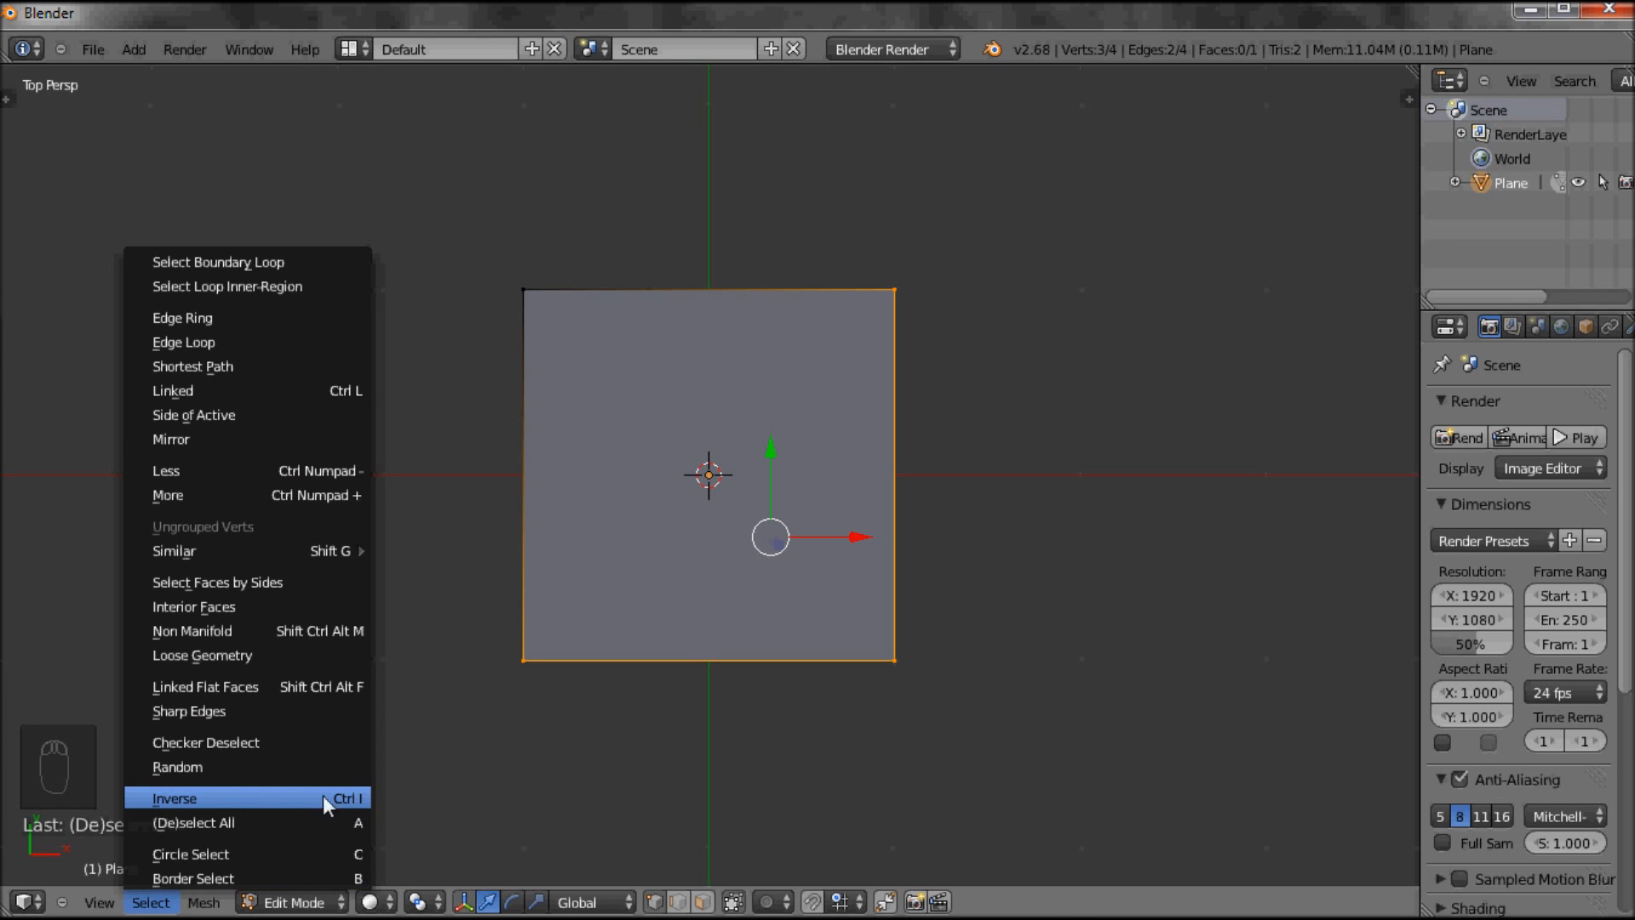
pyautogui.moveTo(152, 807)
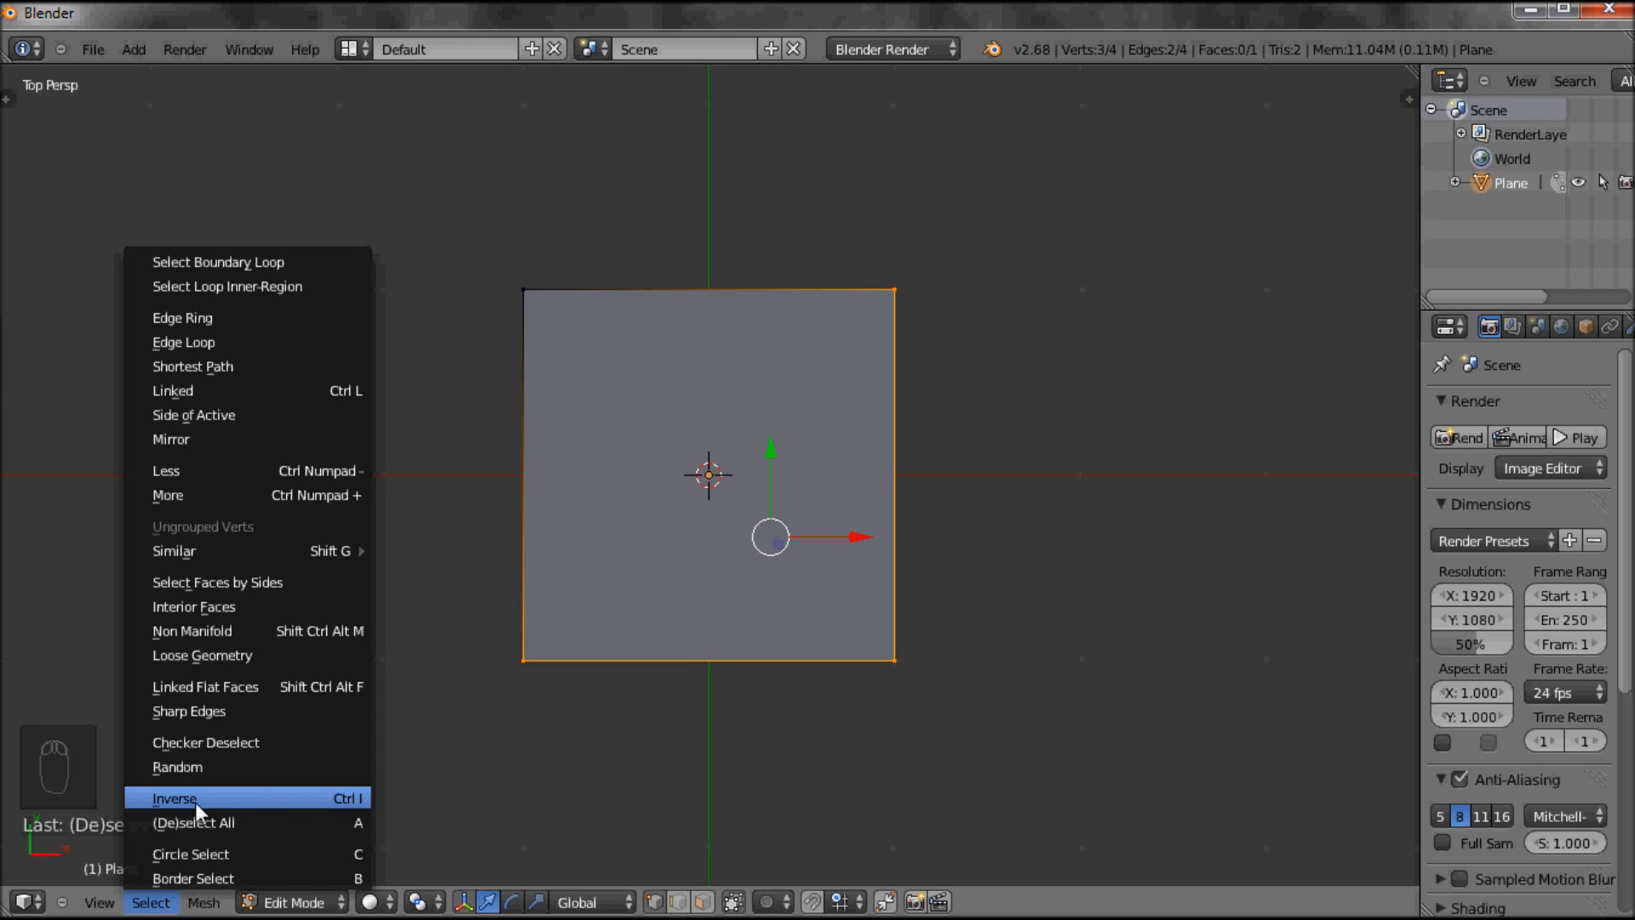
pyautogui.click(173, 798)
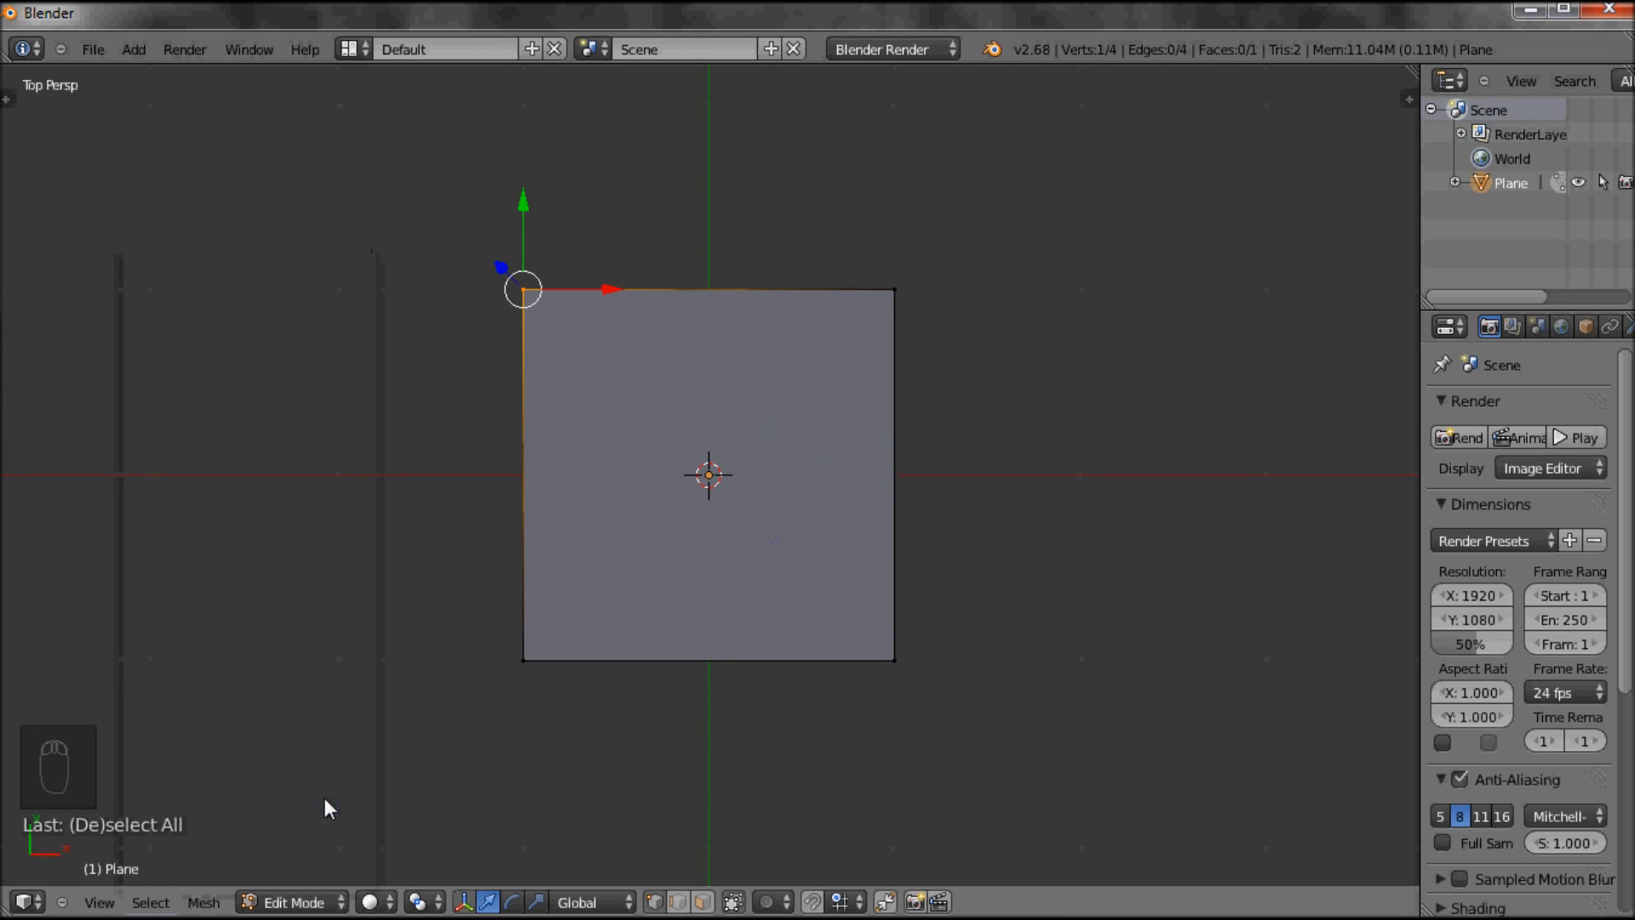
pyautogui.moveTo(432, 578)
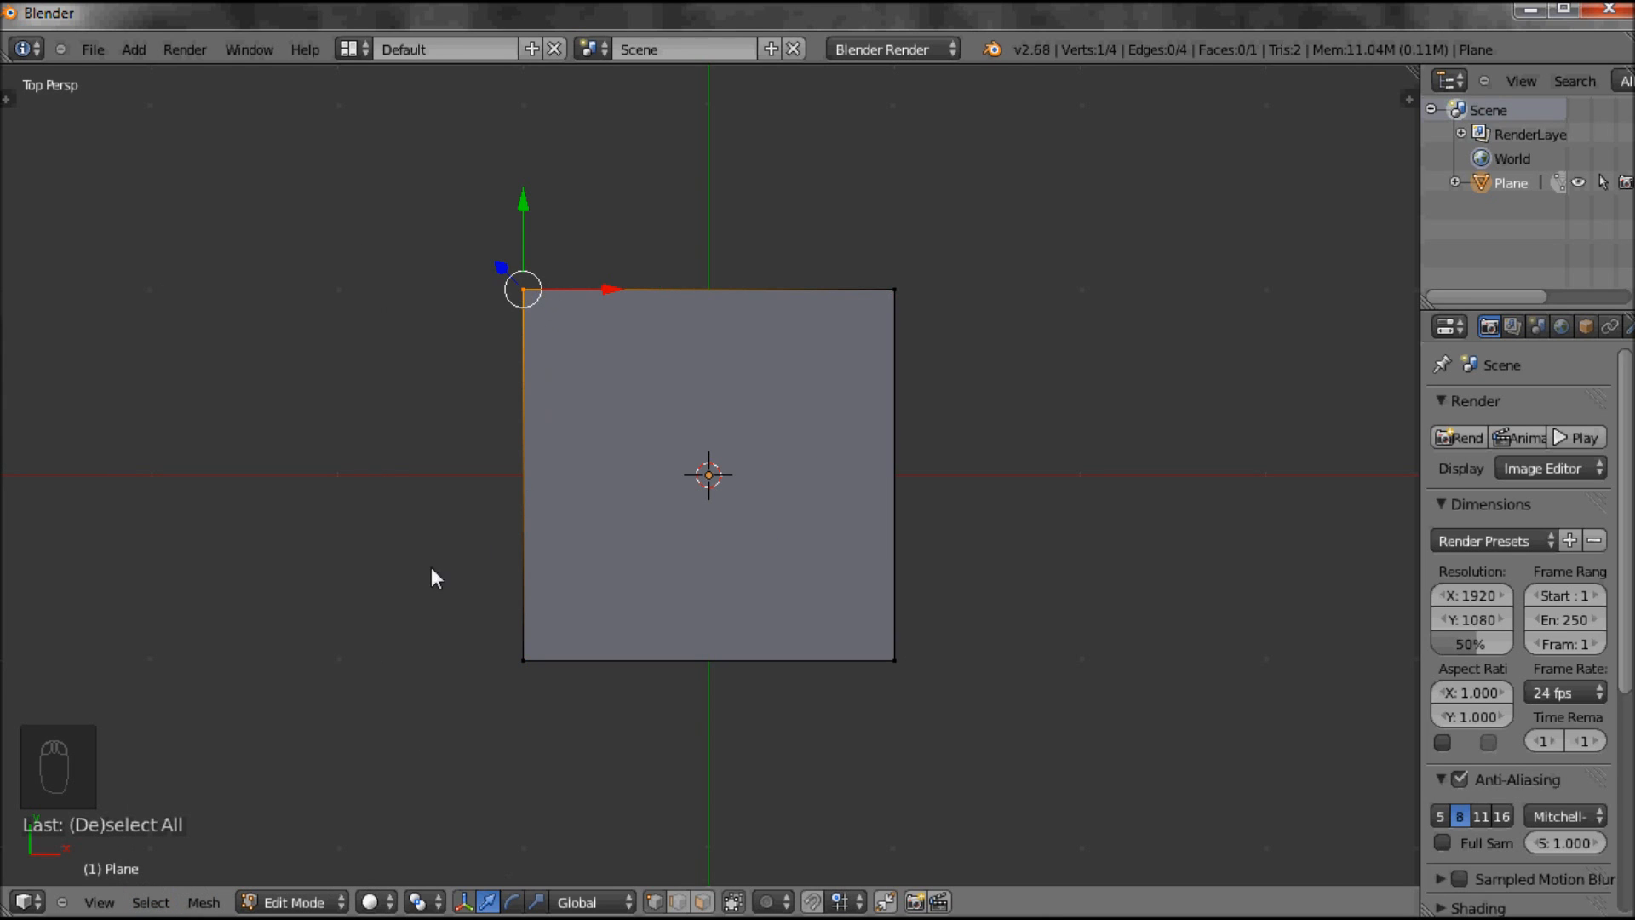
pyautogui.moveTo(424, 583)
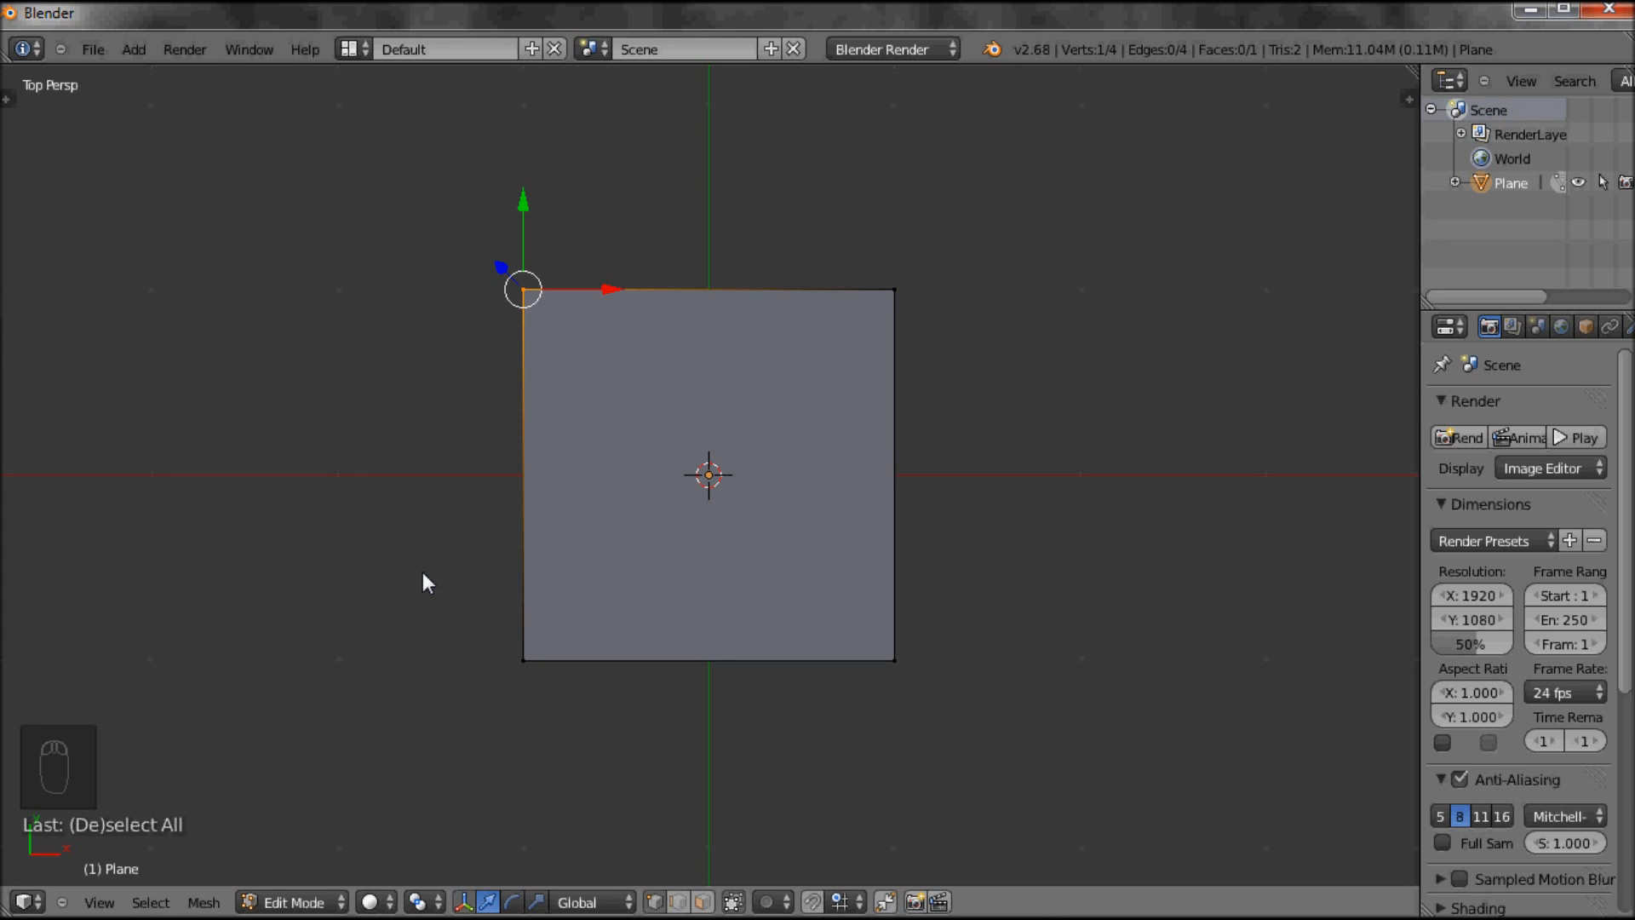
pyautogui.press('ctrl+i')
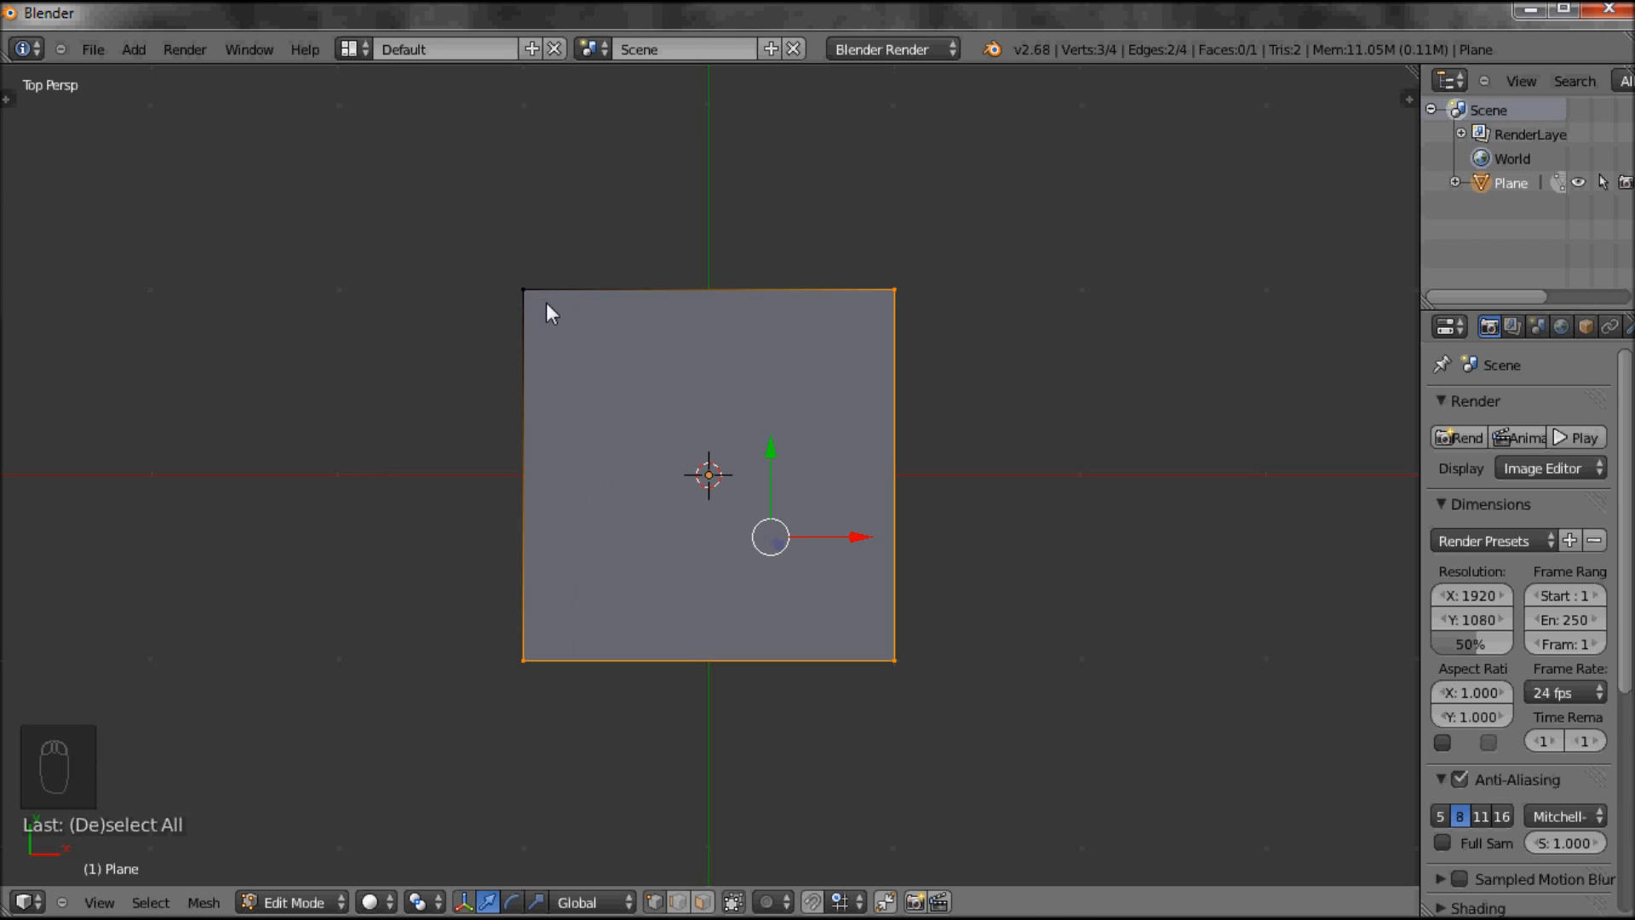
pyautogui.moveTo(707, 511)
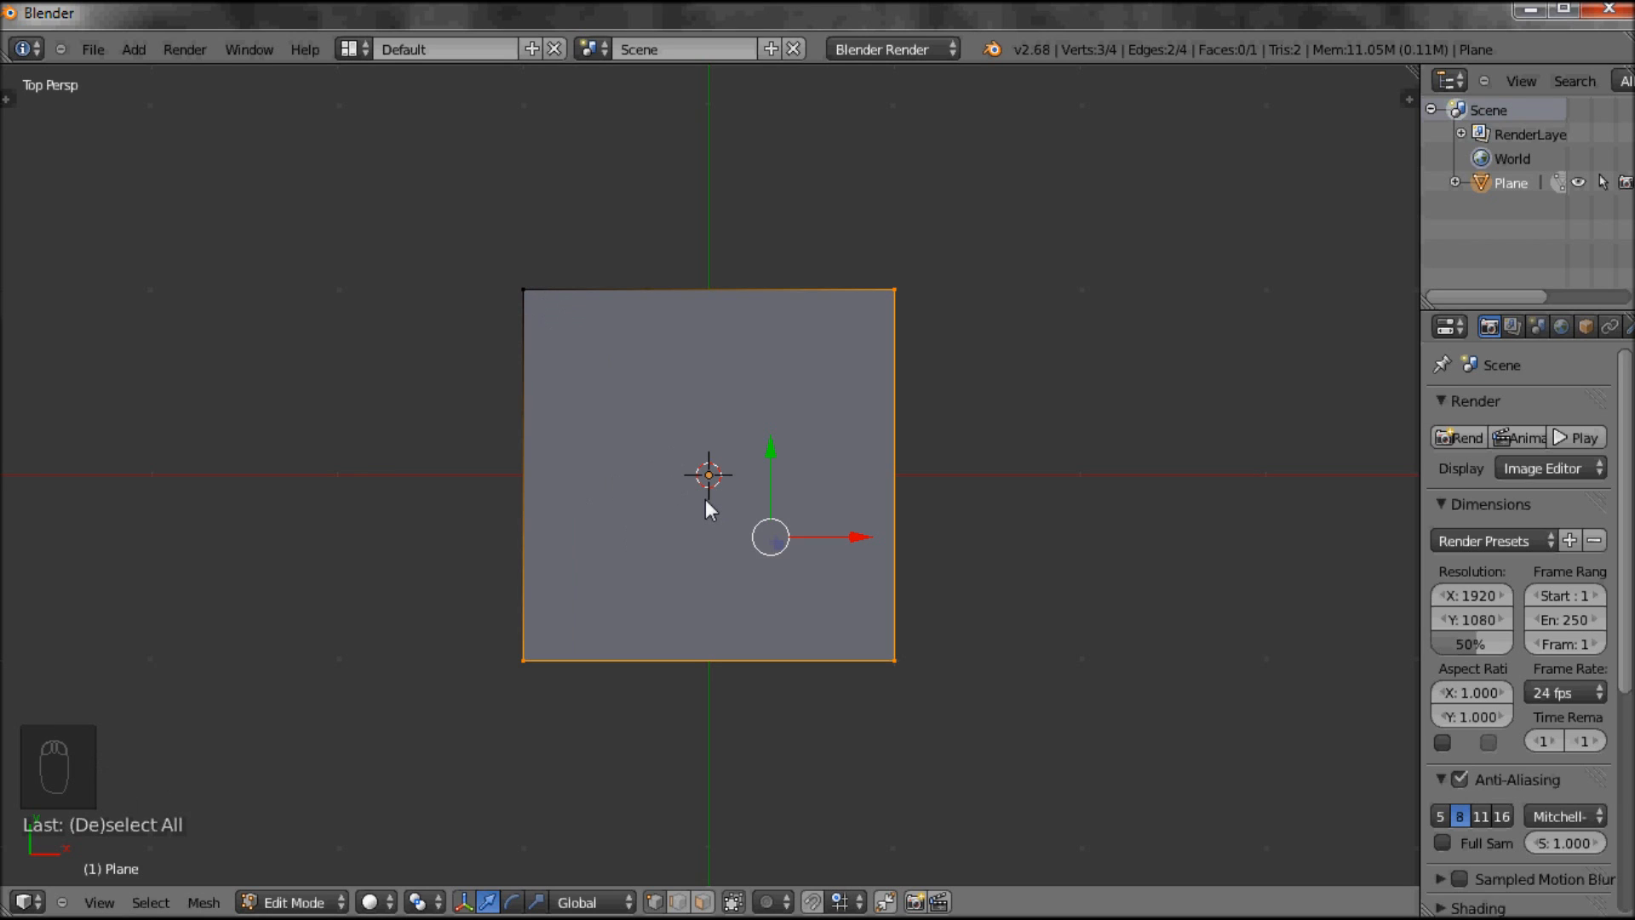
# Delete the three selected corner vertices, leaving only the top-left vertex
pyautogui.press('Delete')
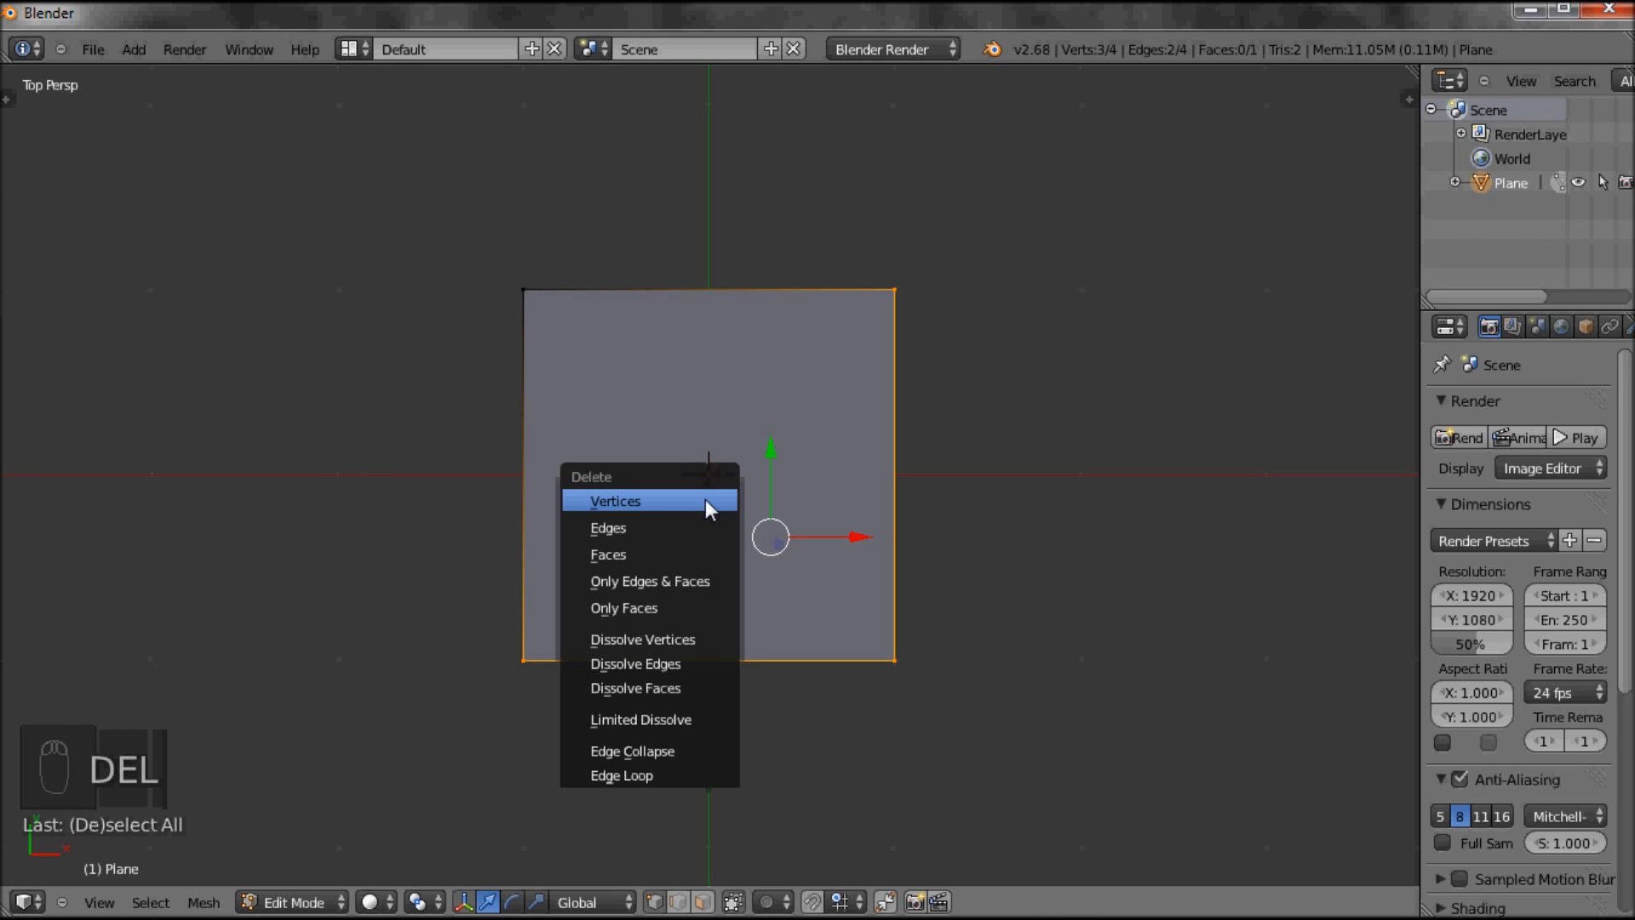
pyautogui.moveTo(633, 515)
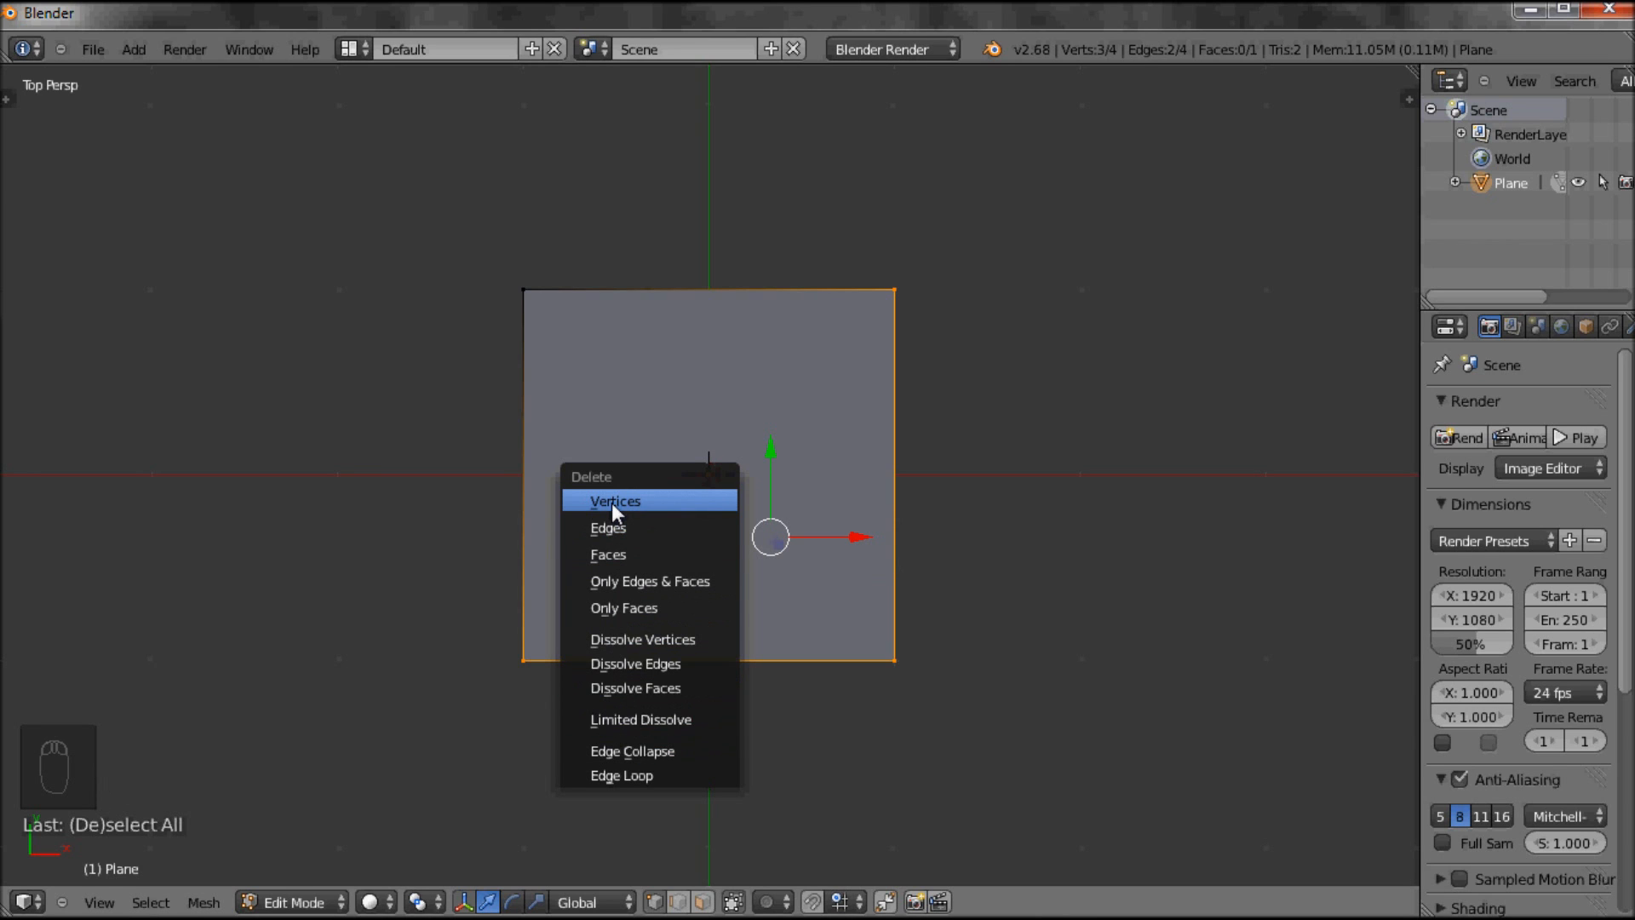
pyautogui.moveTo(619, 507)
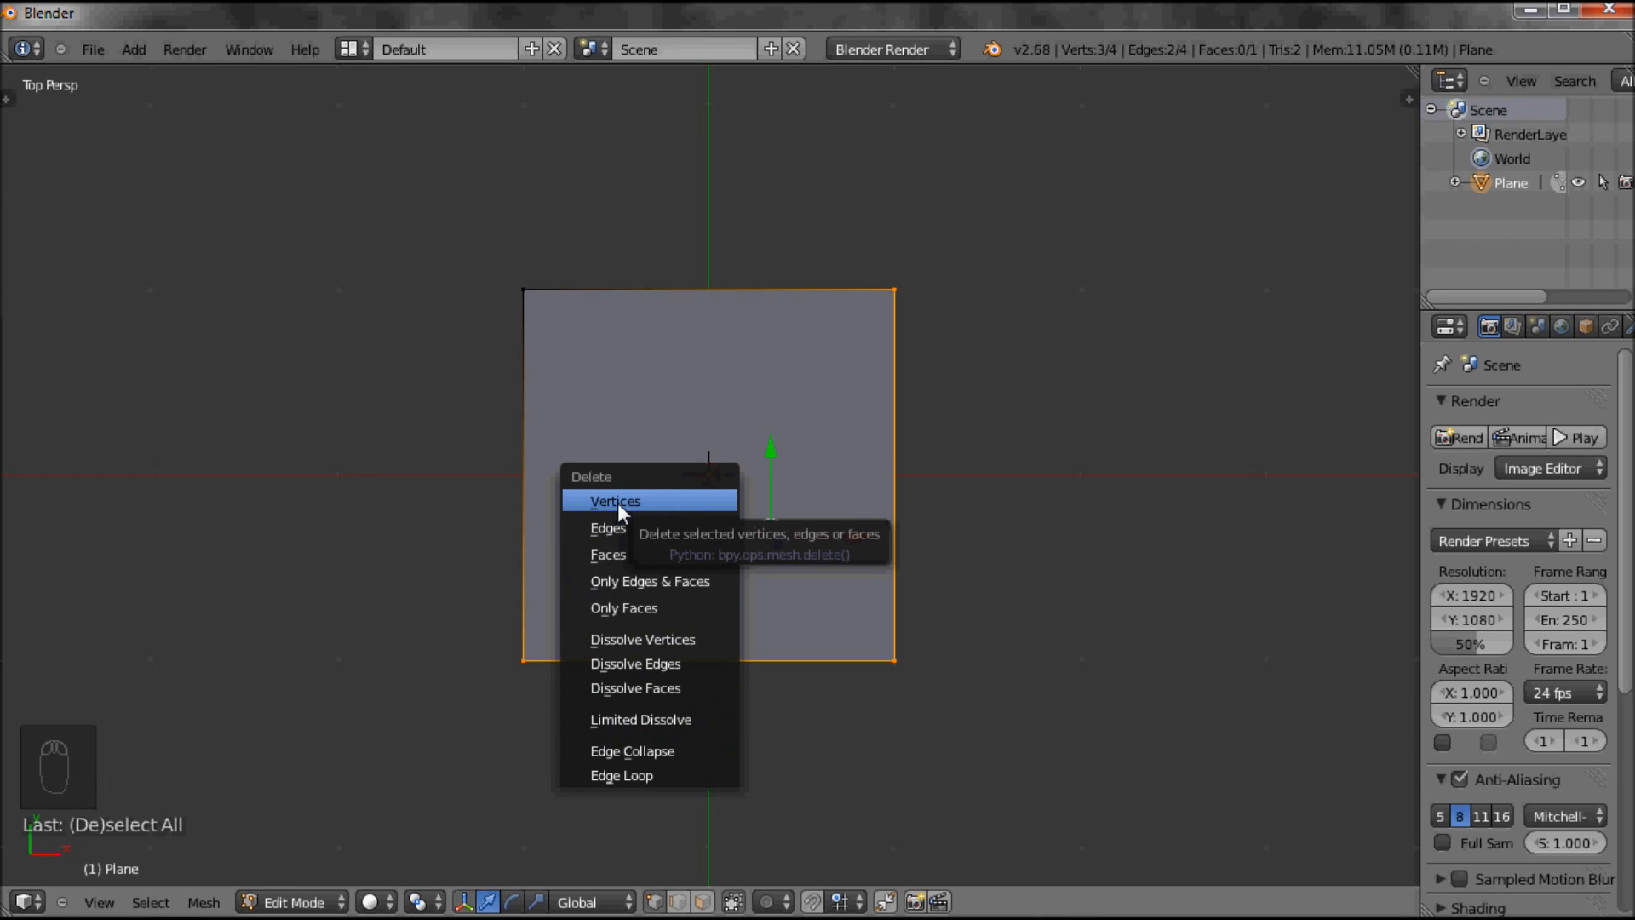
pyautogui.click(614, 501)
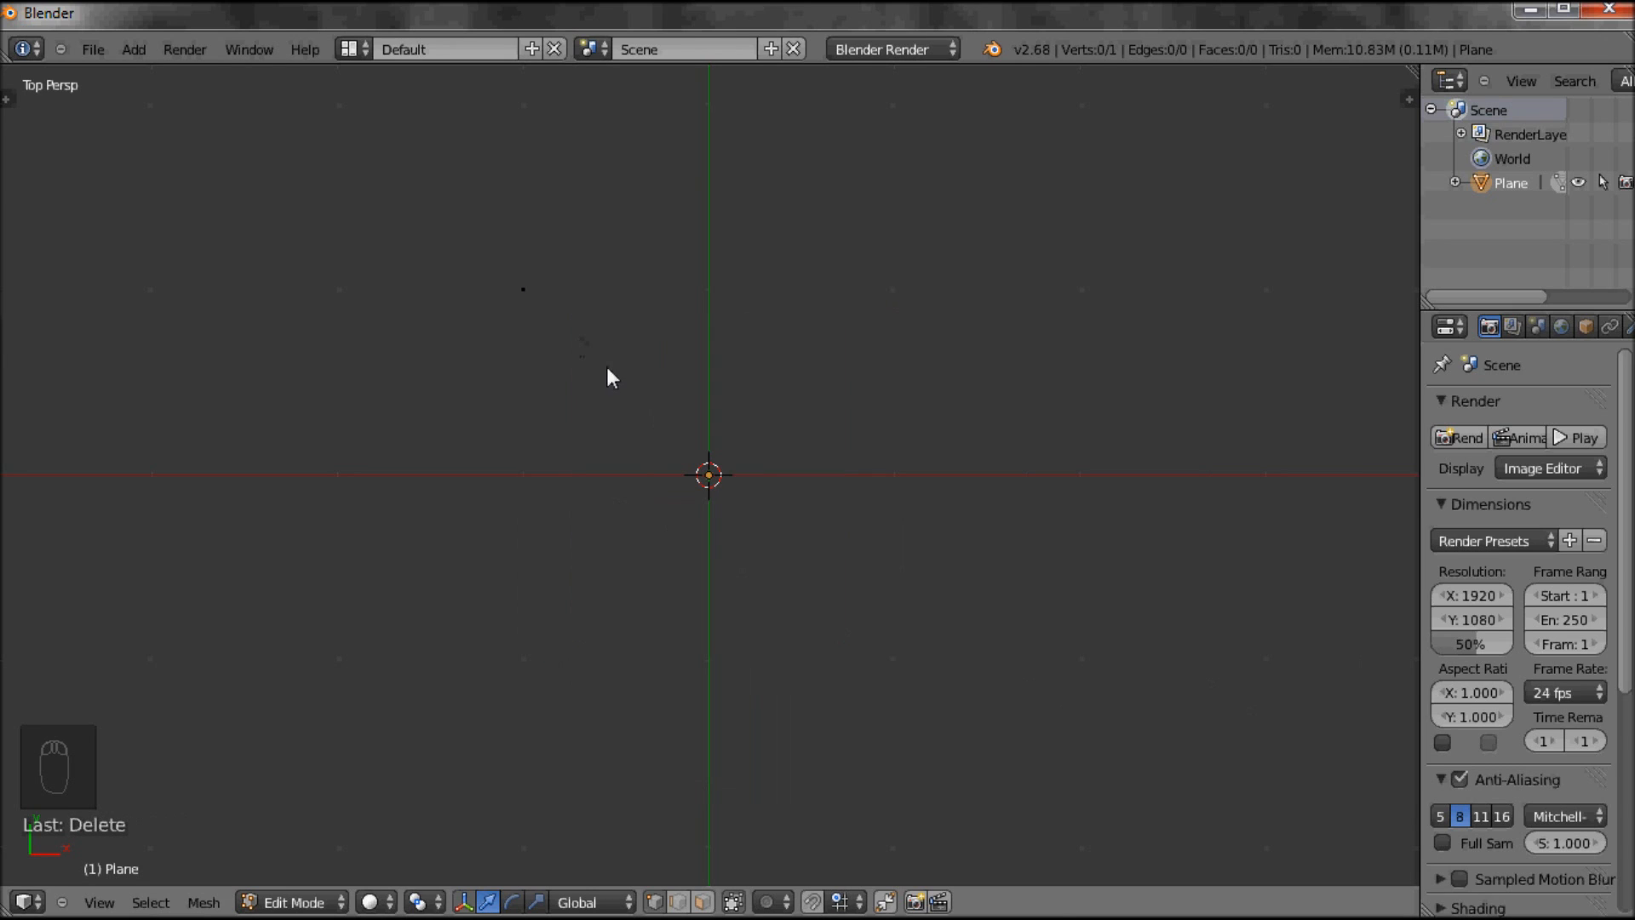
pyautogui.moveTo(509, 295)
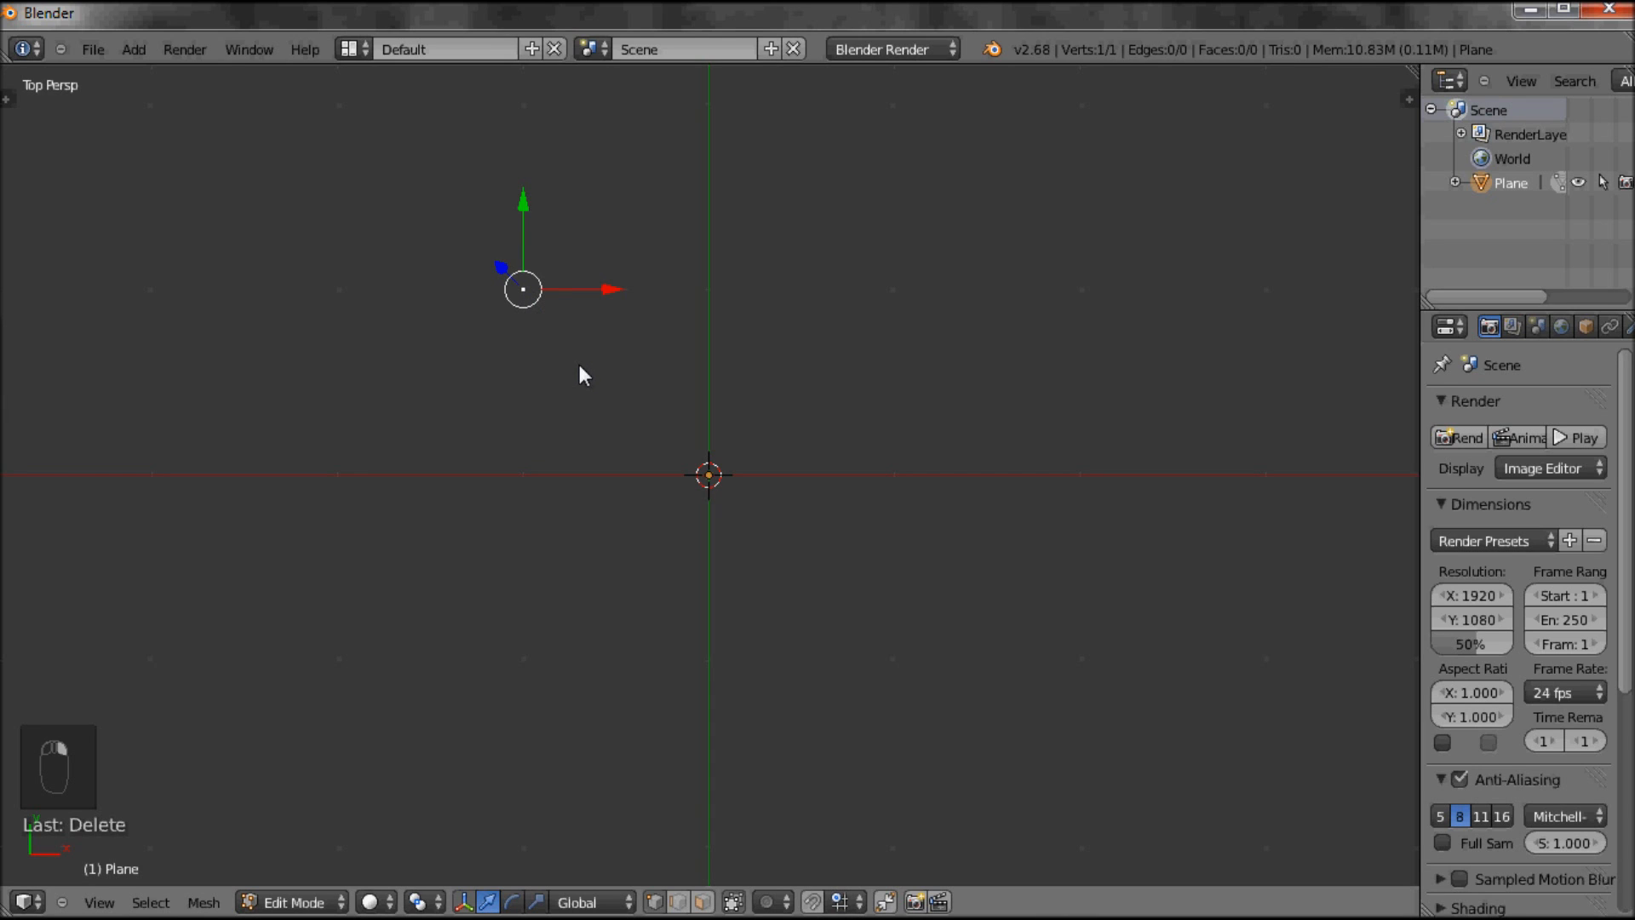
pyautogui.moveTo(747, 403)
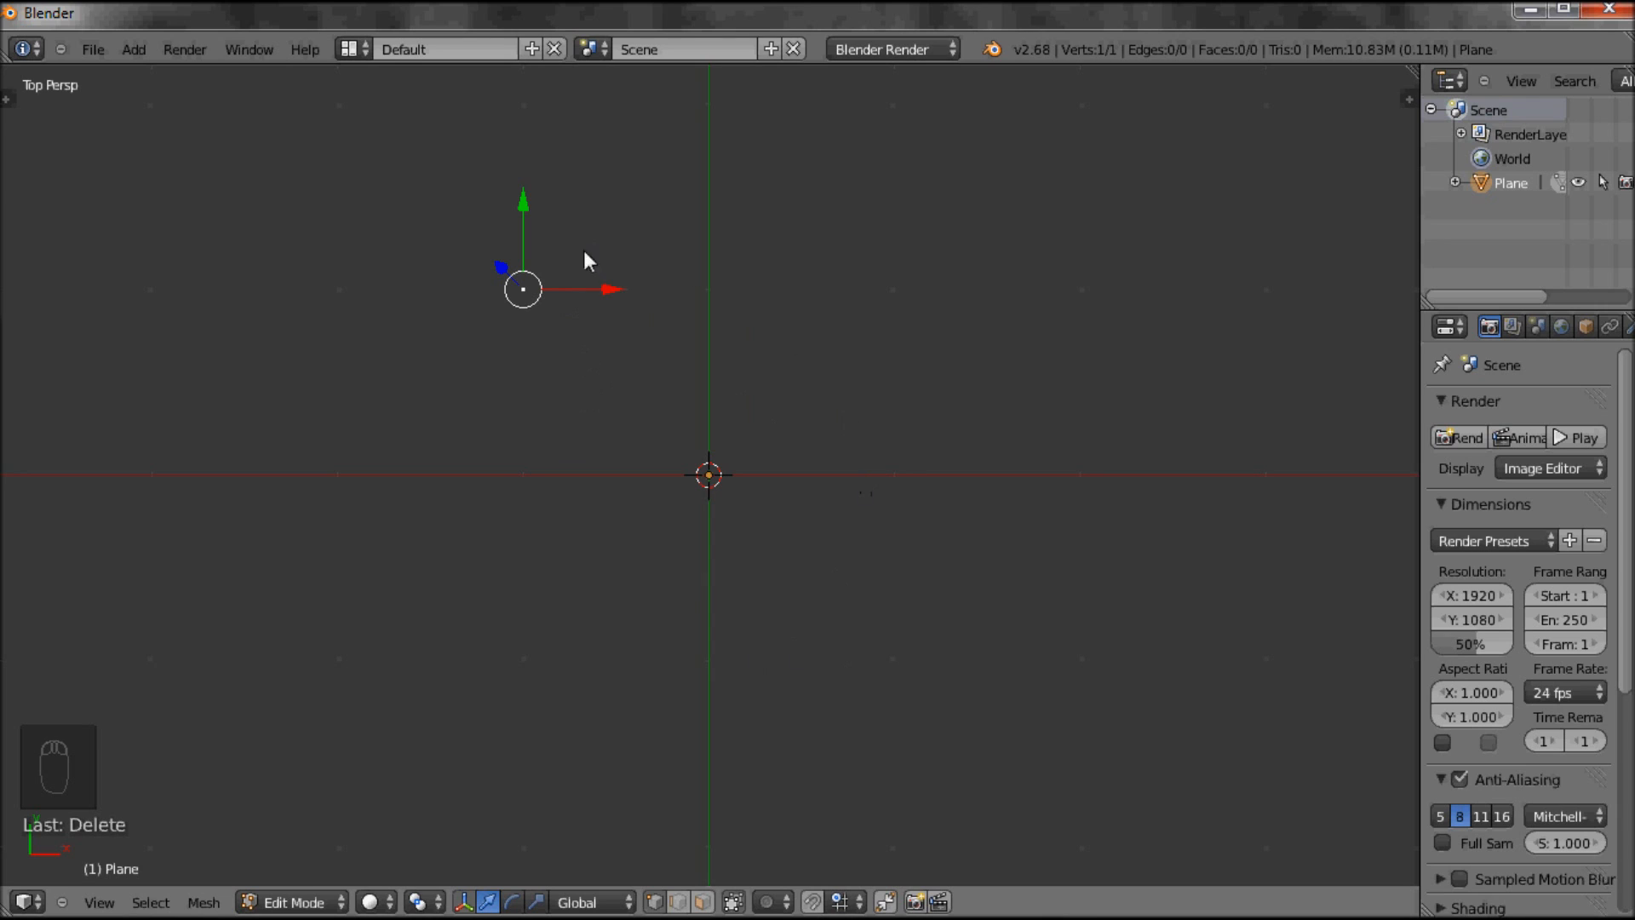
pyautogui.moveTo(708, 261)
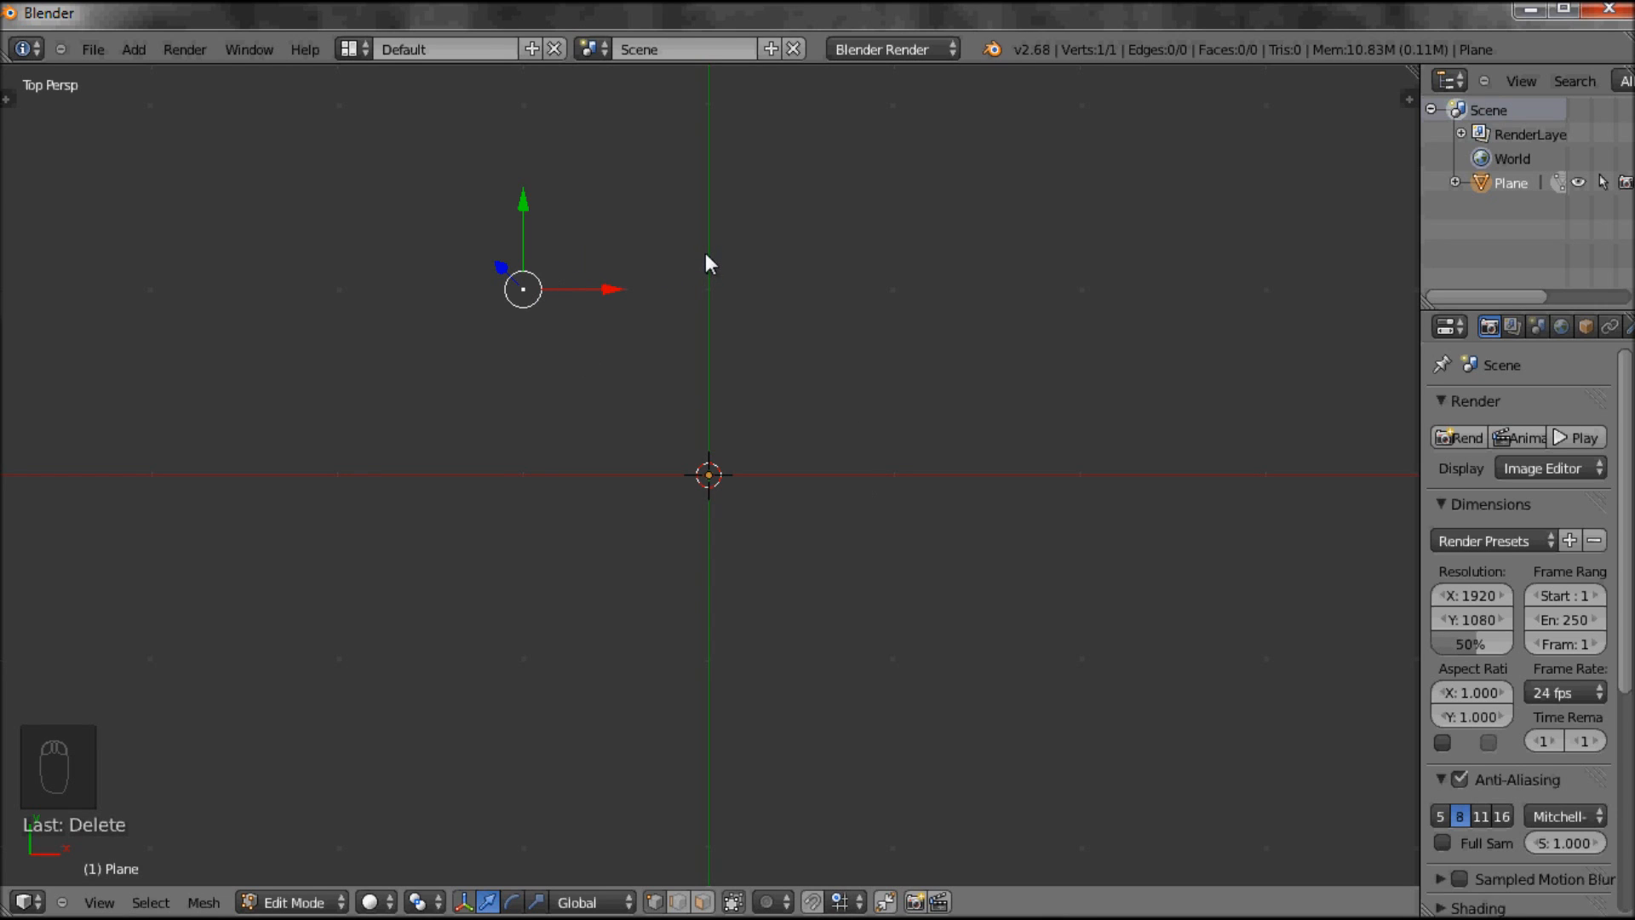
pyautogui.moveTo(858, 631)
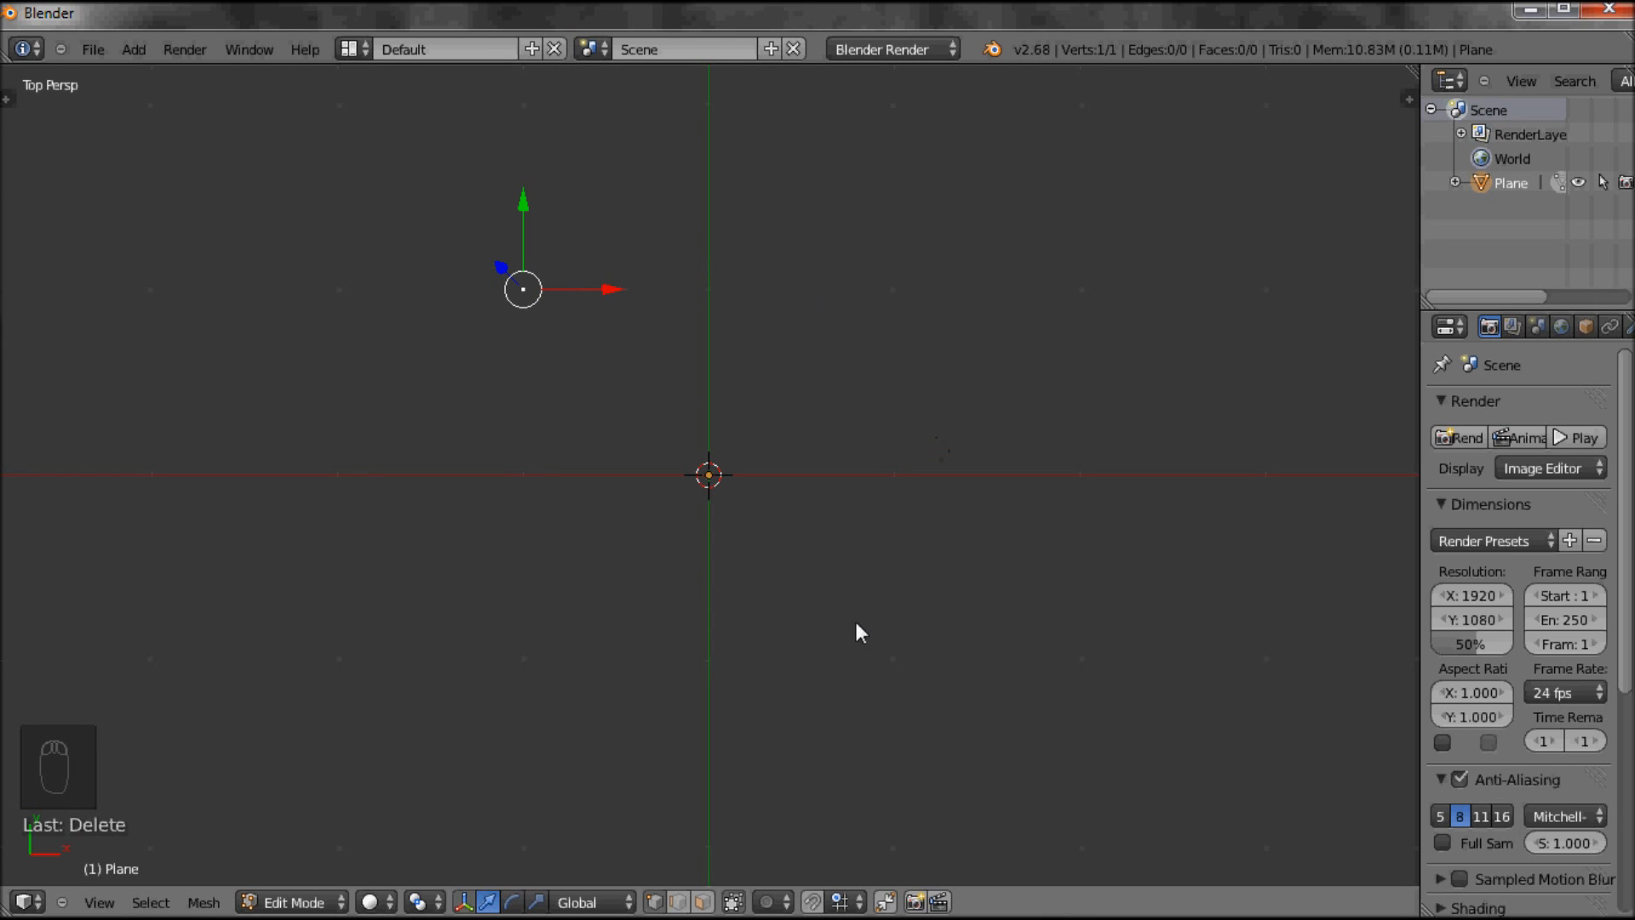
pyautogui.moveTo(632, 261)
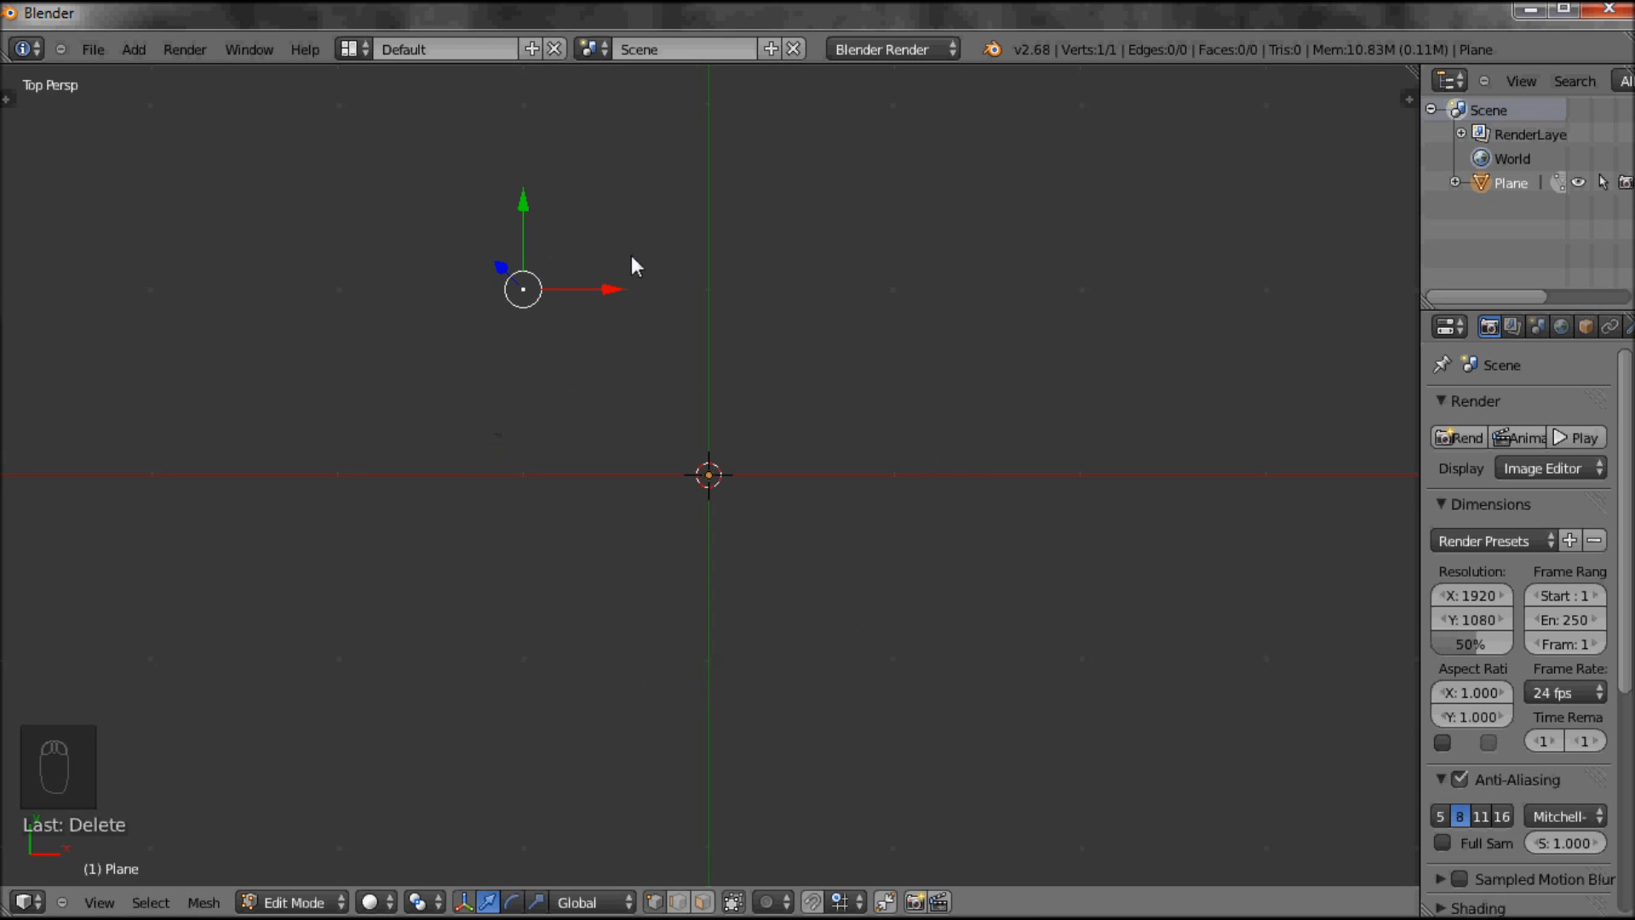
pyautogui.moveTo(663, 294)
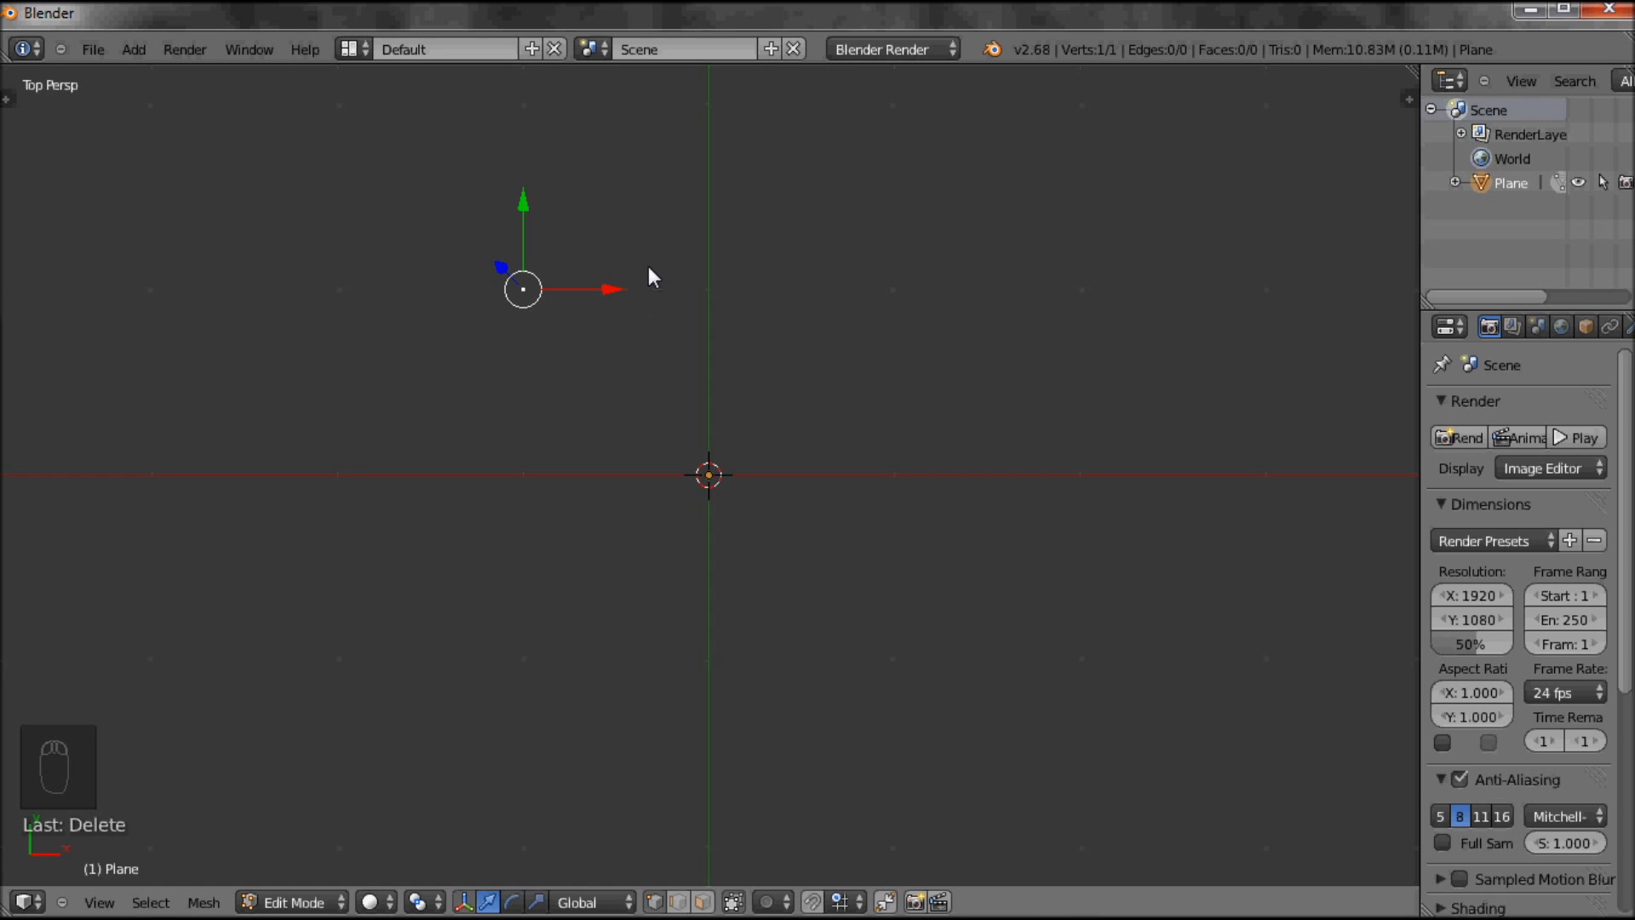
pyautogui.moveTo(663, 274)
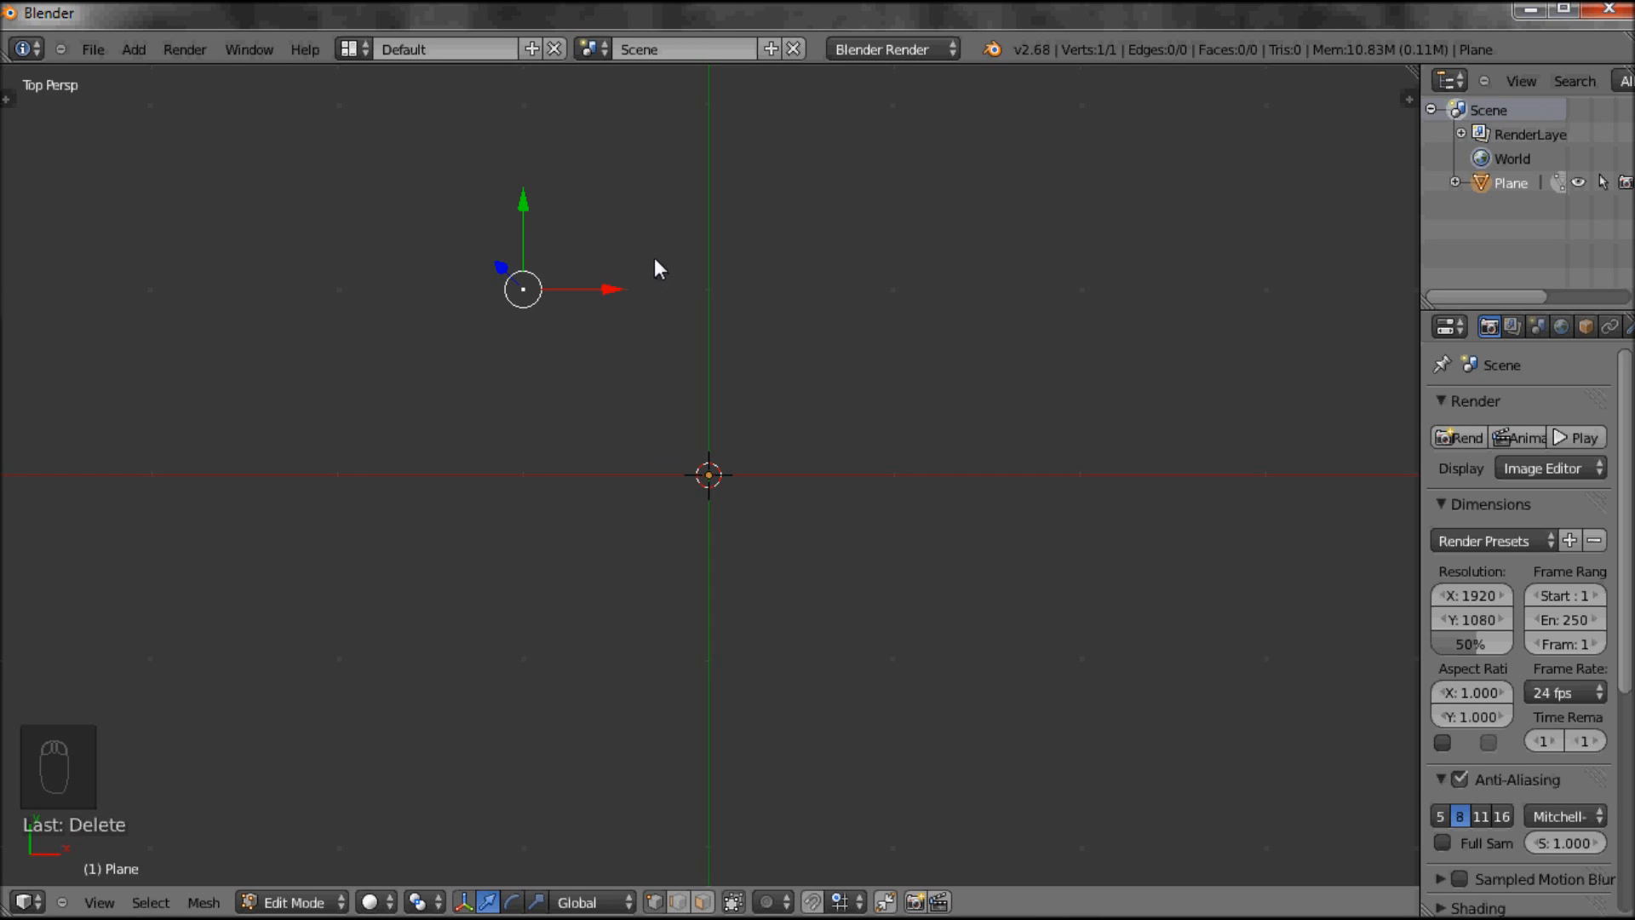
pyautogui.moveTo(661, 252)
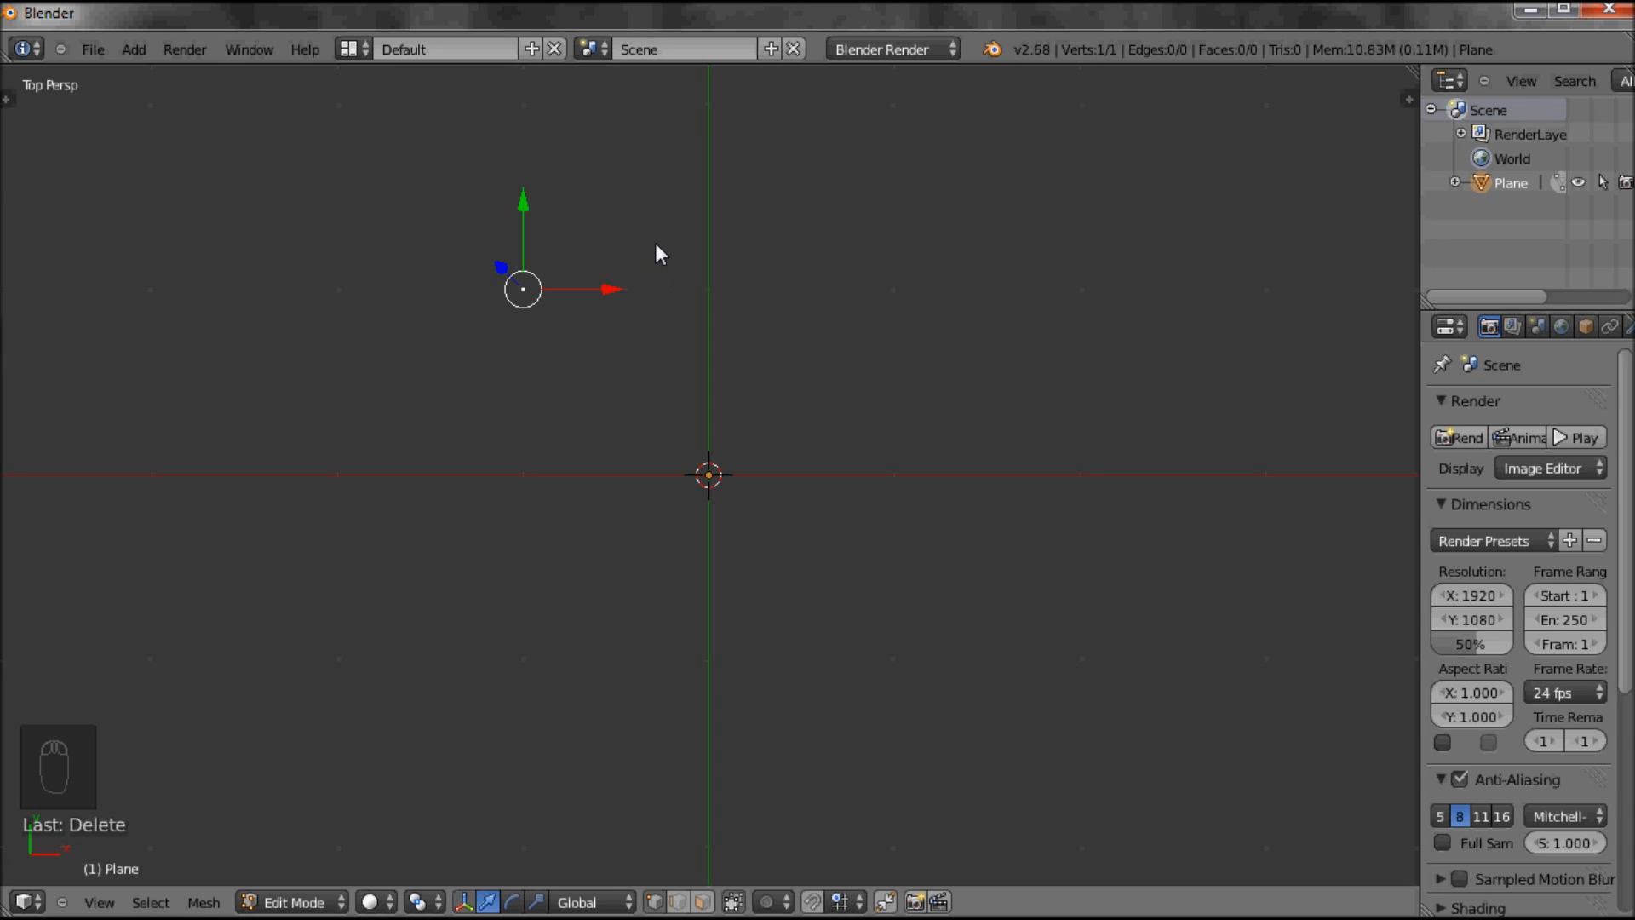
pyautogui.moveTo(668, 253)
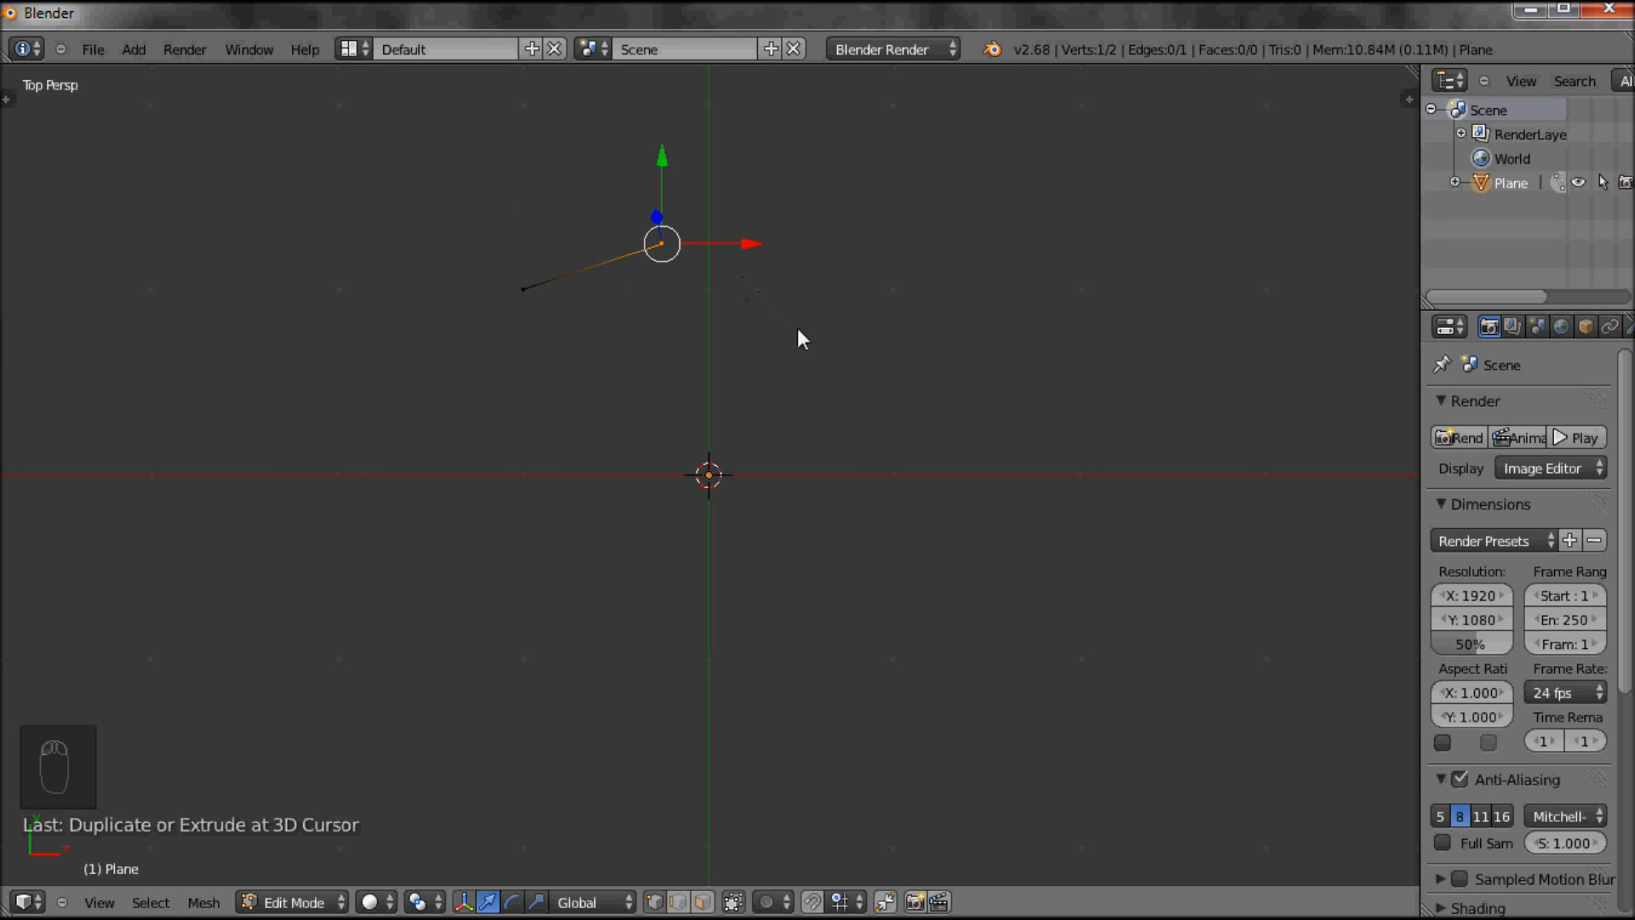
# Extrude new vertices from the lone vertex into a five-vertex, four-edge chain
pyautogui.moveTo(660, 242); pyautogui.dragTo(795, 329)
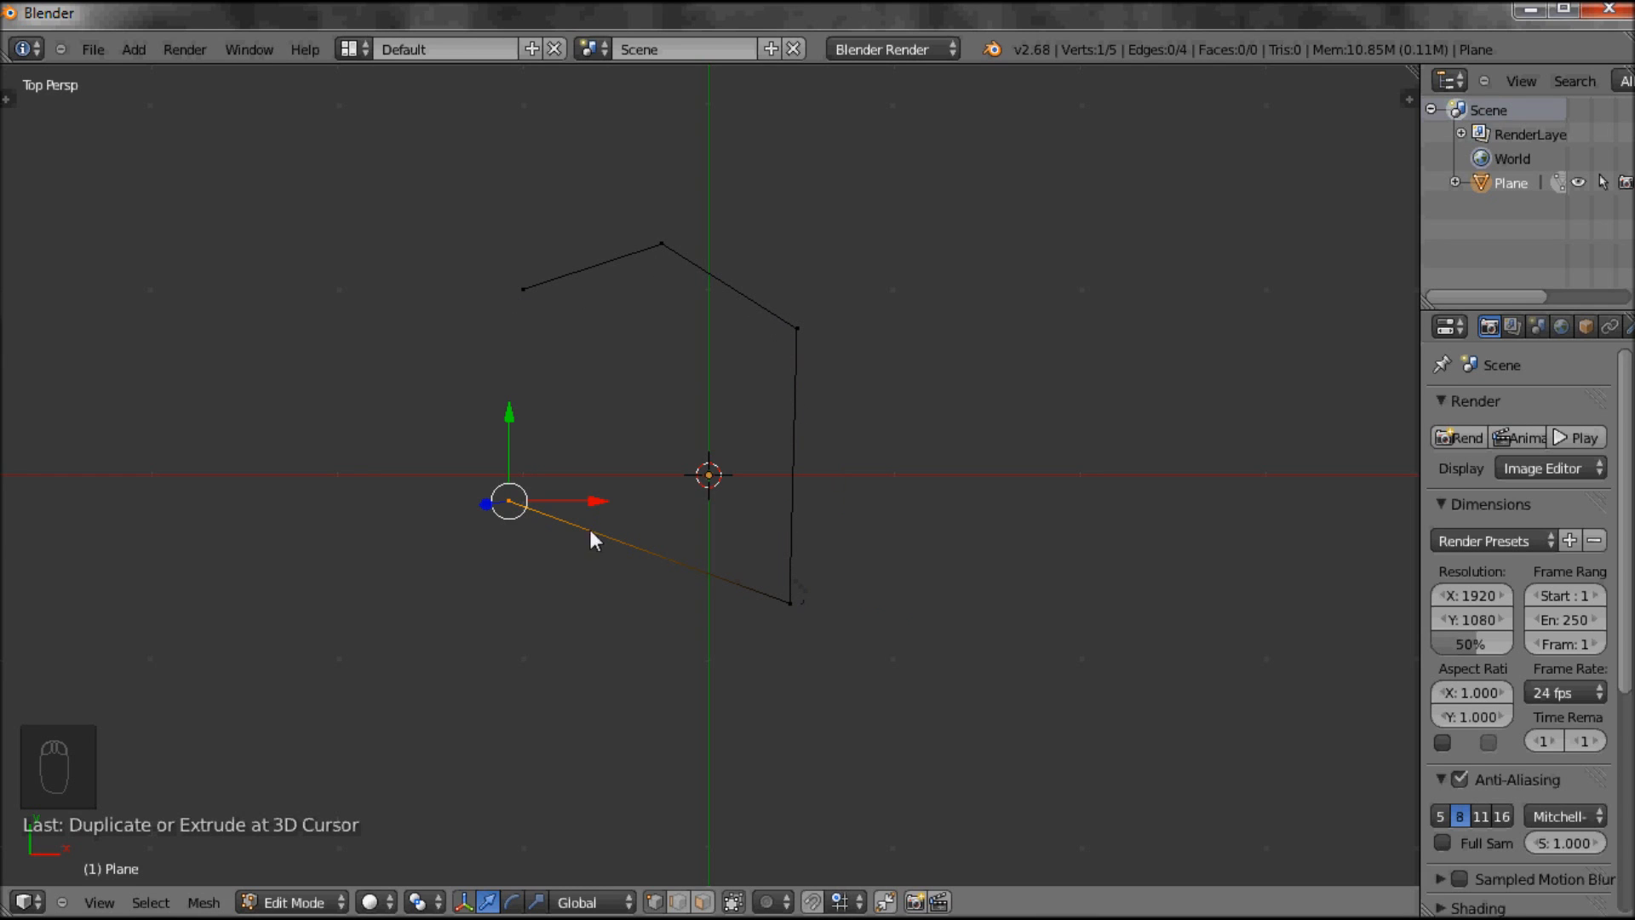
pyautogui.moveTo(637, 249)
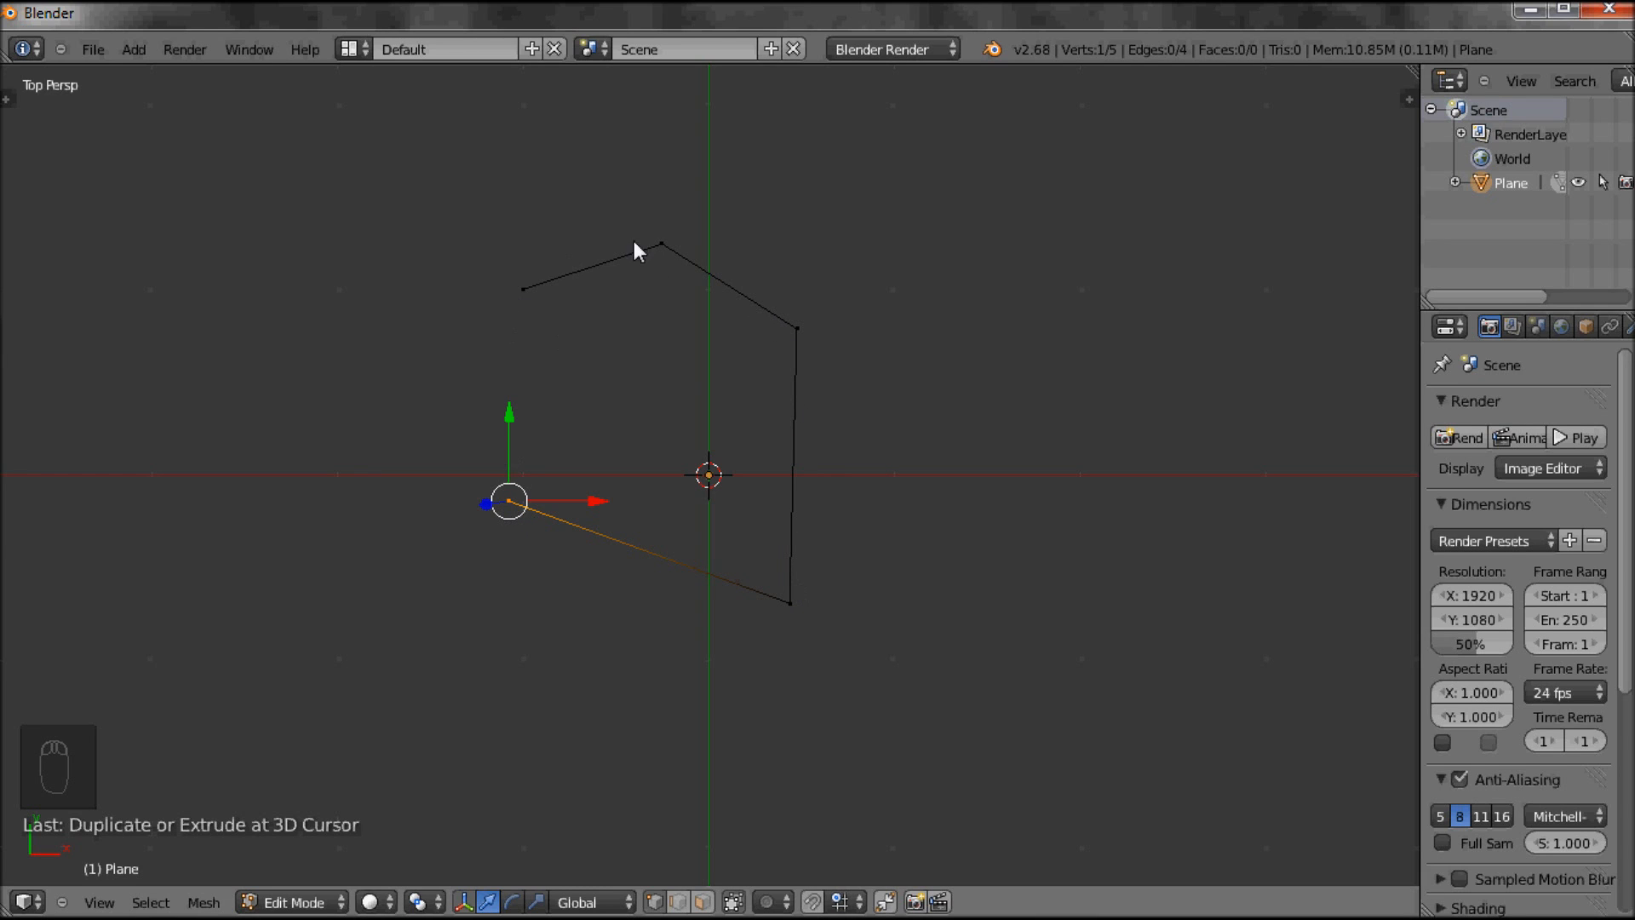
pyautogui.moveTo(533, 314)
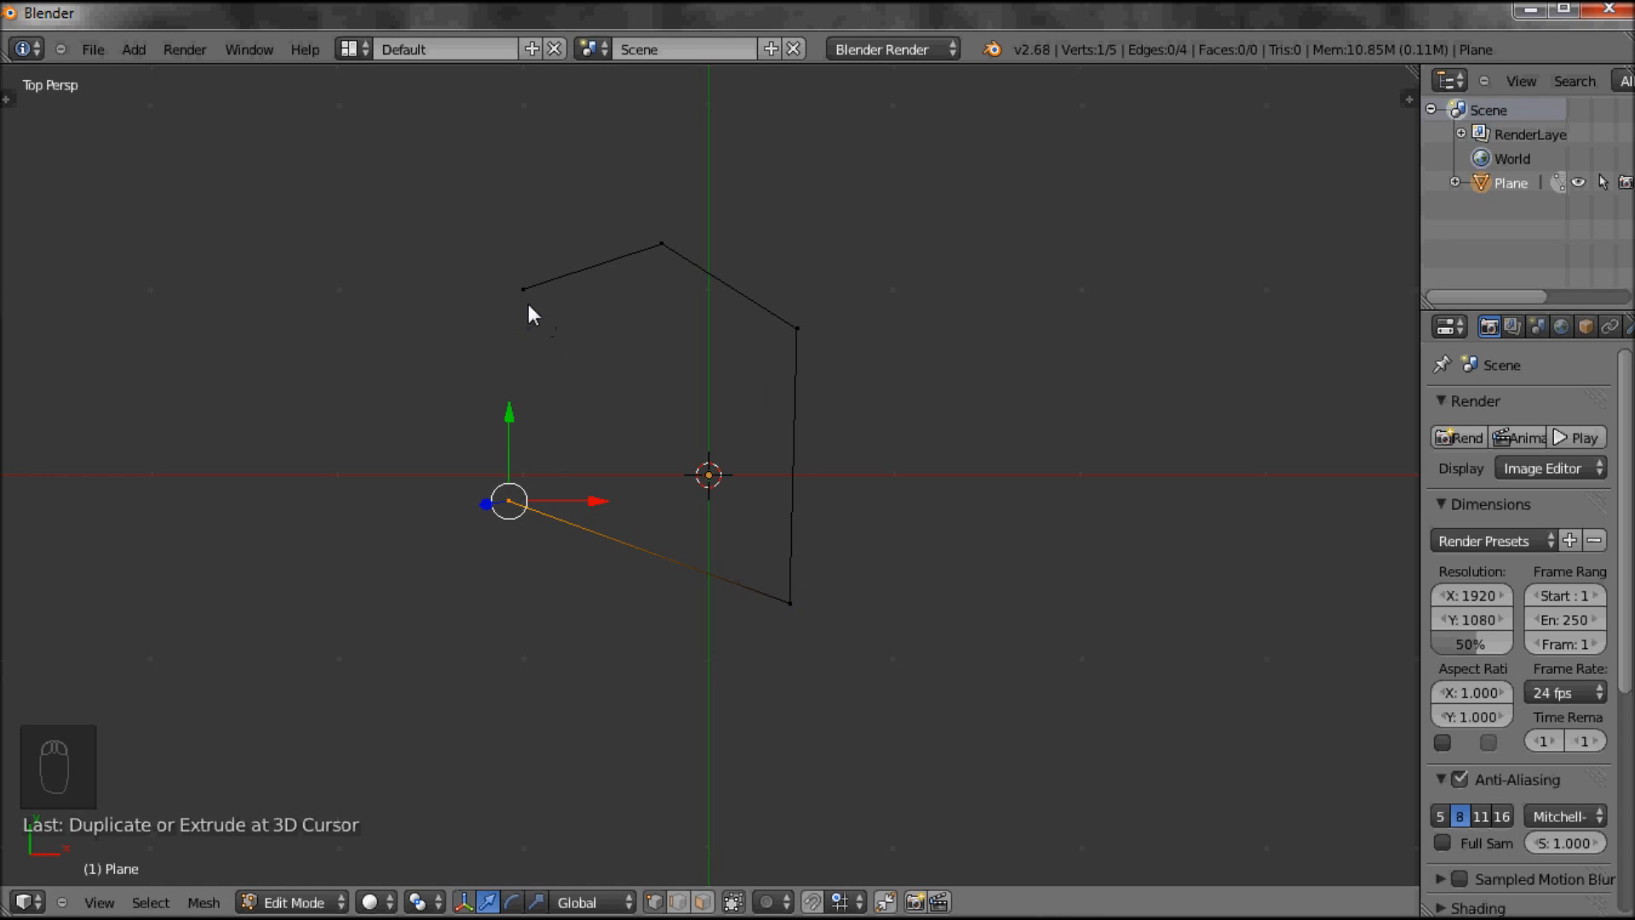
pyautogui.moveTo(519, 518)
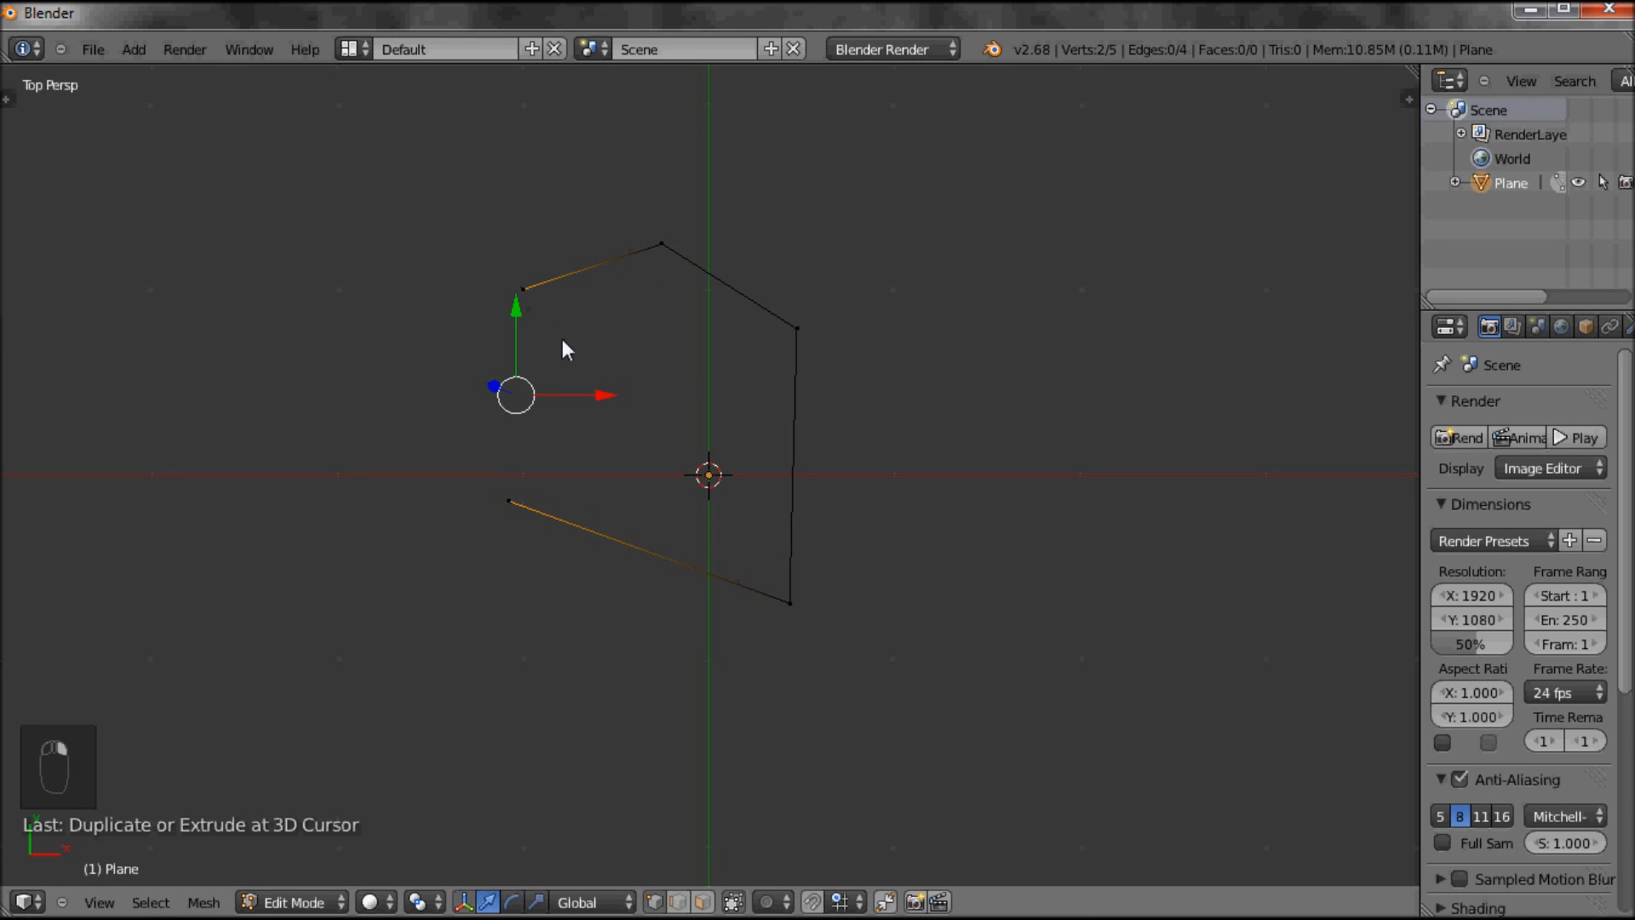
pyautogui.moveTo(574, 397)
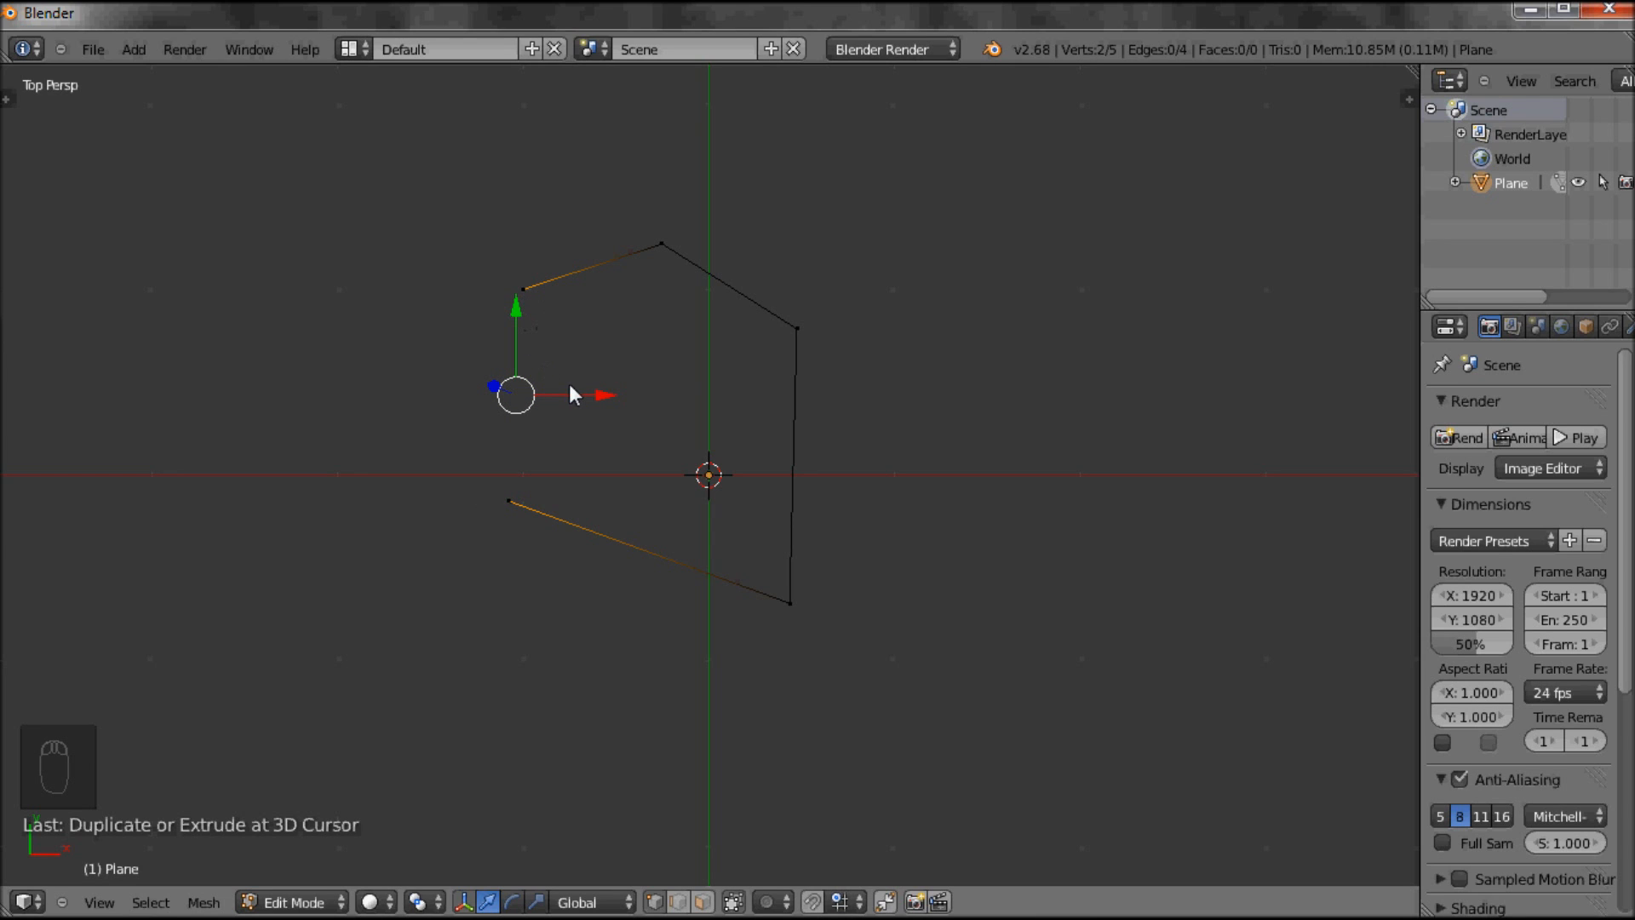
pyautogui.moveTo(571, 405)
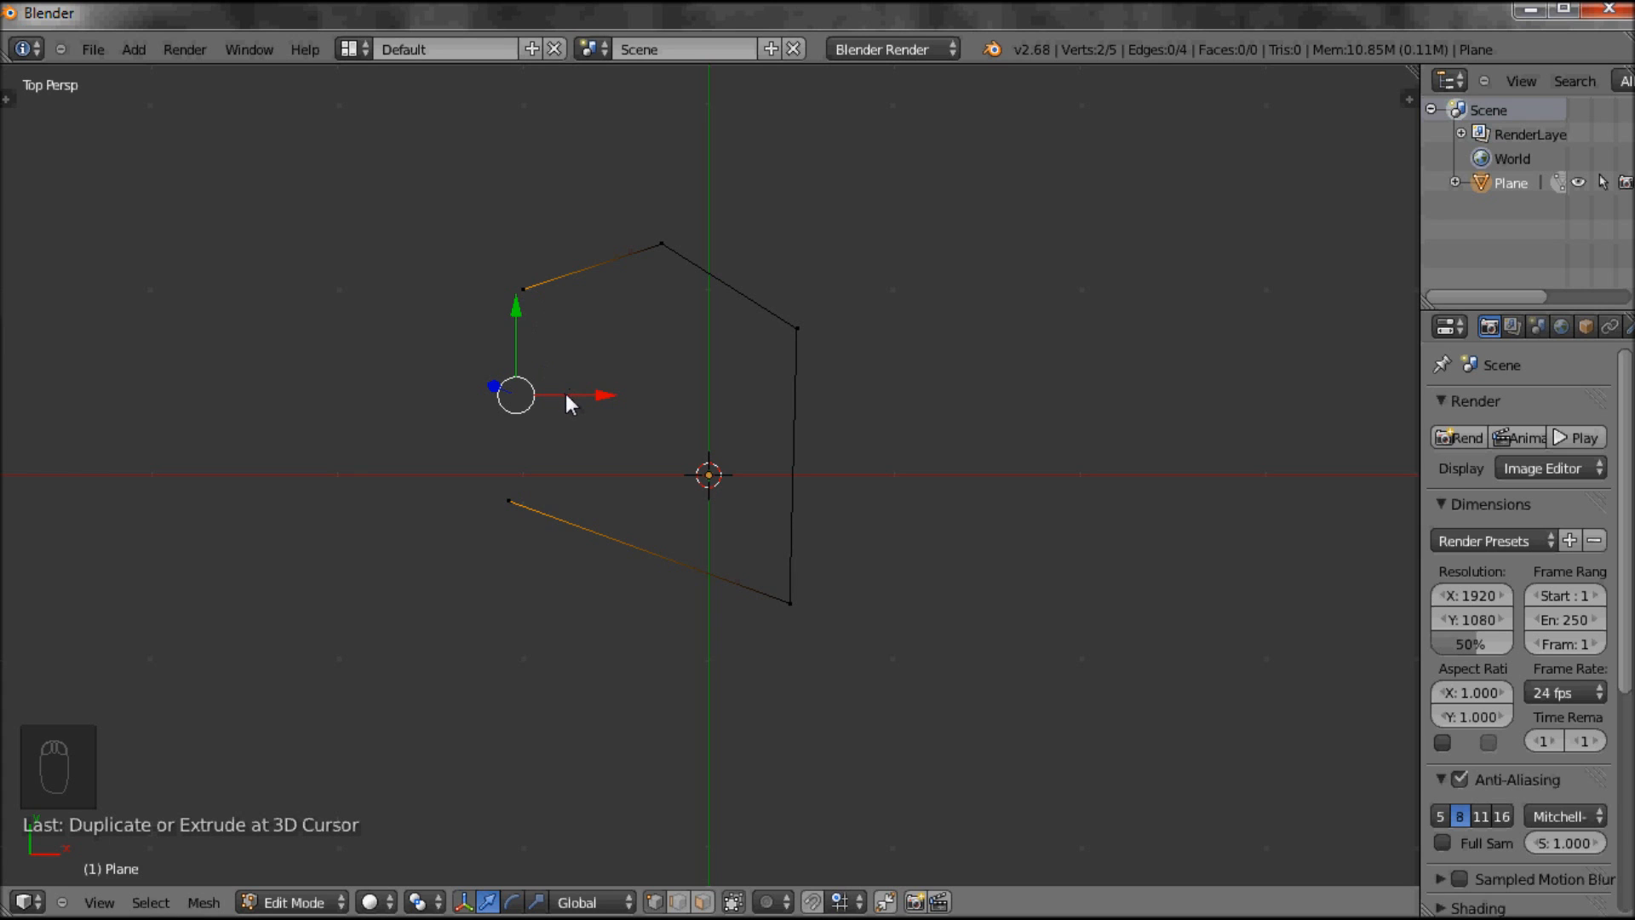
# Join the two end vertices with F, making a closed five-edge loop
pyautogui.press('f')
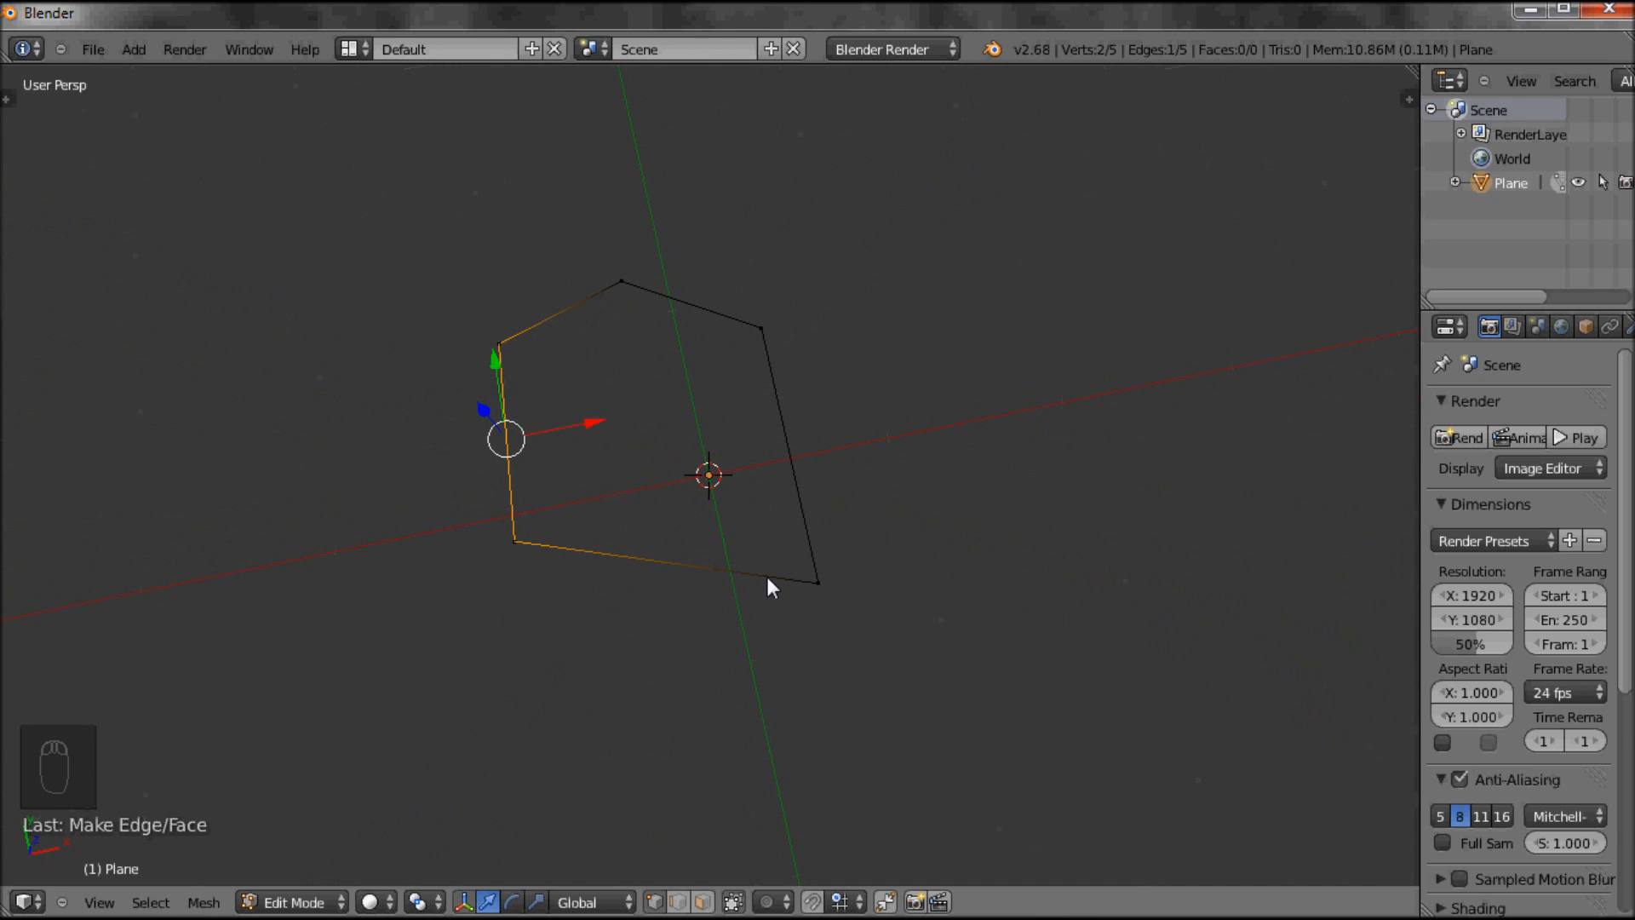
pyautogui.moveTo(1422, 75)
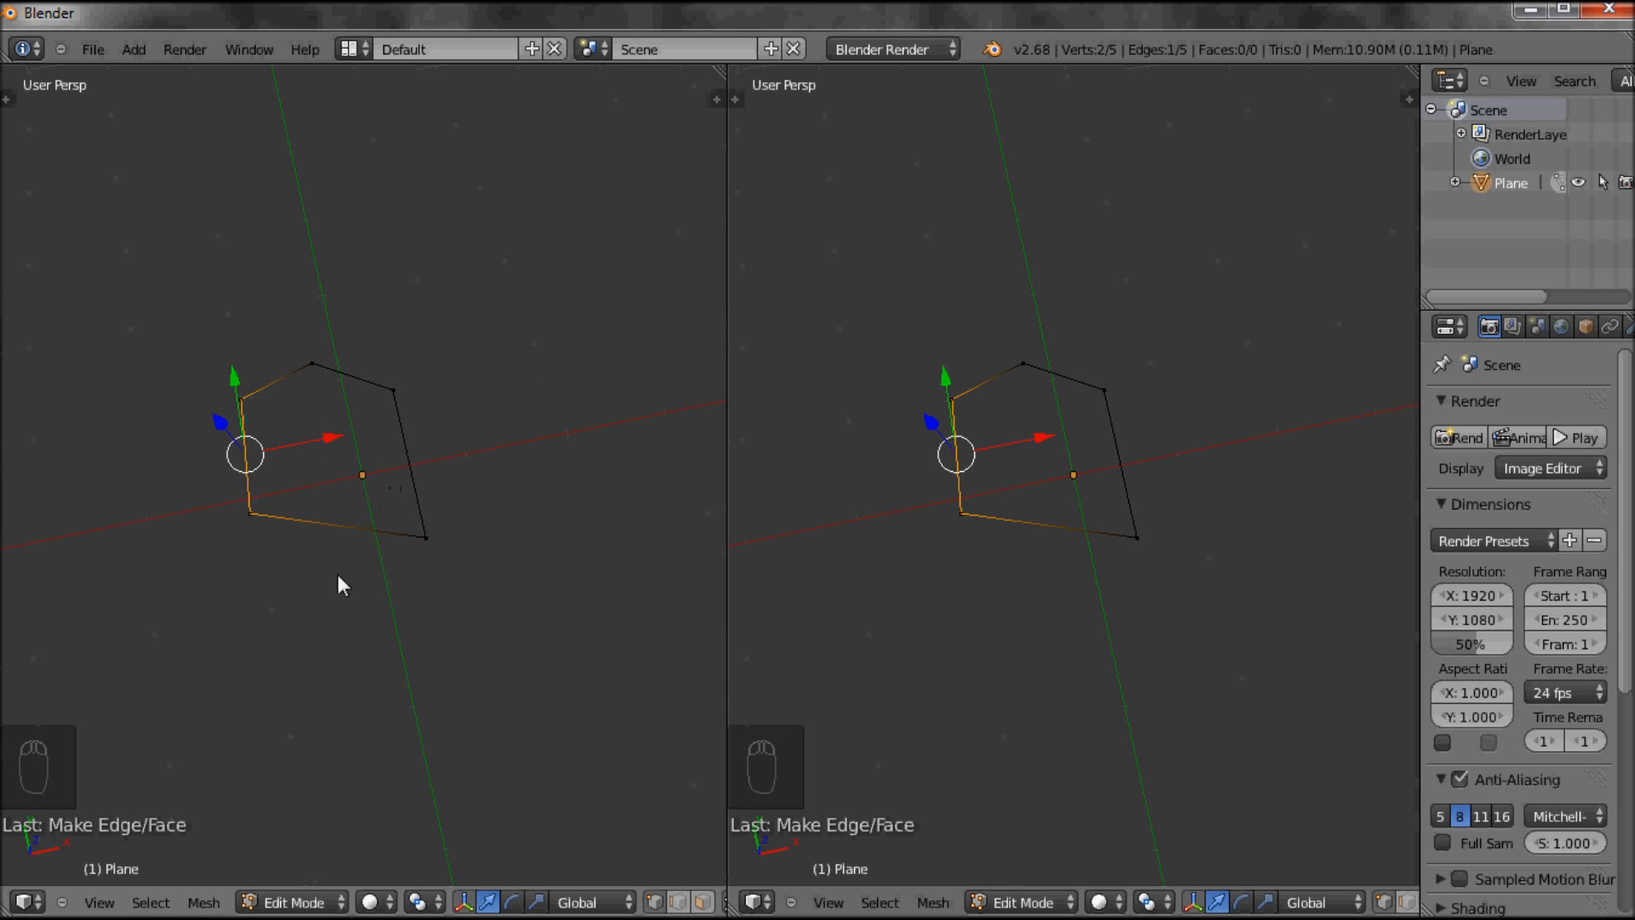
# Make the left viewport active so it can show the outline from the front
pyautogui.click(99, 903)
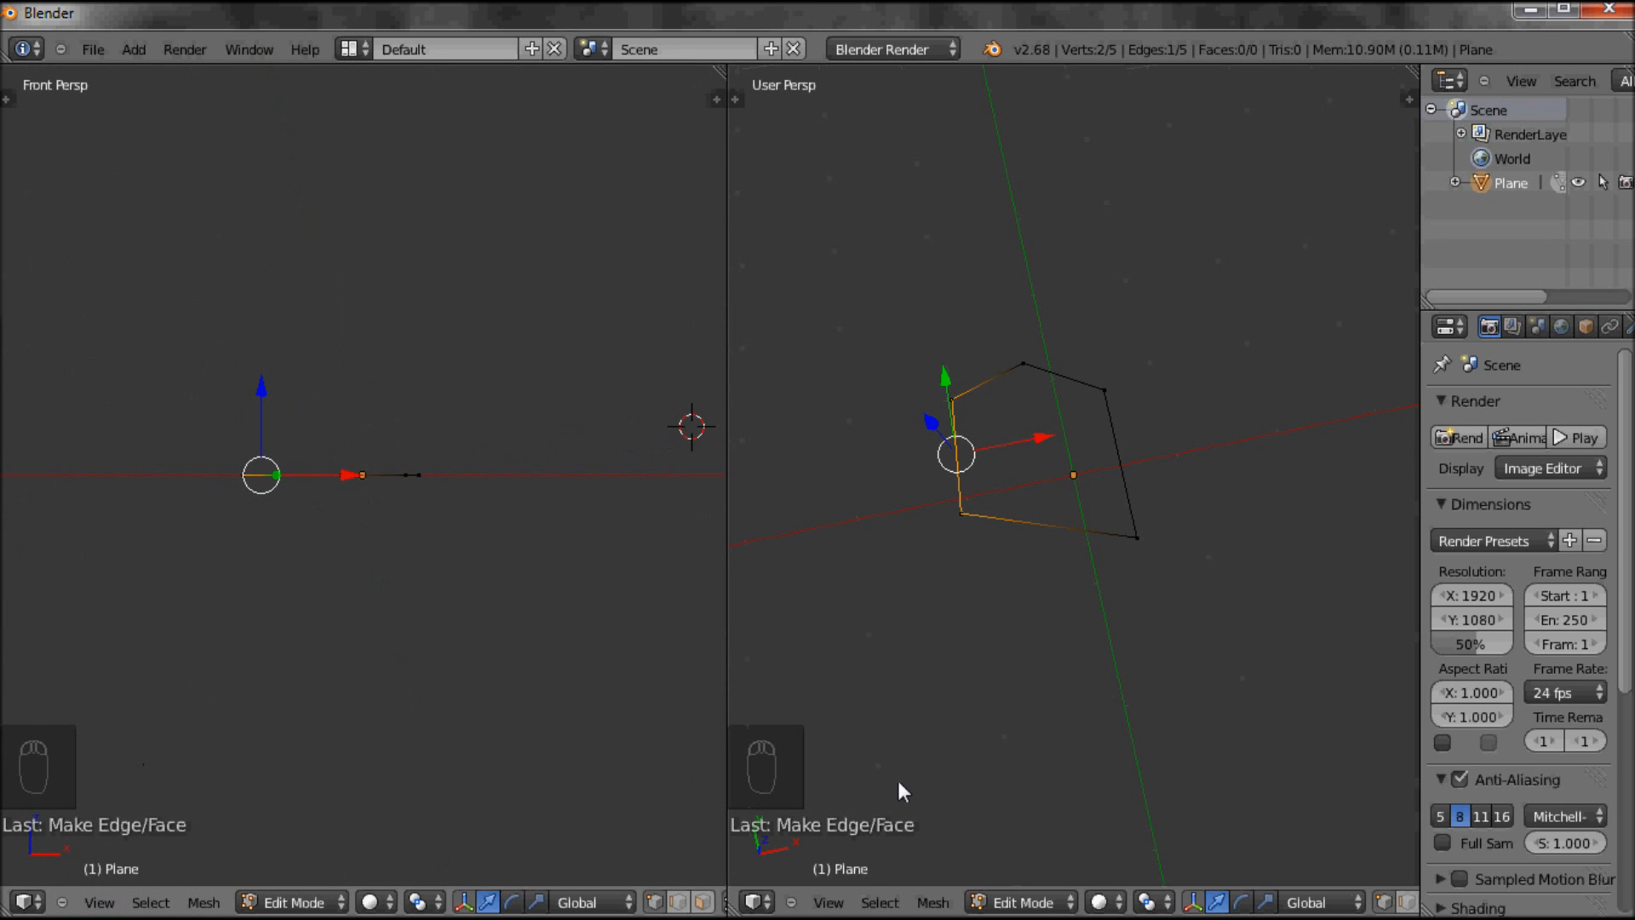
pyautogui.moveTo(828, 902)
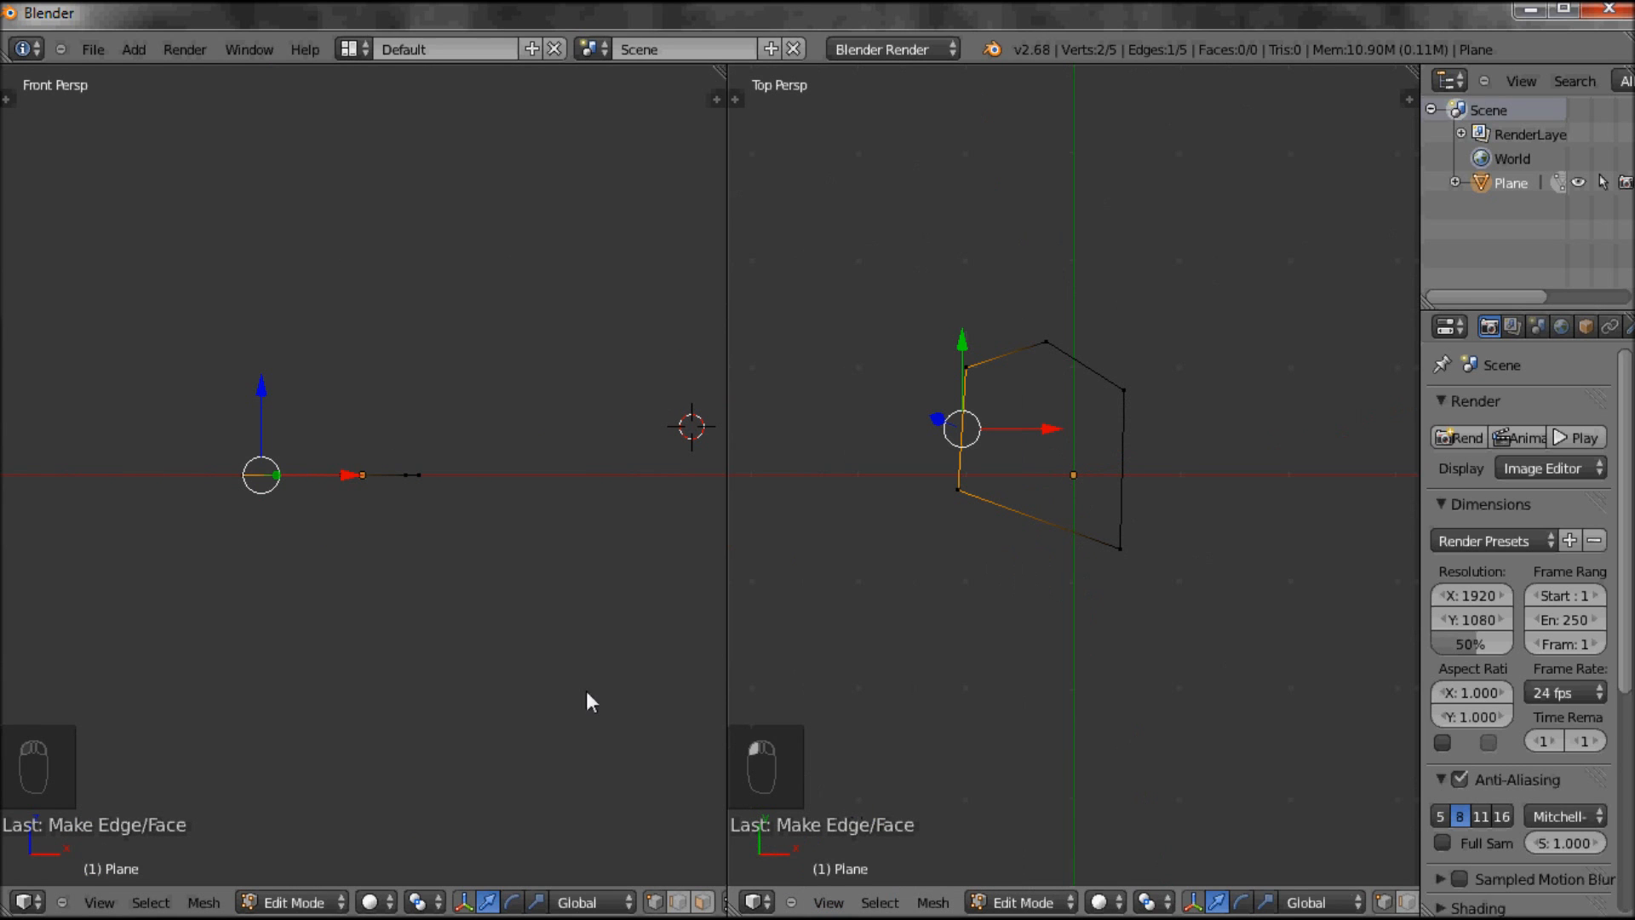
pyautogui.moveTo(962, 502)
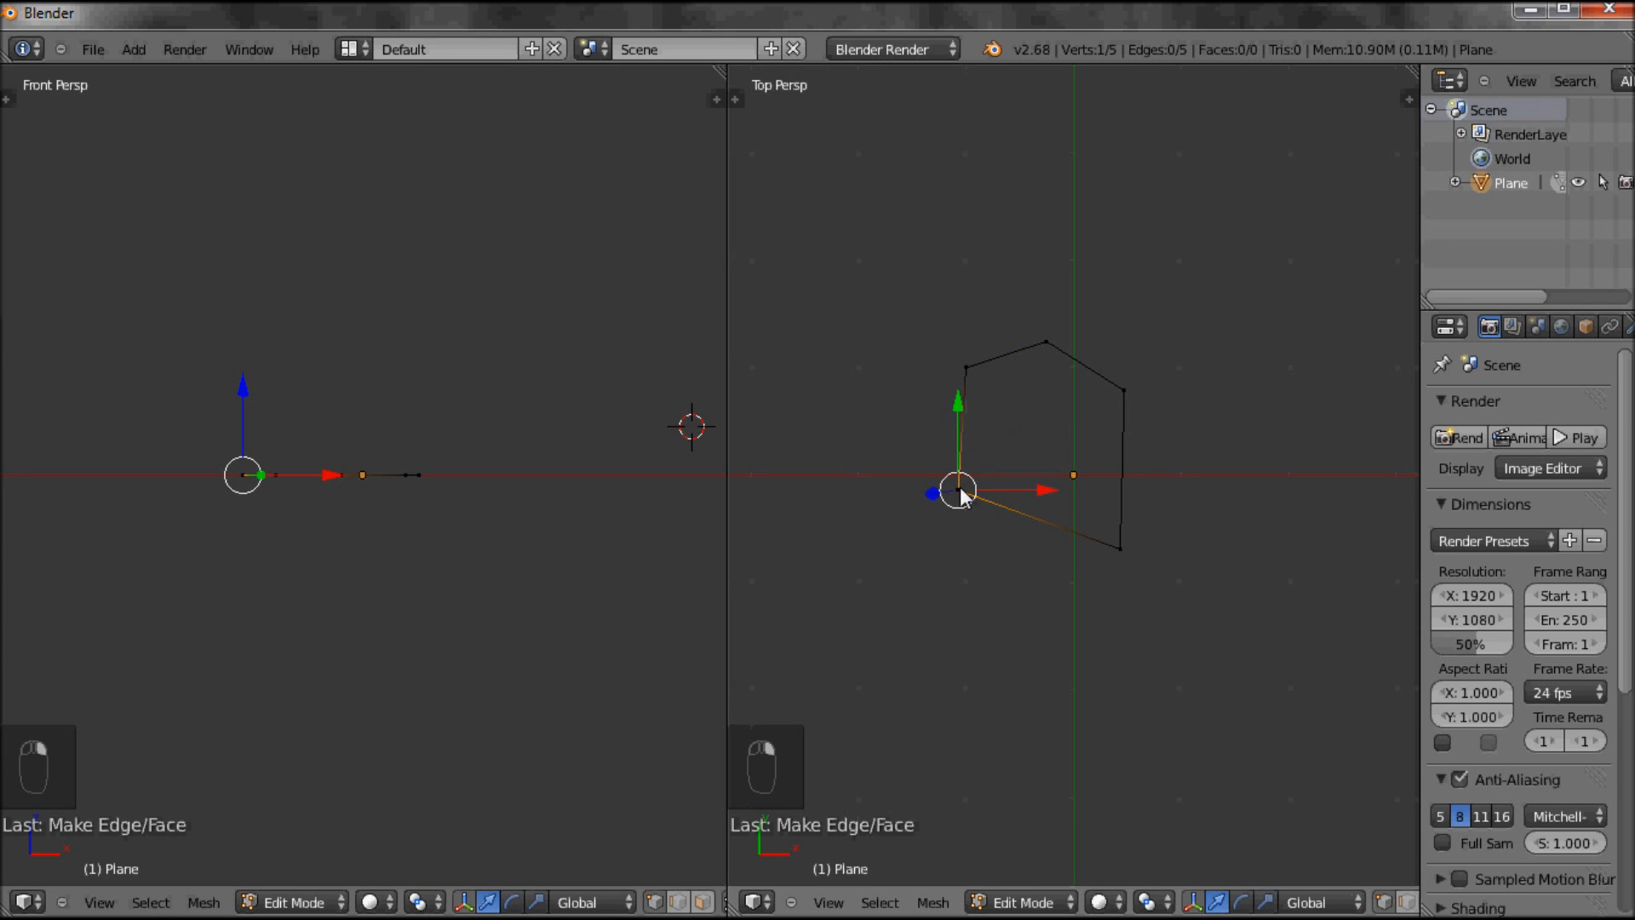
pyautogui.moveTo(964, 539)
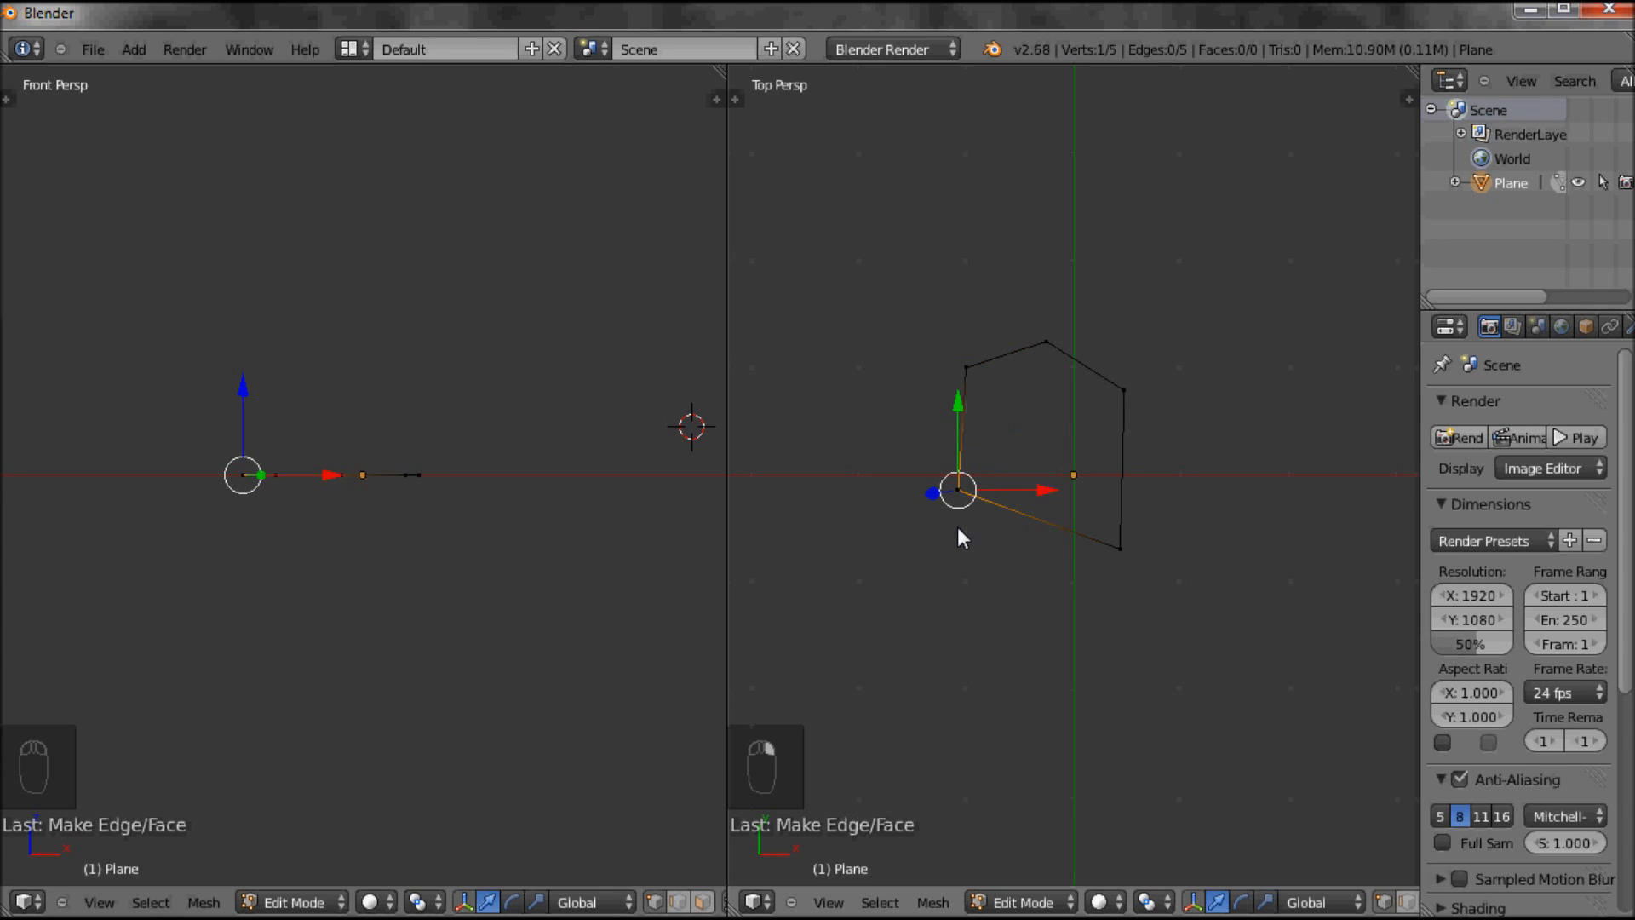
pyautogui.moveTo(350, 491)
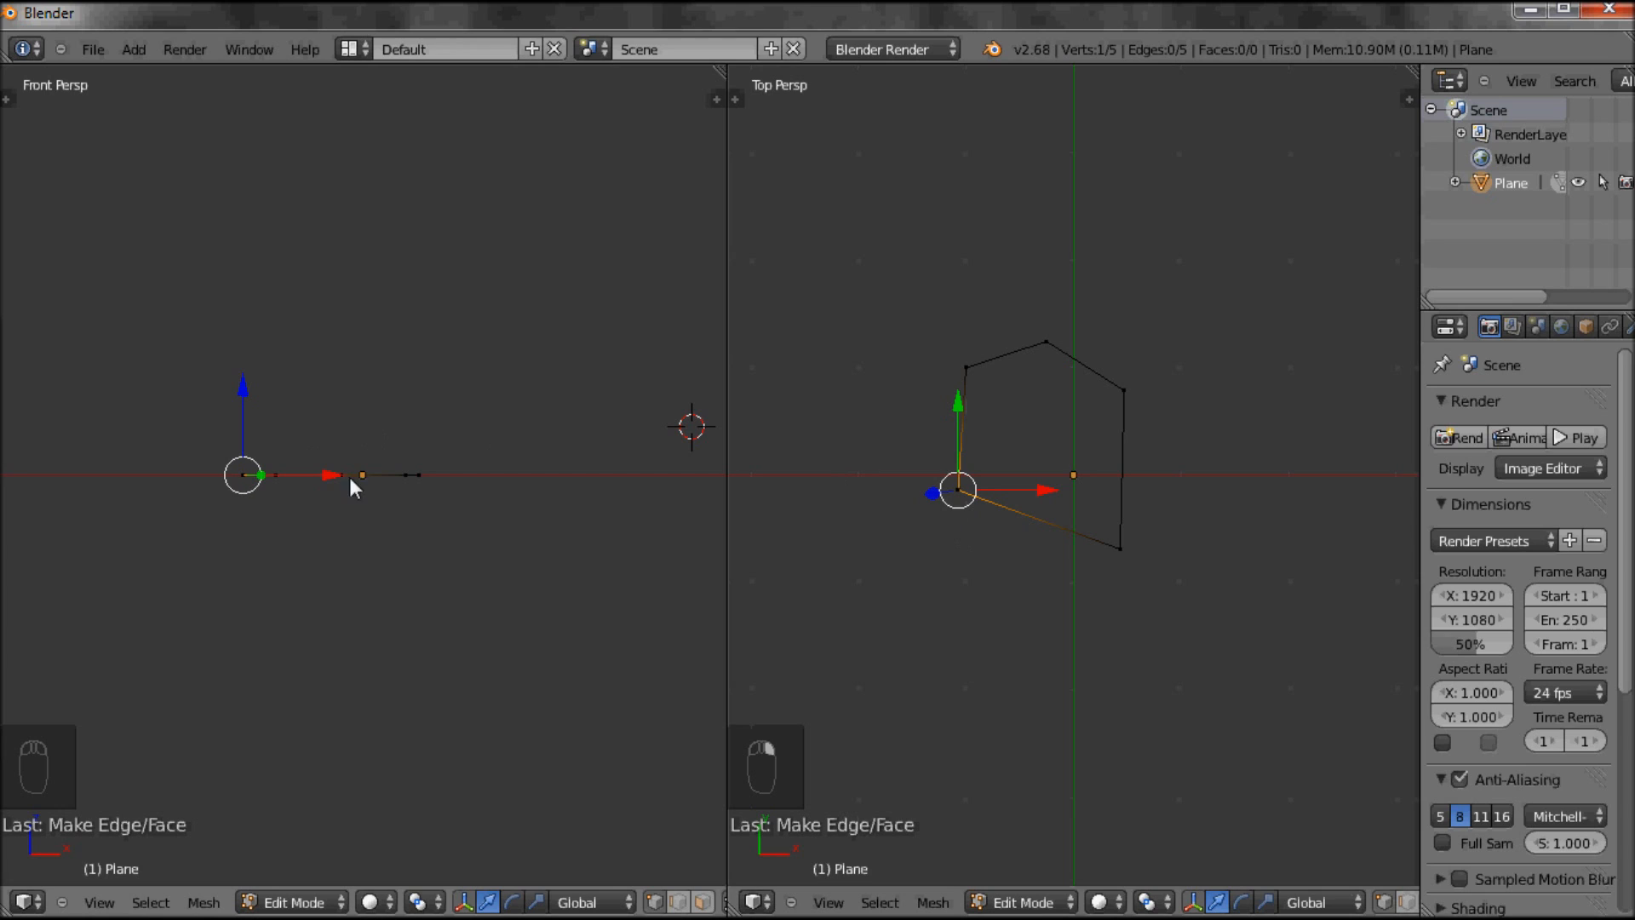
pyautogui.moveTo(277, 489)
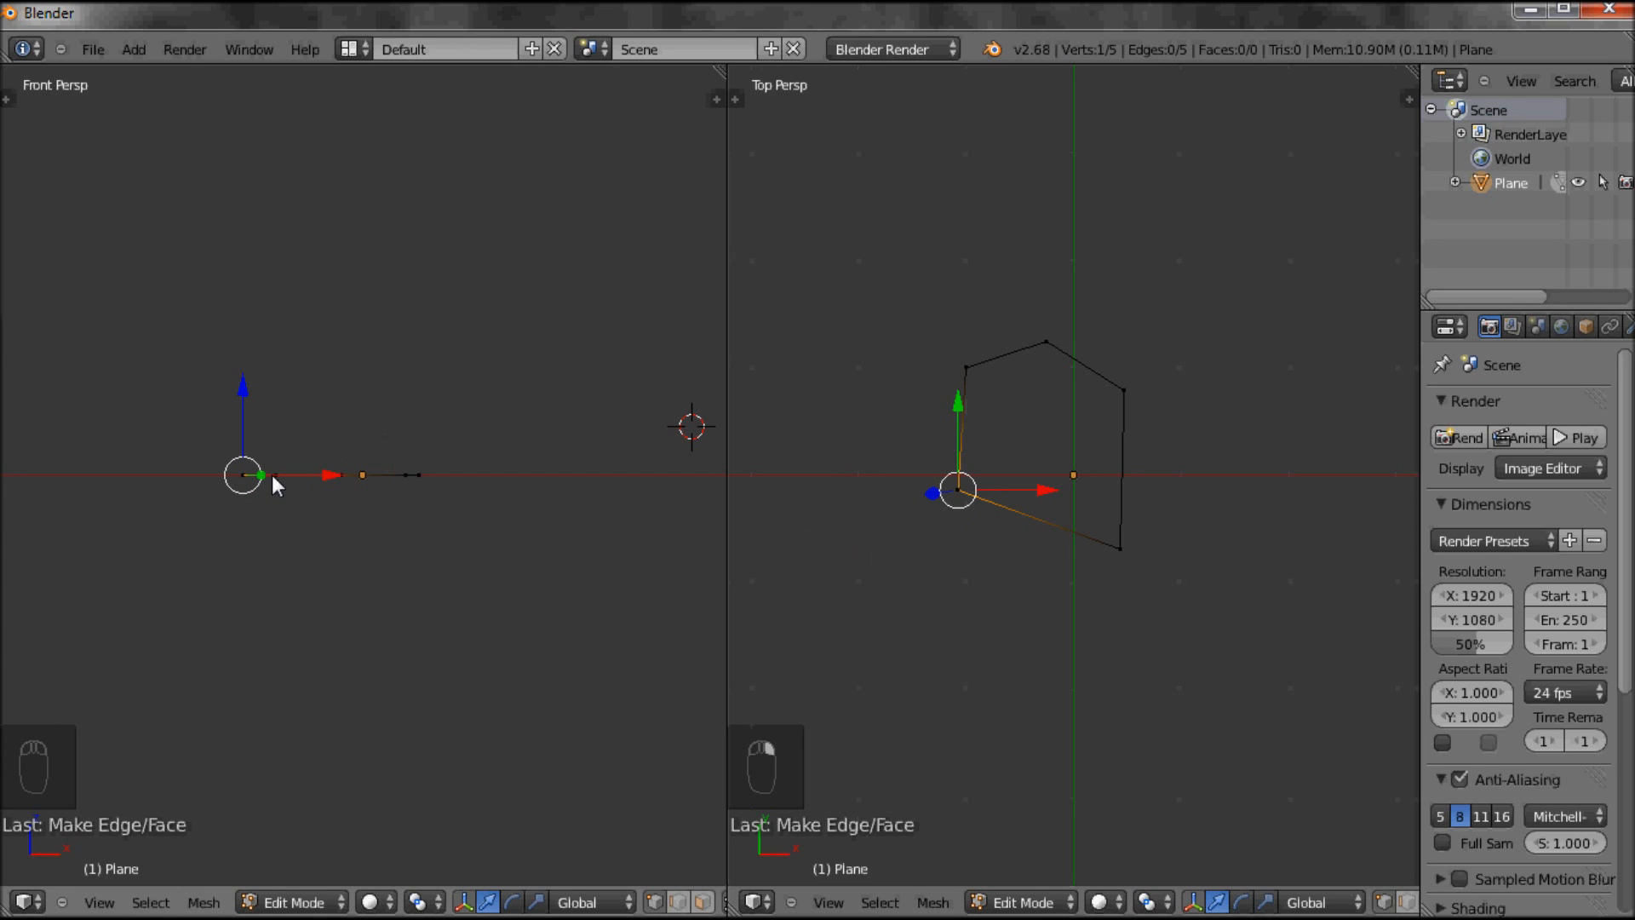
pyautogui.moveTo(230, 406)
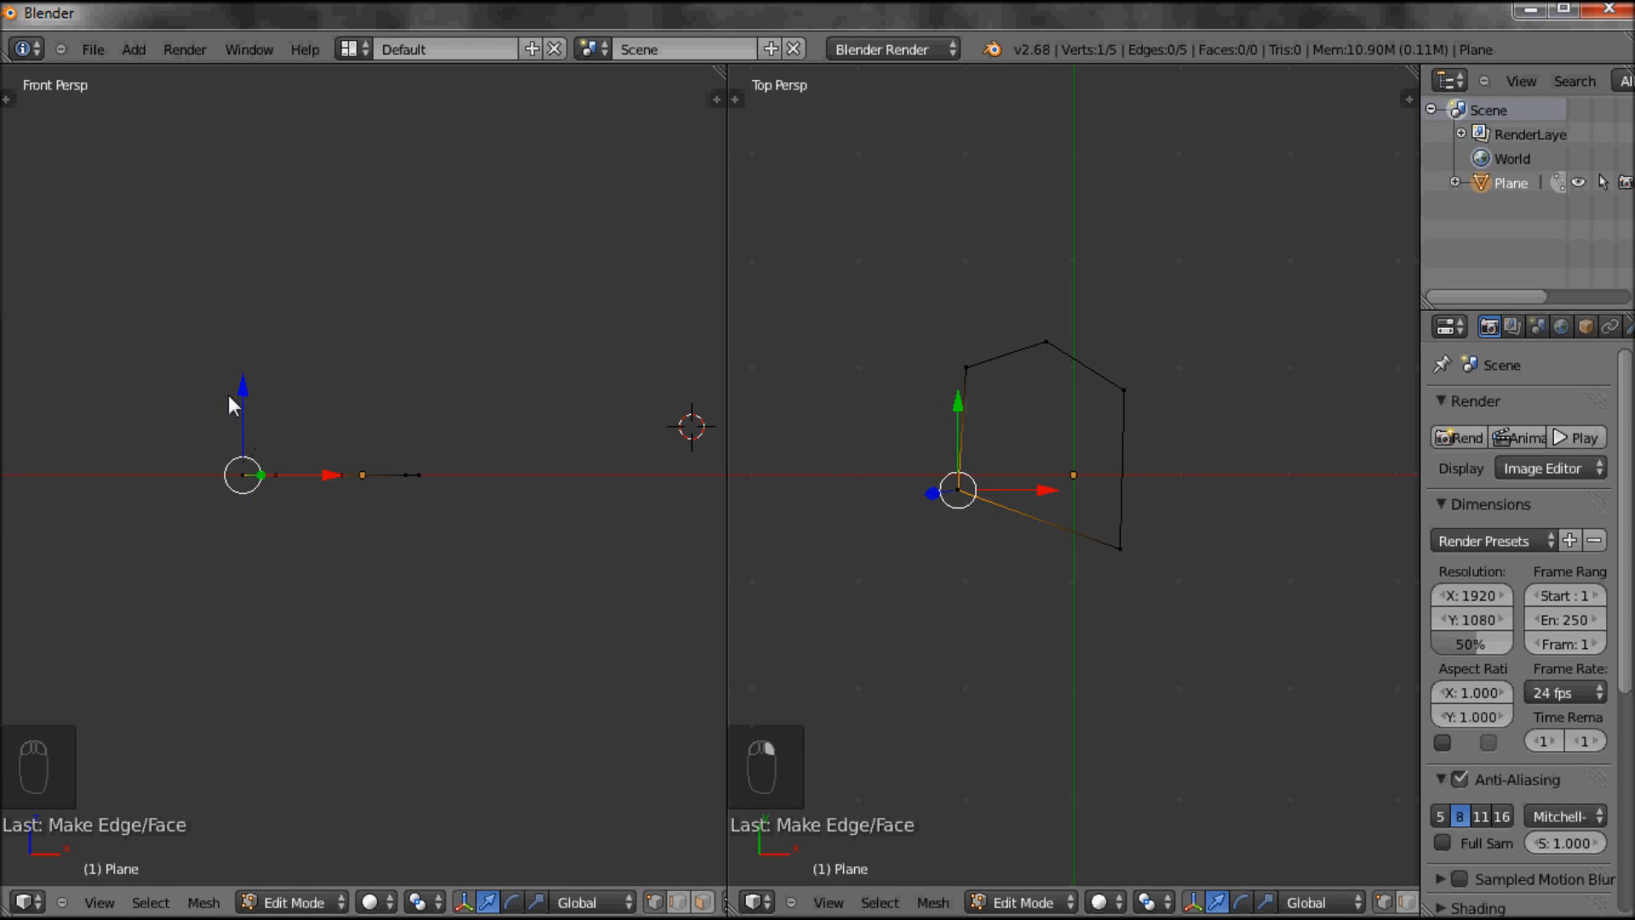
pyautogui.moveTo(220, 362)
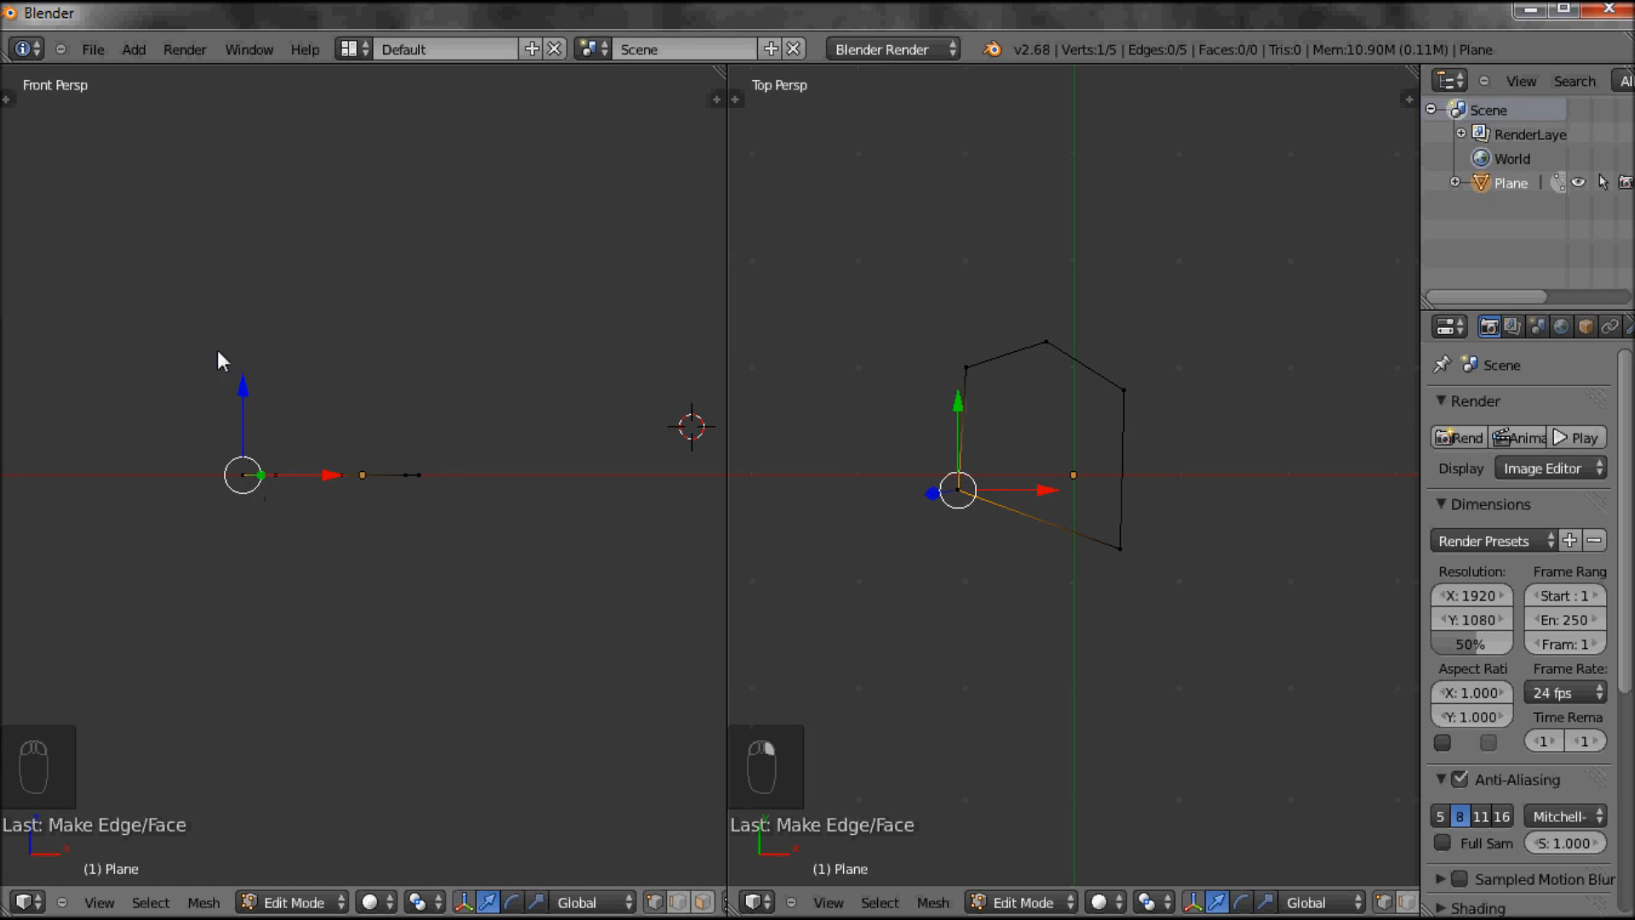
pyautogui.moveTo(219, 385)
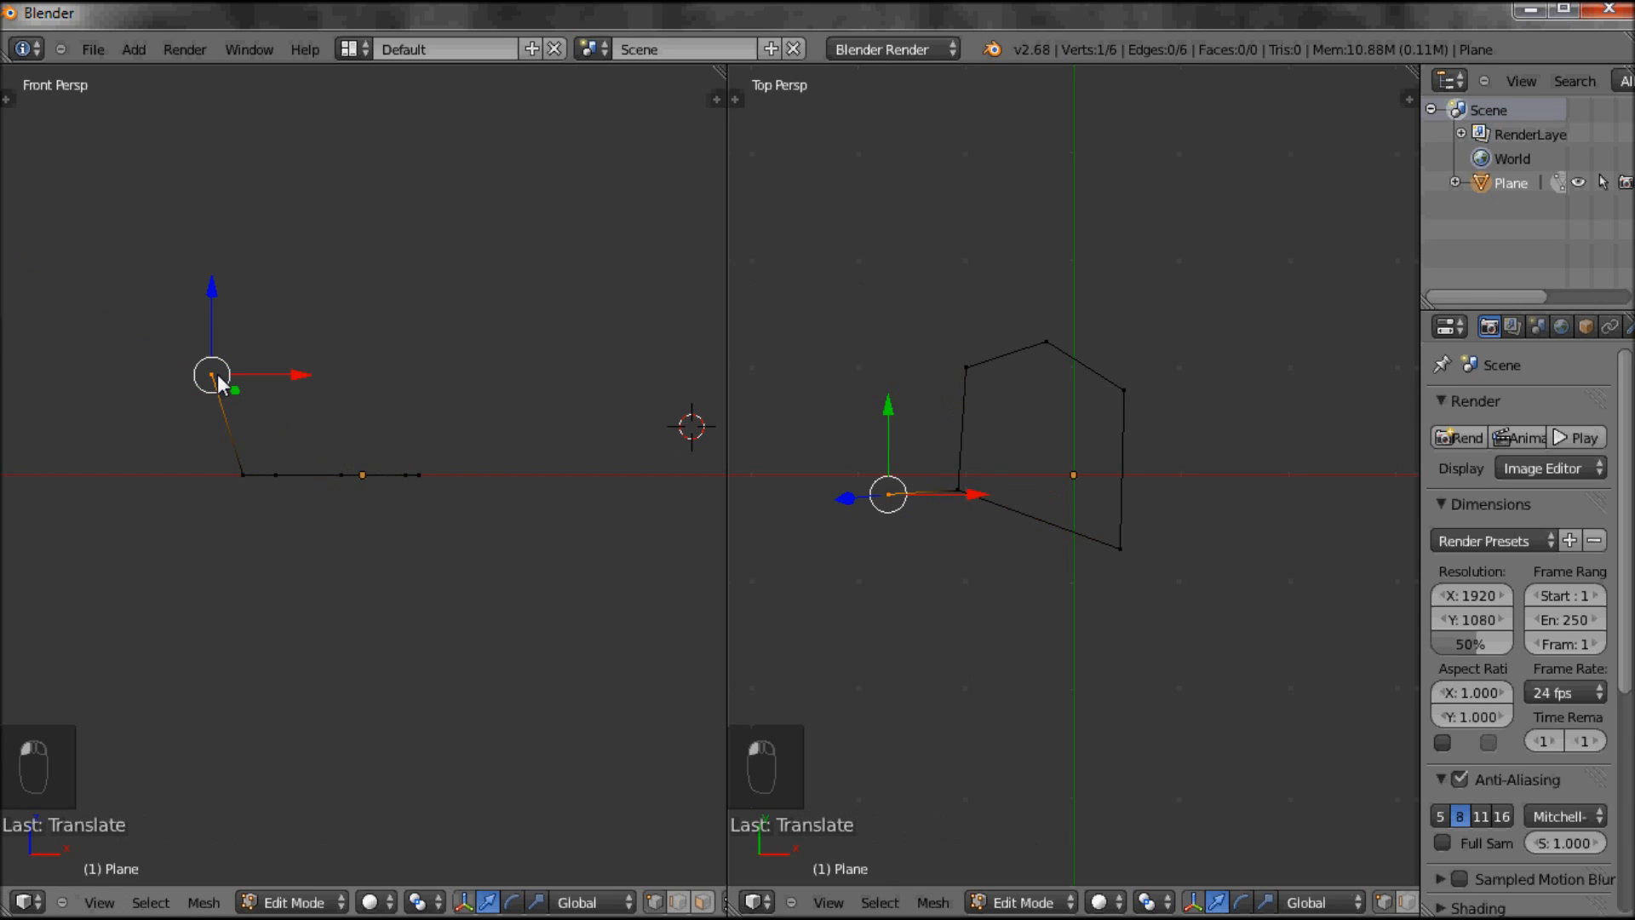
pyautogui.moveTo(249, 480)
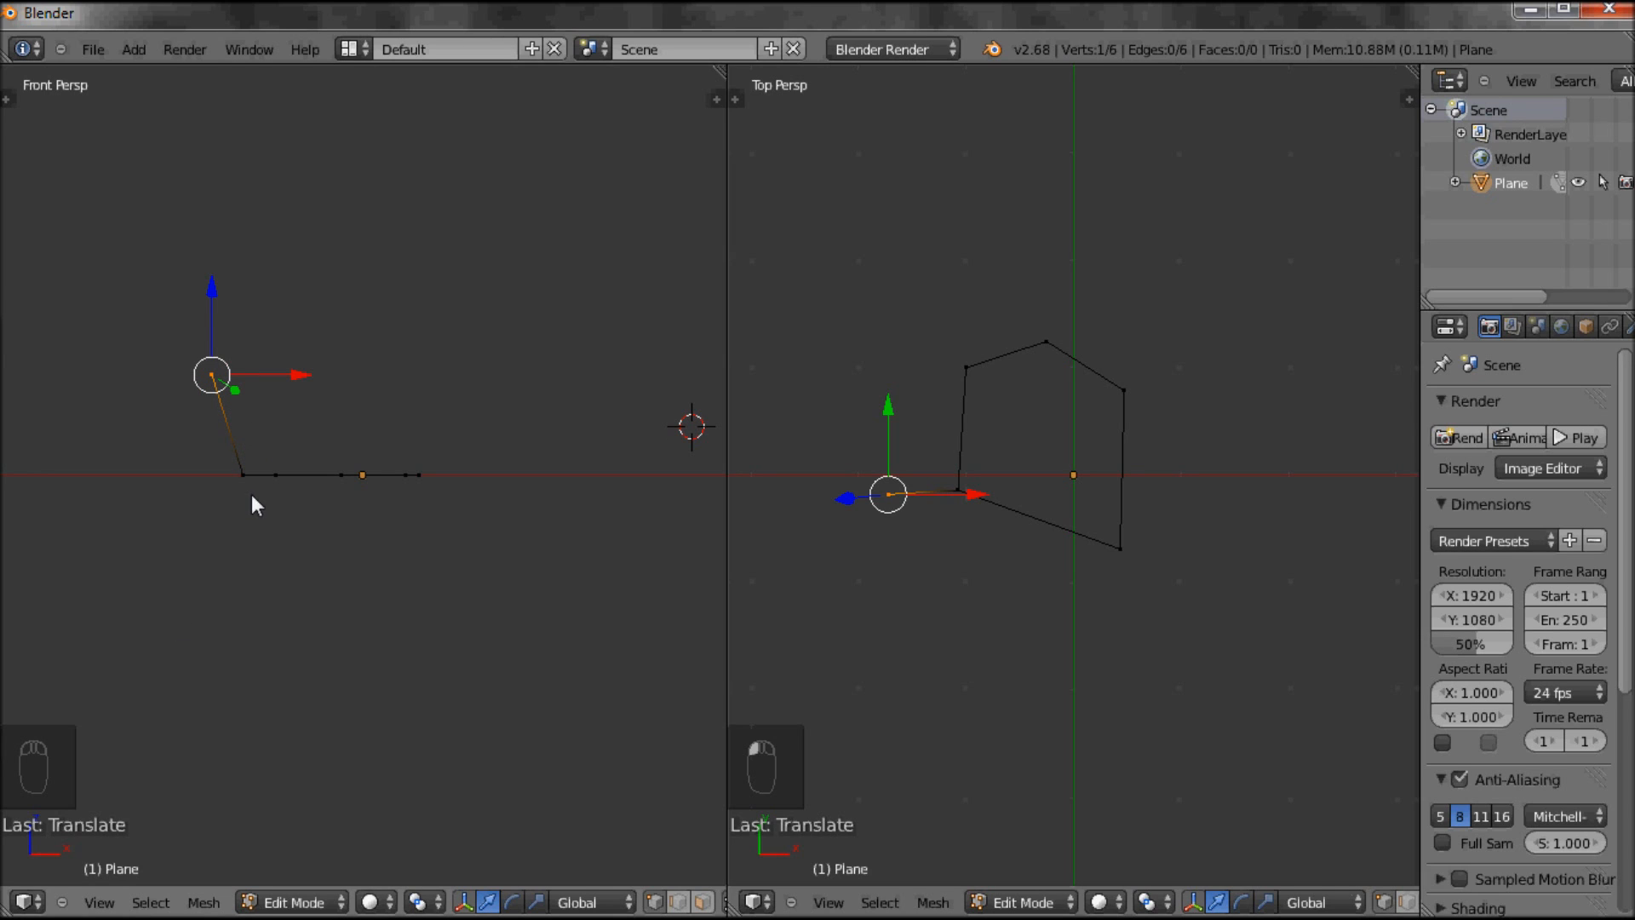
pyautogui.moveTo(318, 236)
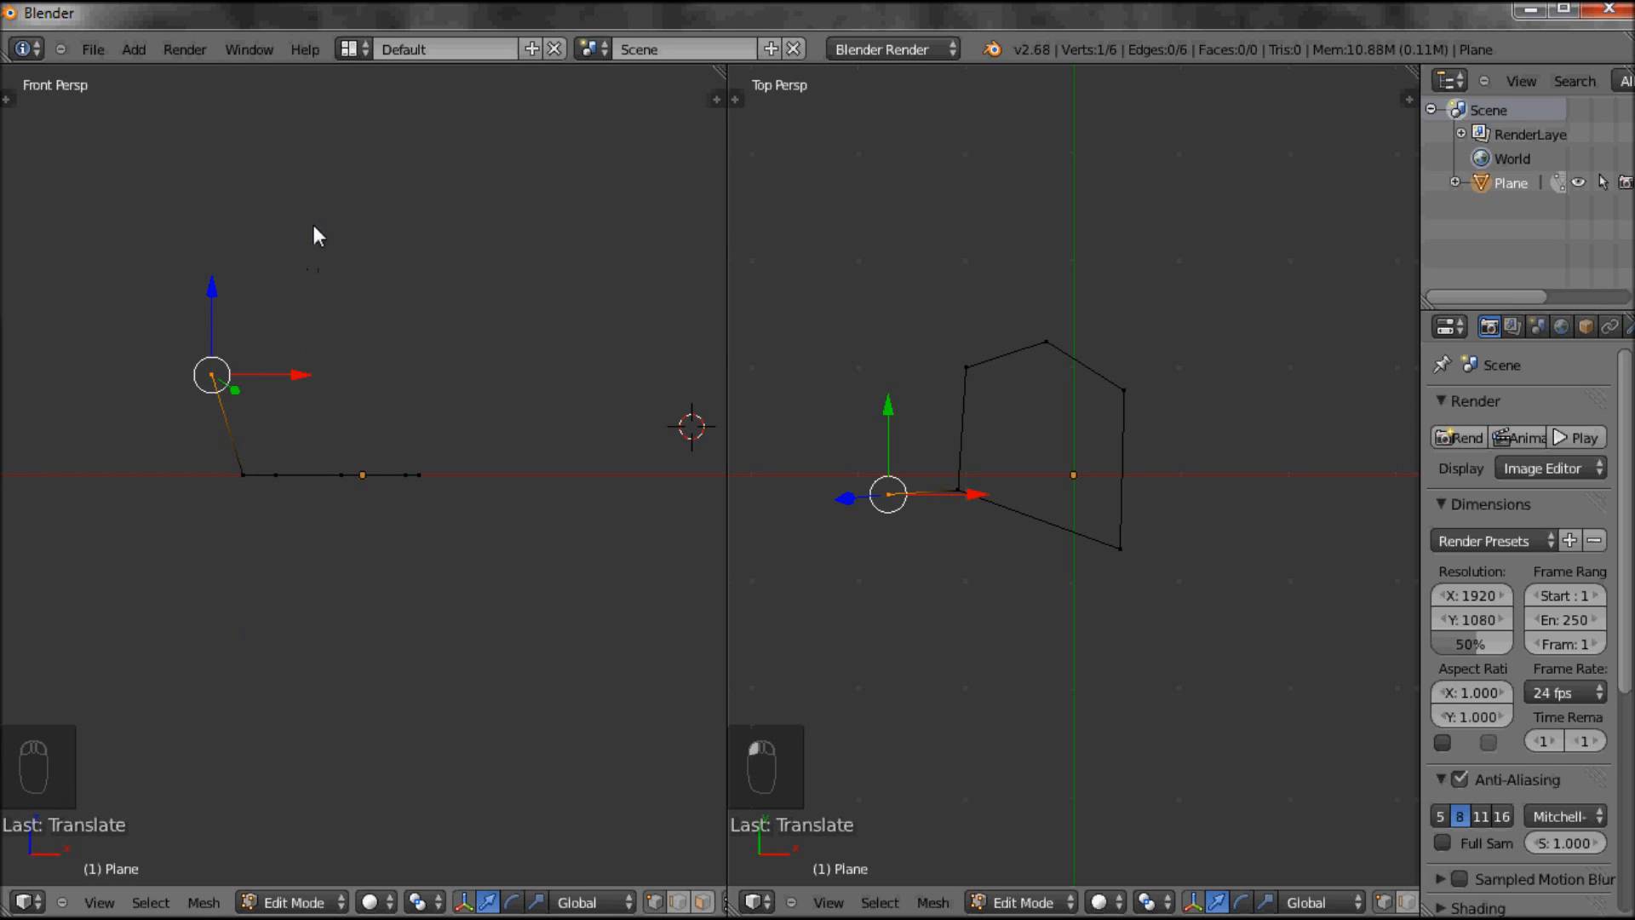
pyautogui.moveTo(899, 525)
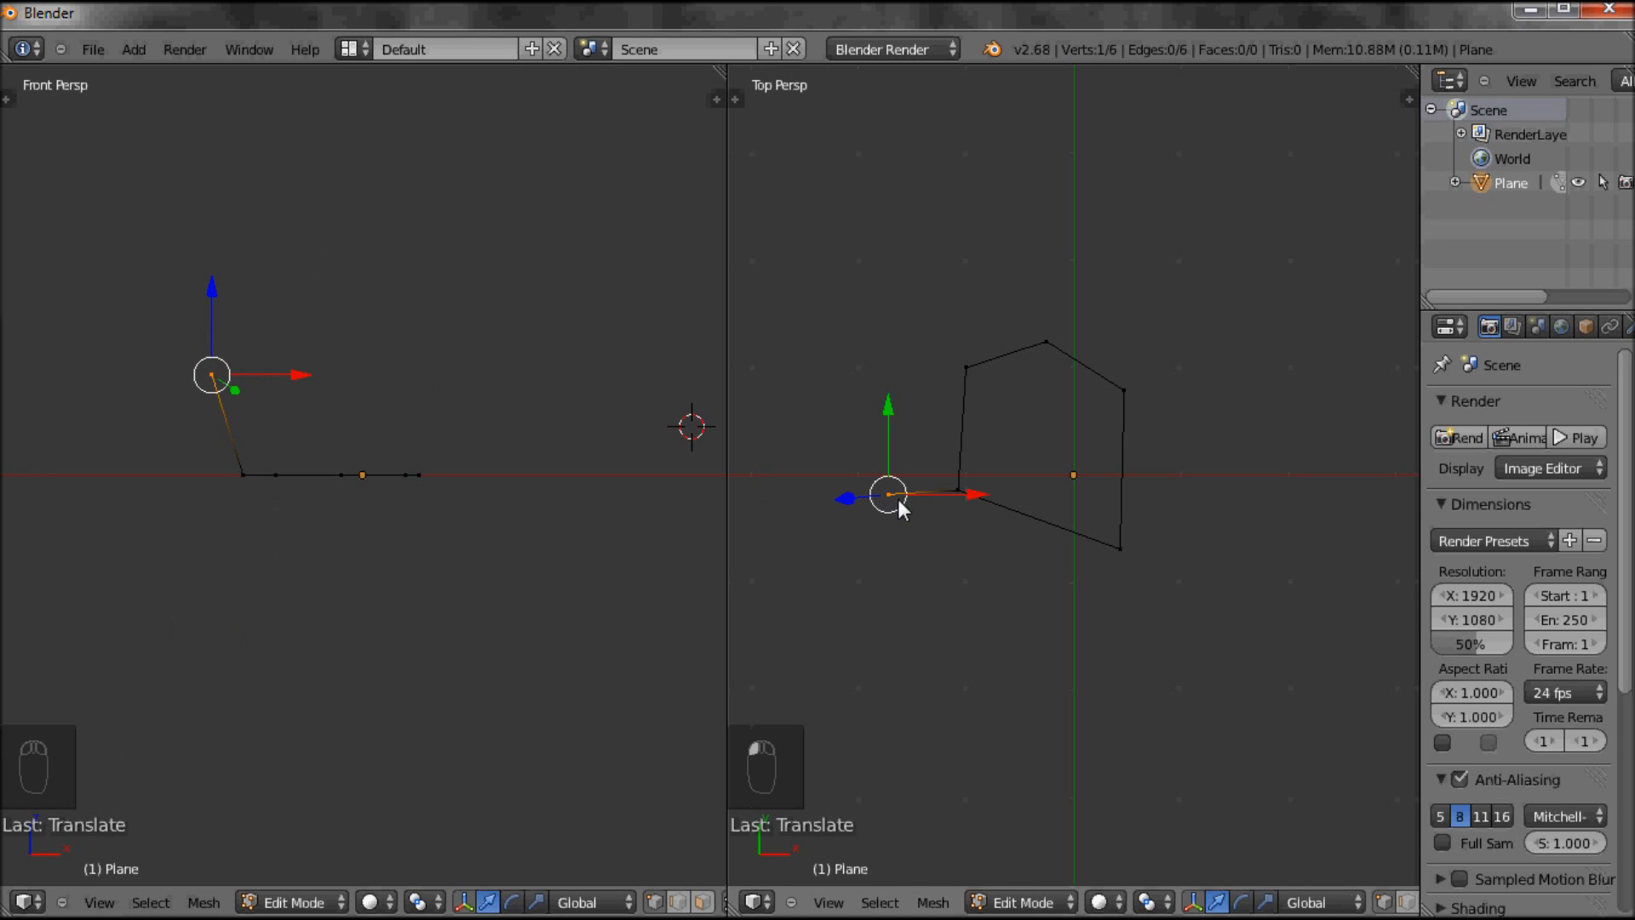
pyautogui.moveTo(1131, 475)
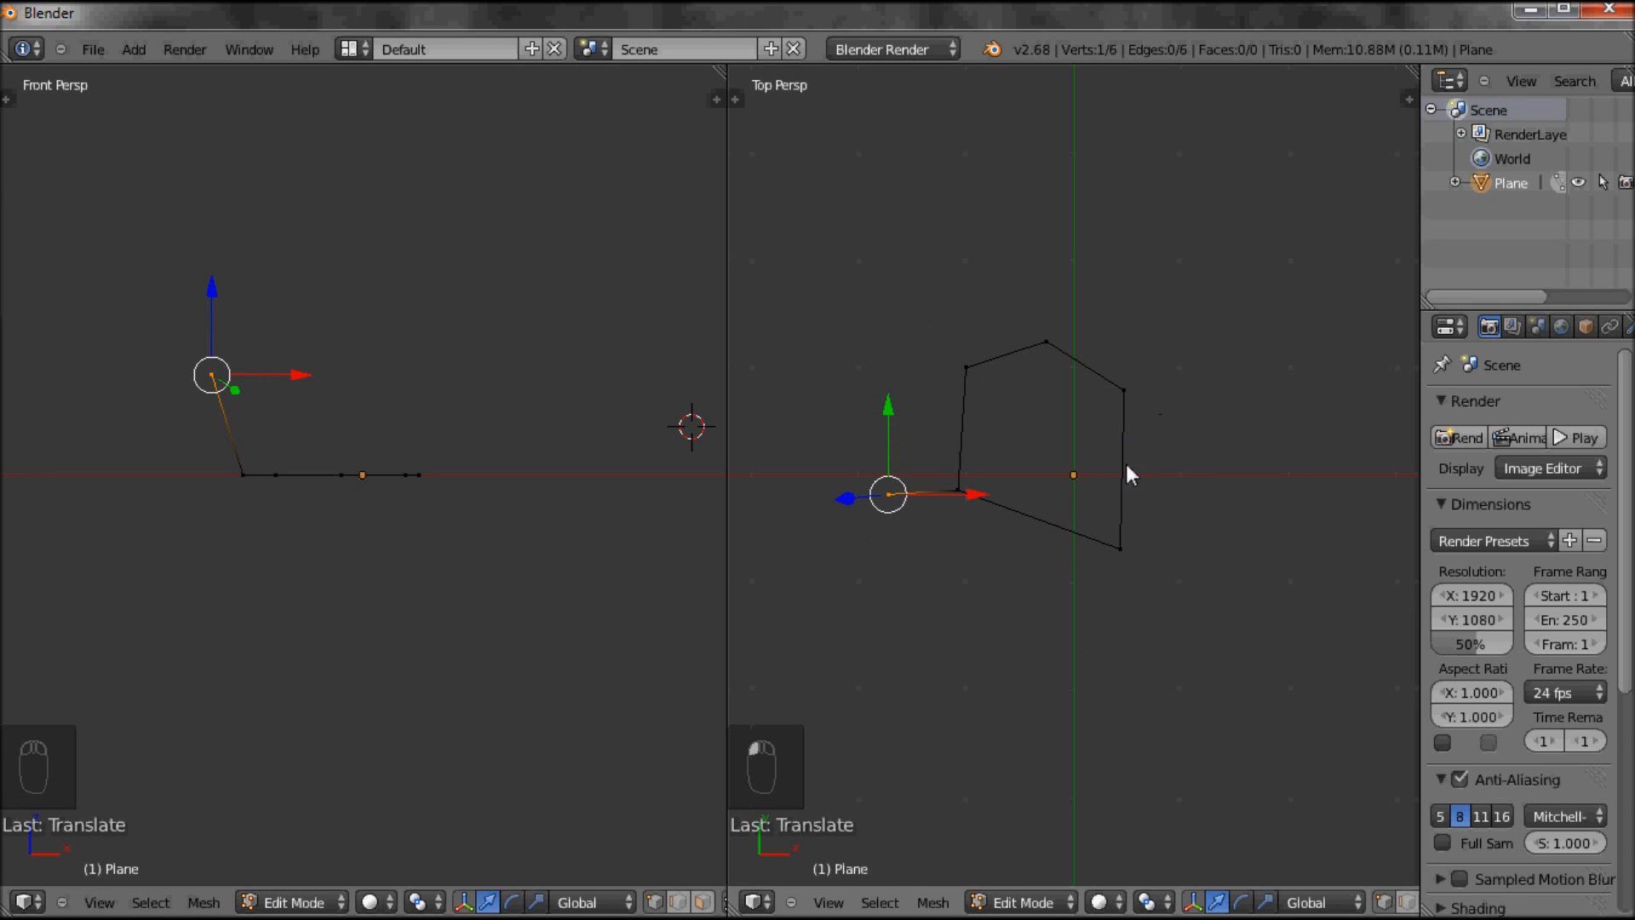
pyautogui.moveTo(1198, 401)
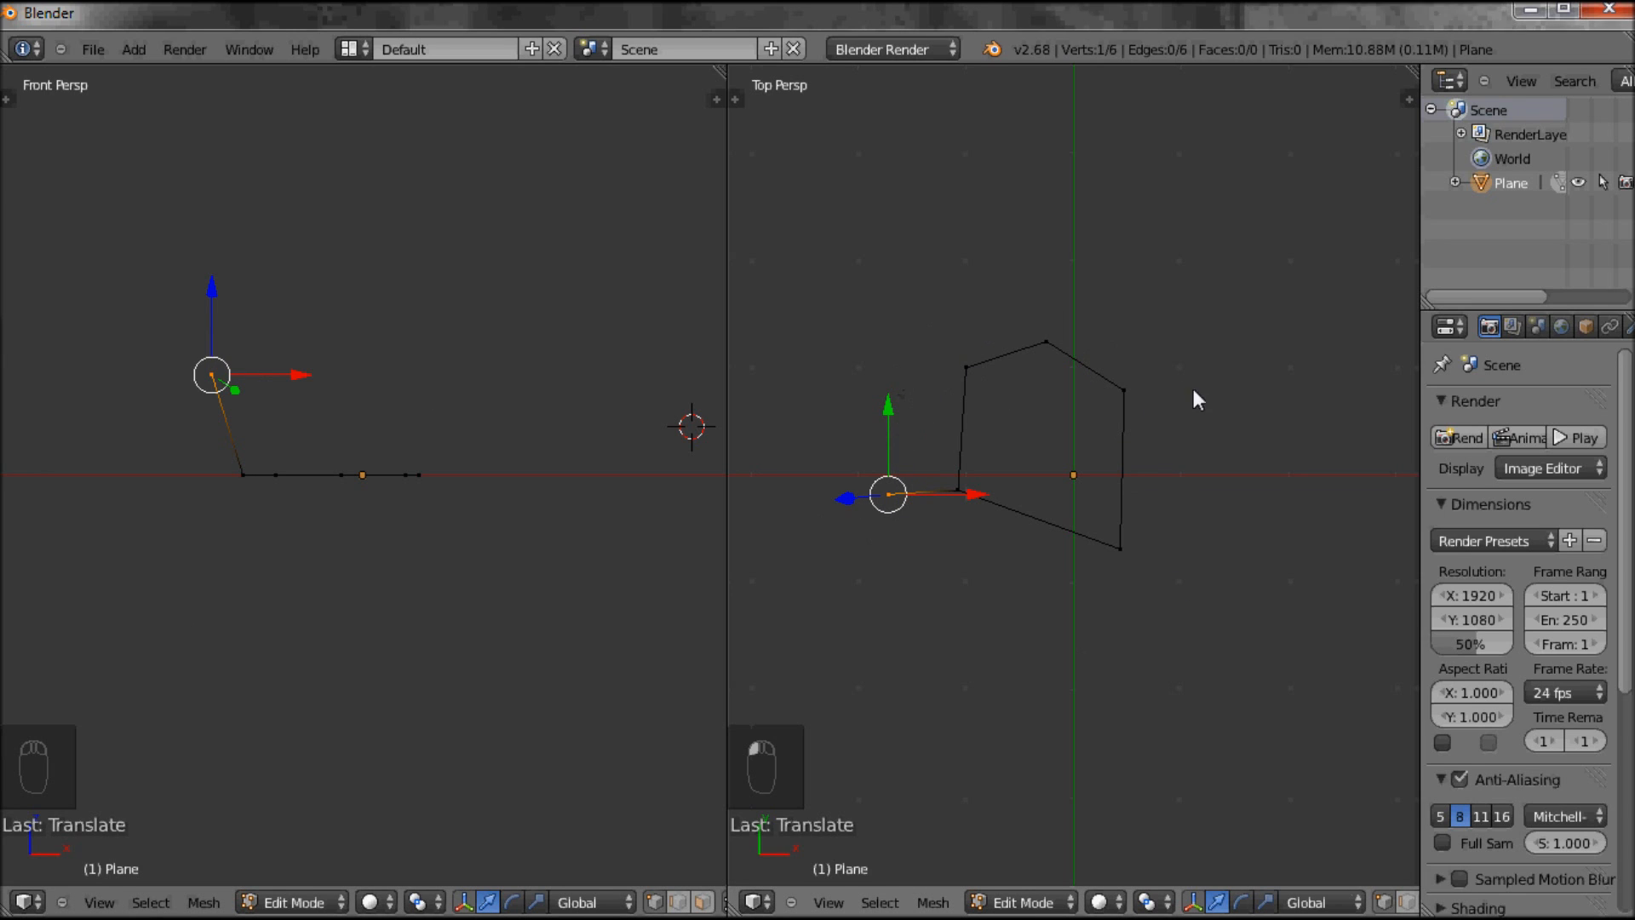
pyautogui.moveTo(976, 392)
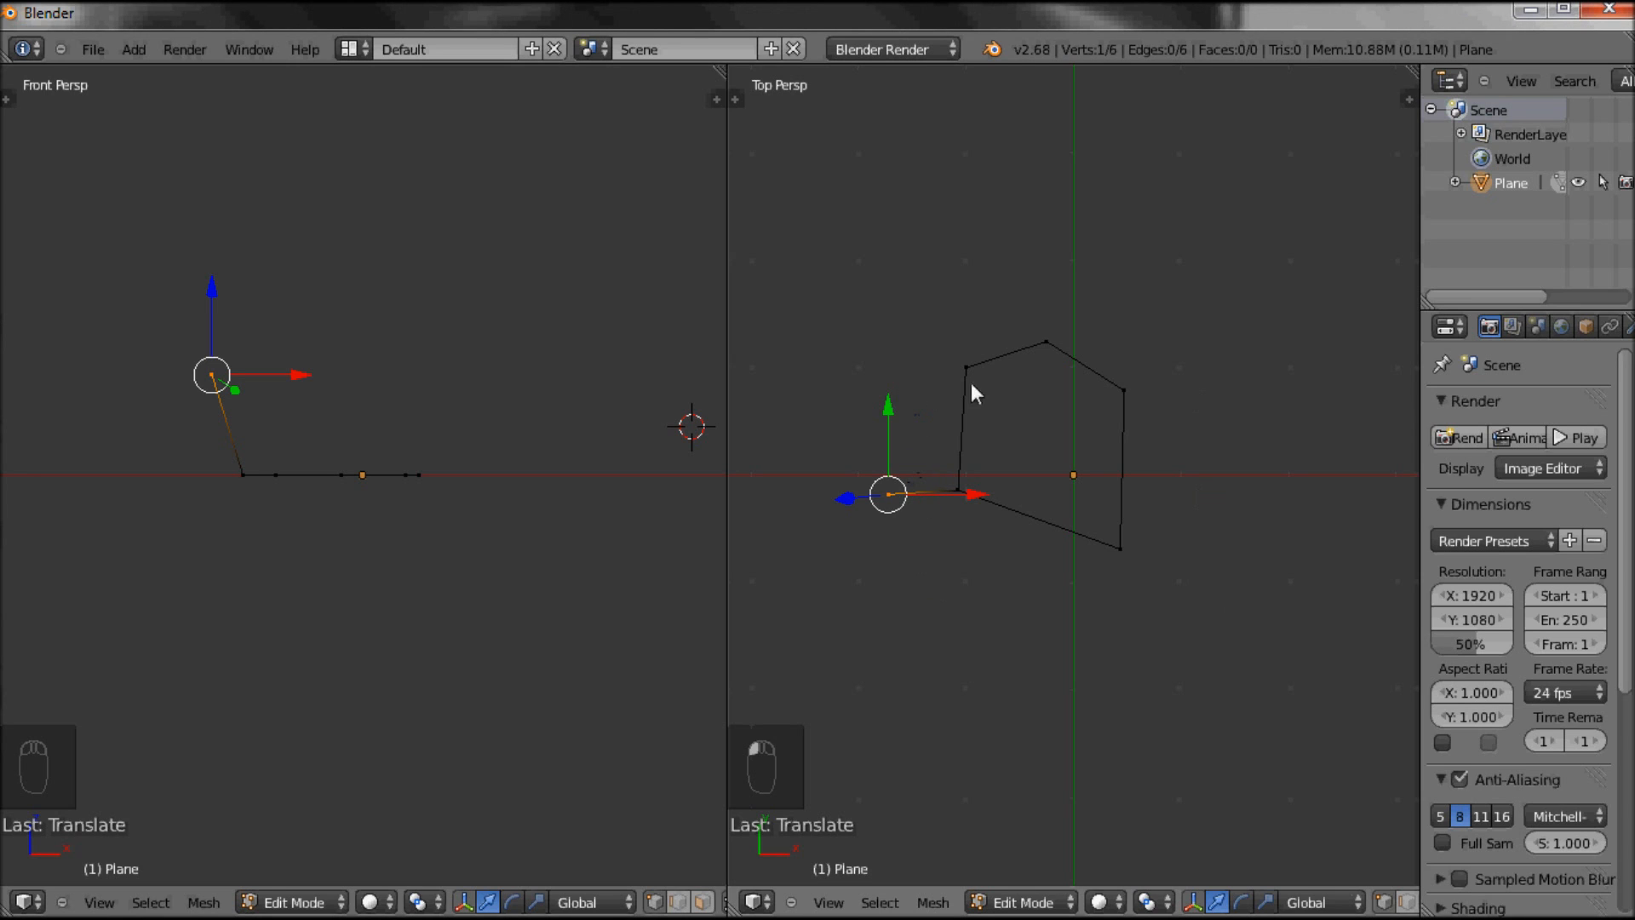
pyautogui.moveTo(1026, 324)
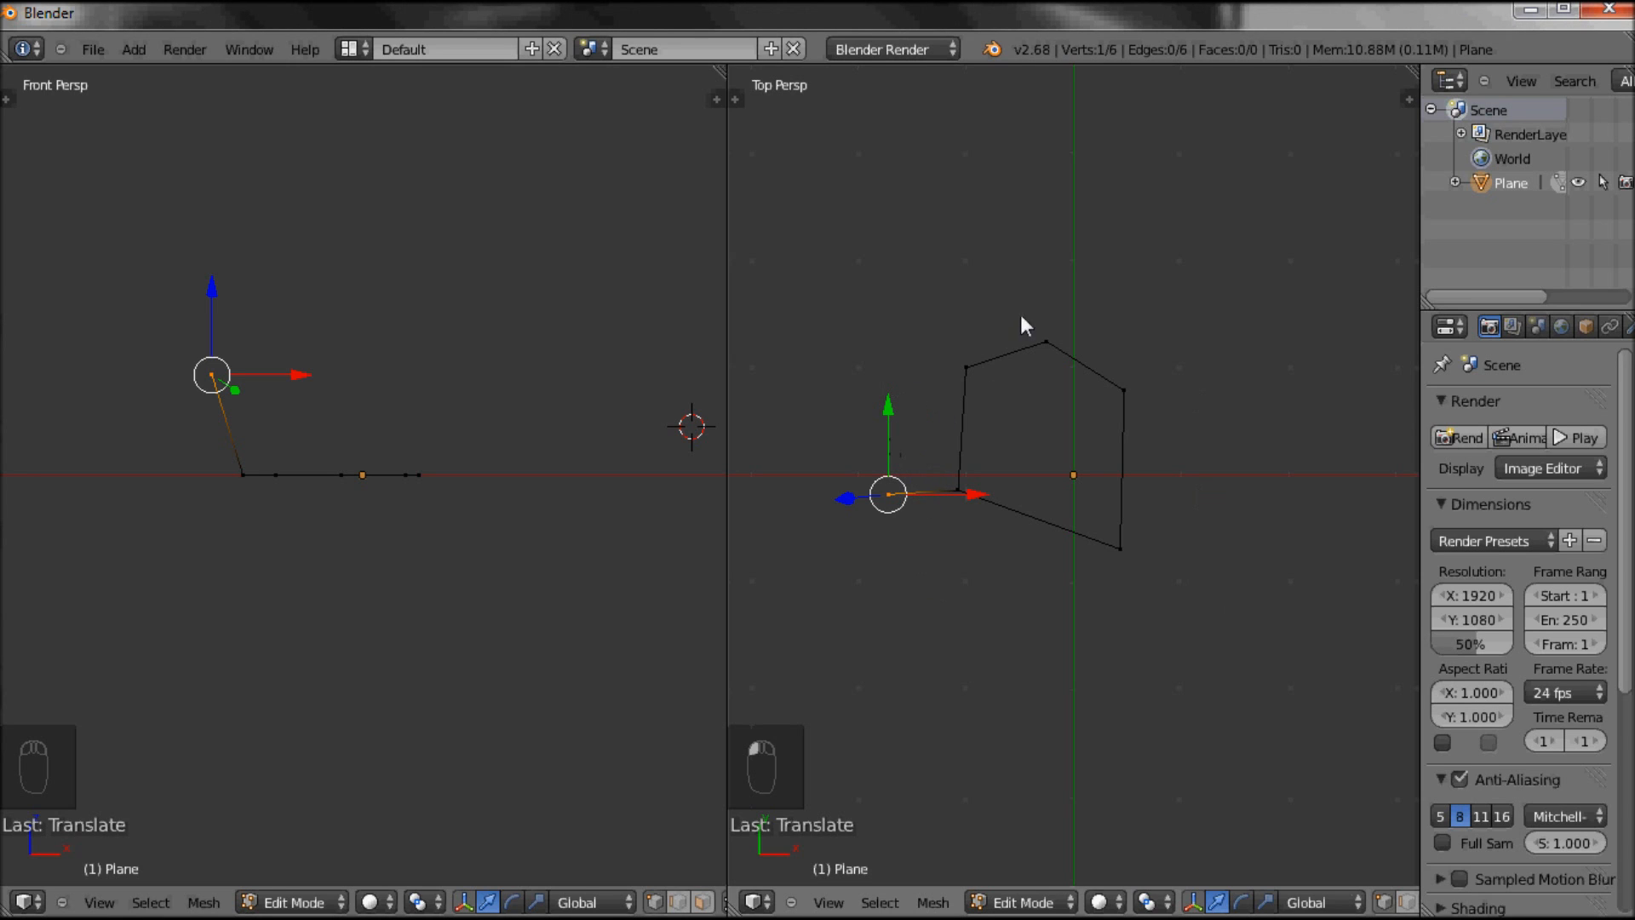
pyautogui.moveTo(297, 387)
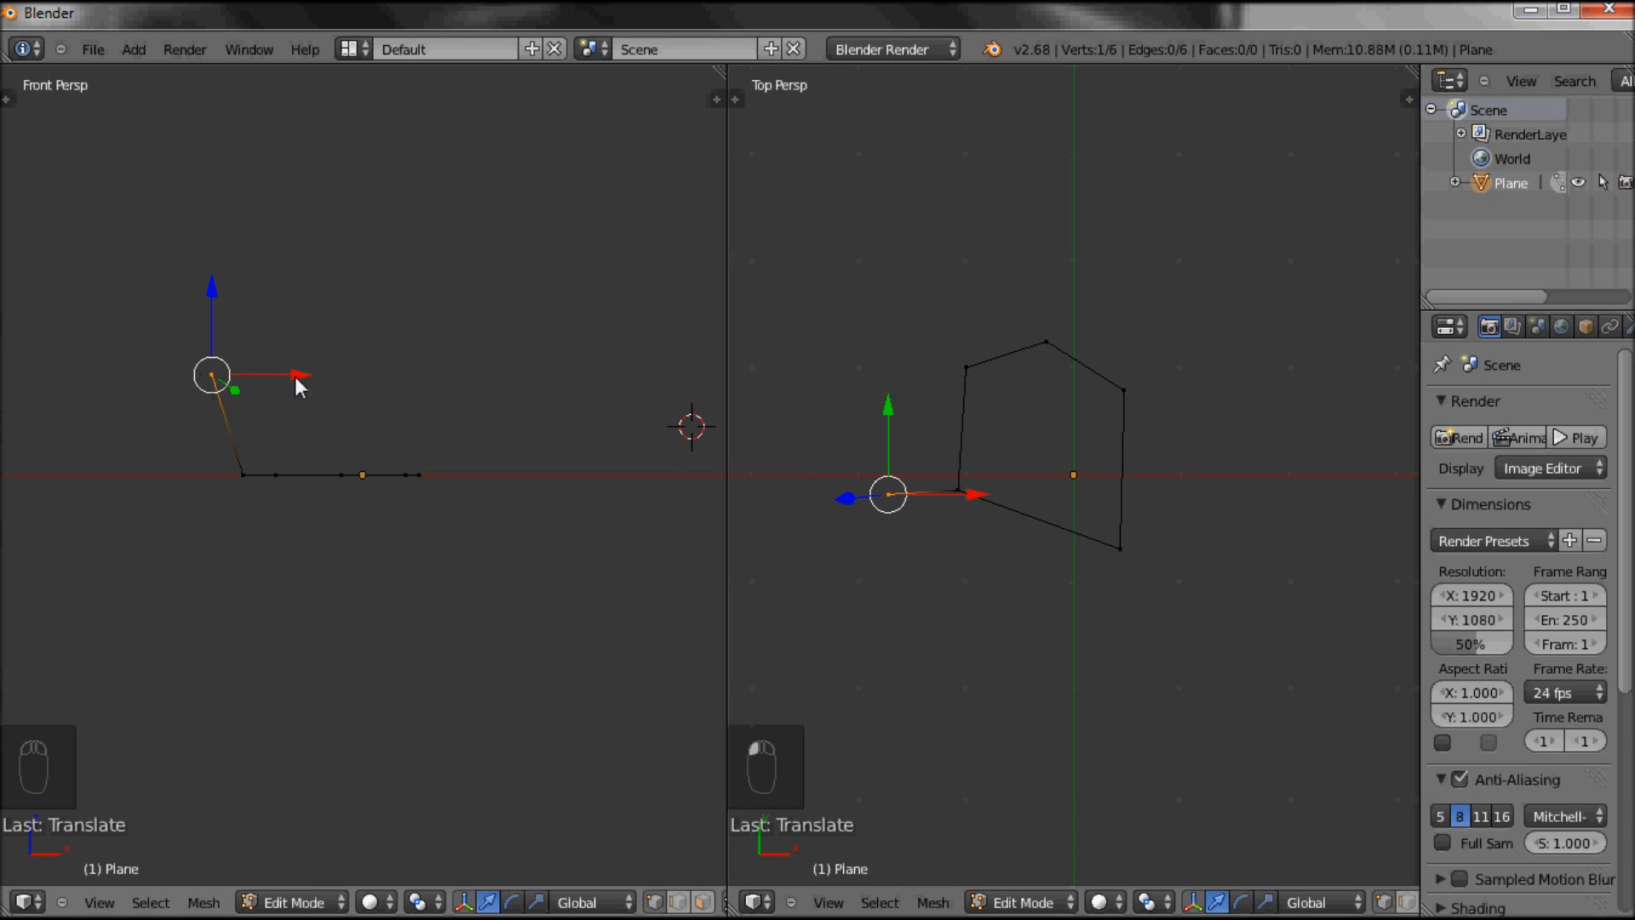
pyautogui.moveTo(344, 390)
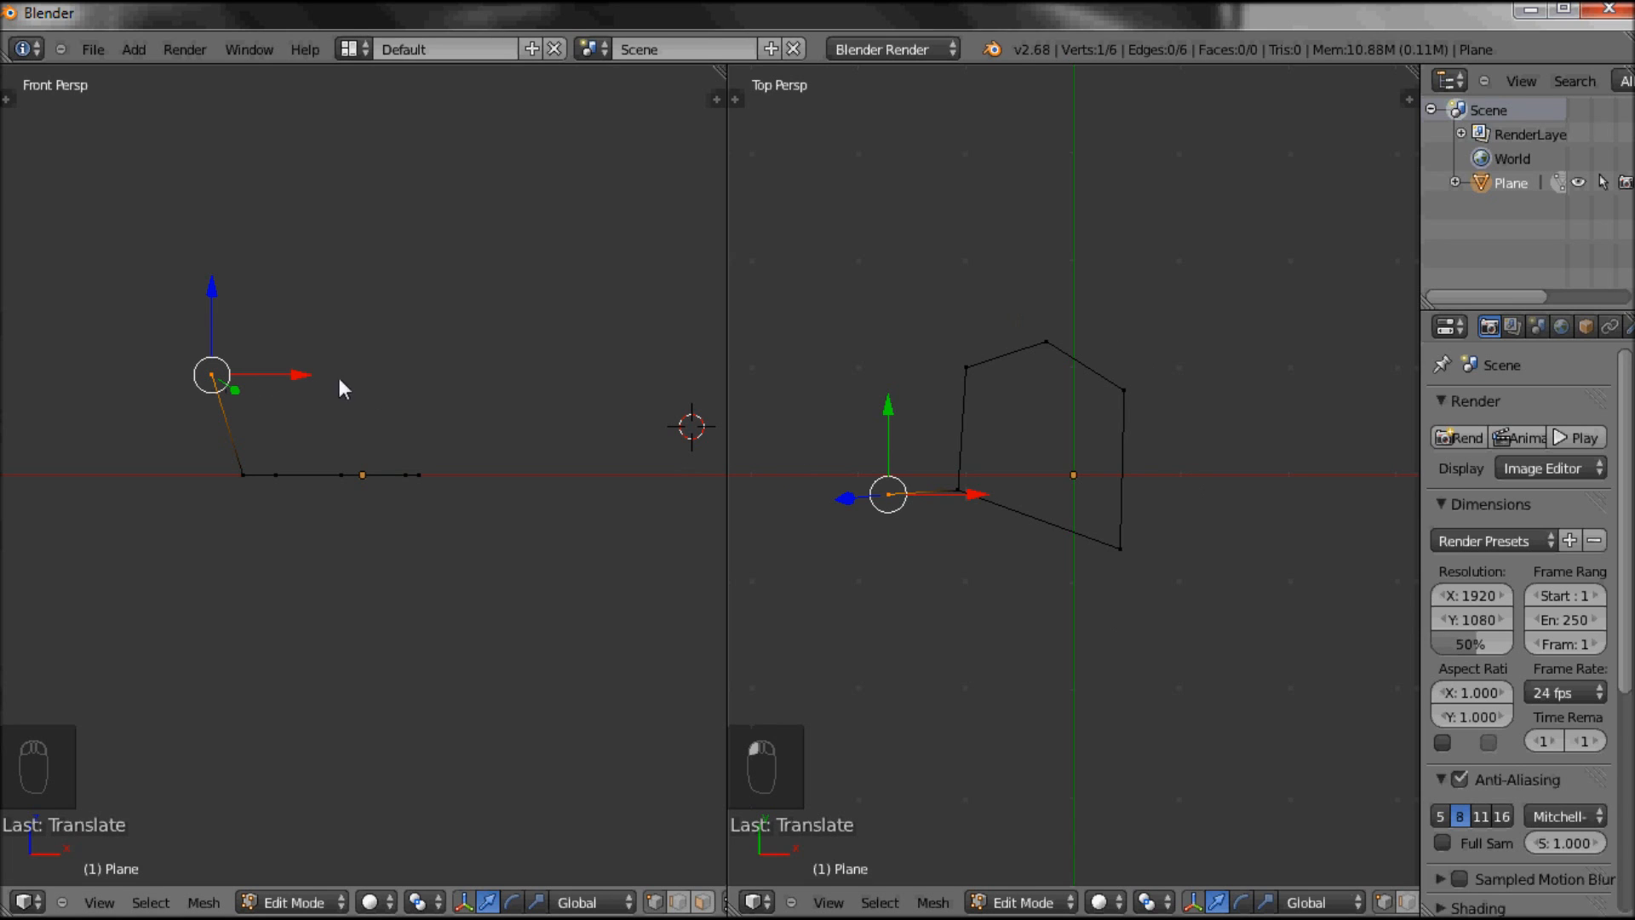
pyautogui.moveTo(299, 467)
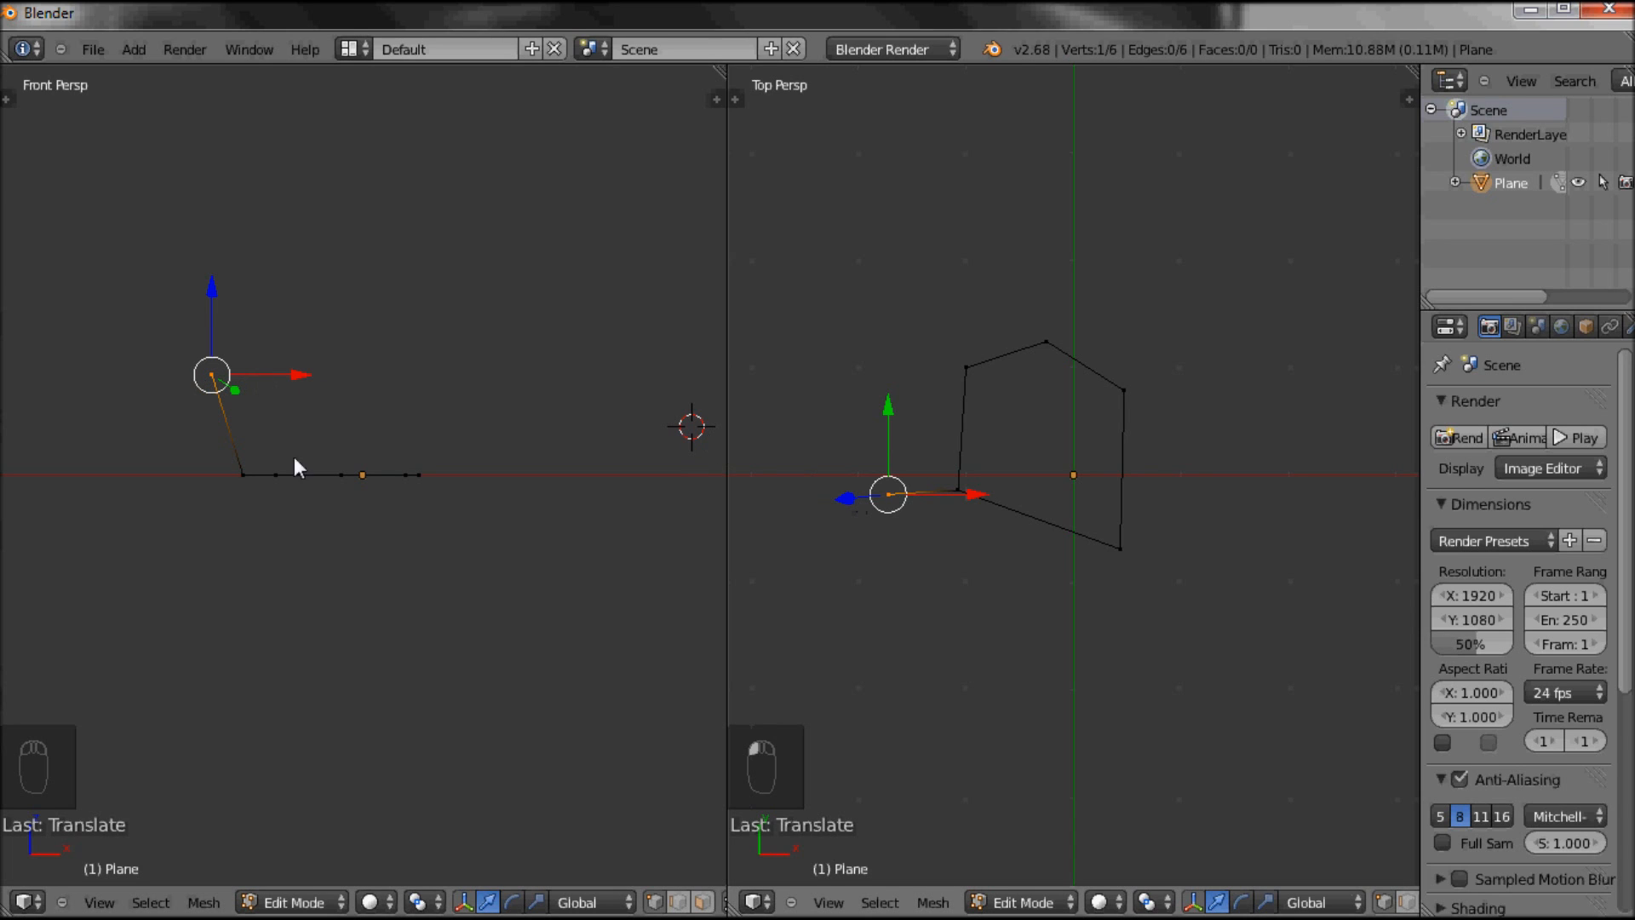
pyautogui.moveTo(794, 397)
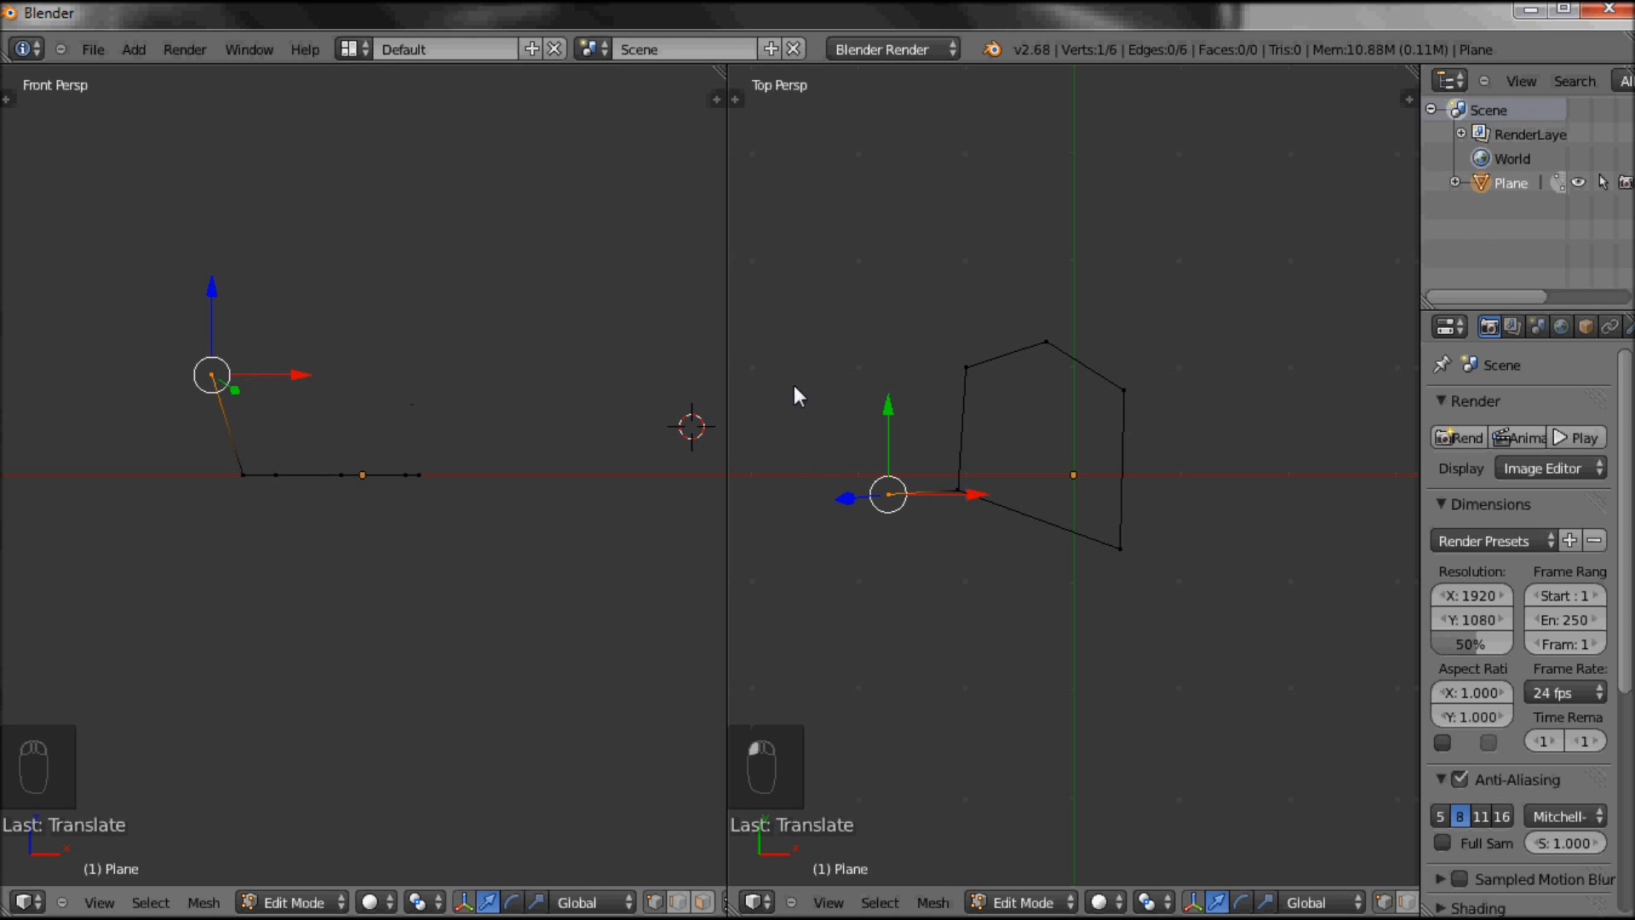
pyautogui.moveTo(858, 371)
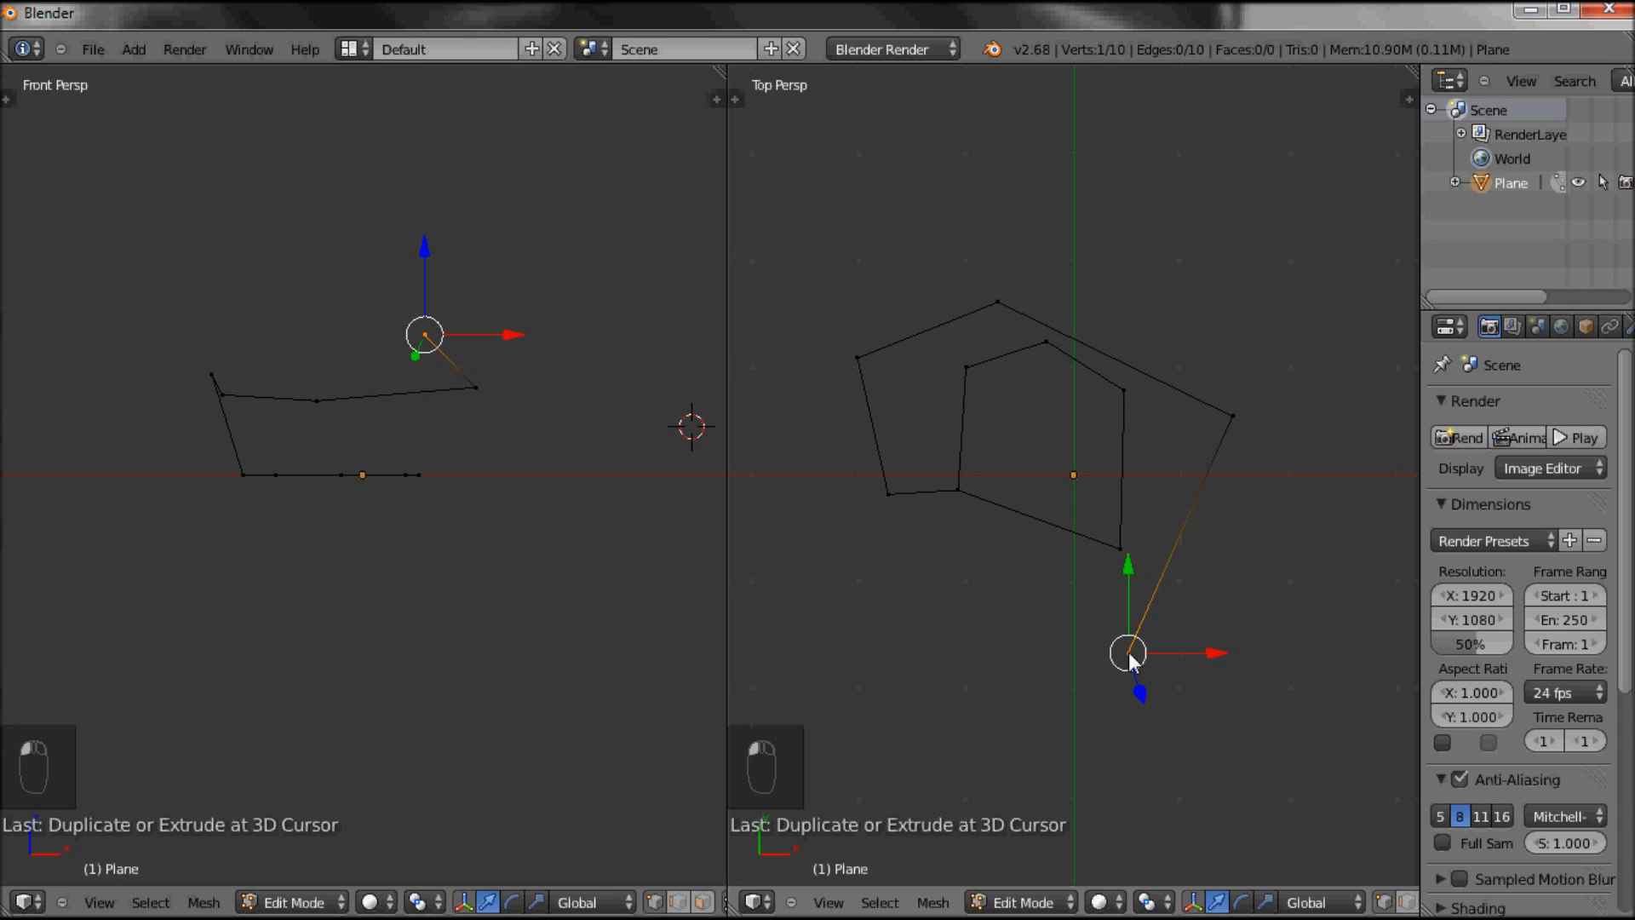
pyautogui.moveTo(898, 523)
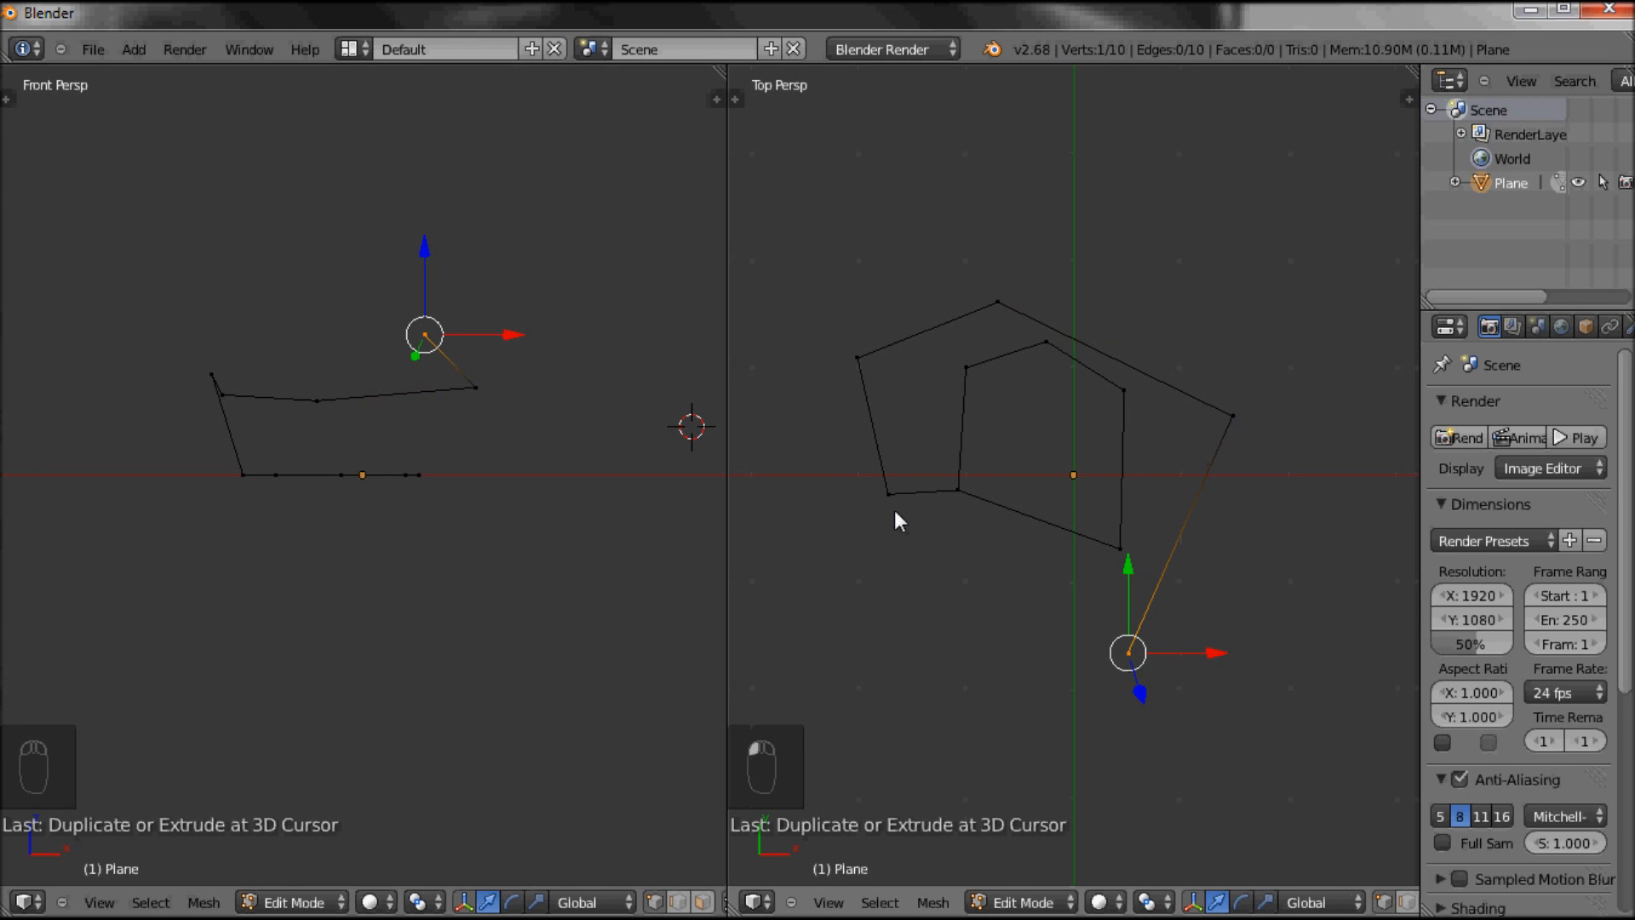
pyautogui.moveTo(1133, 672)
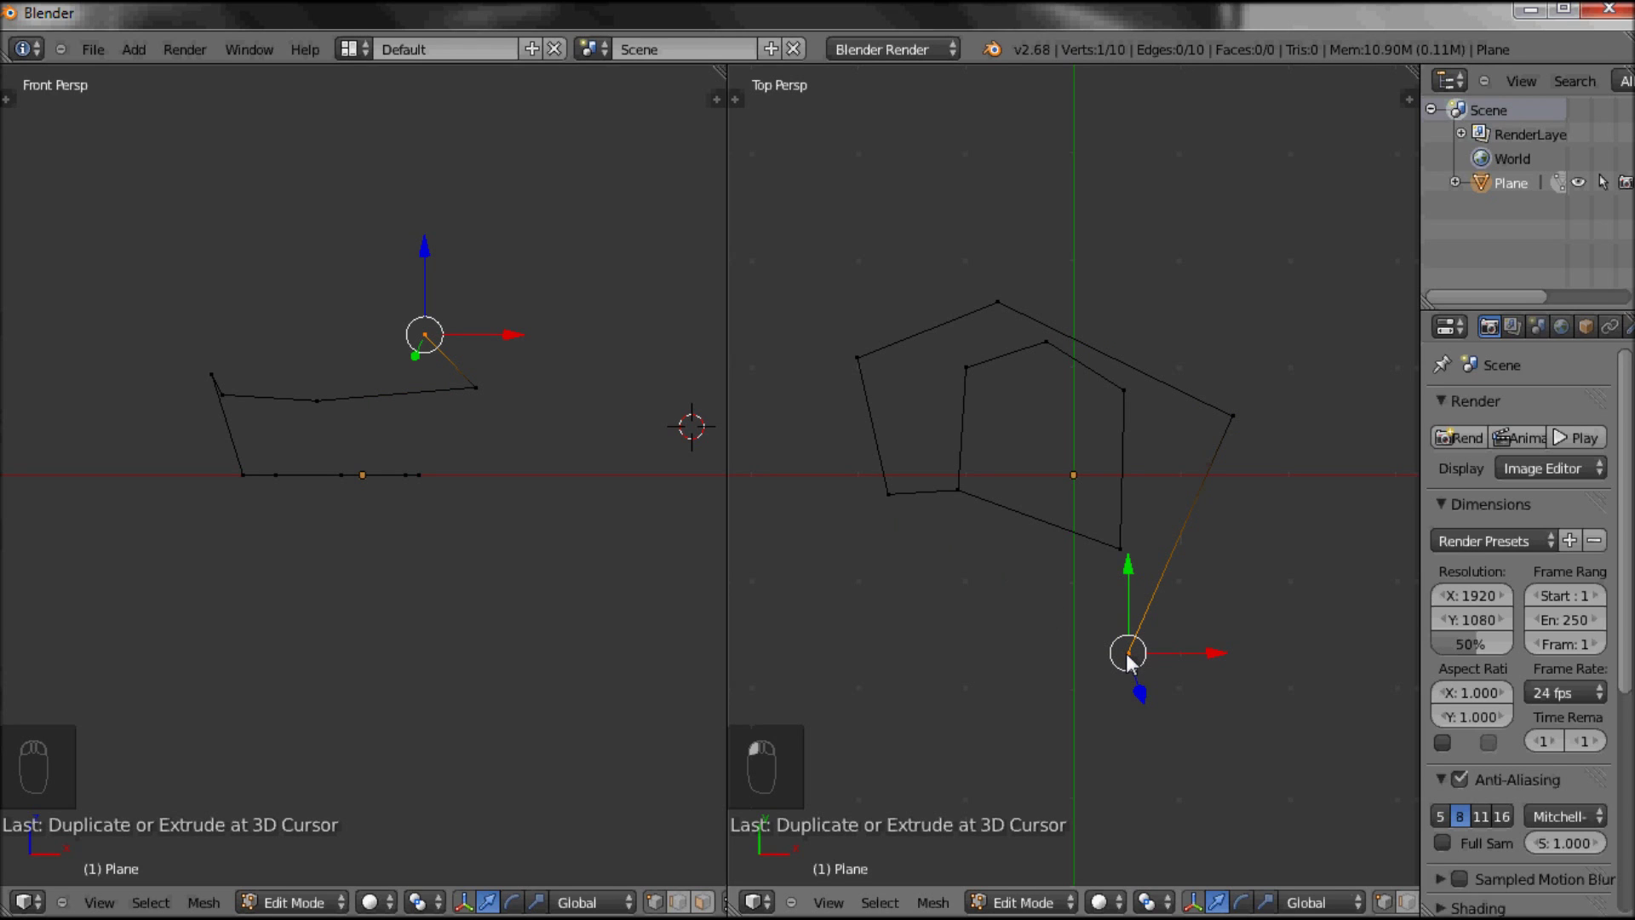
pyautogui.moveTo(900, 511)
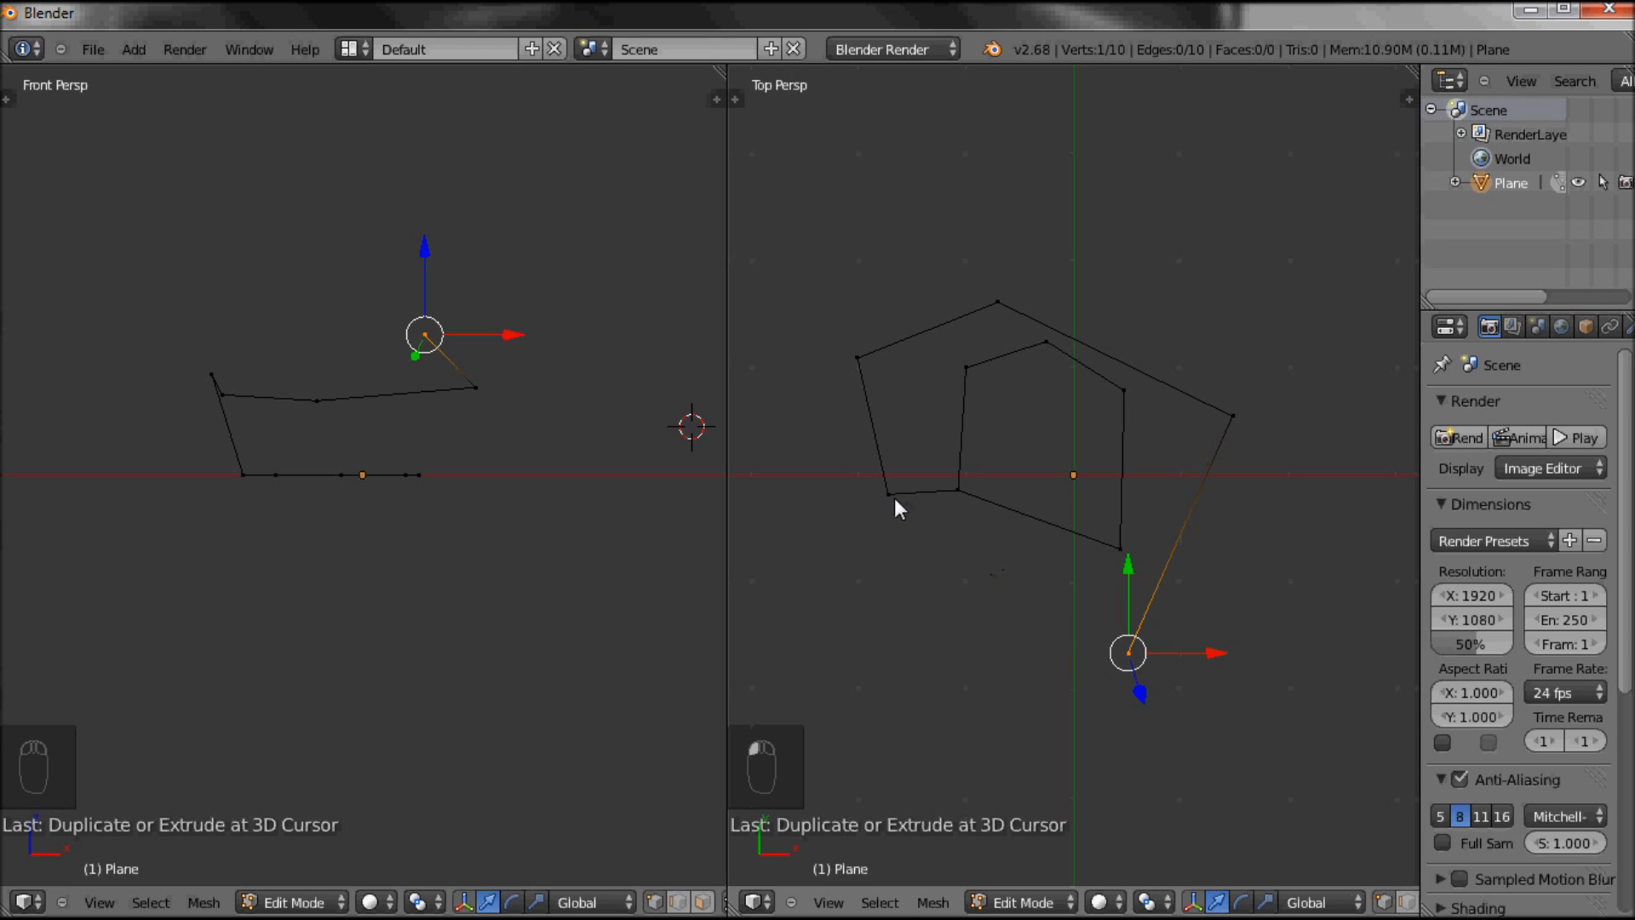
pyautogui.moveTo(893, 506)
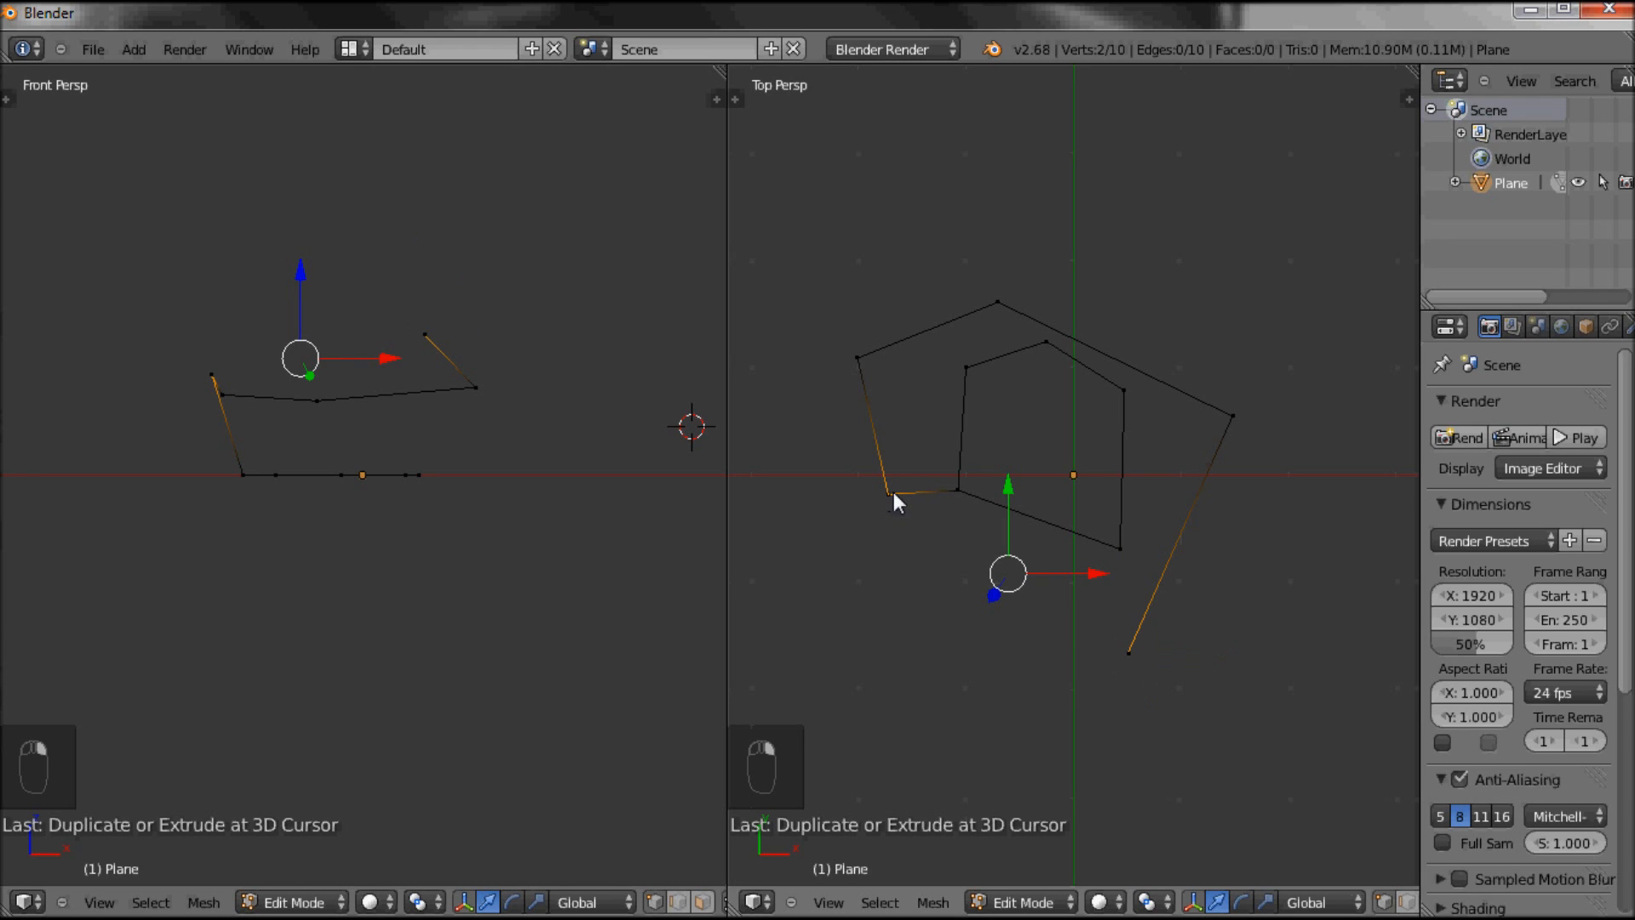
pyautogui.moveTo(945, 551)
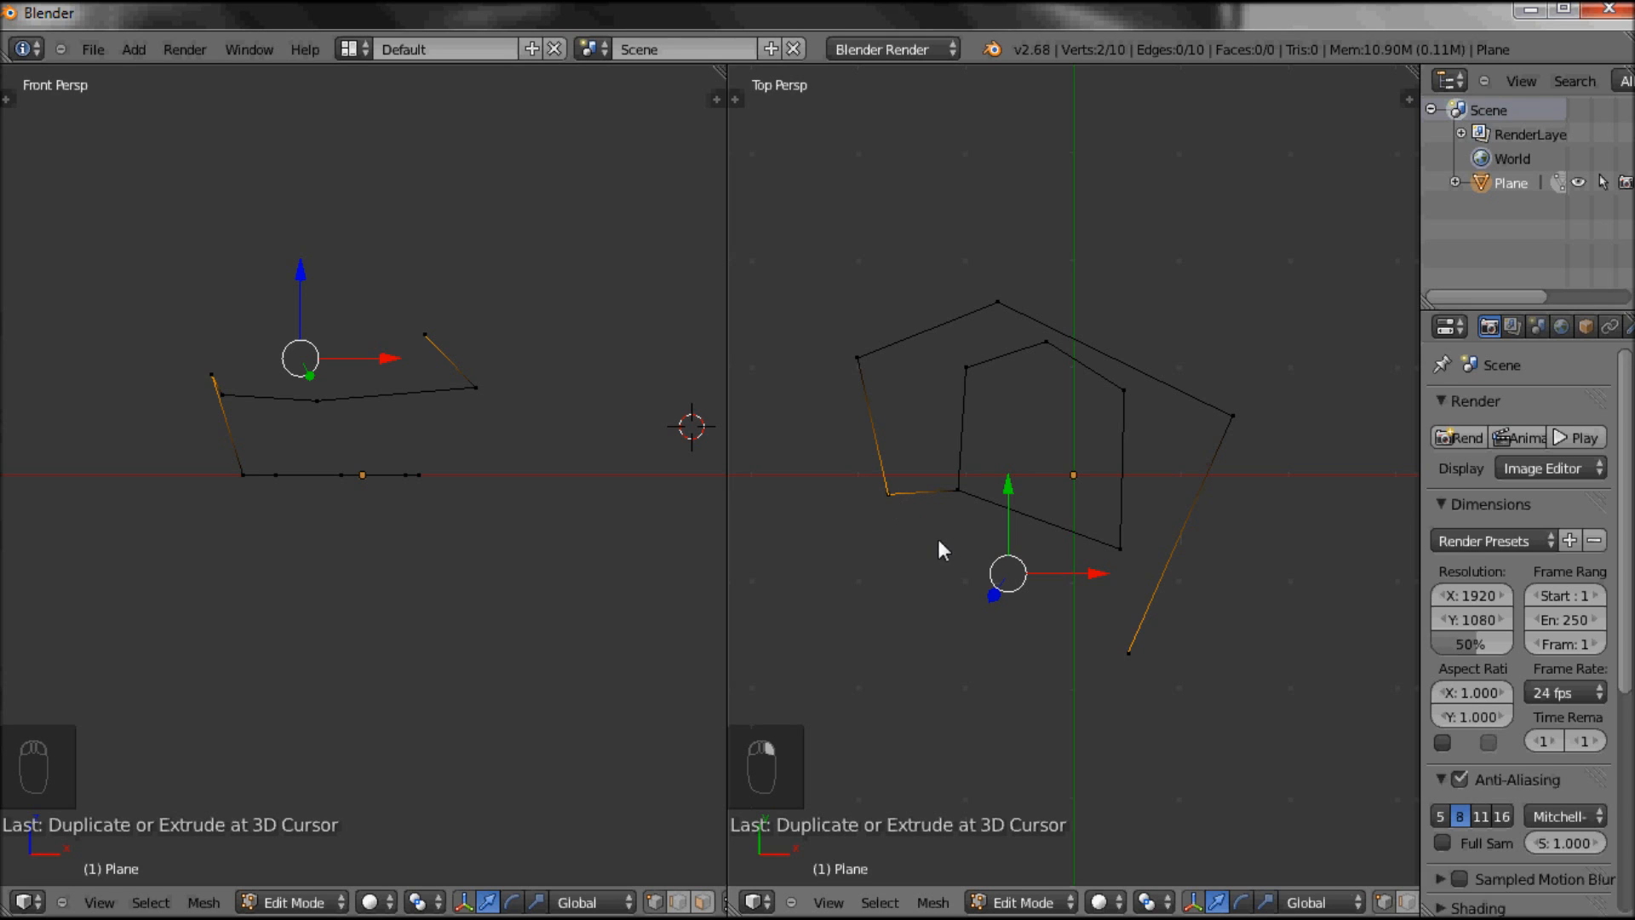
pyautogui.moveTo(1060, 635)
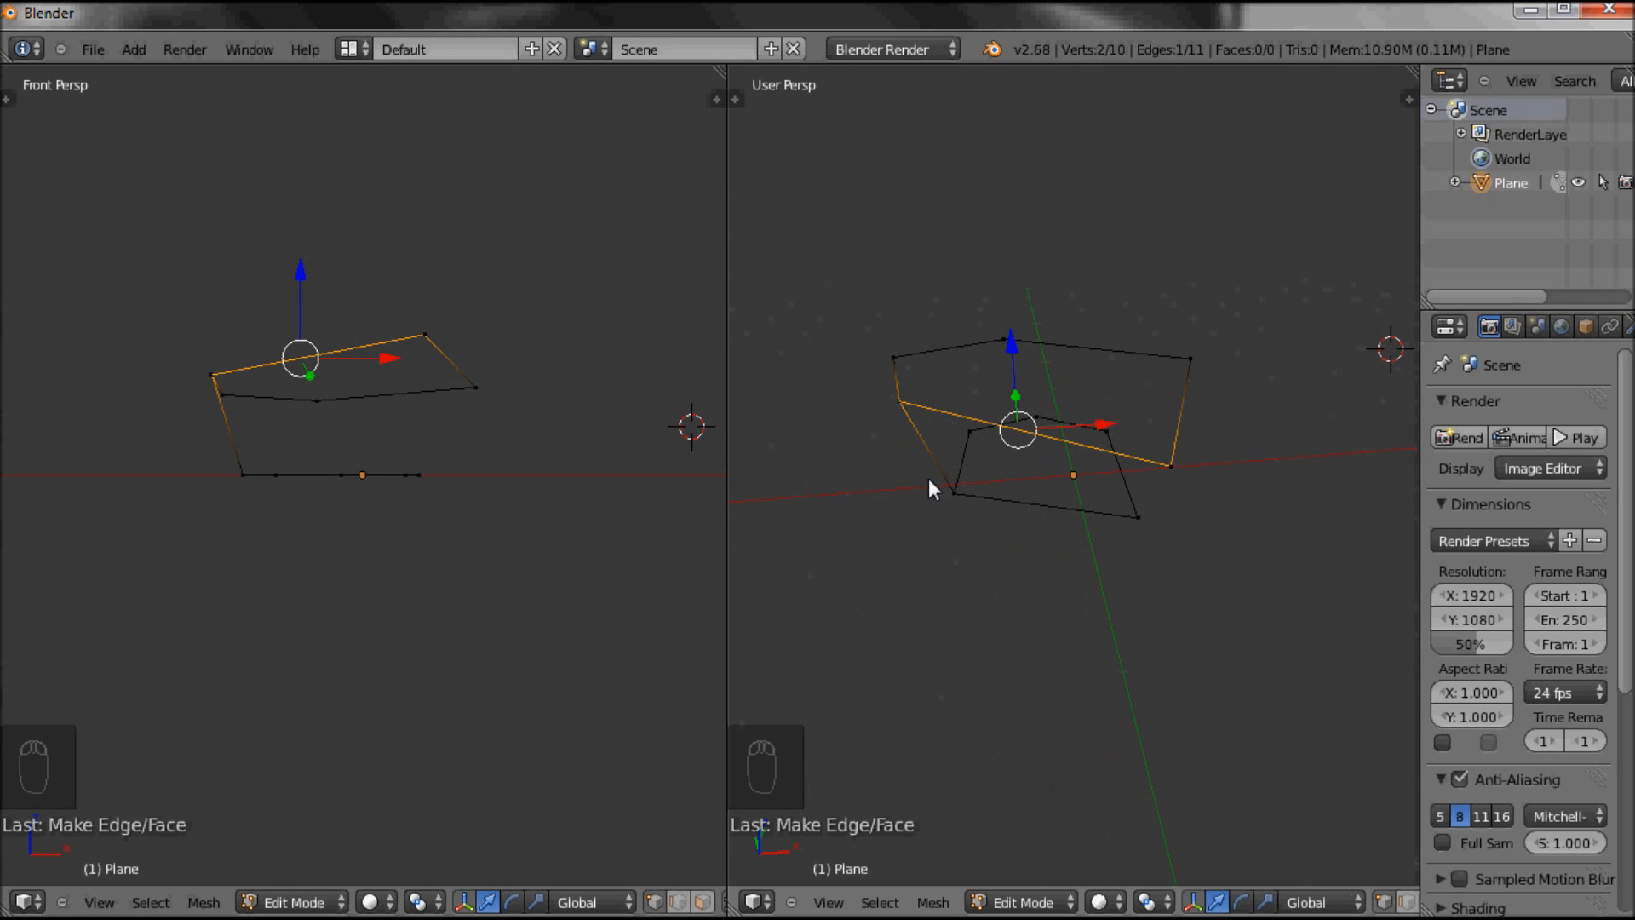
pyautogui.moveTo(1214, 396)
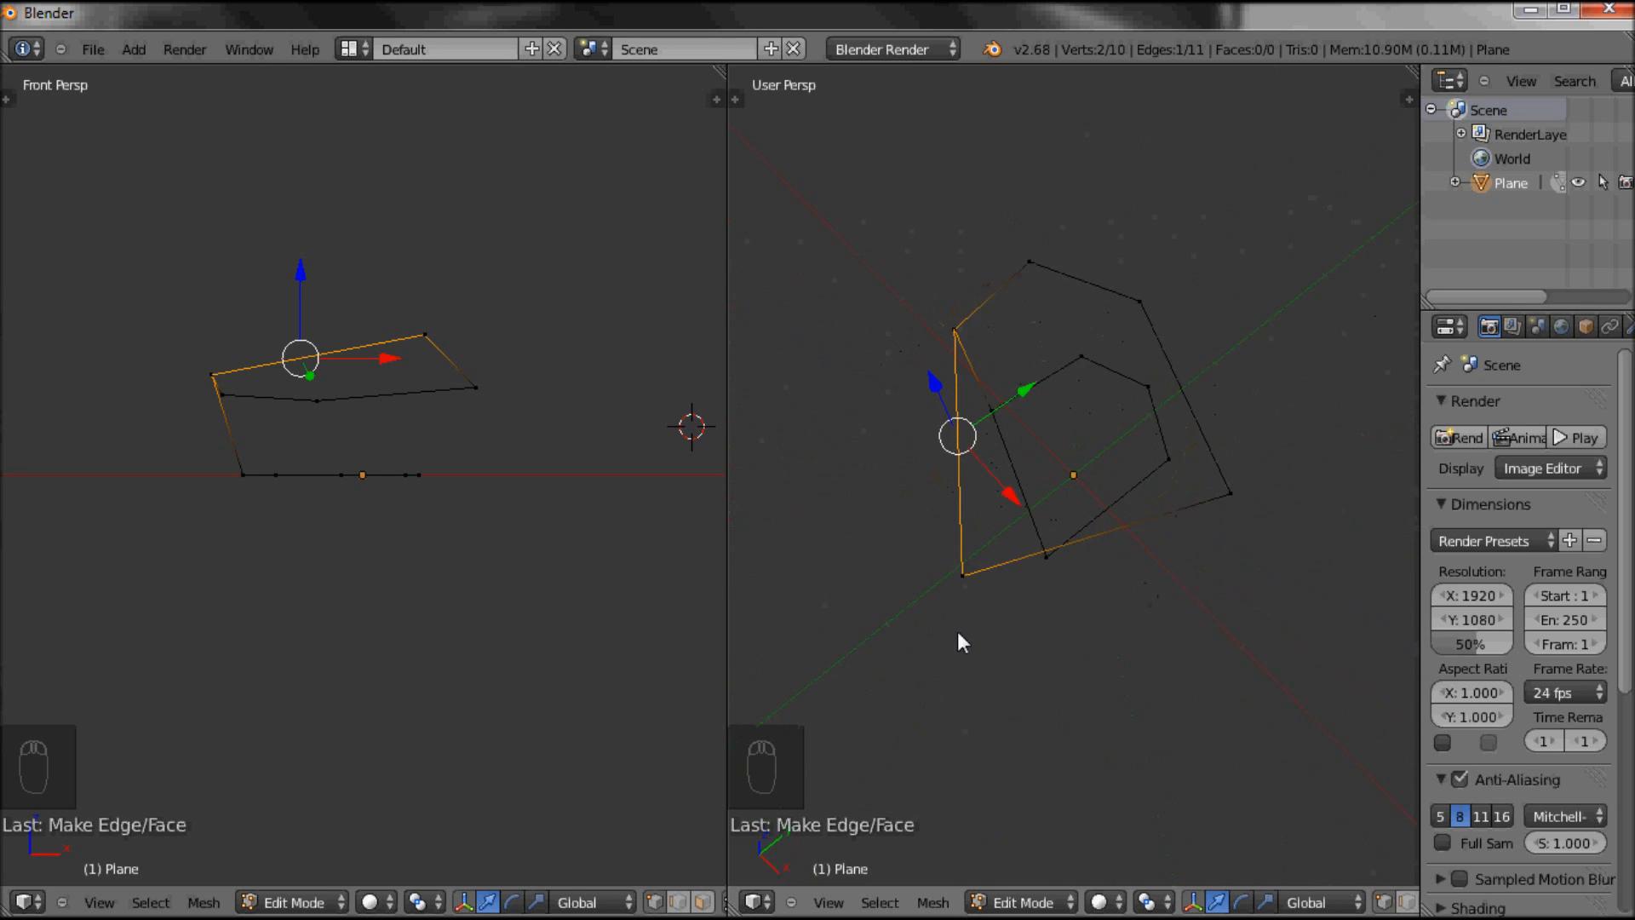
# Orbit the view to inspect the joined ten-vertex, eleven-edge outline framework
pyautogui.moveTo(960, 642); pyautogui.dragTo(1057, 605)
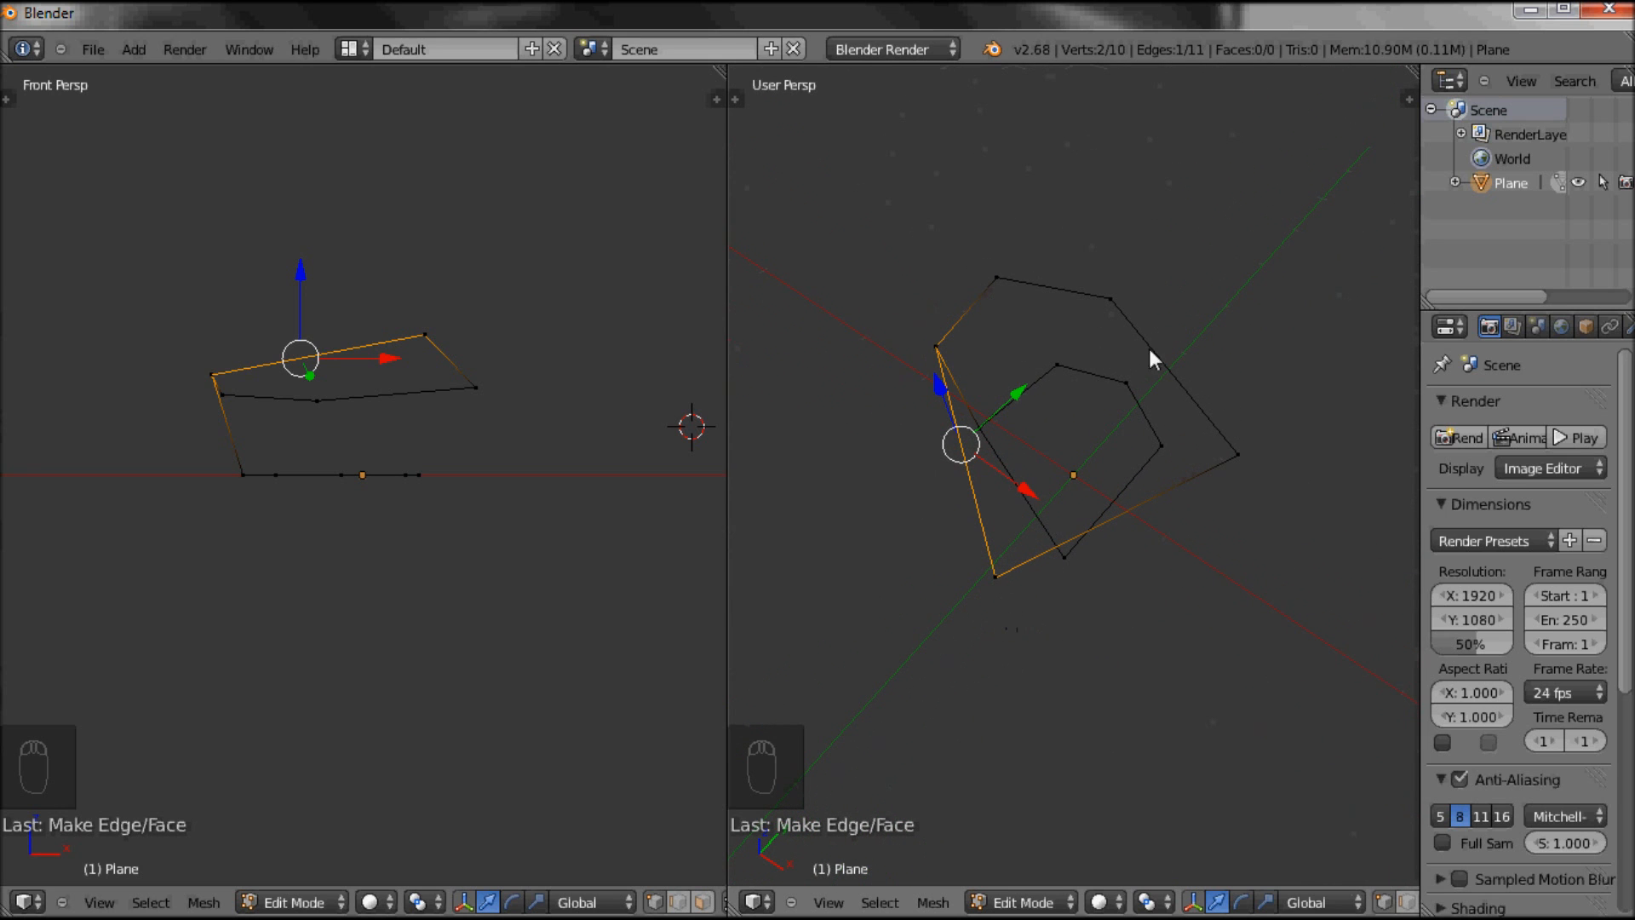
pyautogui.moveTo(938, 367)
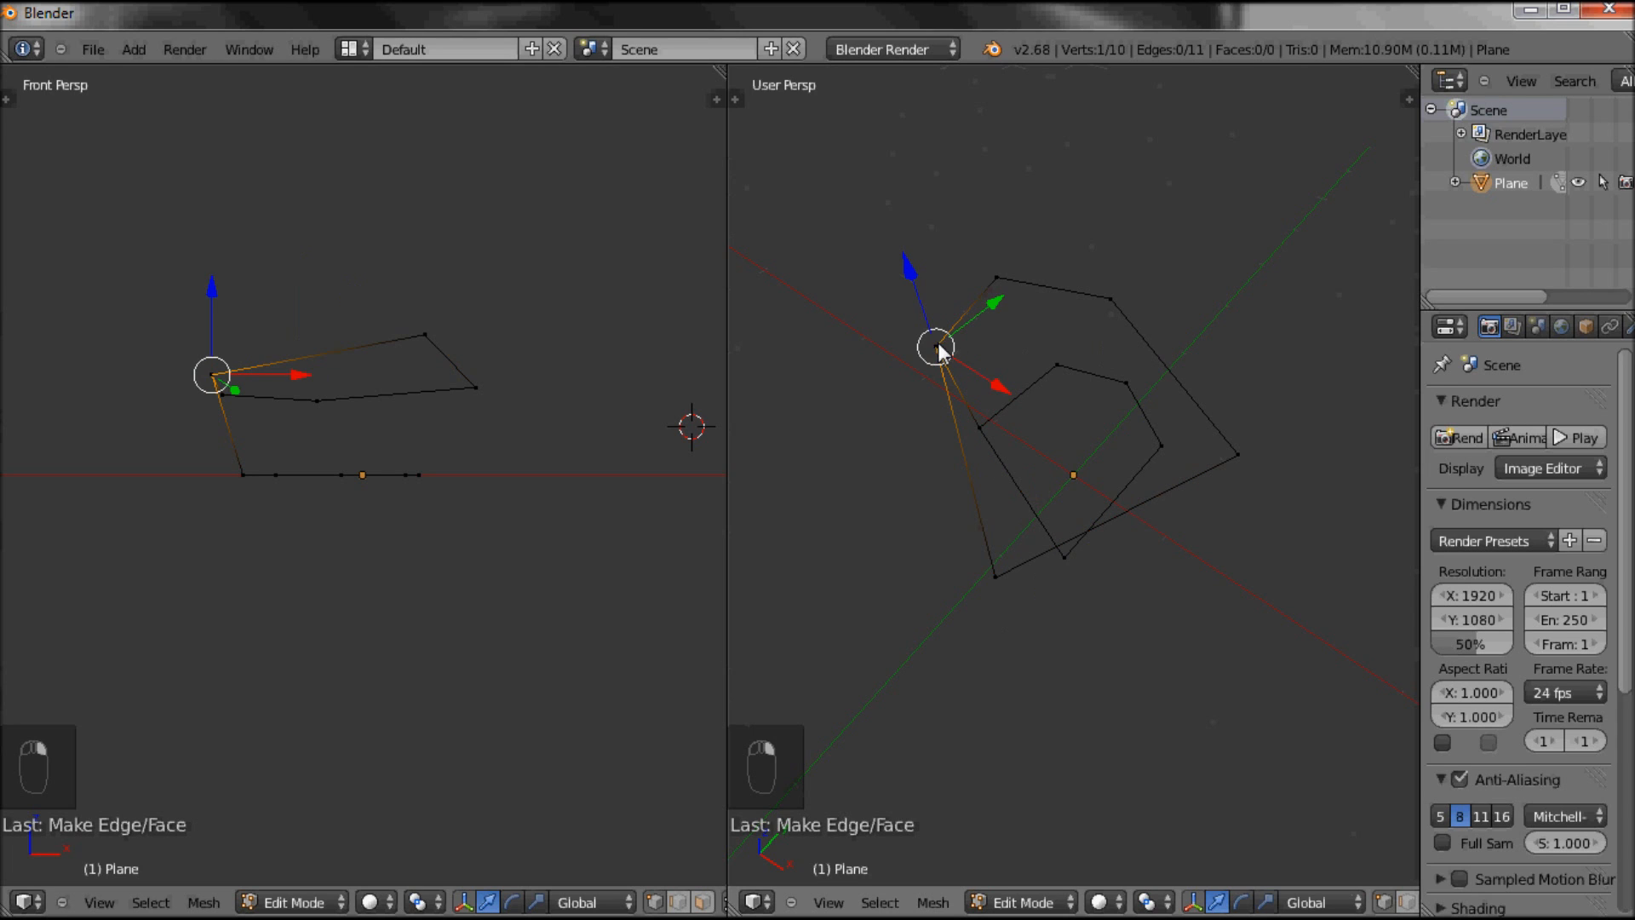
pyautogui.moveTo(719, 73)
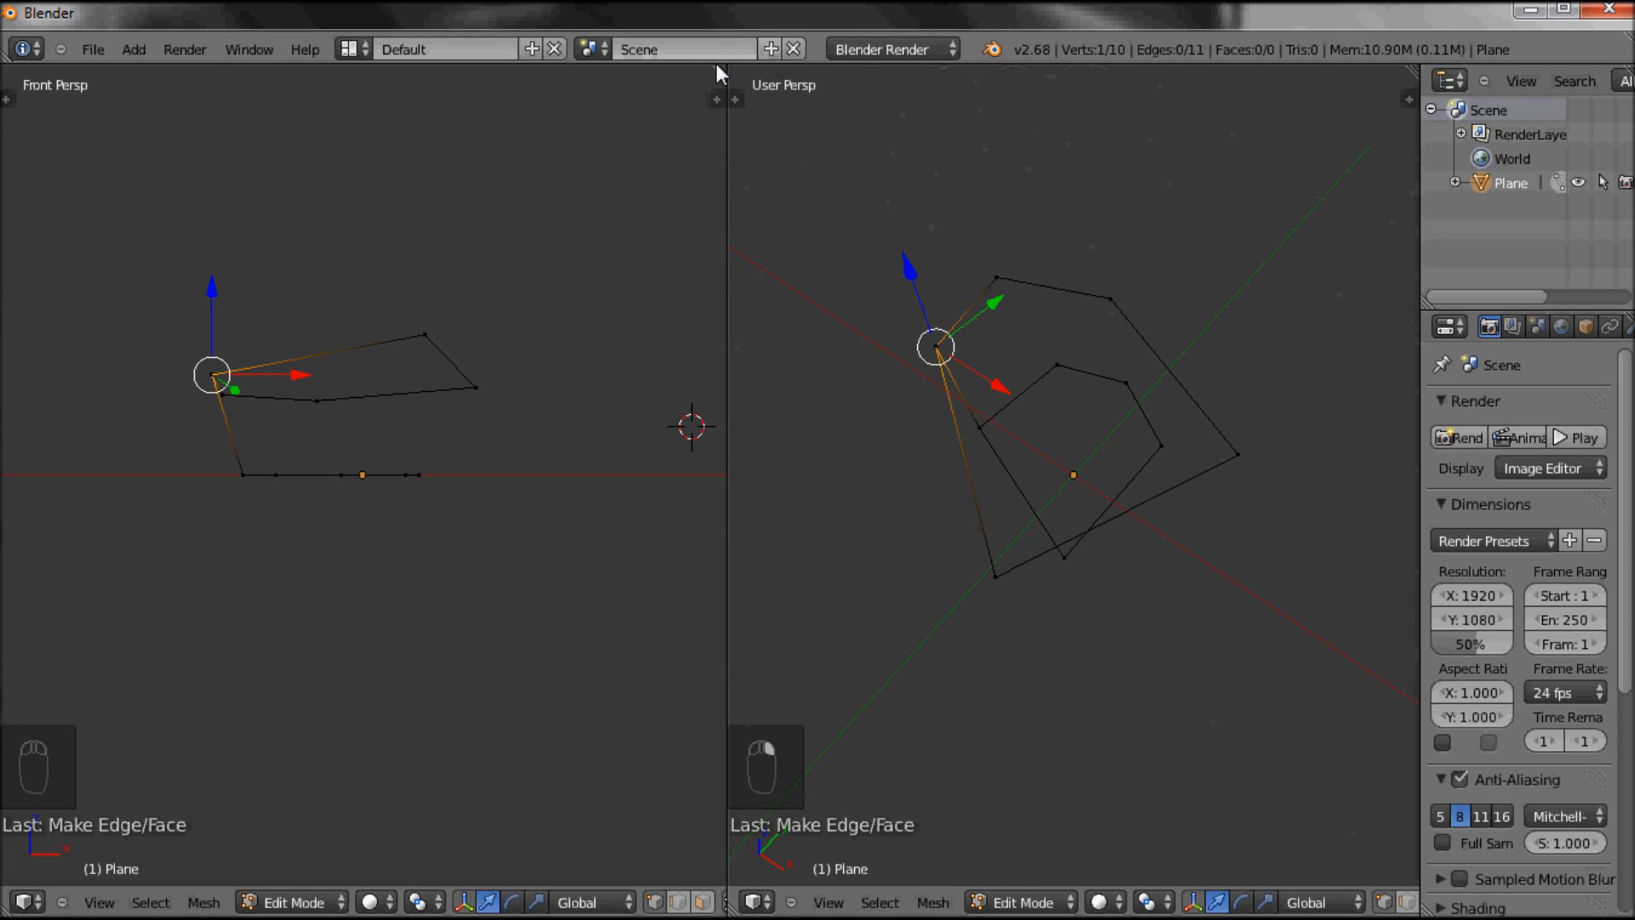
pyautogui.moveTo(758, 81)
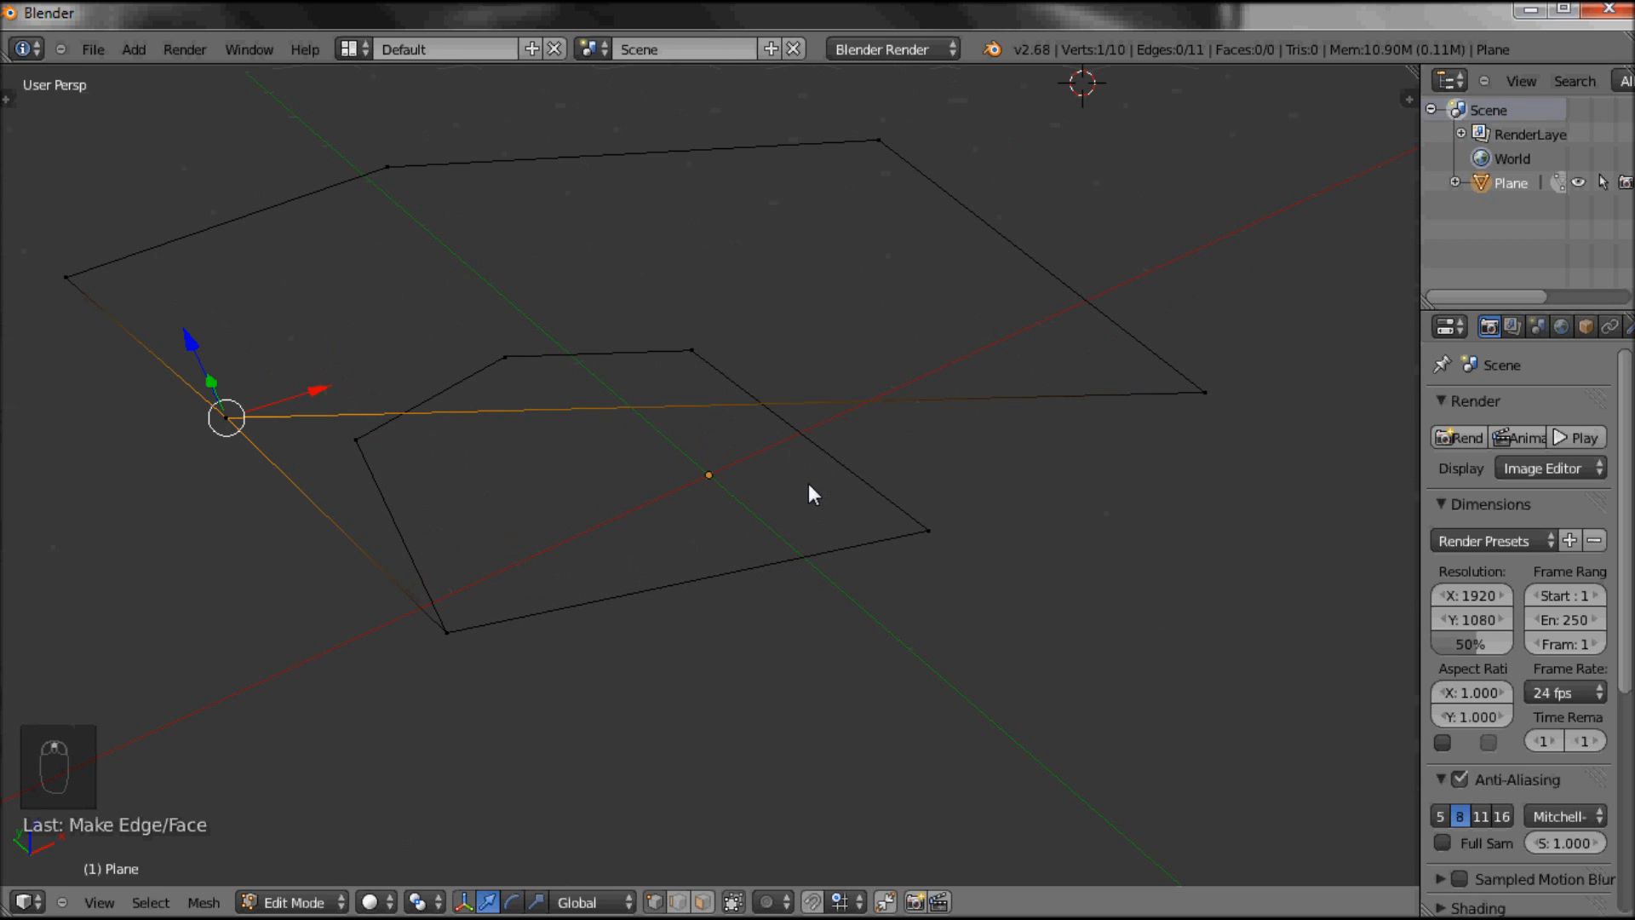
# Orbit around the two outlines and add another corner vertex to the selection
pyautogui.moveTo(813, 494); pyautogui.dragTo(766, 484)
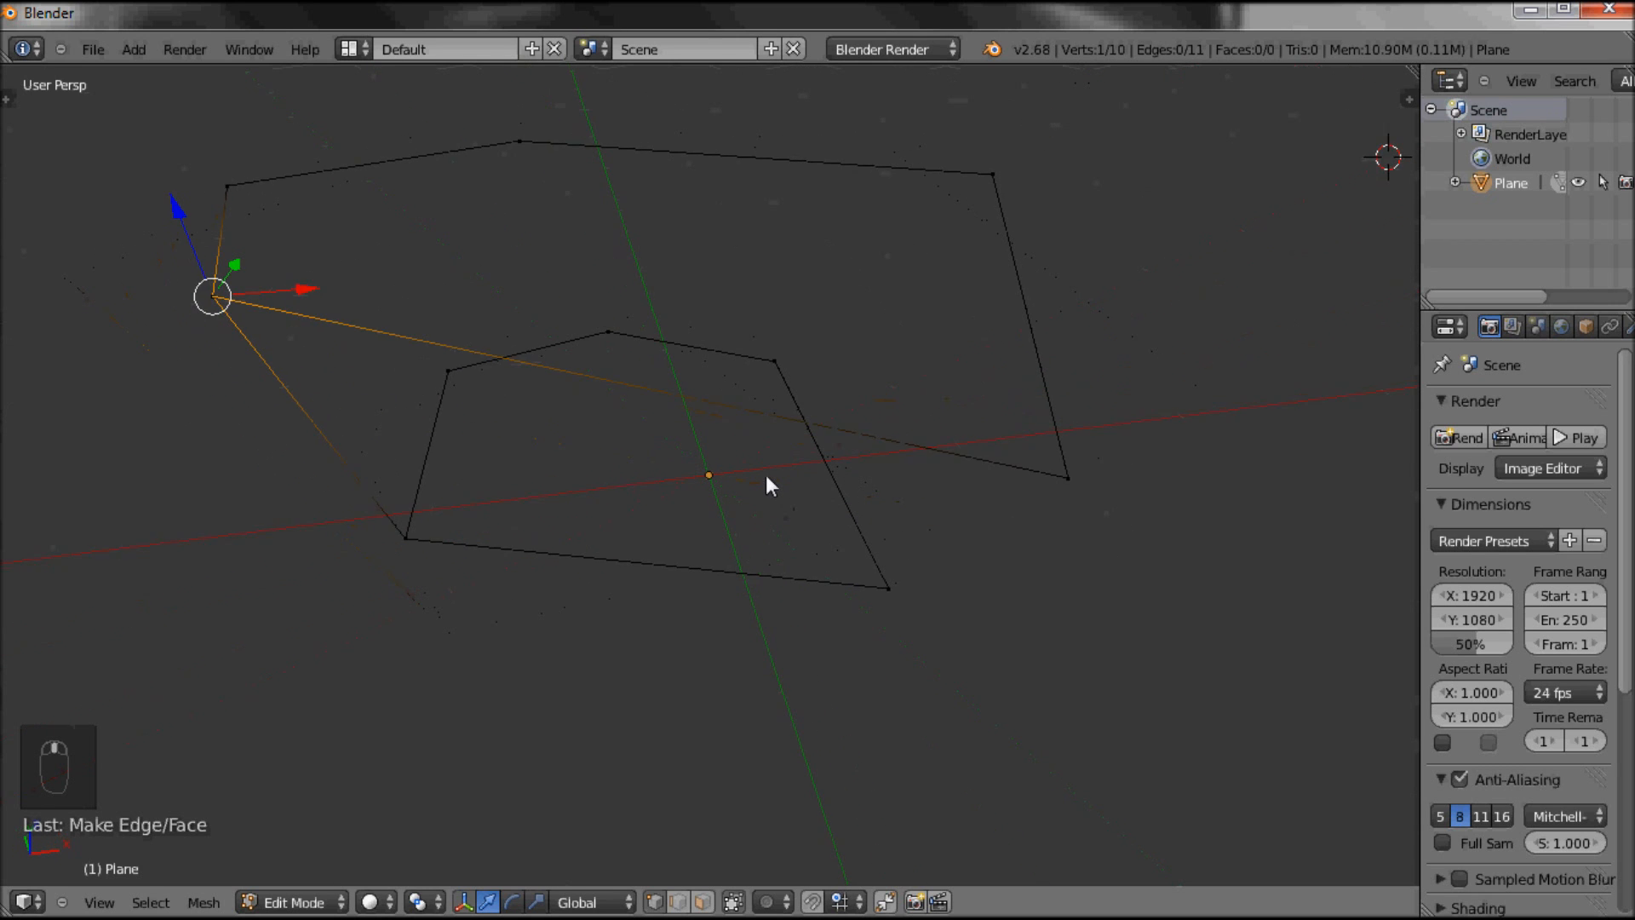
pyautogui.moveTo(766, 485); pyautogui.dragTo(697, 434)
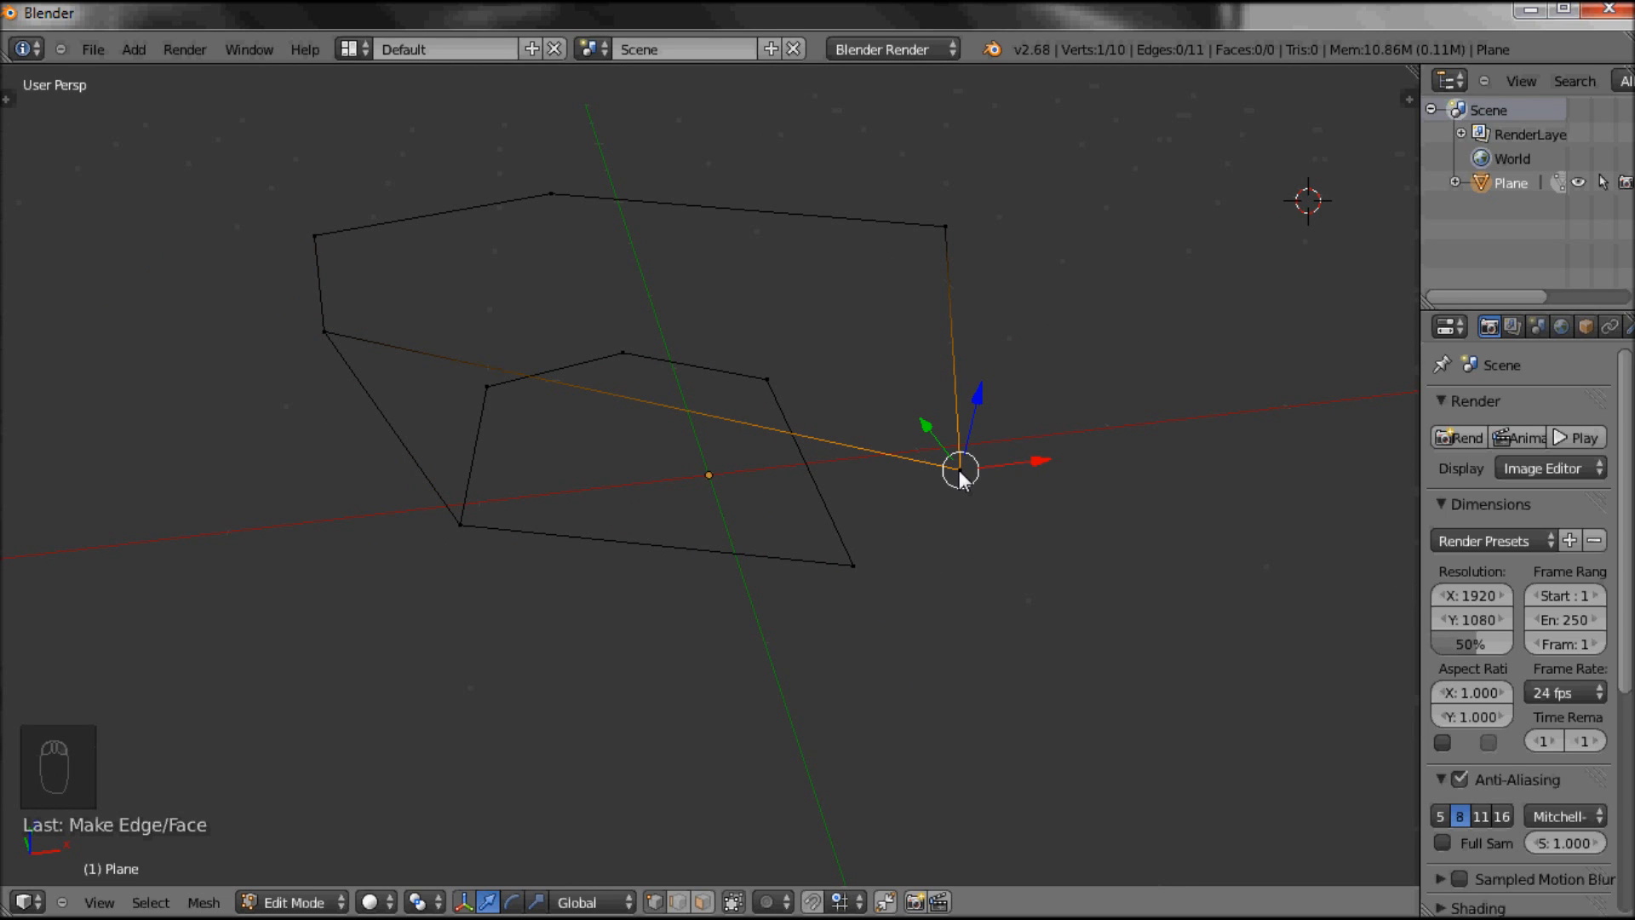
pyautogui.moveTo(867, 569)
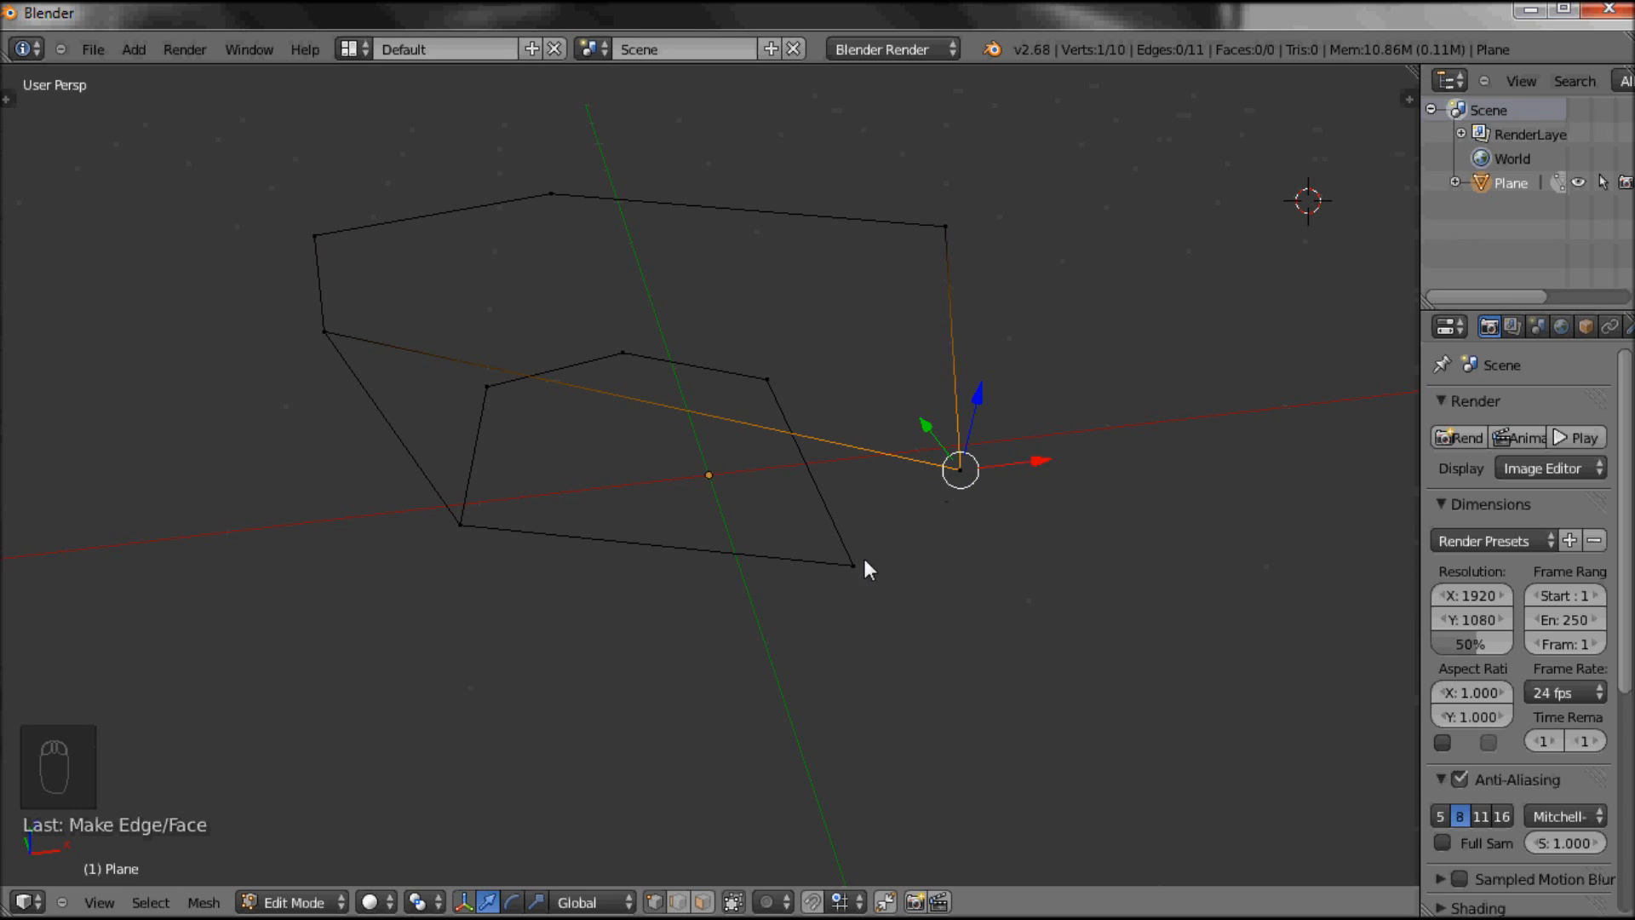
pyautogui.click(852, 564)
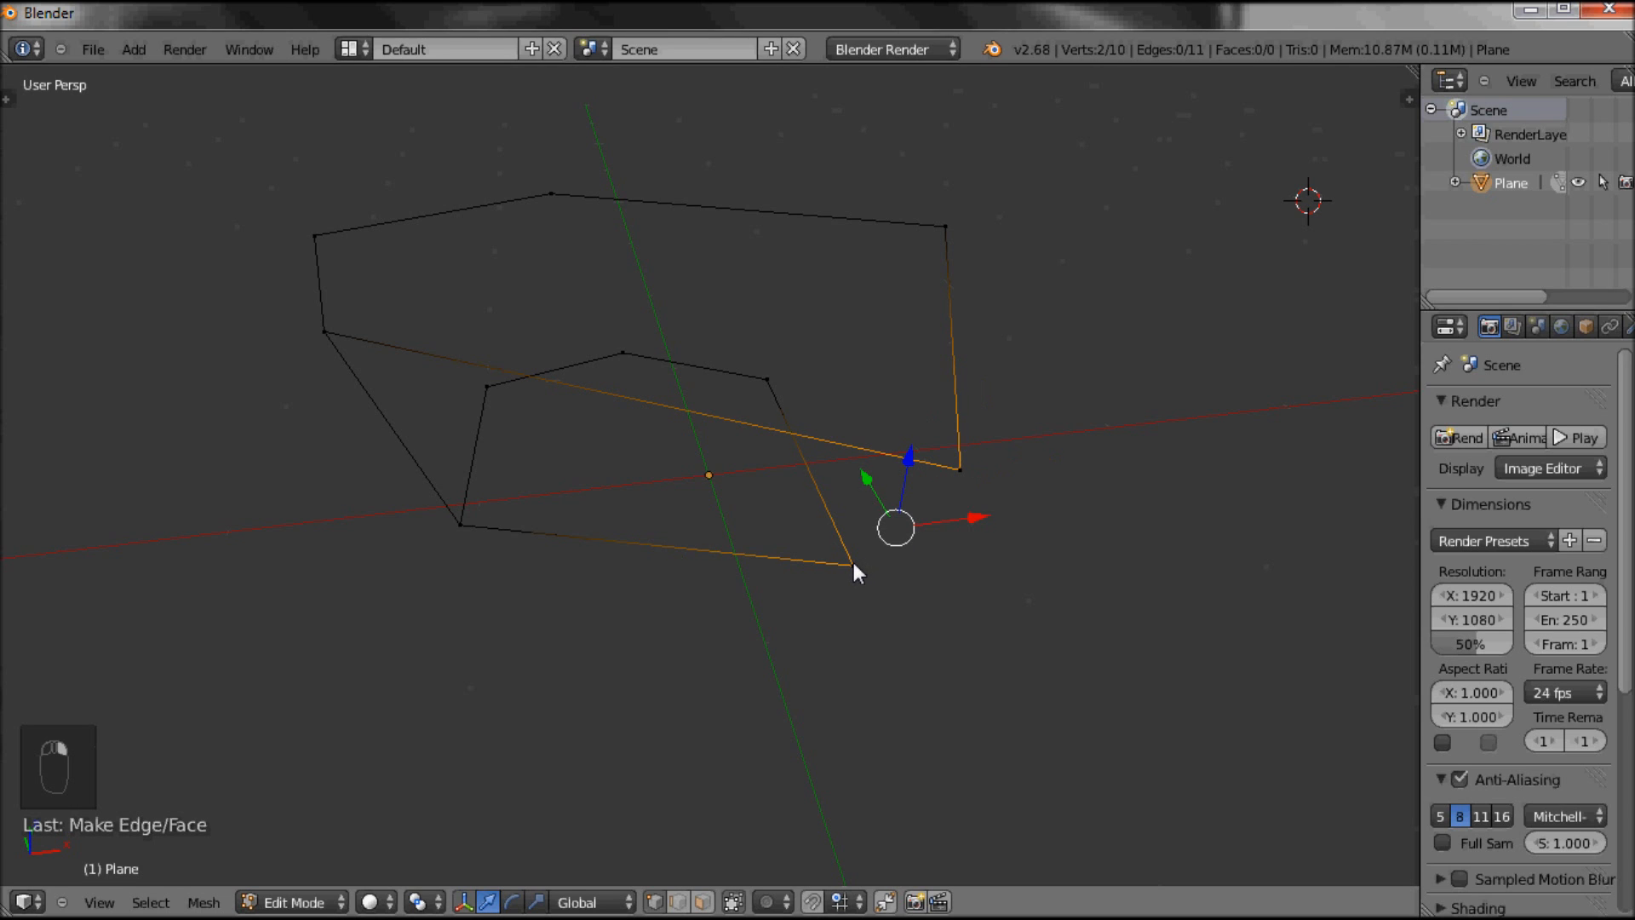
pyautogui.moveTo(457, 533)
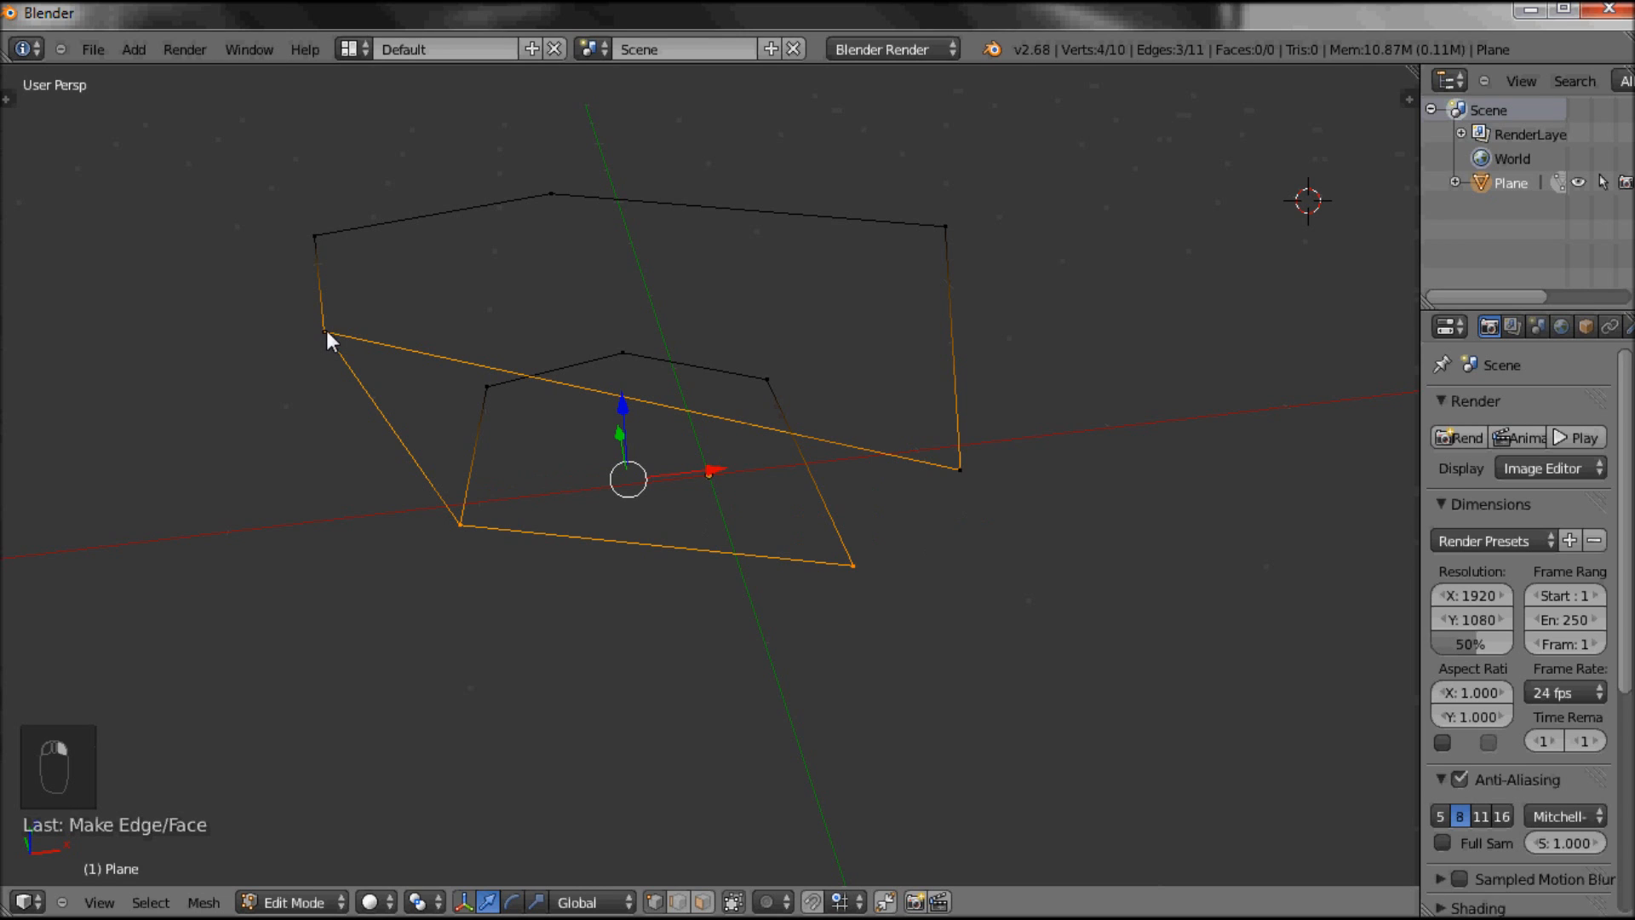
pyautogui.moveTo(664, 538)
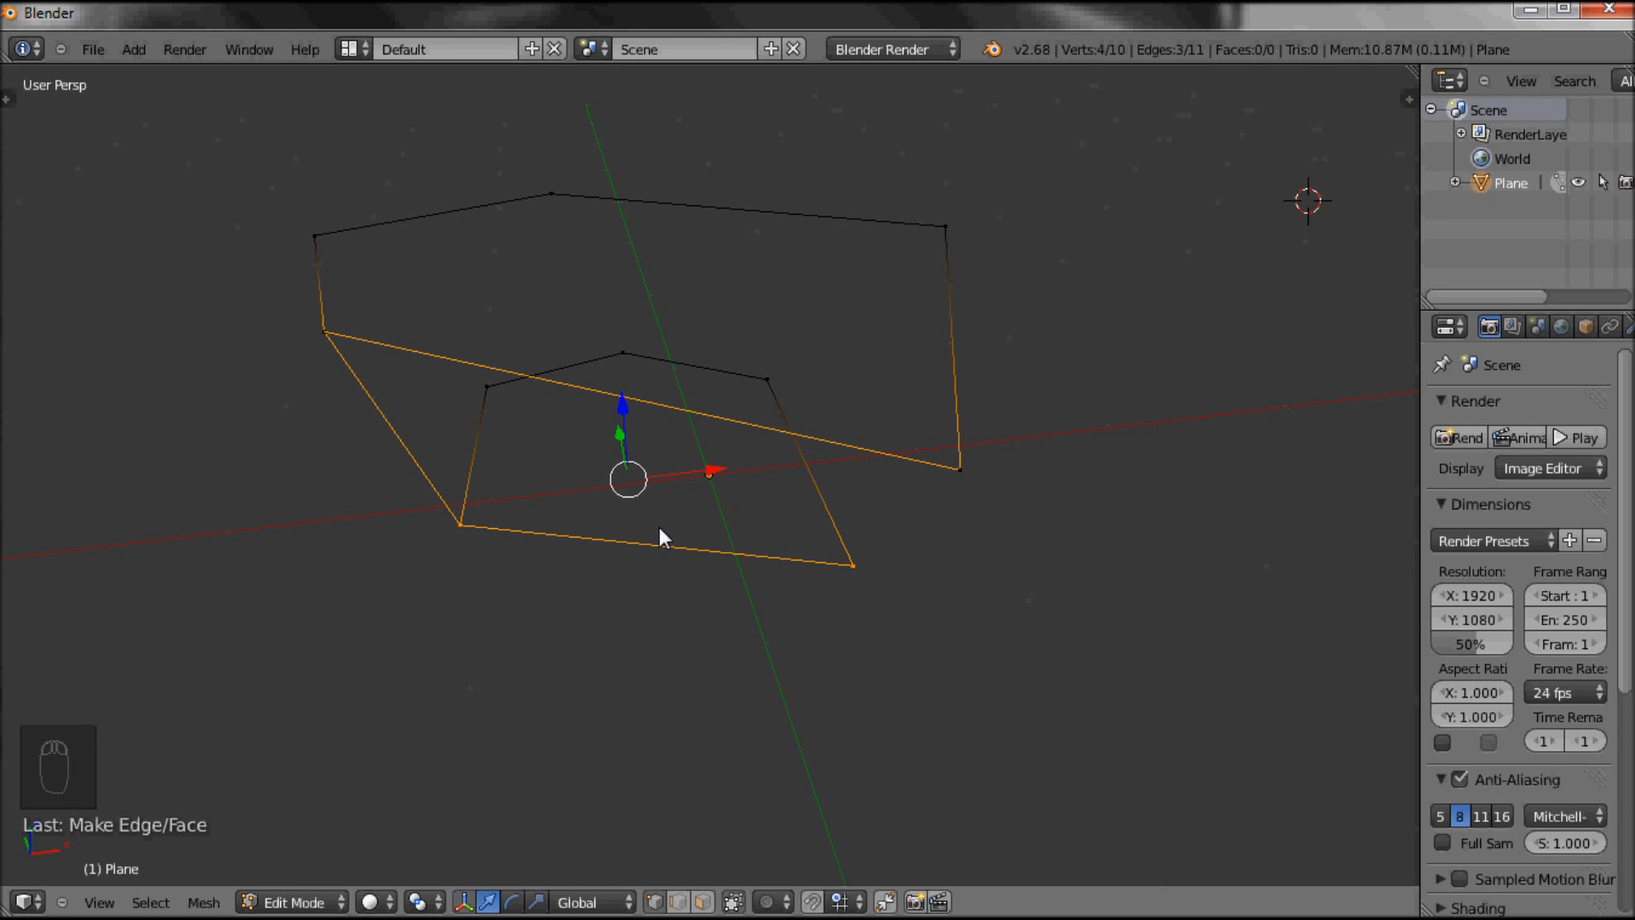
pyautogui.moveTo(146, 770)
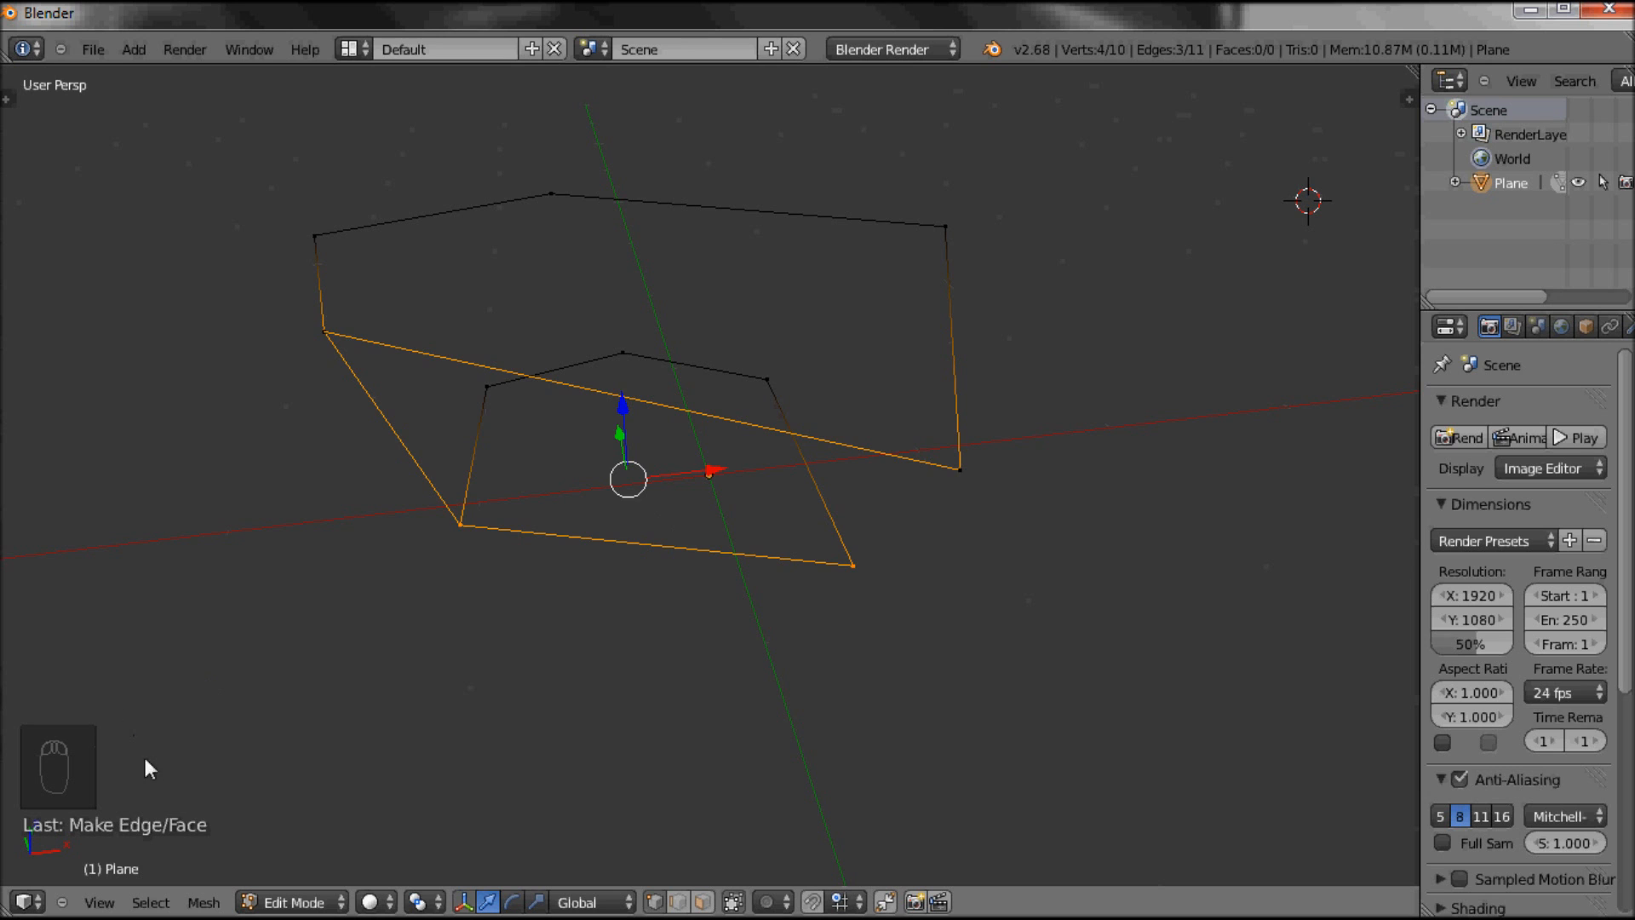
# Fill quad side panels between the upper and lower outlines, selecting corners for the next
pyautogui.press('f')
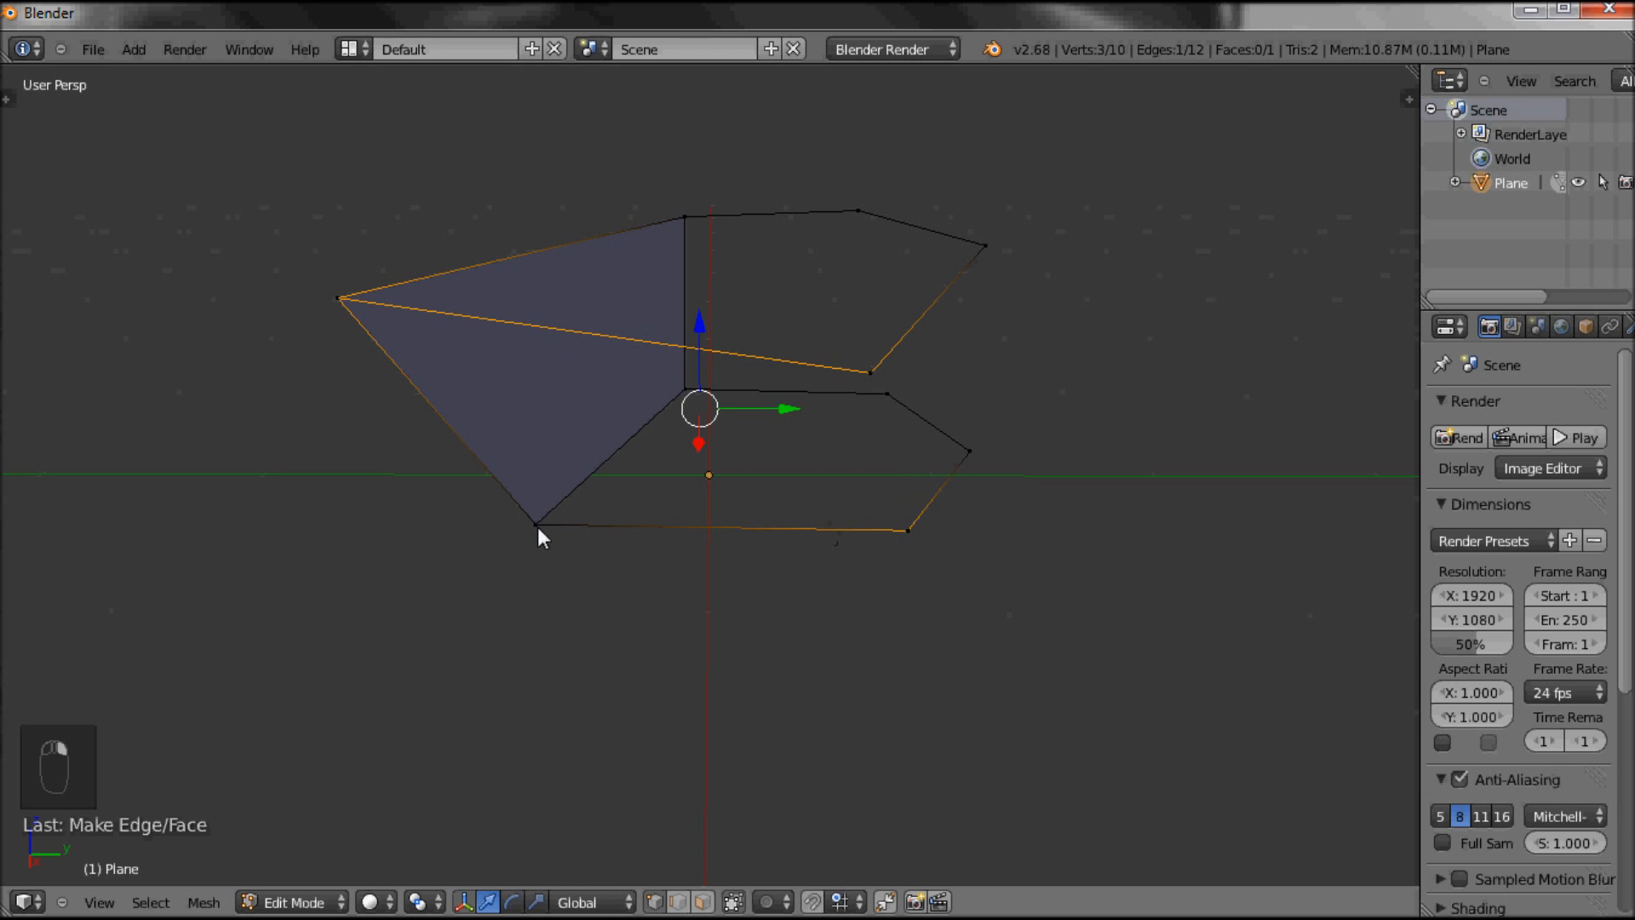
pyautogui.press('F')
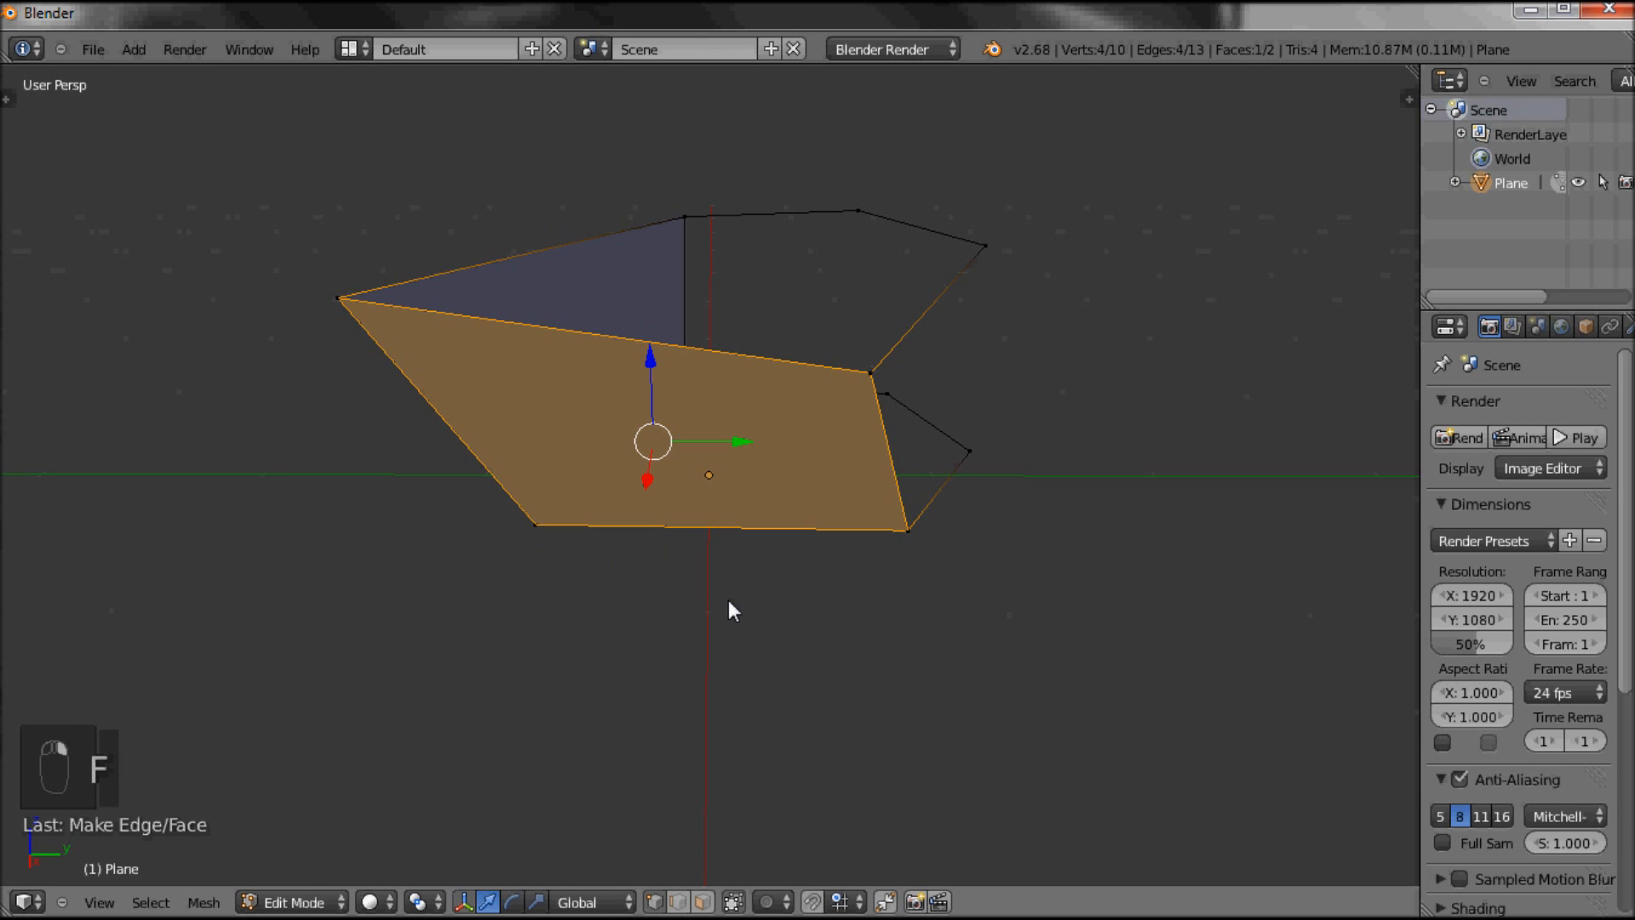
pyautogui.moveTo(730, 610); pyautogui.dragTo(903, 615)
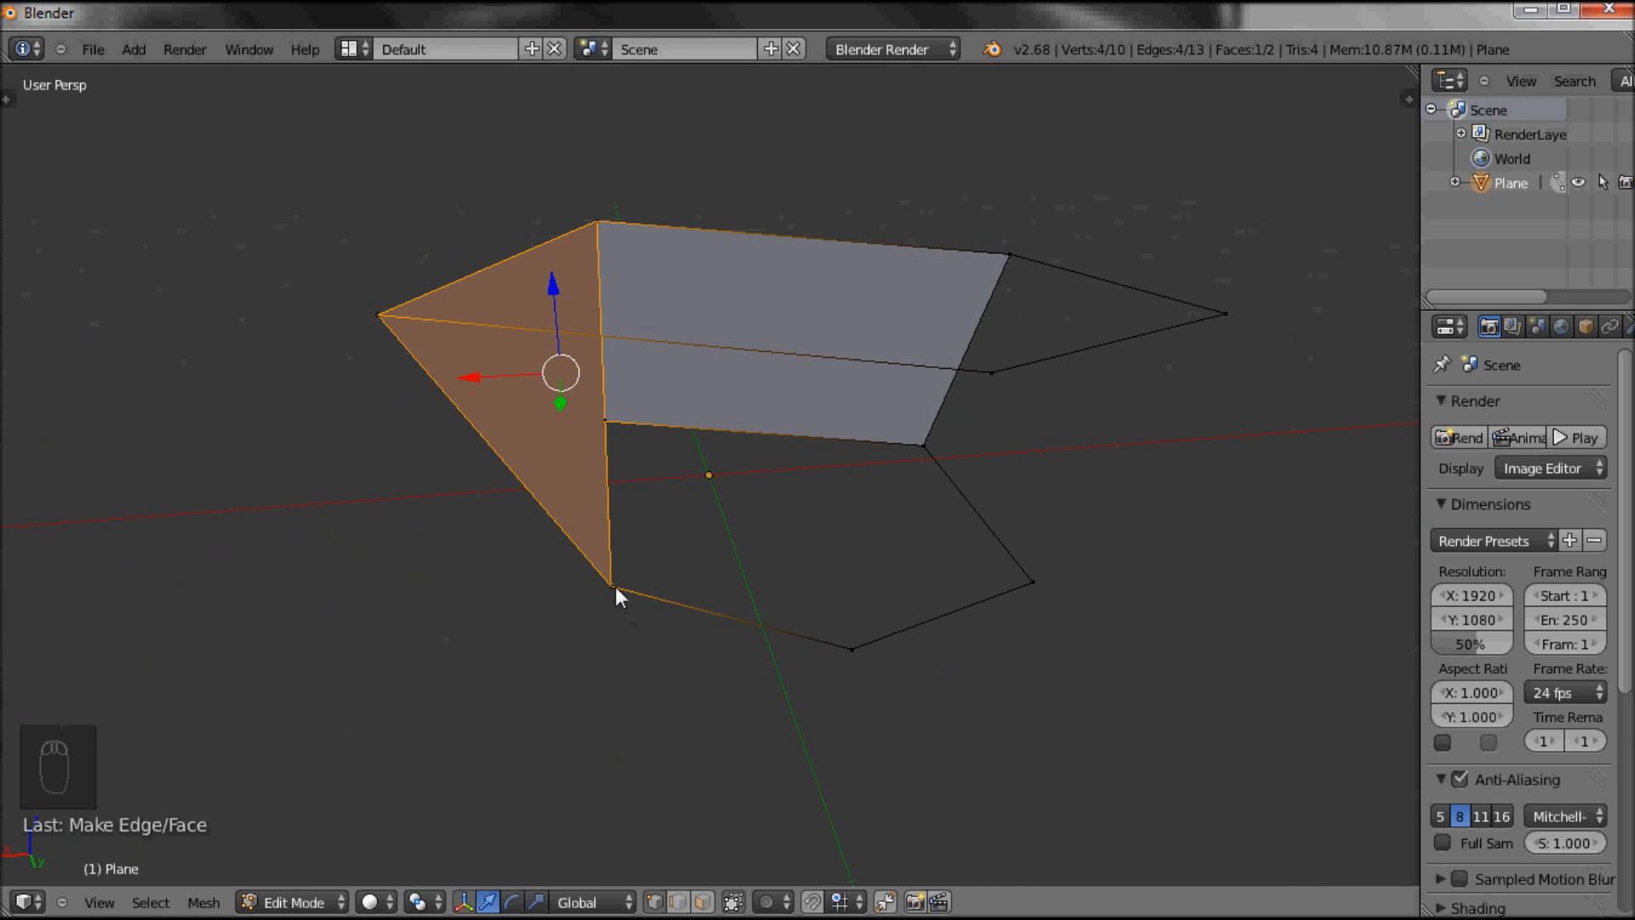
pyautogui.moveTo(1004, 396)
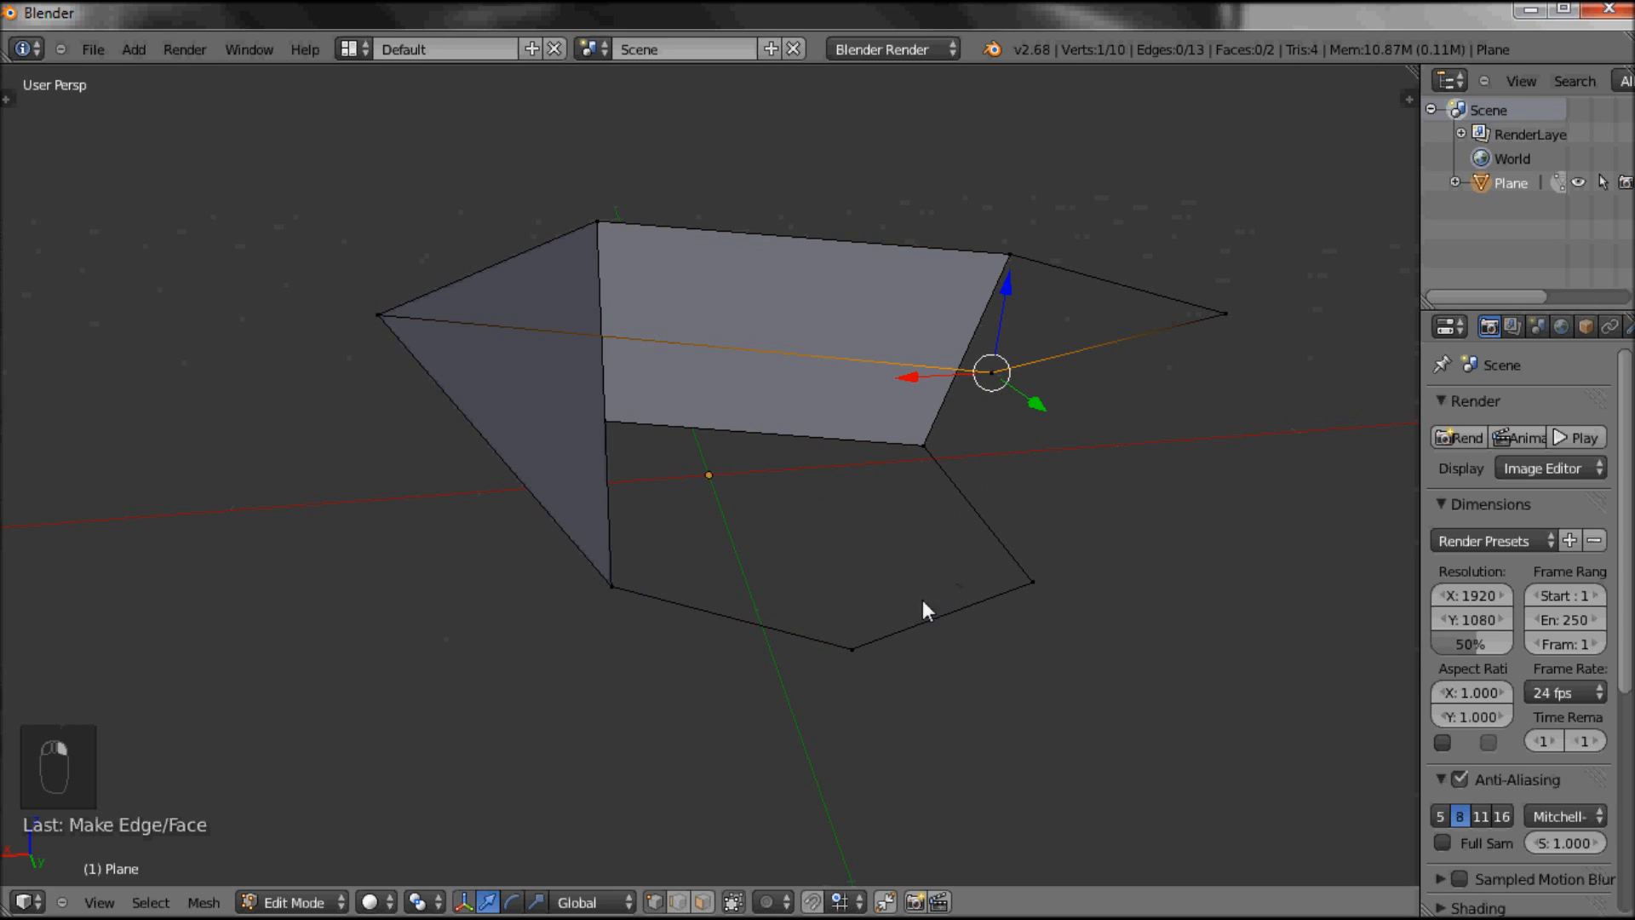
pyautogui.click(611, 588)
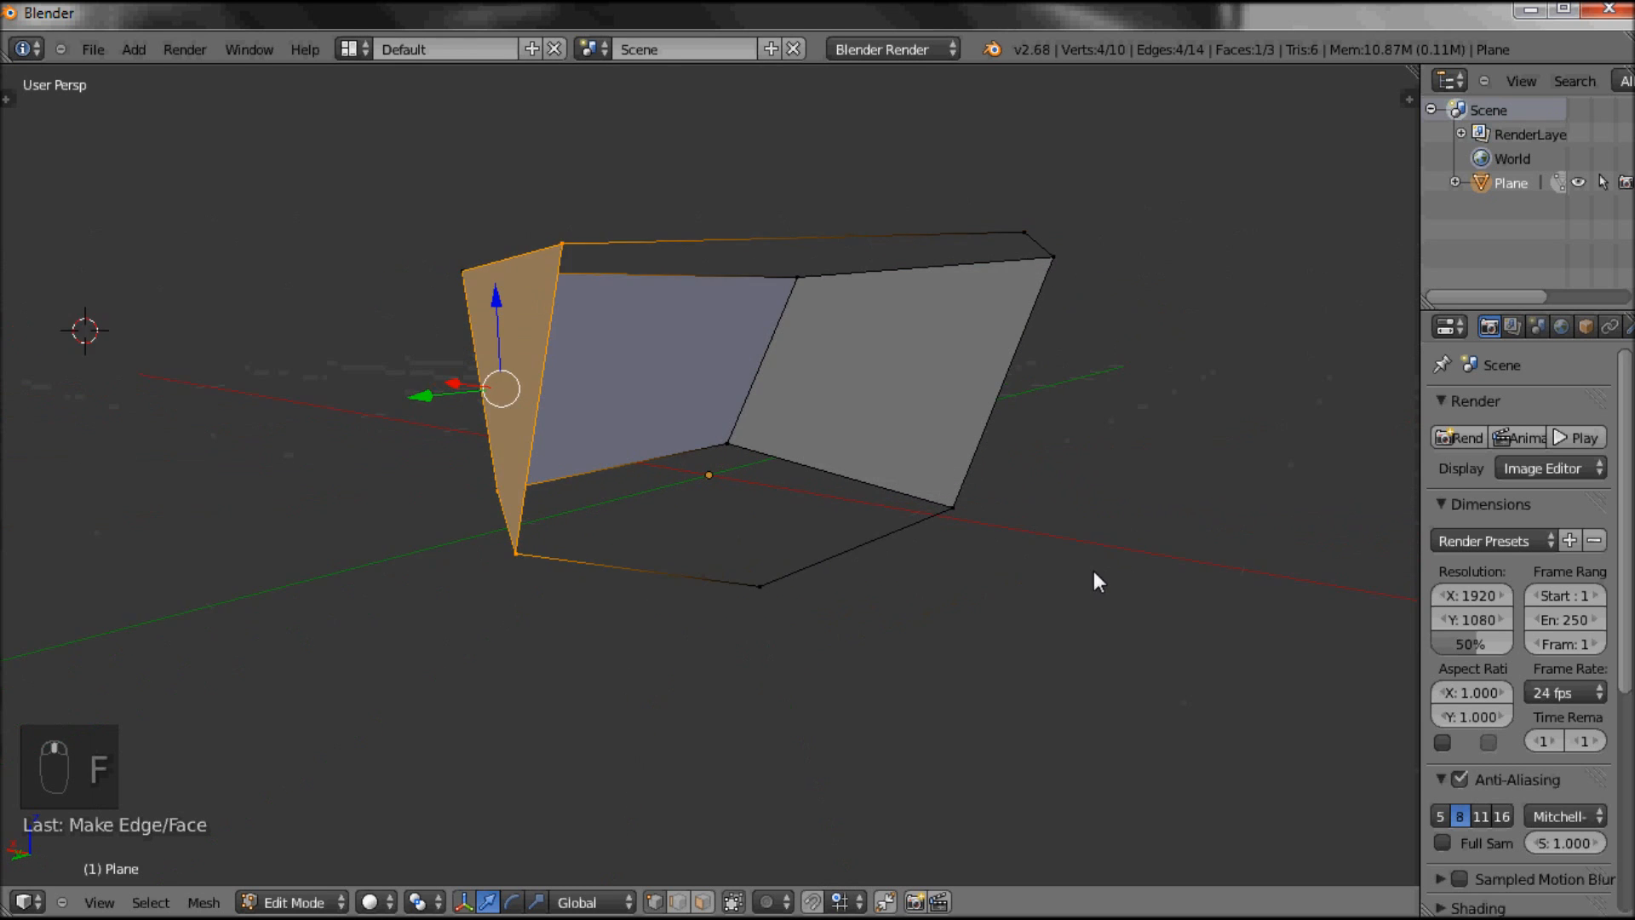
pyautogui.moveTo(1095, 581); pyautogui.dragTo(671, 691)
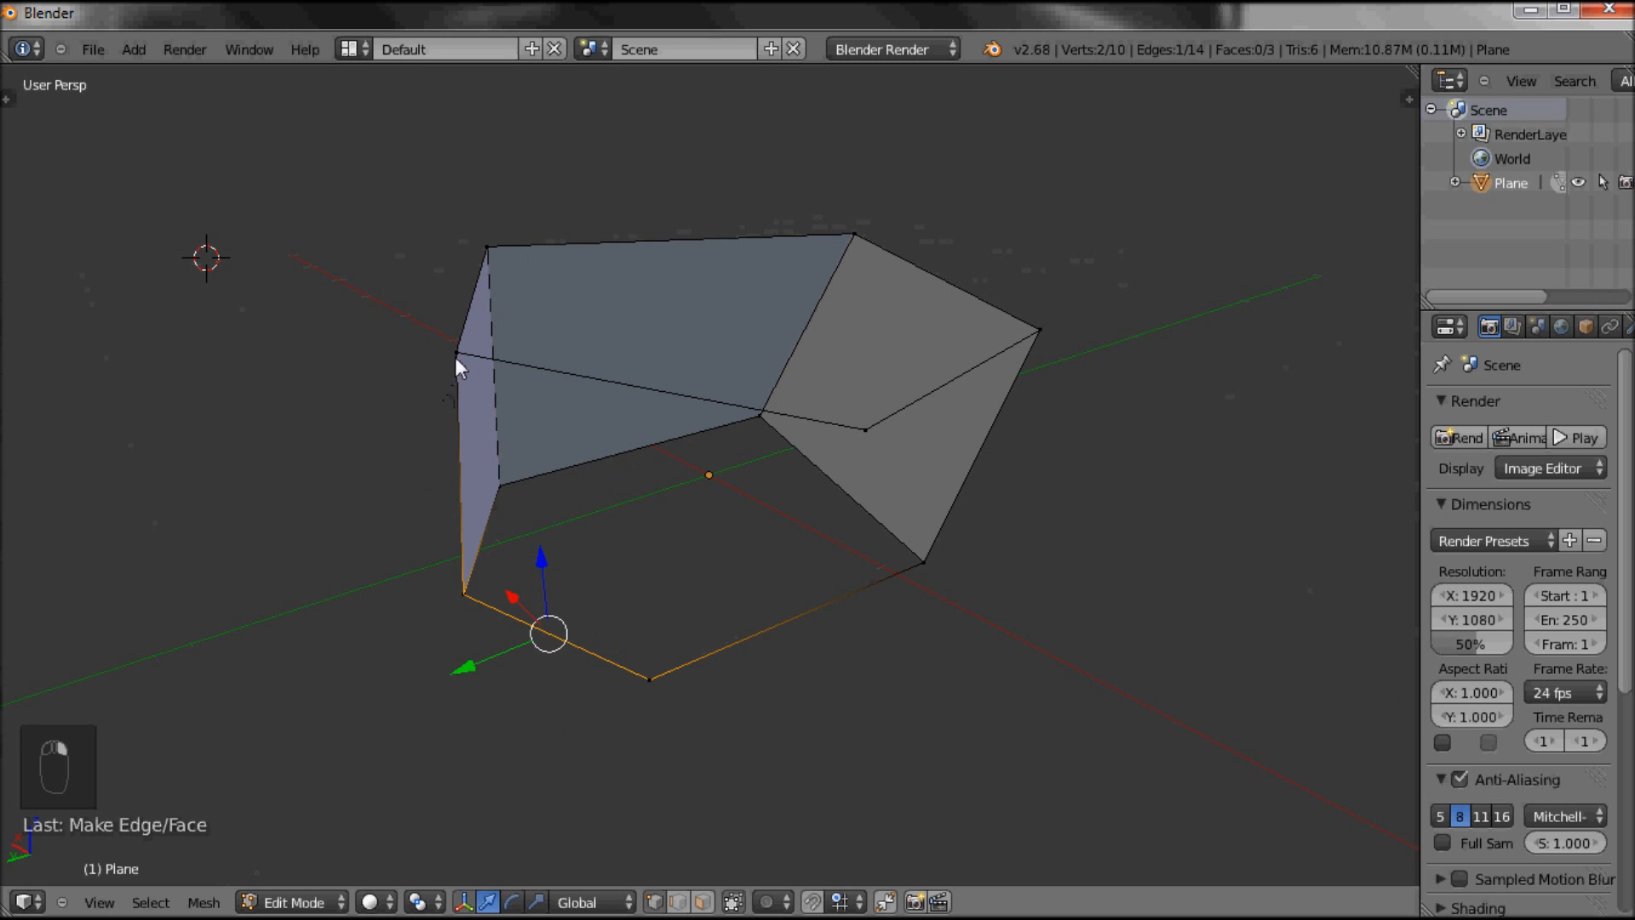
# Fill the end panel, undo the twisted face, and refill it from four end vertices
pyautogui.press('f')
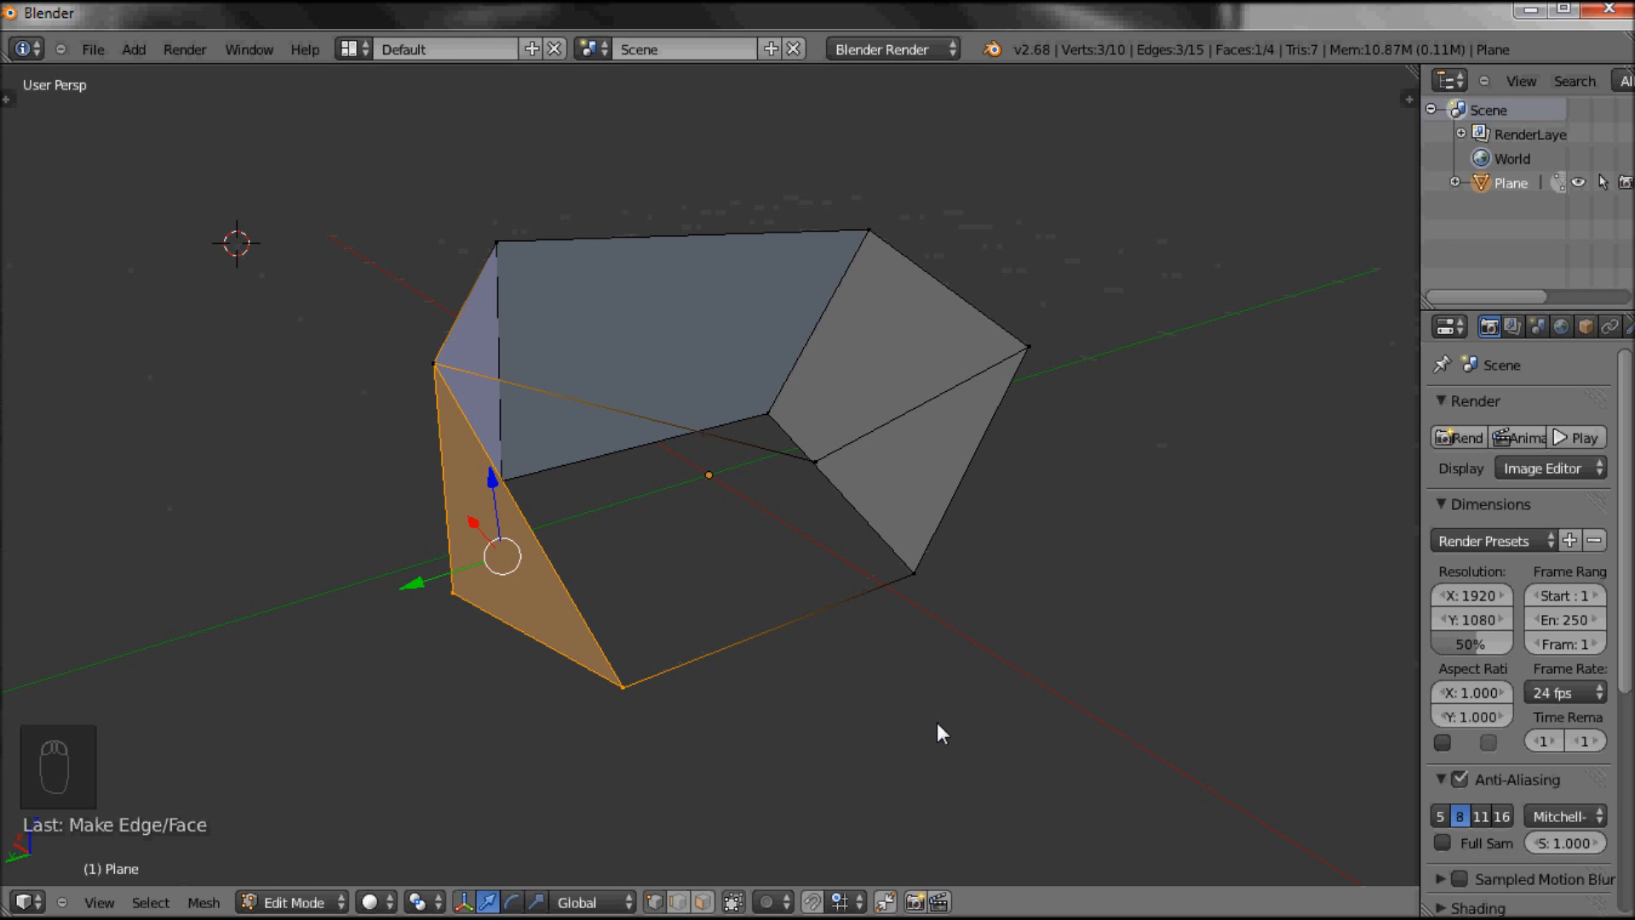
pyautogui.press('Ctrl+Z')
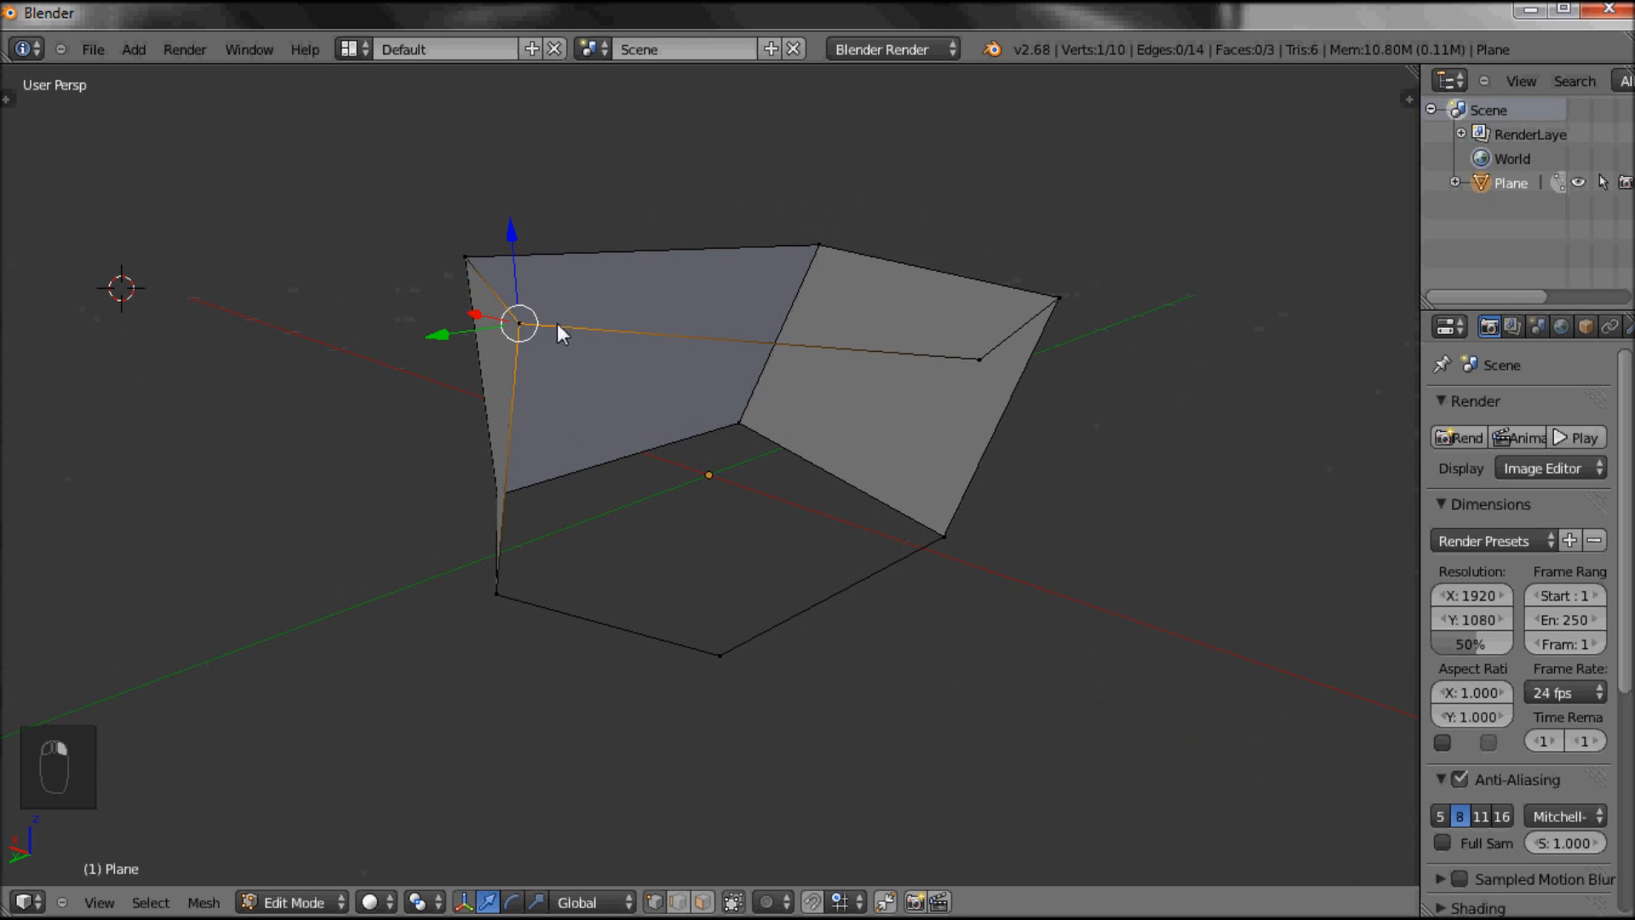
pyautogui.moveTo(891, 395)
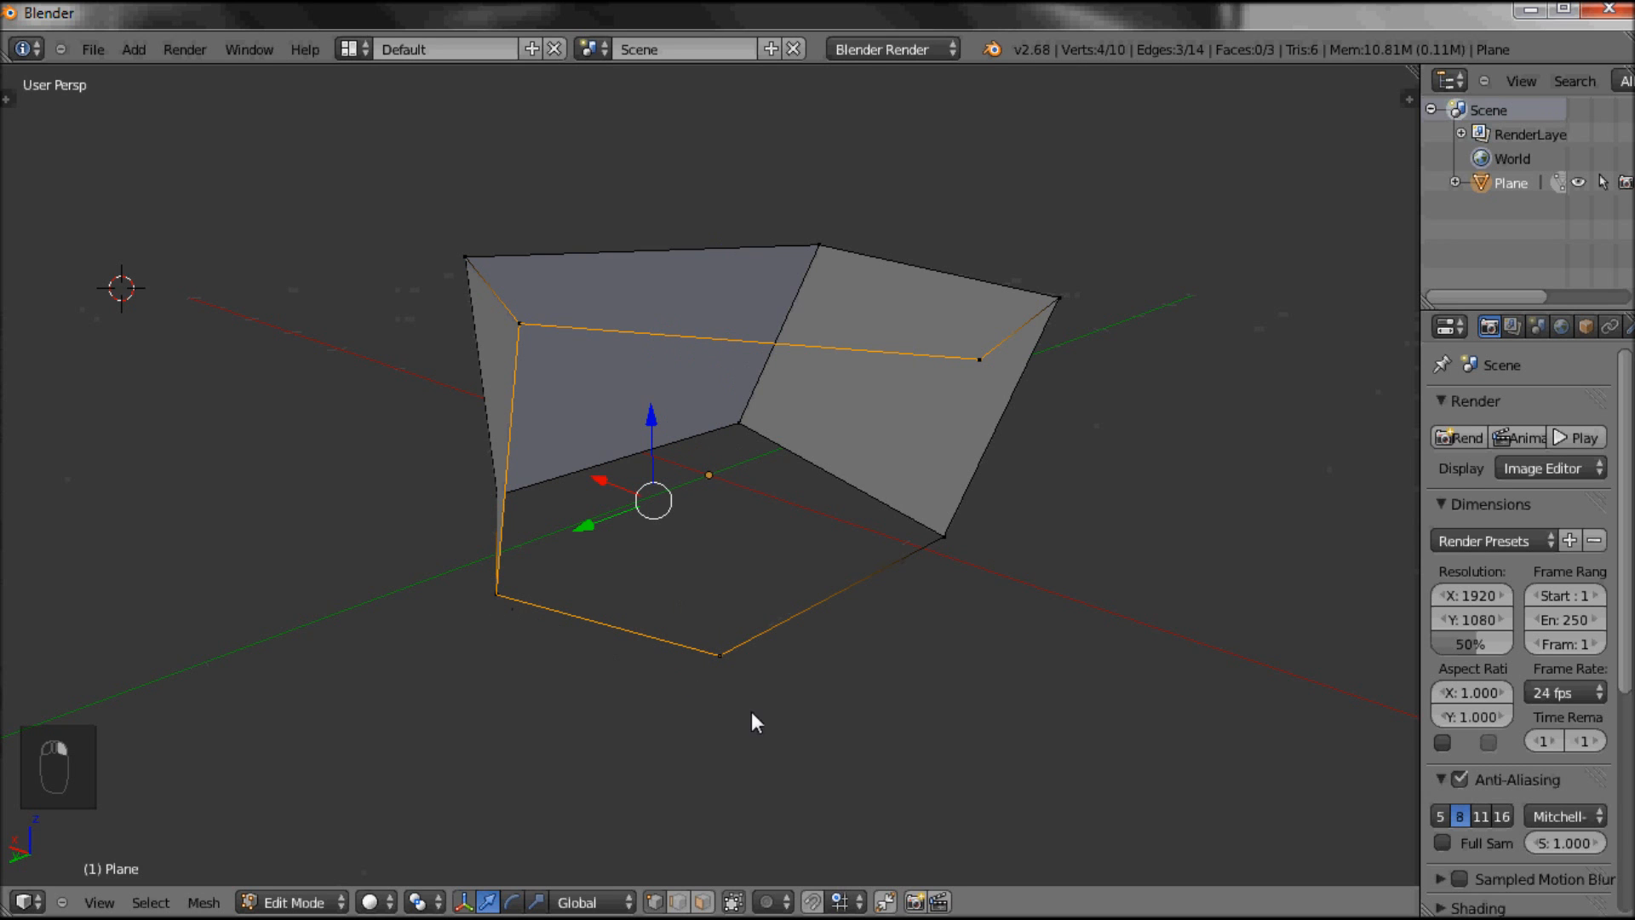
pyautogui.press('f')
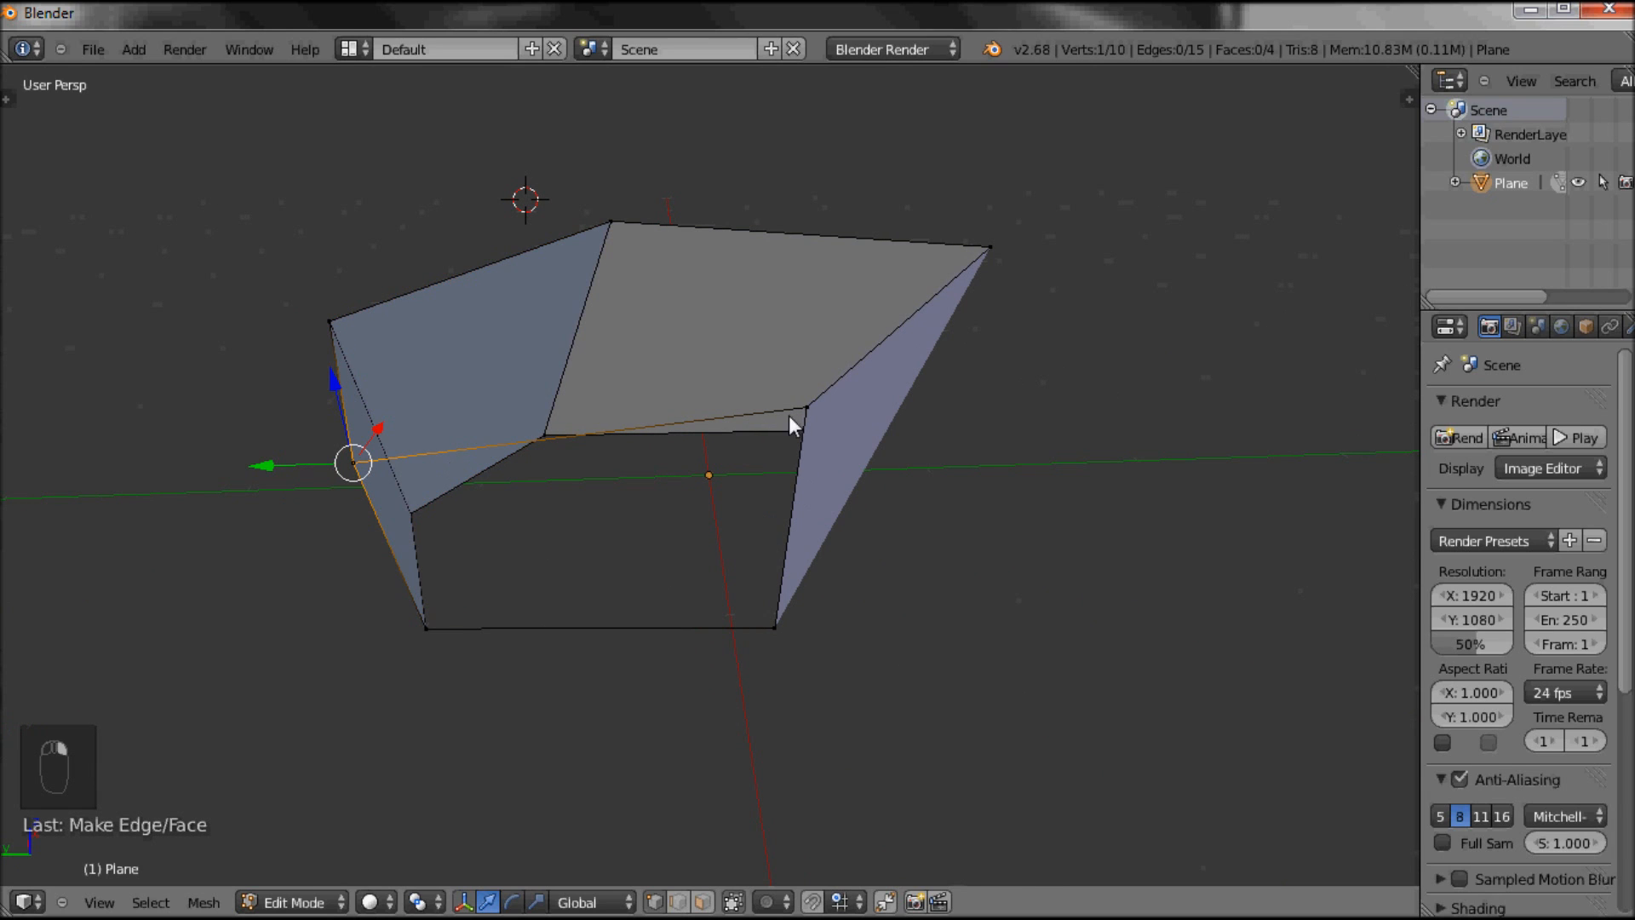
# Fill the last side panel, then orbit to check inside the open boat
pyautogui.click(770, 631)
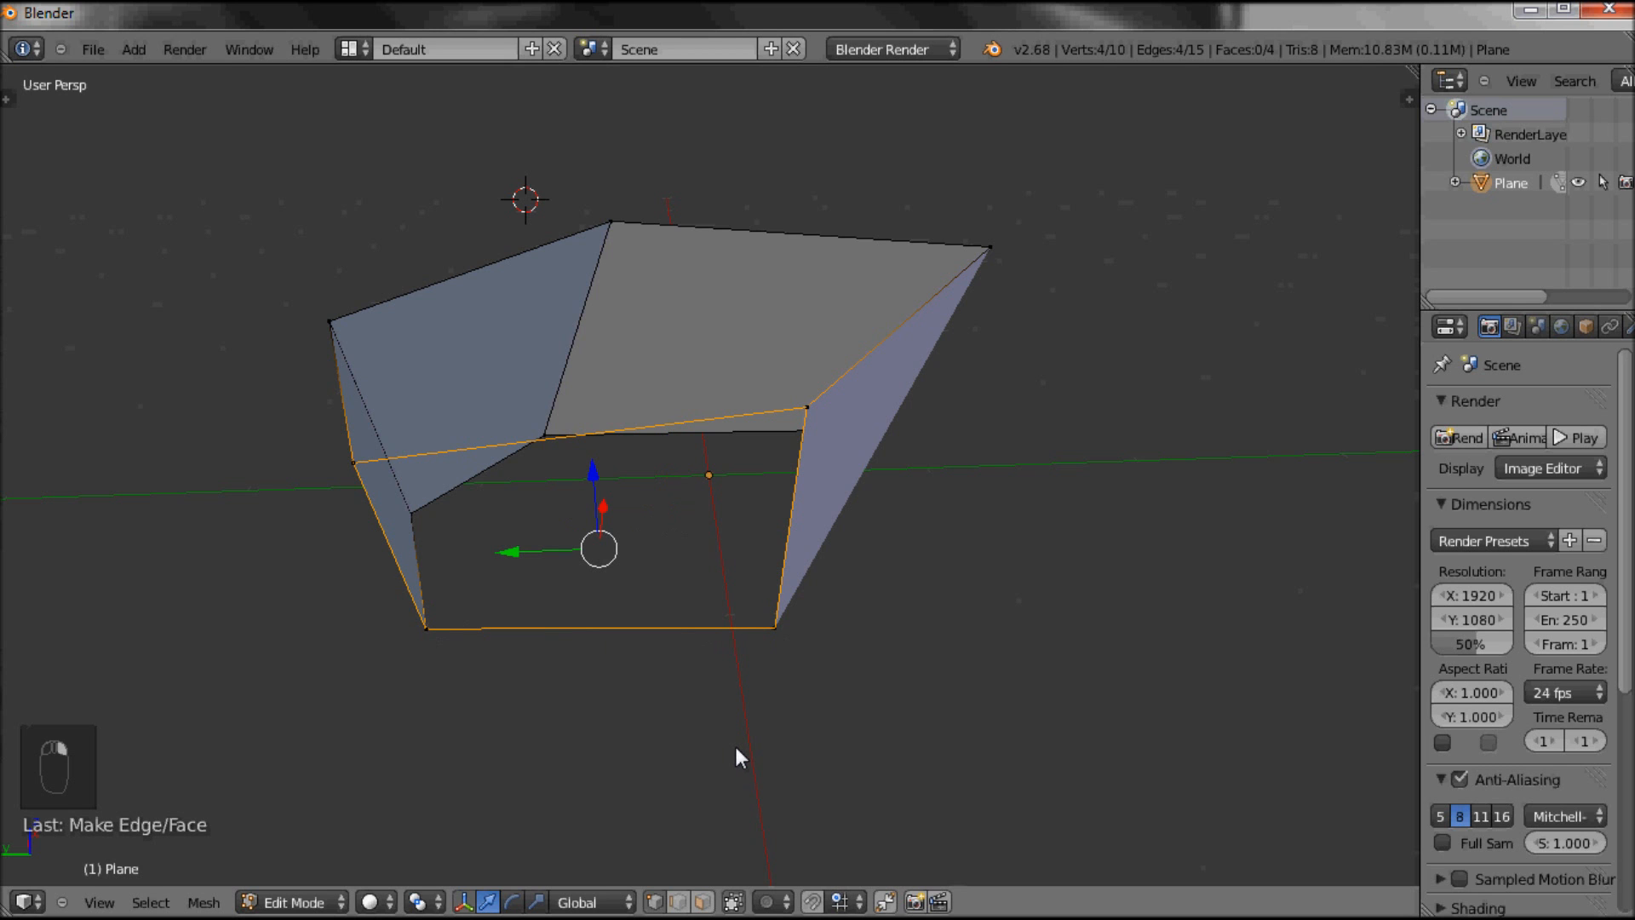
pyautogui.press('F')
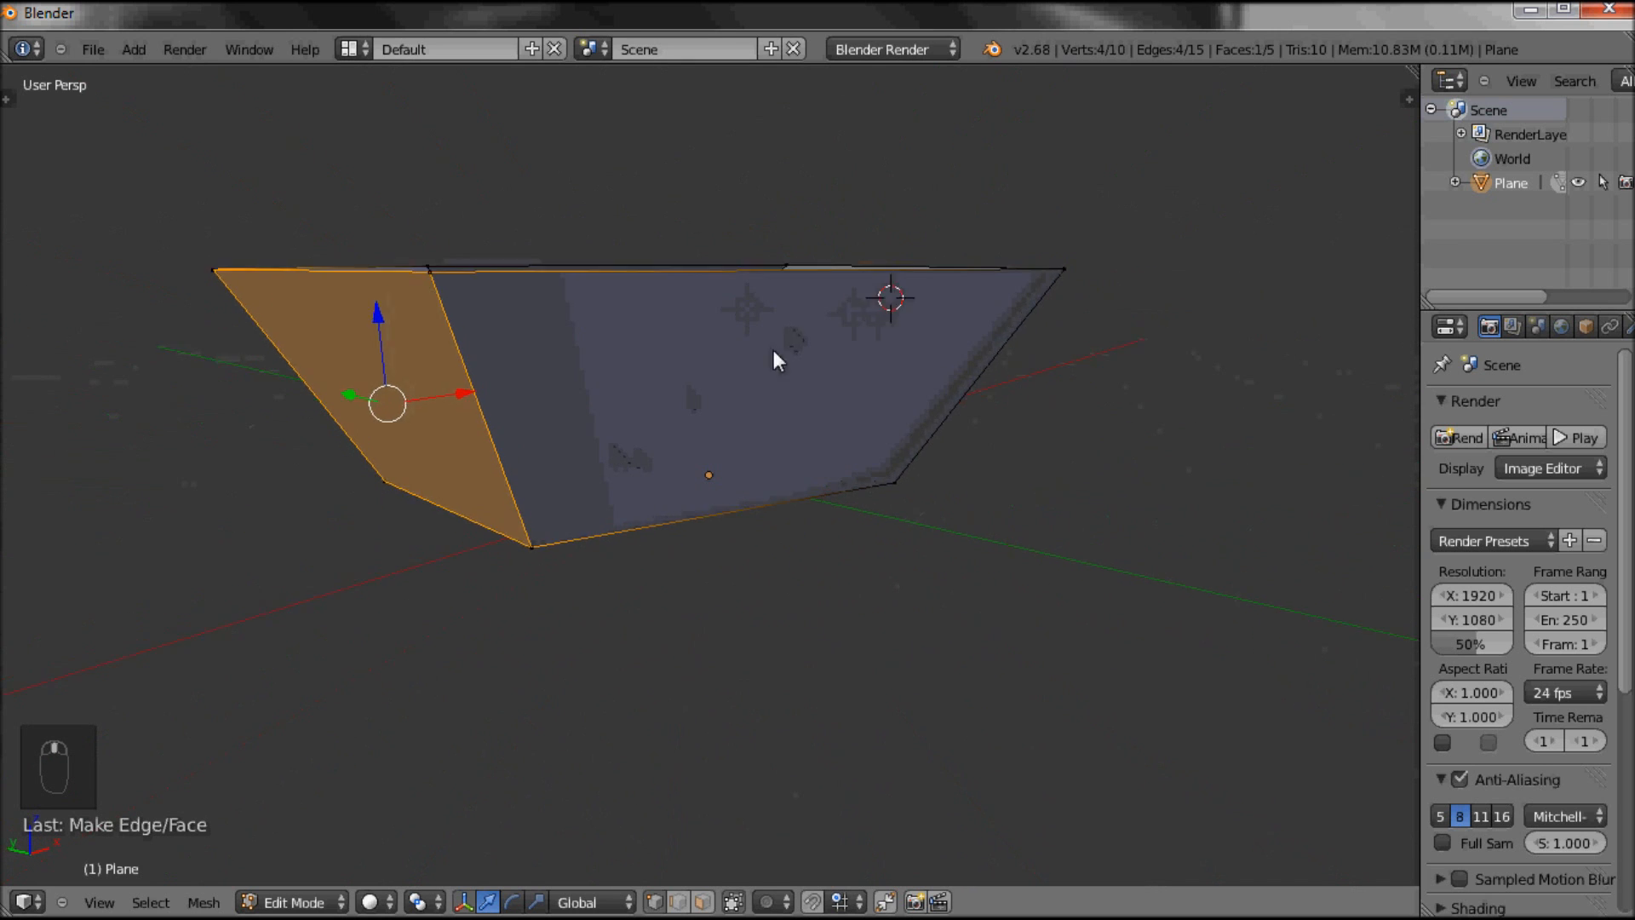
pyautogui.moveTo(777, 360); pyautogui.dragTo(714, 380)
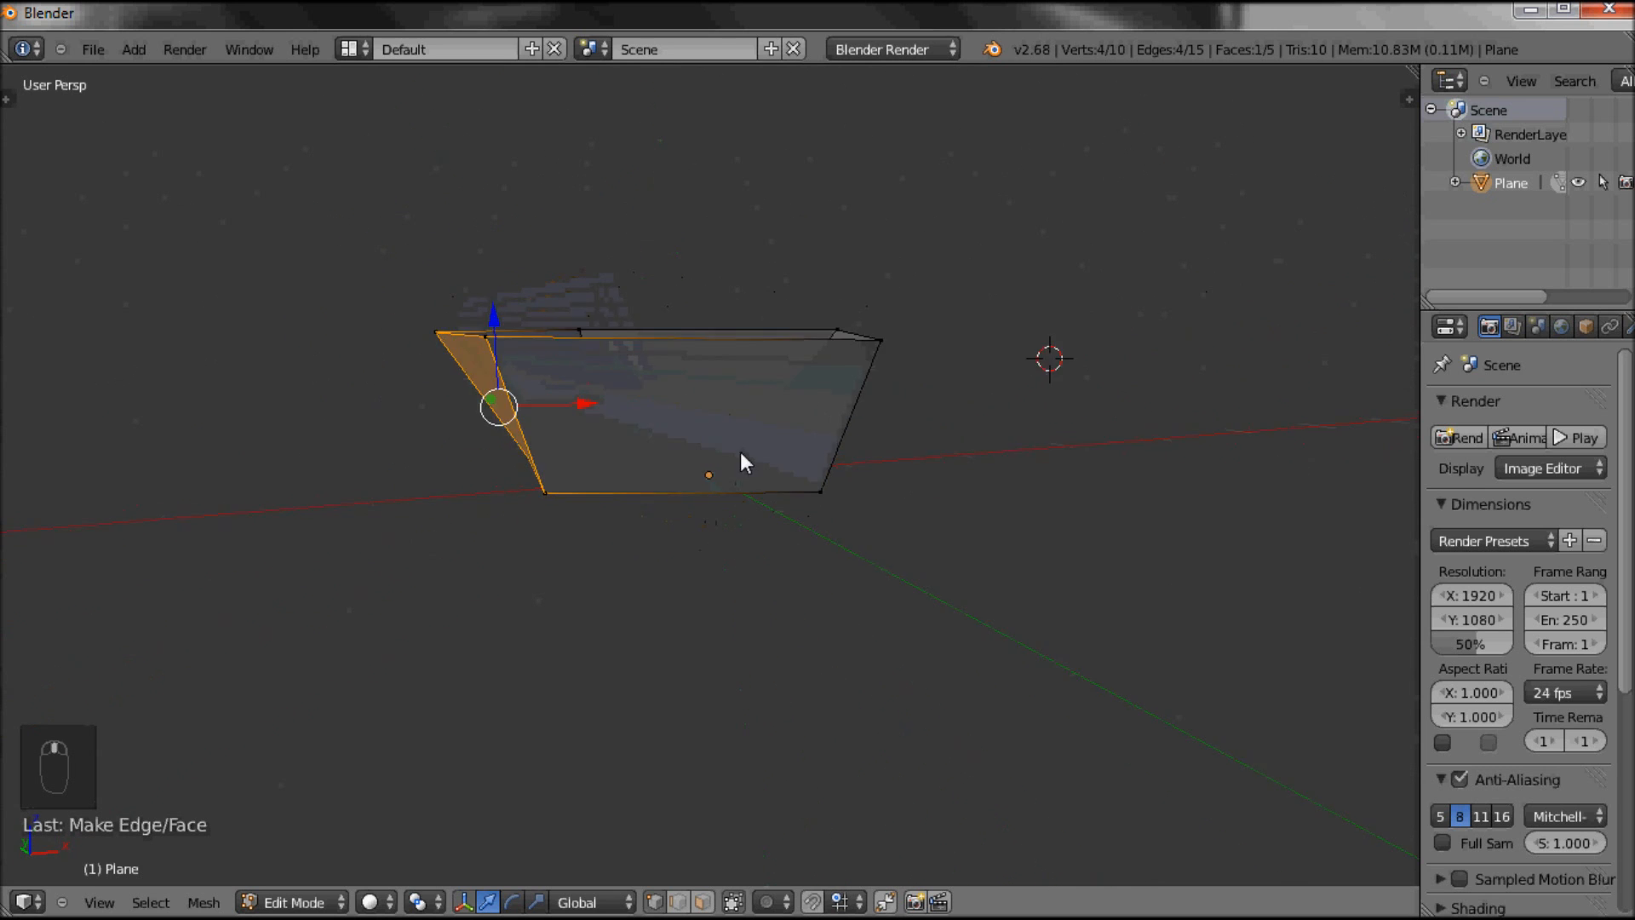
pyautogui.moveTo(740, 462); pyautogui.dragTo(571, 542)
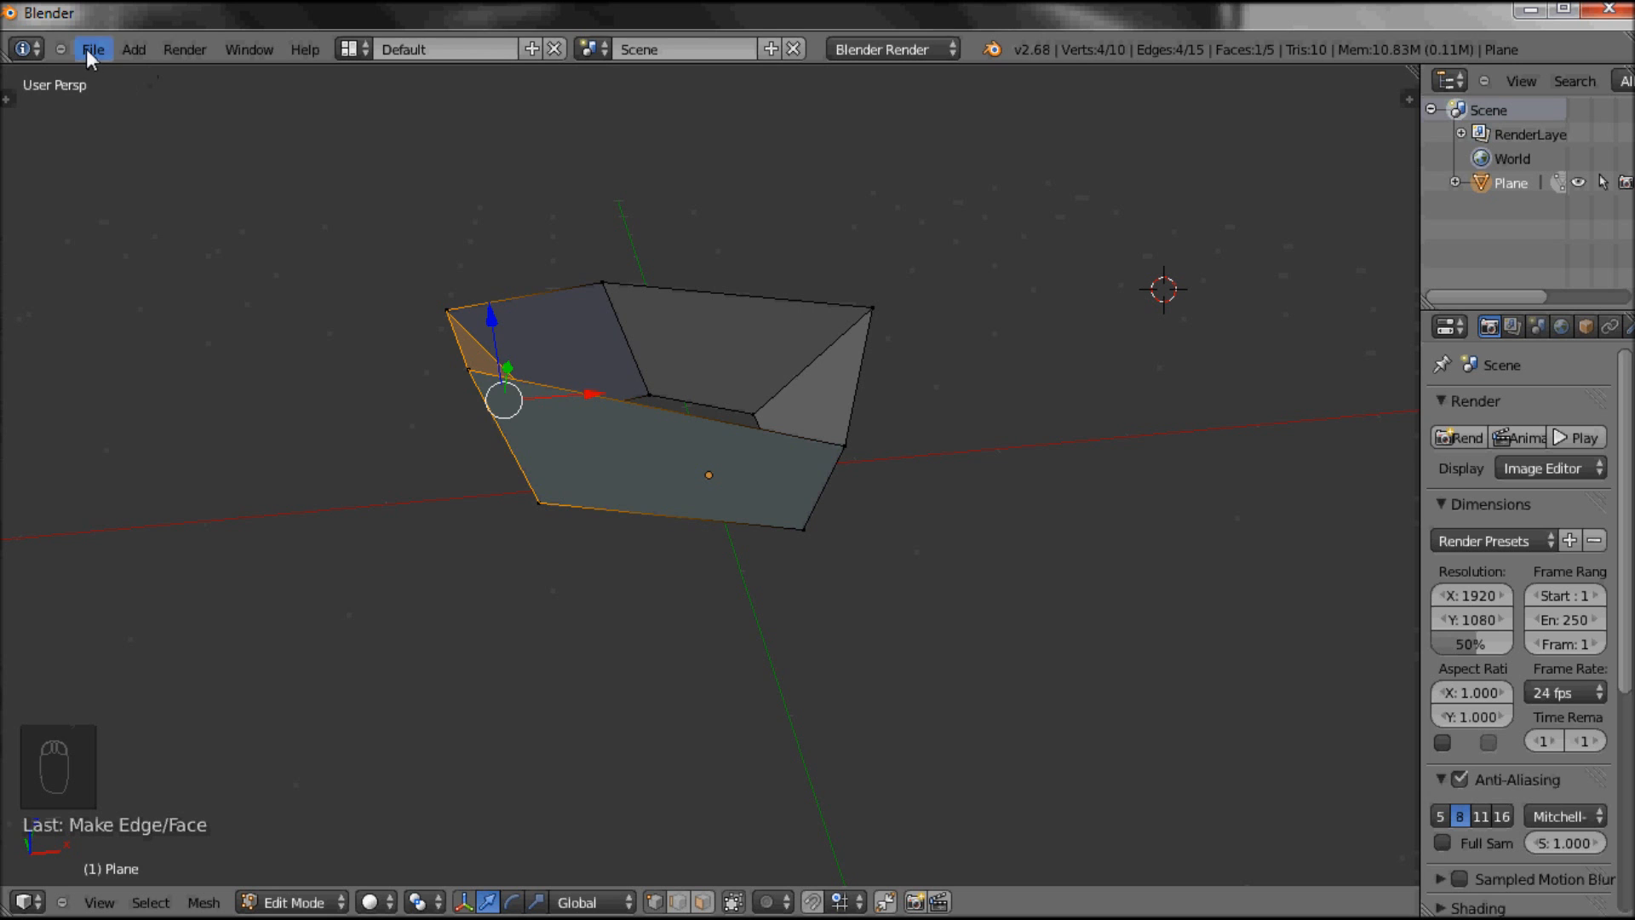
# Save the boat as untitled.blend in the Desktop folder via Save As
pyautogui.click(92, 49)
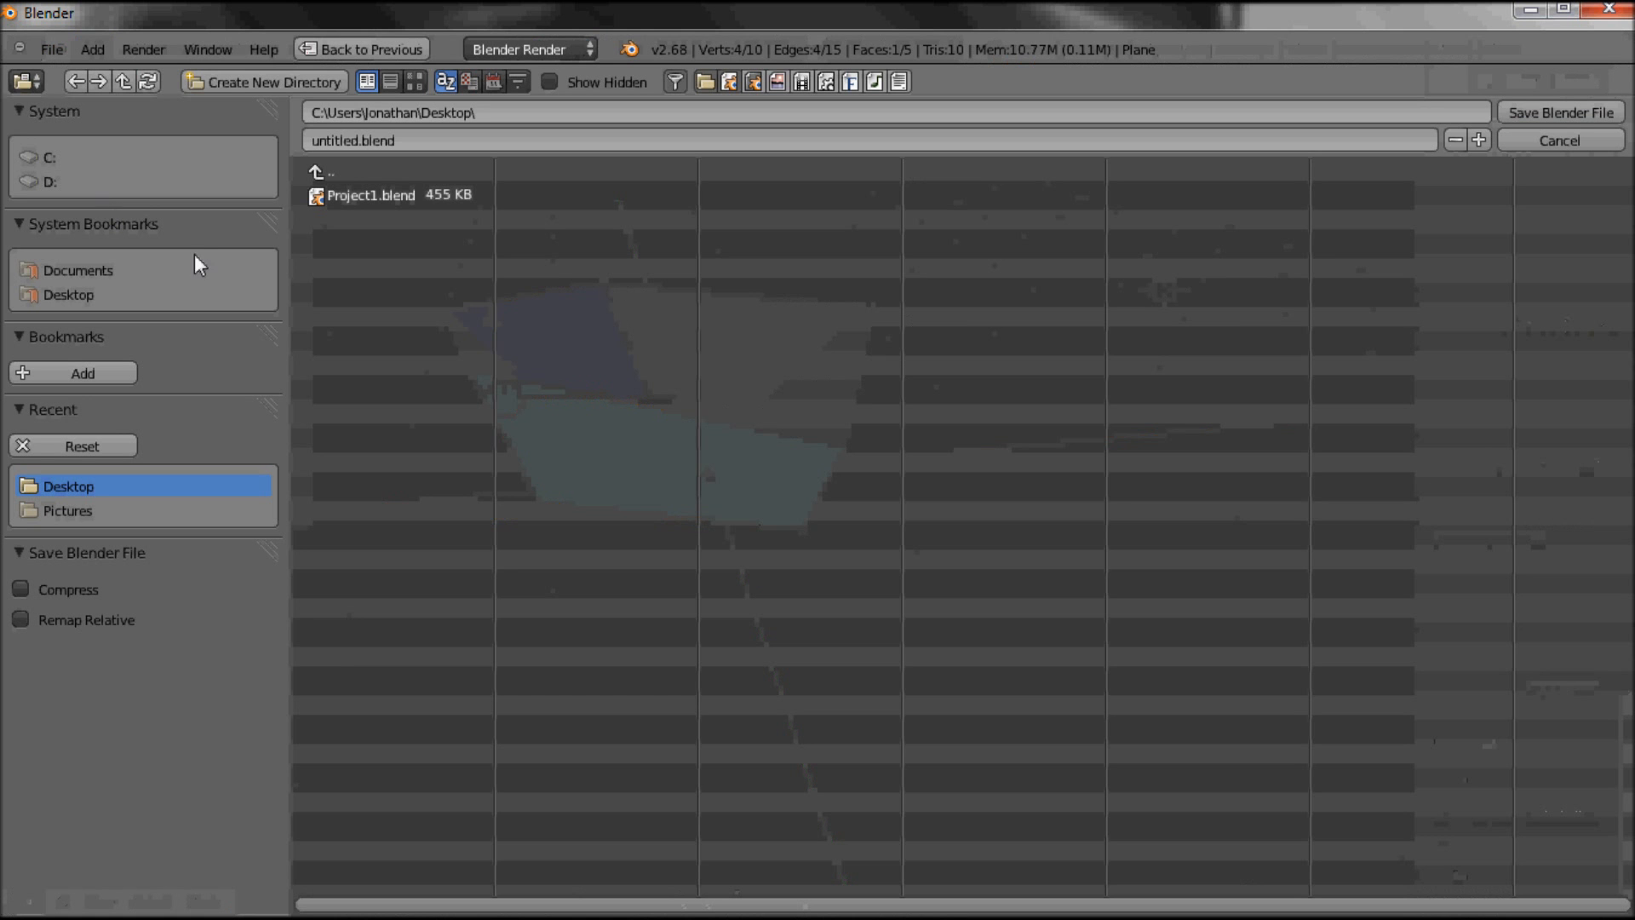
pyautogui.click(1562, 111)
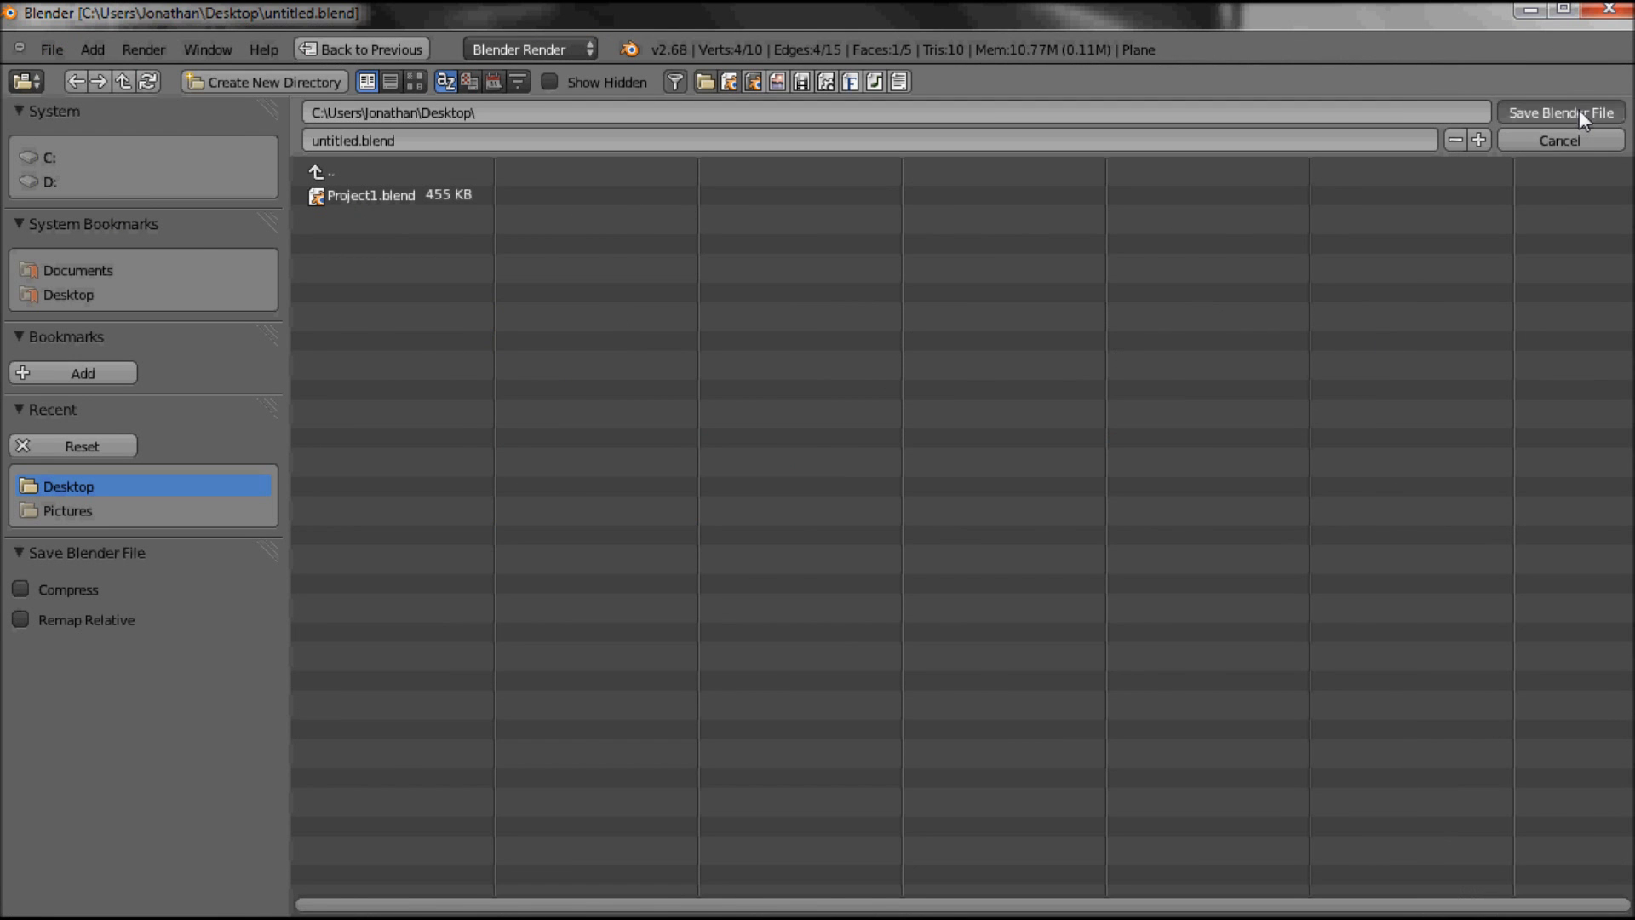
pyautogui.click(1564, 112)
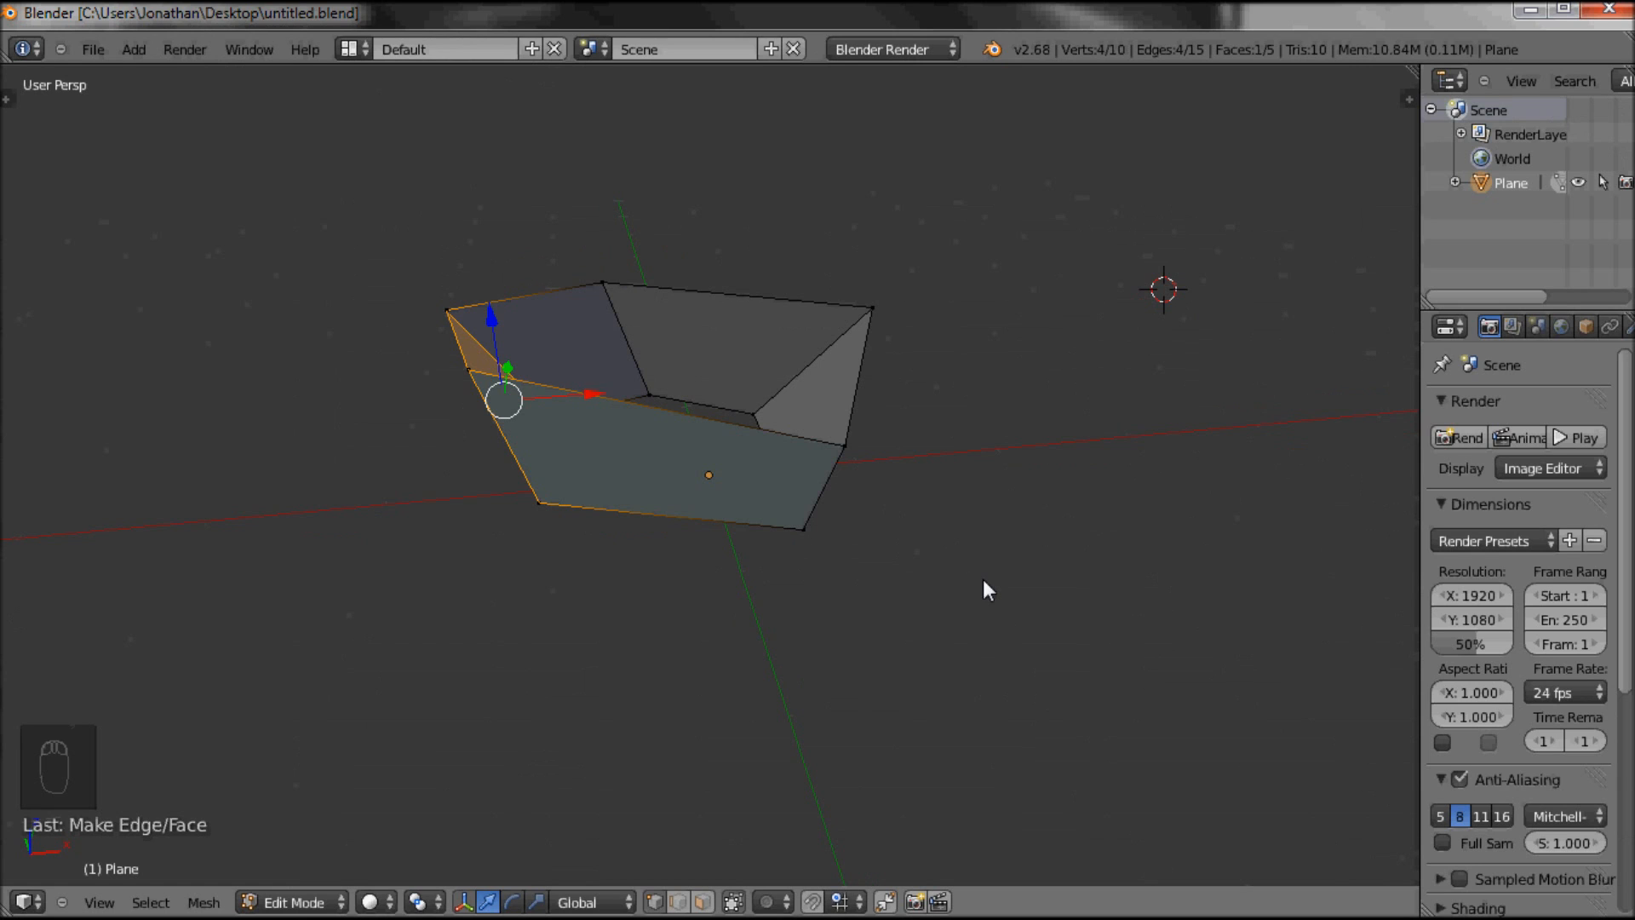
pyautogui.moveTo(959, 626)
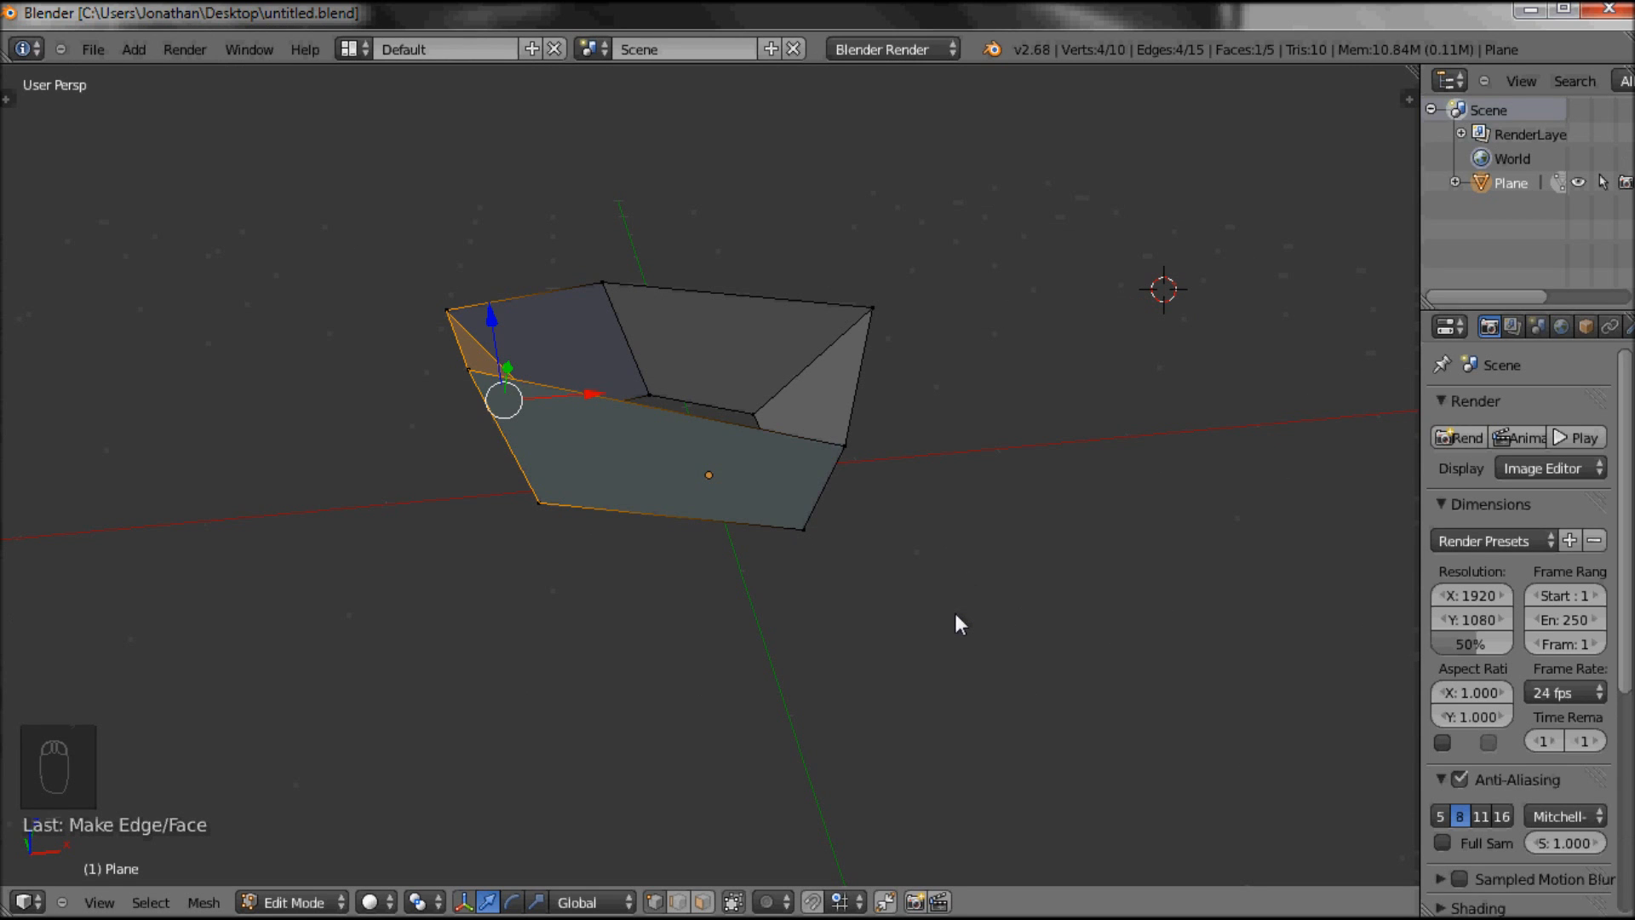